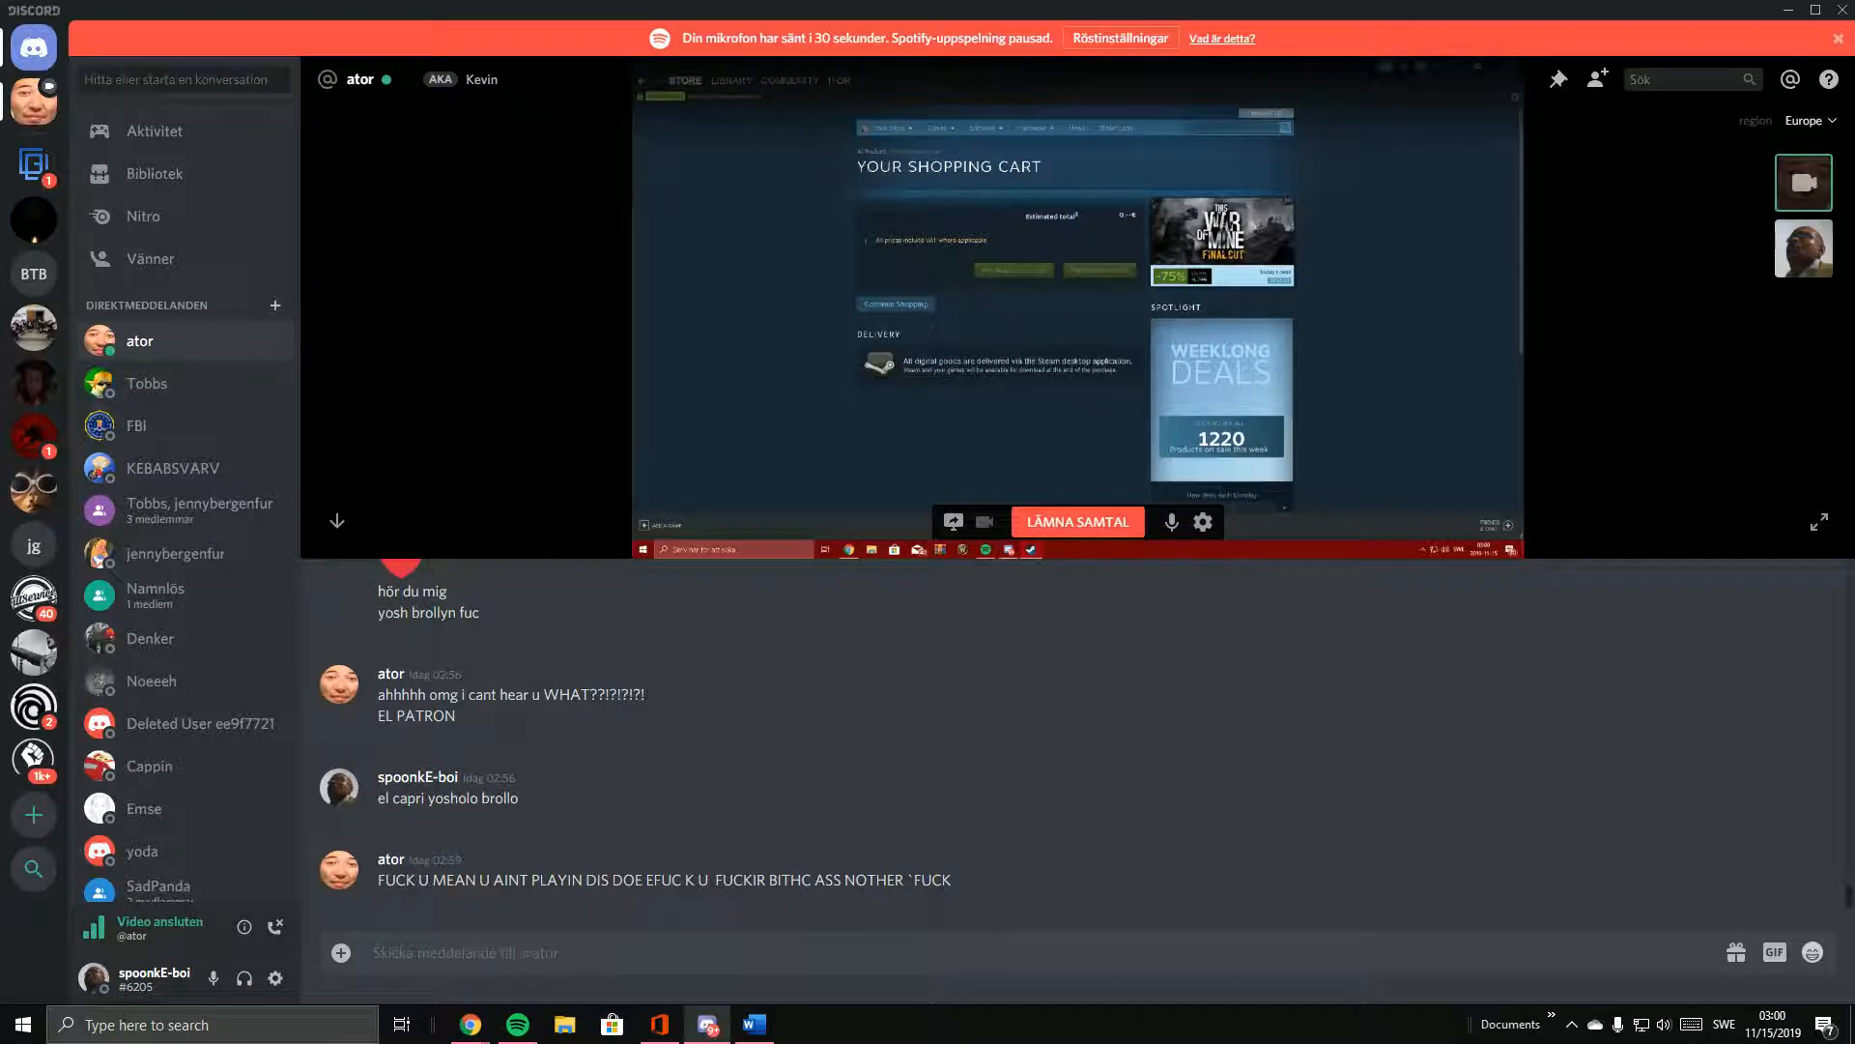
Follow the shared Steam screen from the shopping cart to the Arma 3 library page.
{"action": "left_click", "coordinate": [731, 80]}
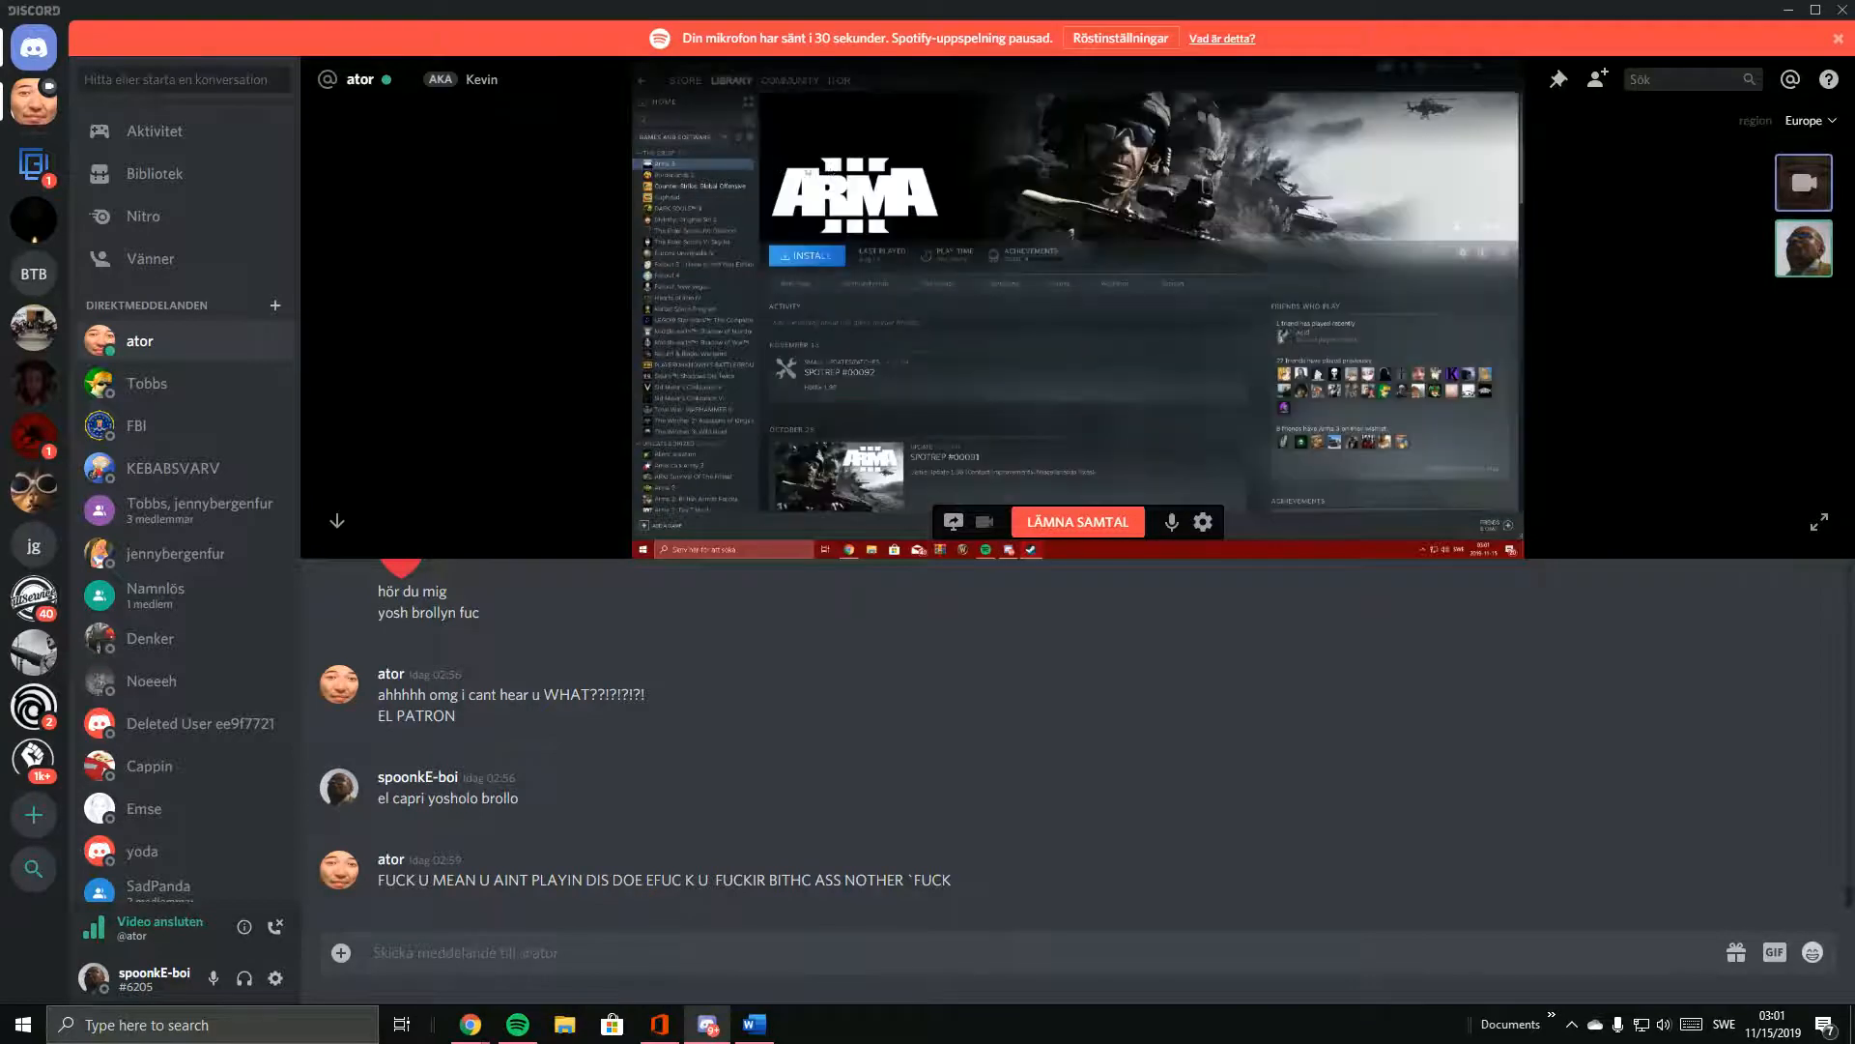
Step through Borderlands 2, Divinity, Oblivion and Skyrim to Europa Universalis IV.
{"action": "left_click", "coordinate": [696, 185]}
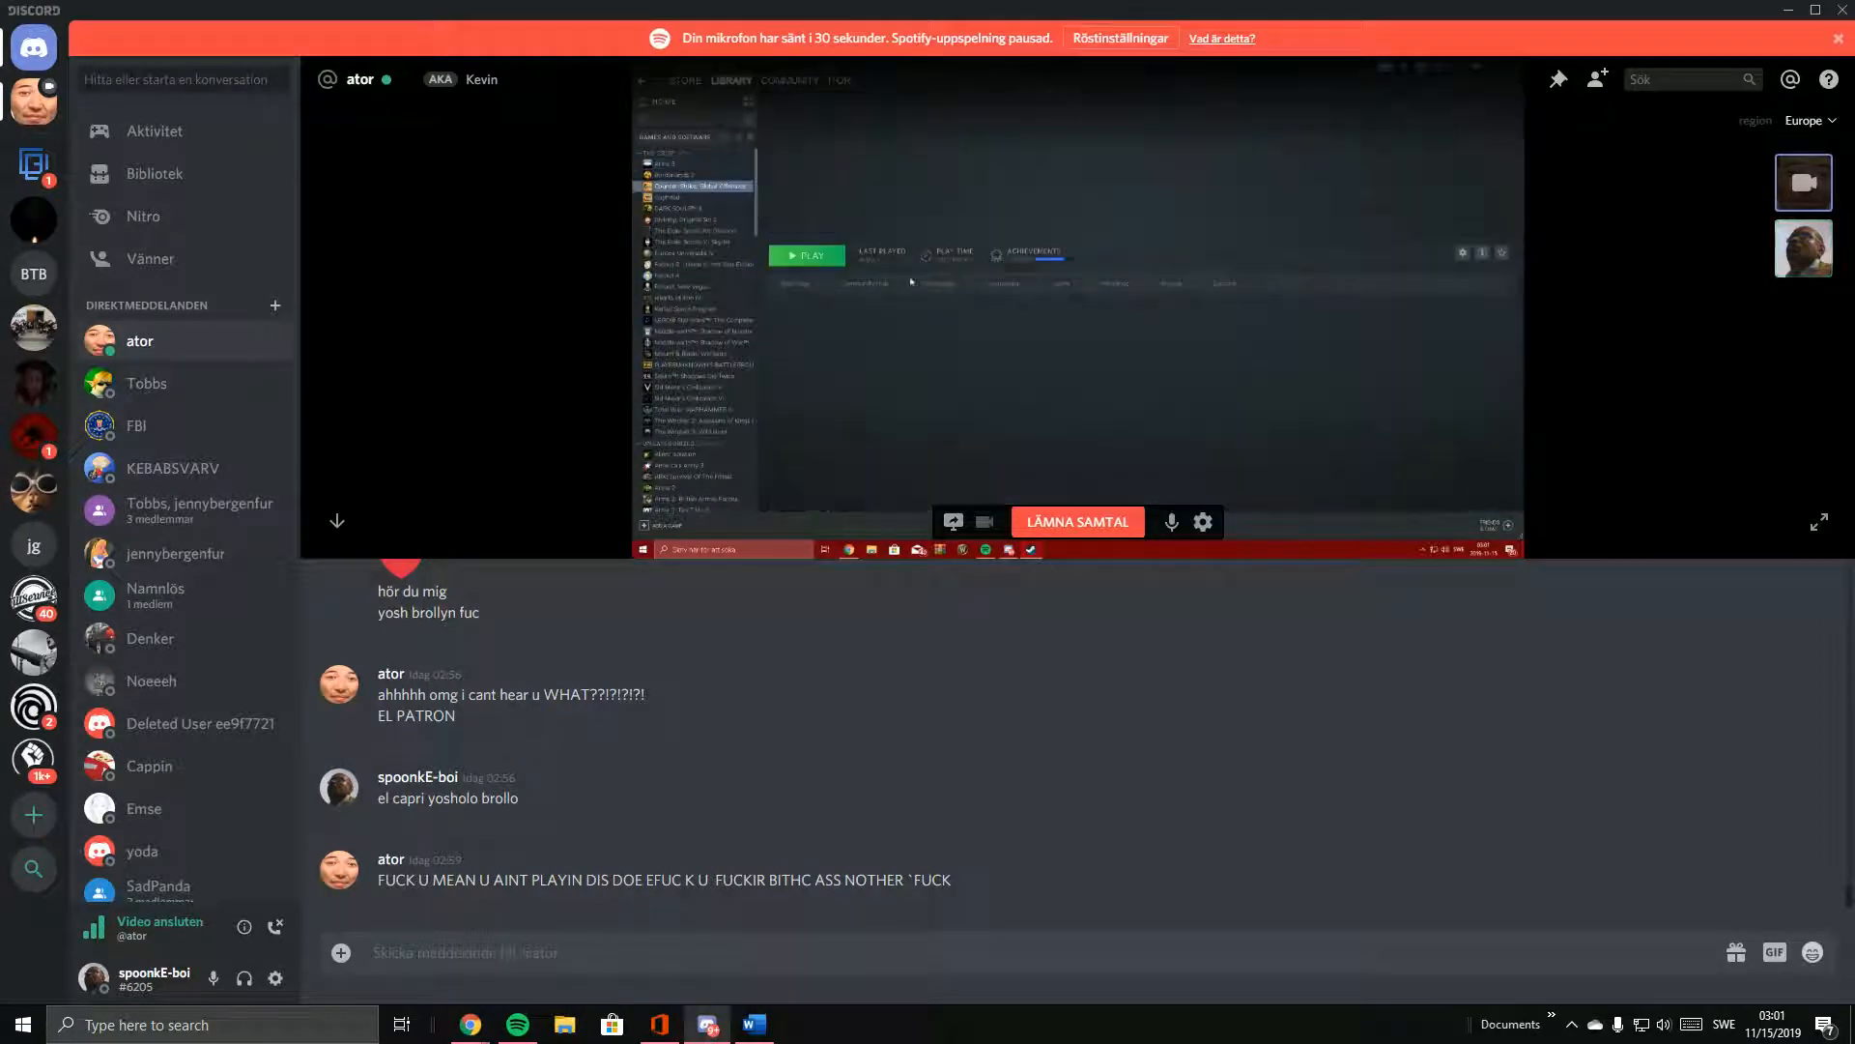
{"action": "left_click", "coordinate": [696, 185]}
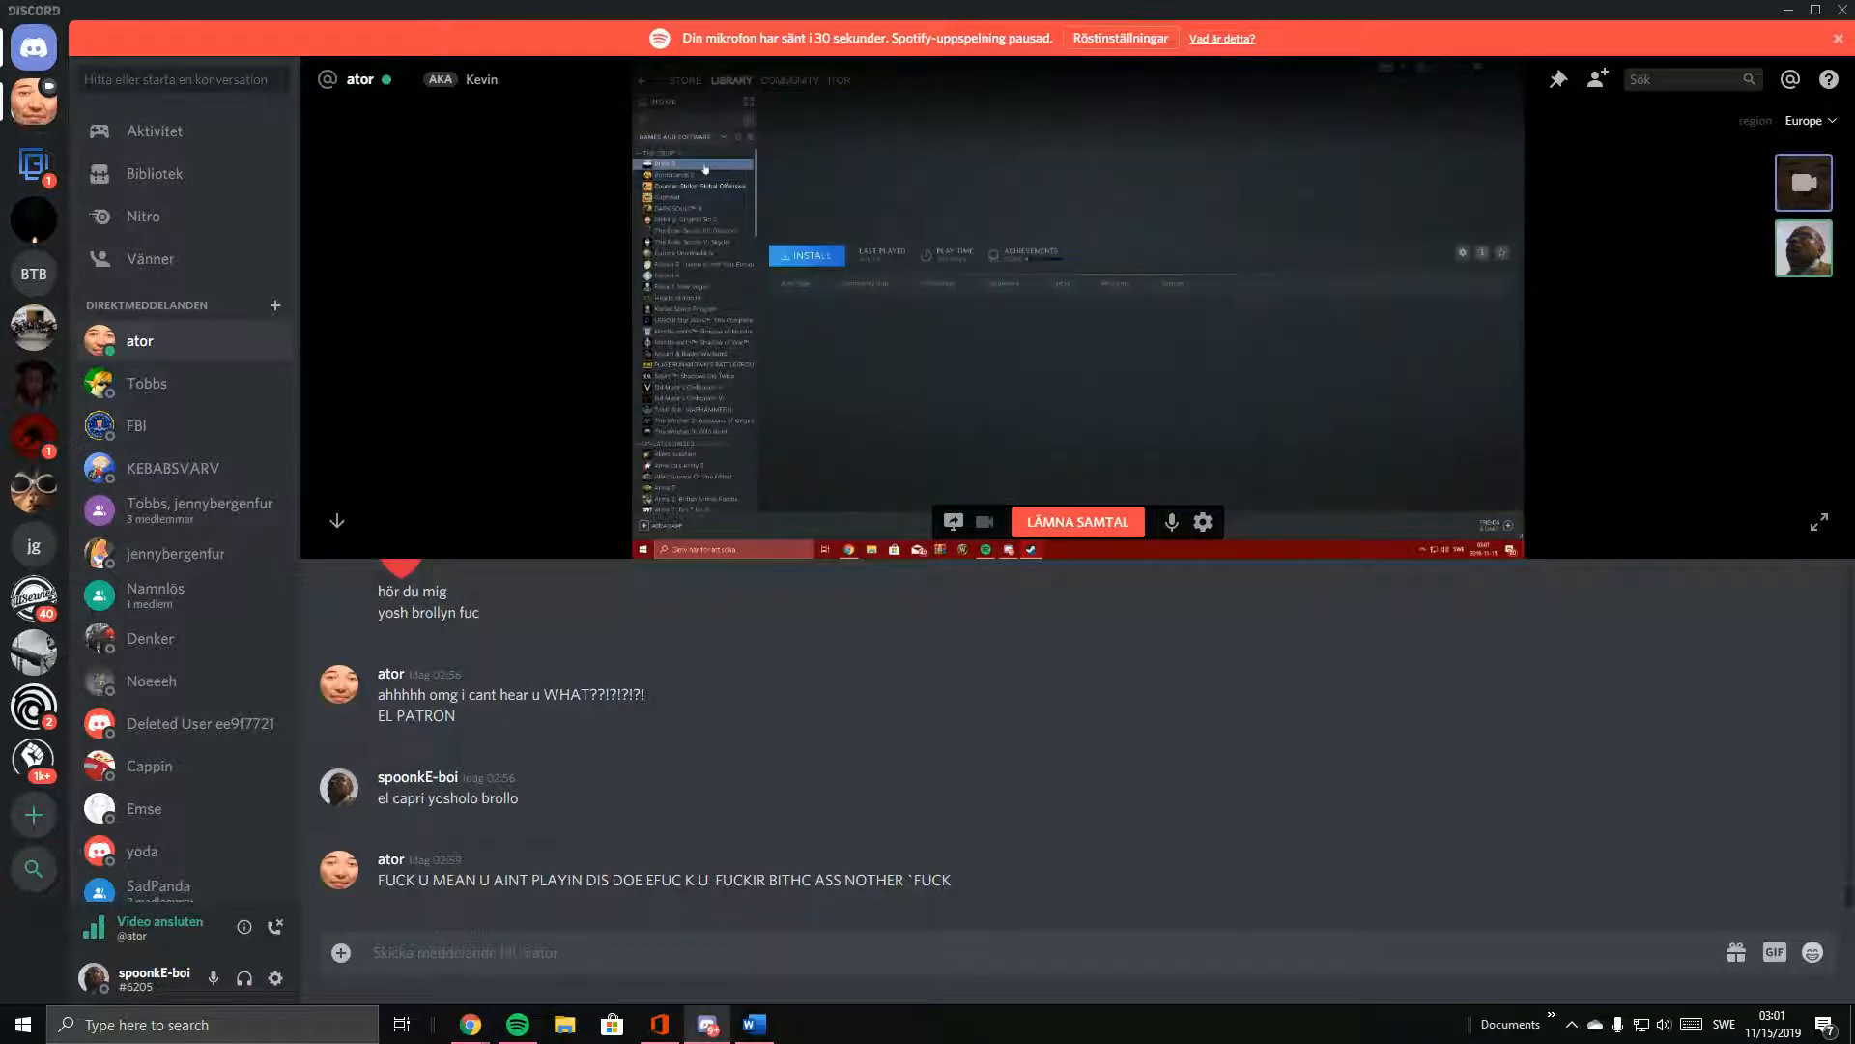
{"action": "left_click", "coordinate": [675, 174]}
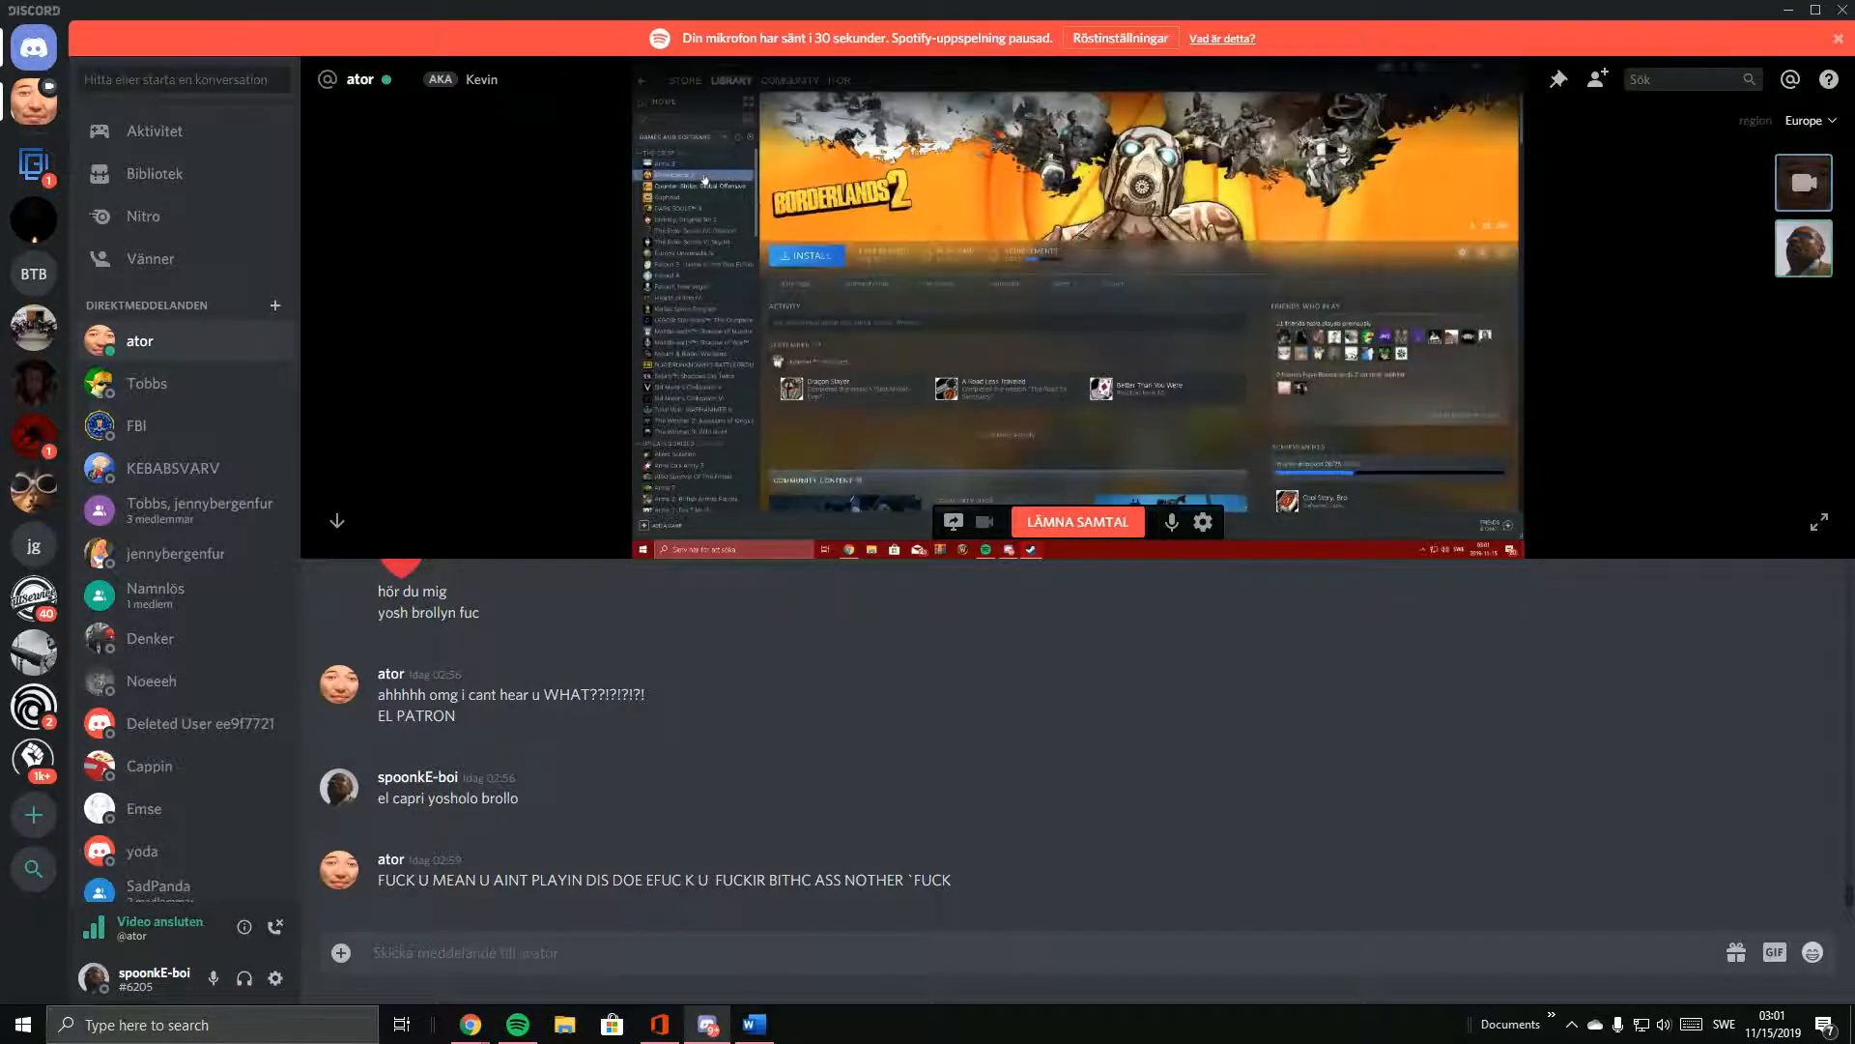
{"action": "left_click", "coordinate": [676, 162]}
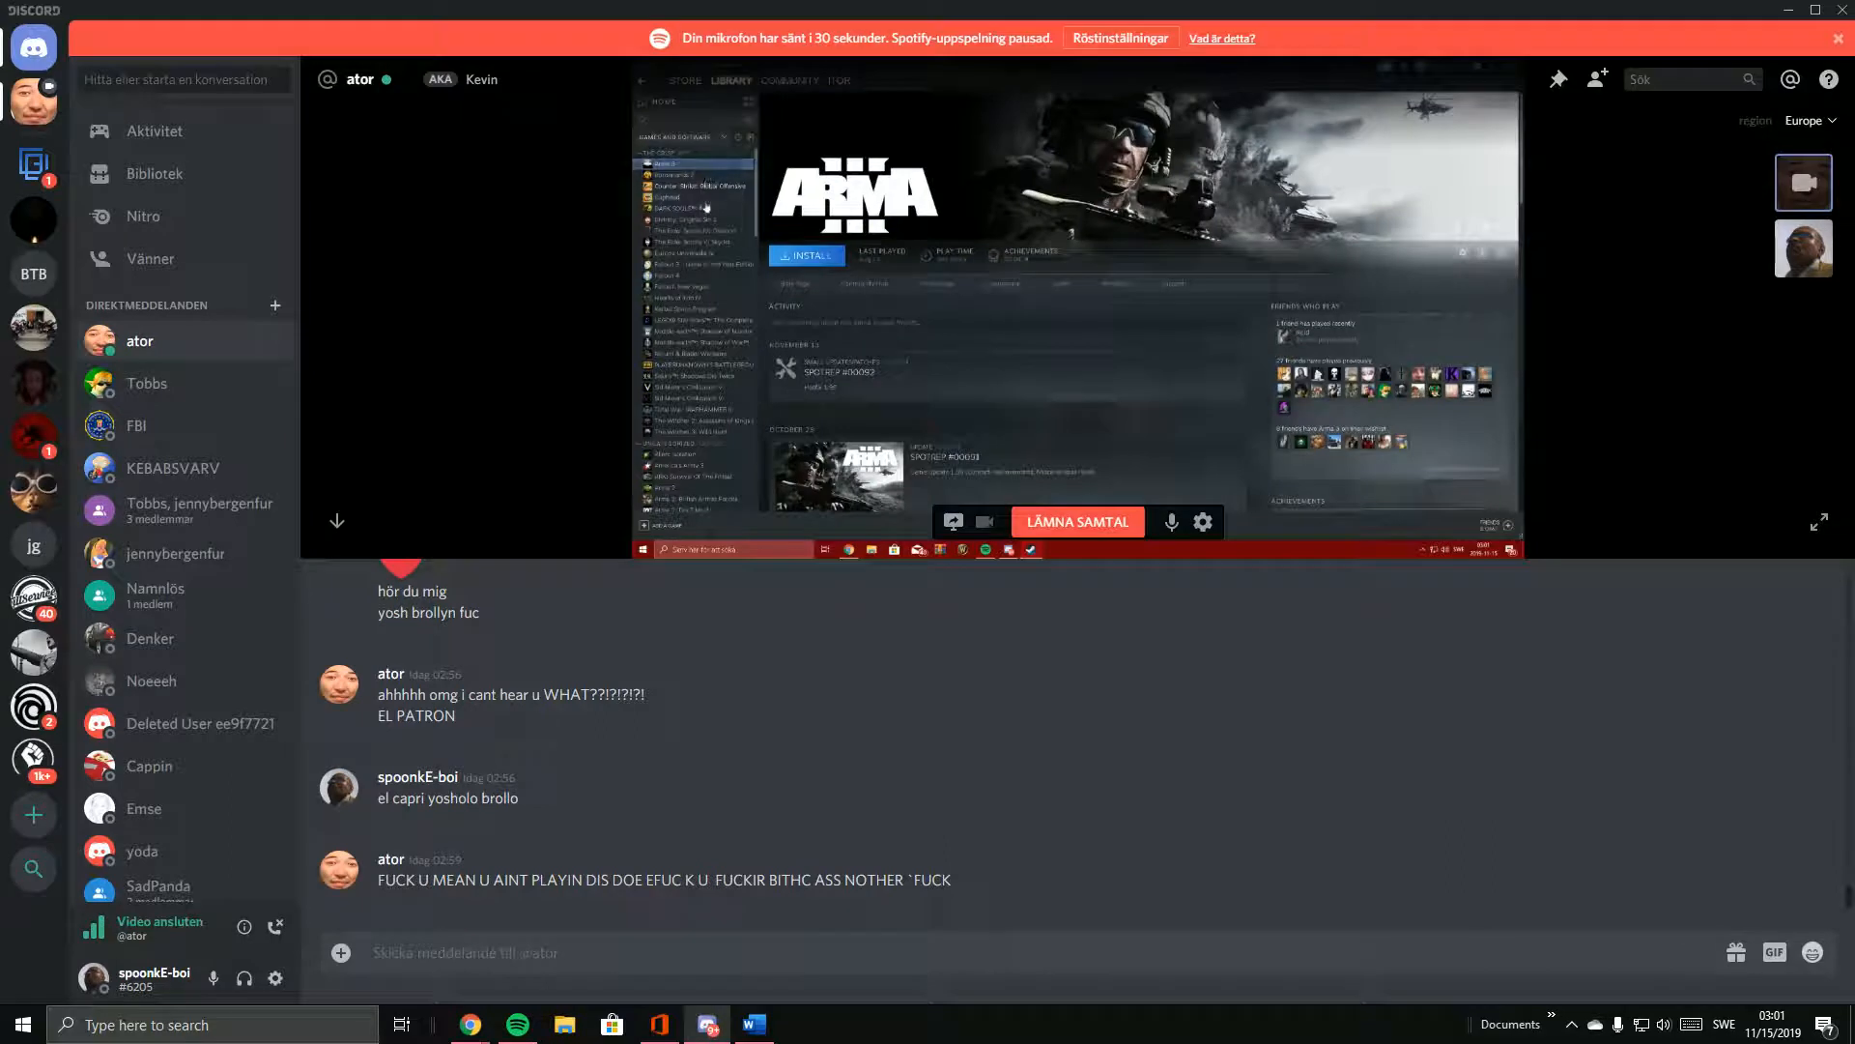
{"action": "left_click", "coordinate": [680, 208]}
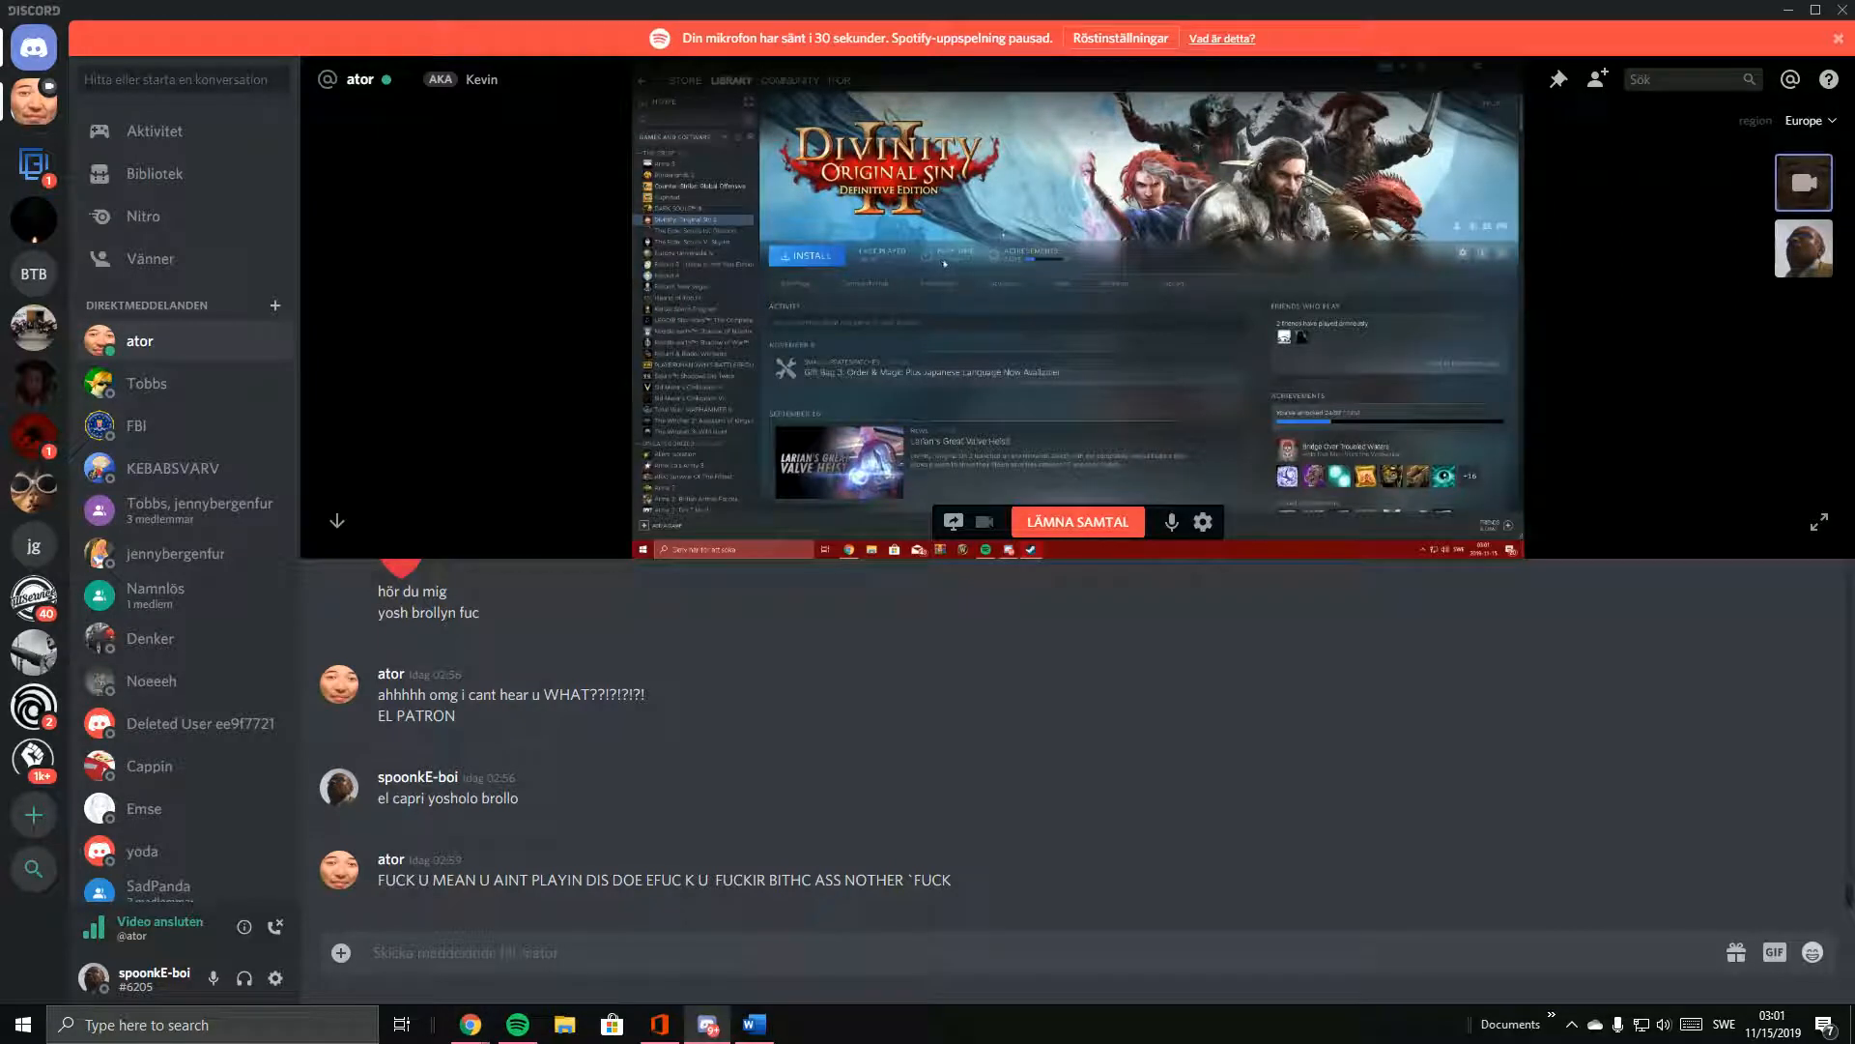
{"action": "left_click", "coordinate": [685, 230]}
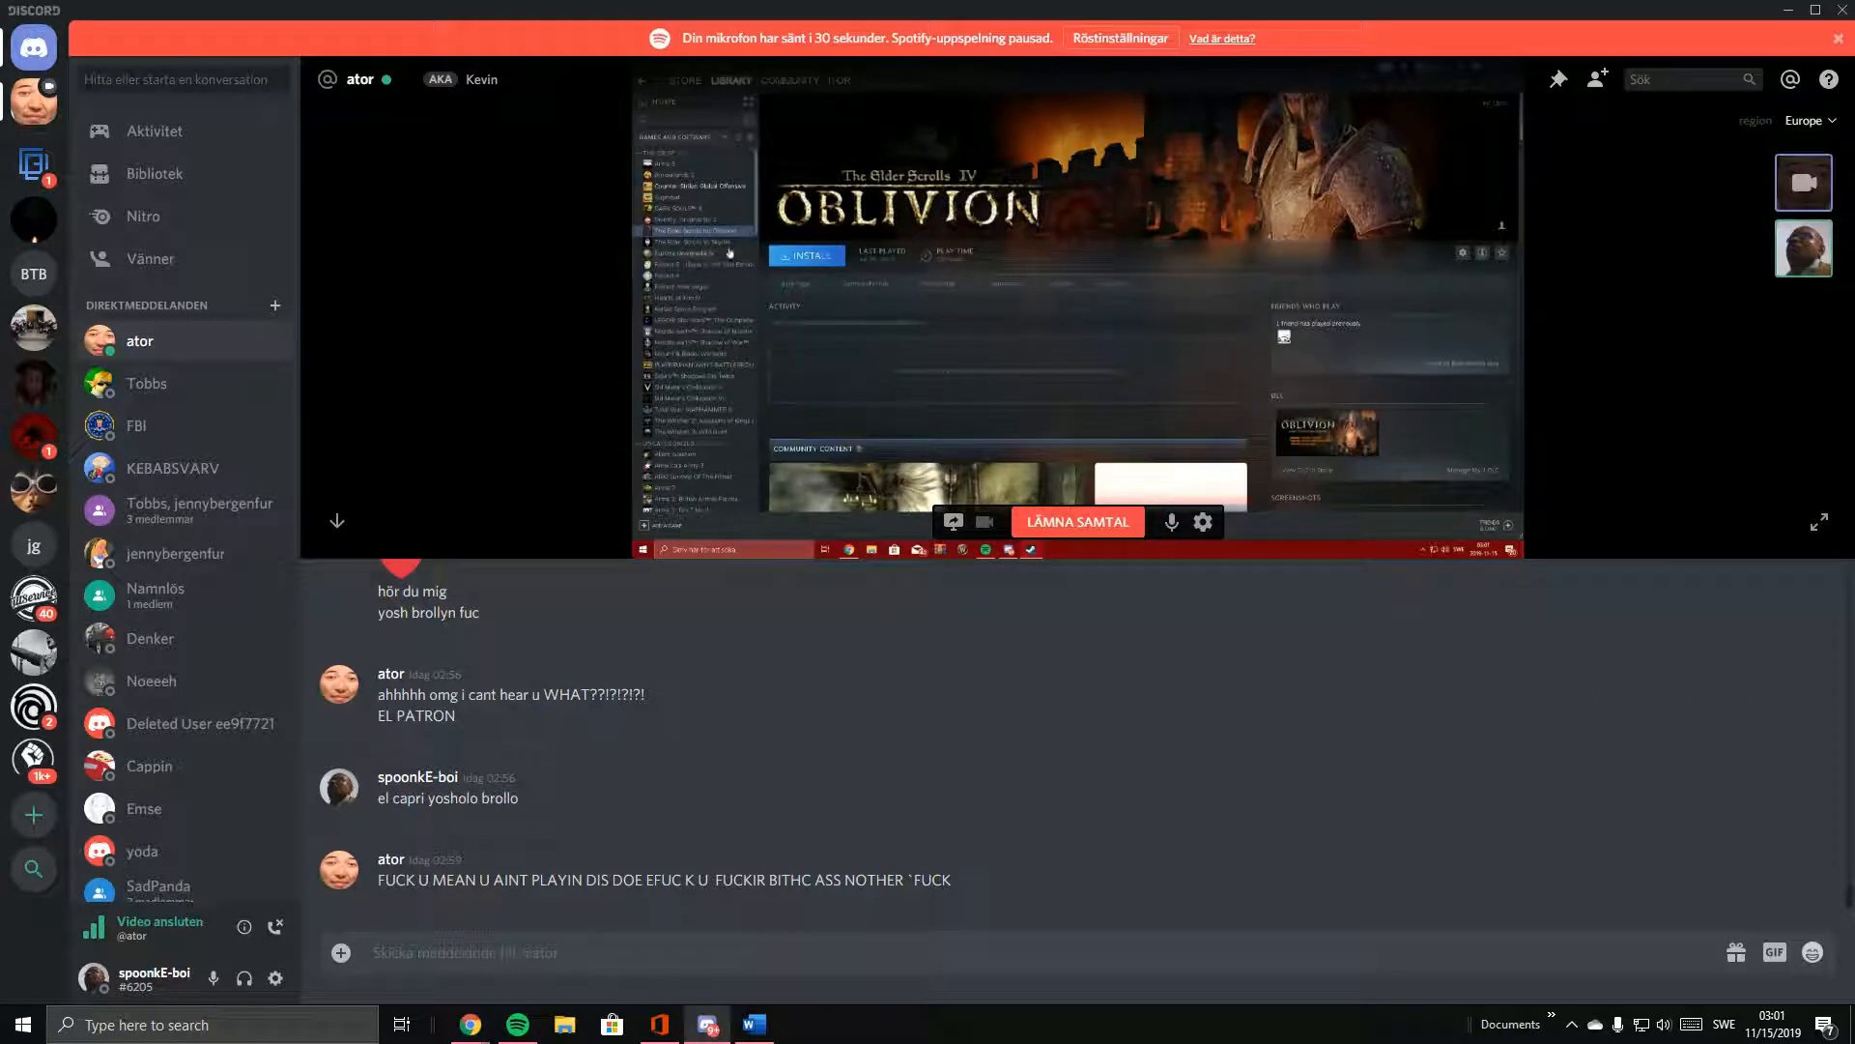
{"action": "left_click", "coordinate": [696, 242]}
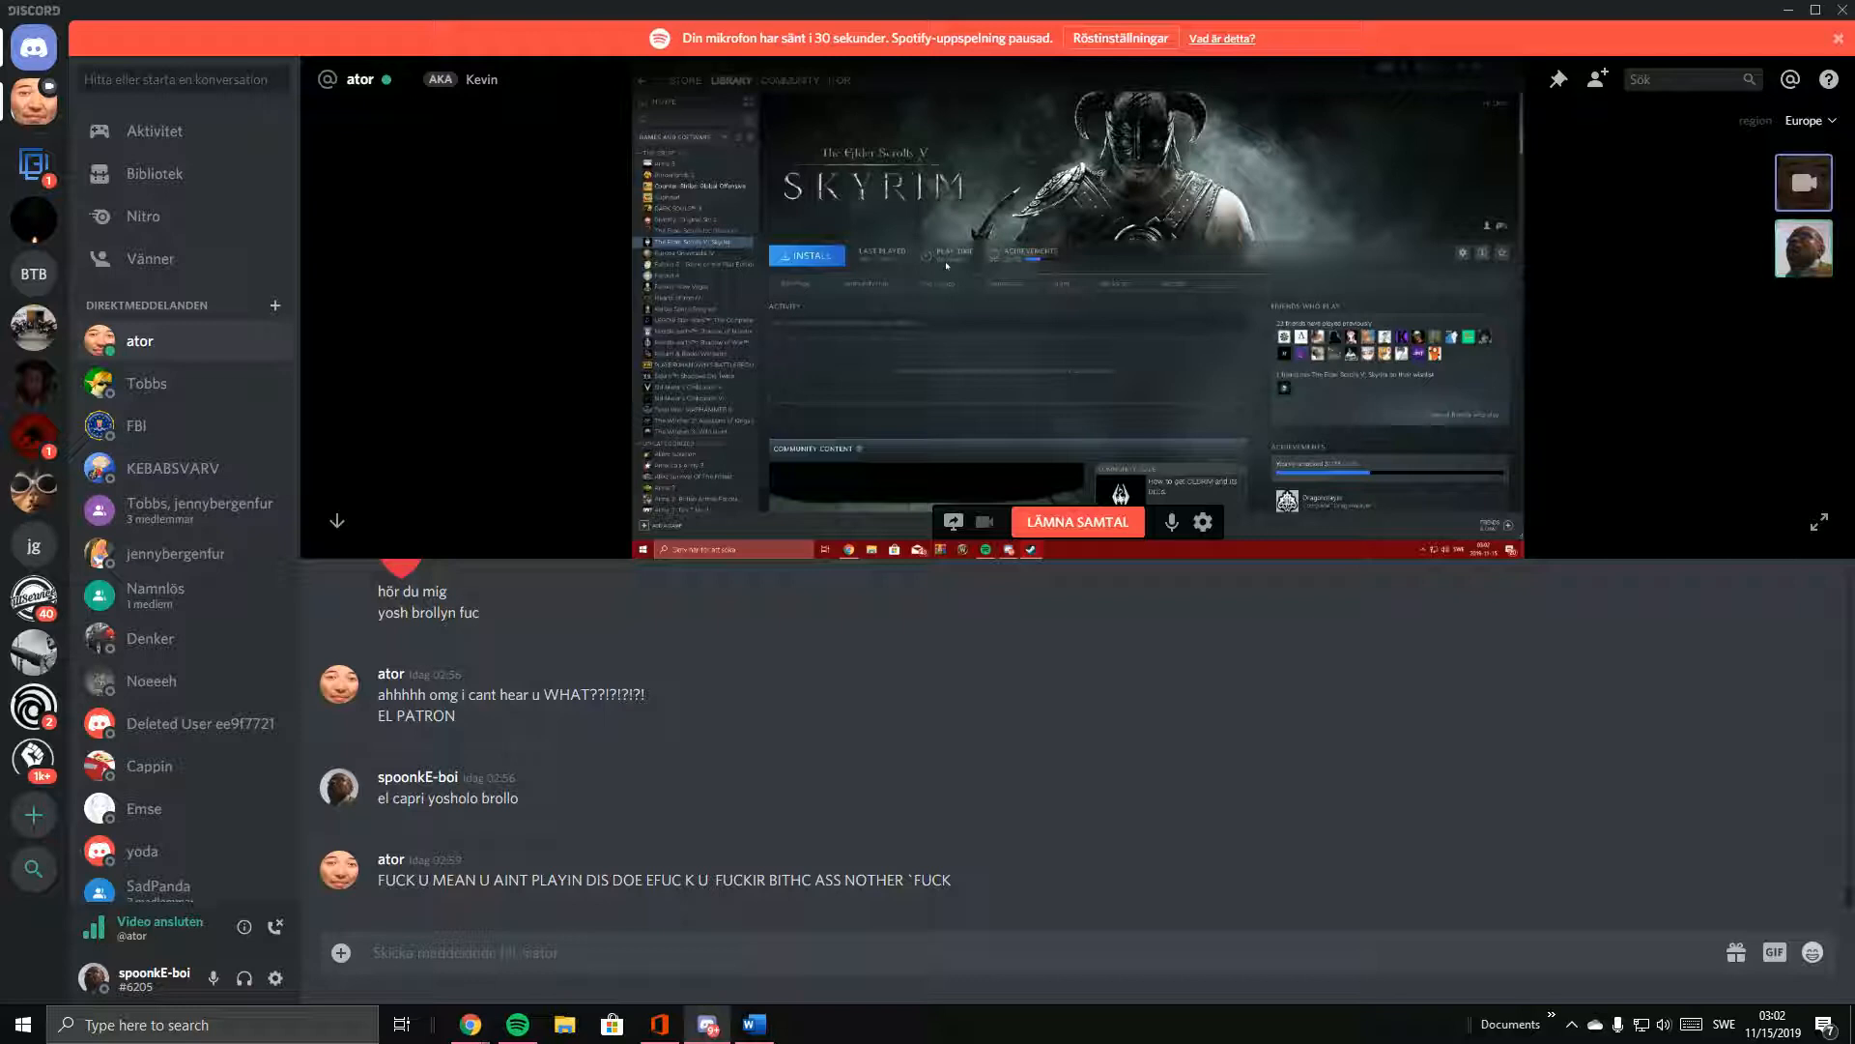
{"action": "left_click", "coordinate": [696, 253]}
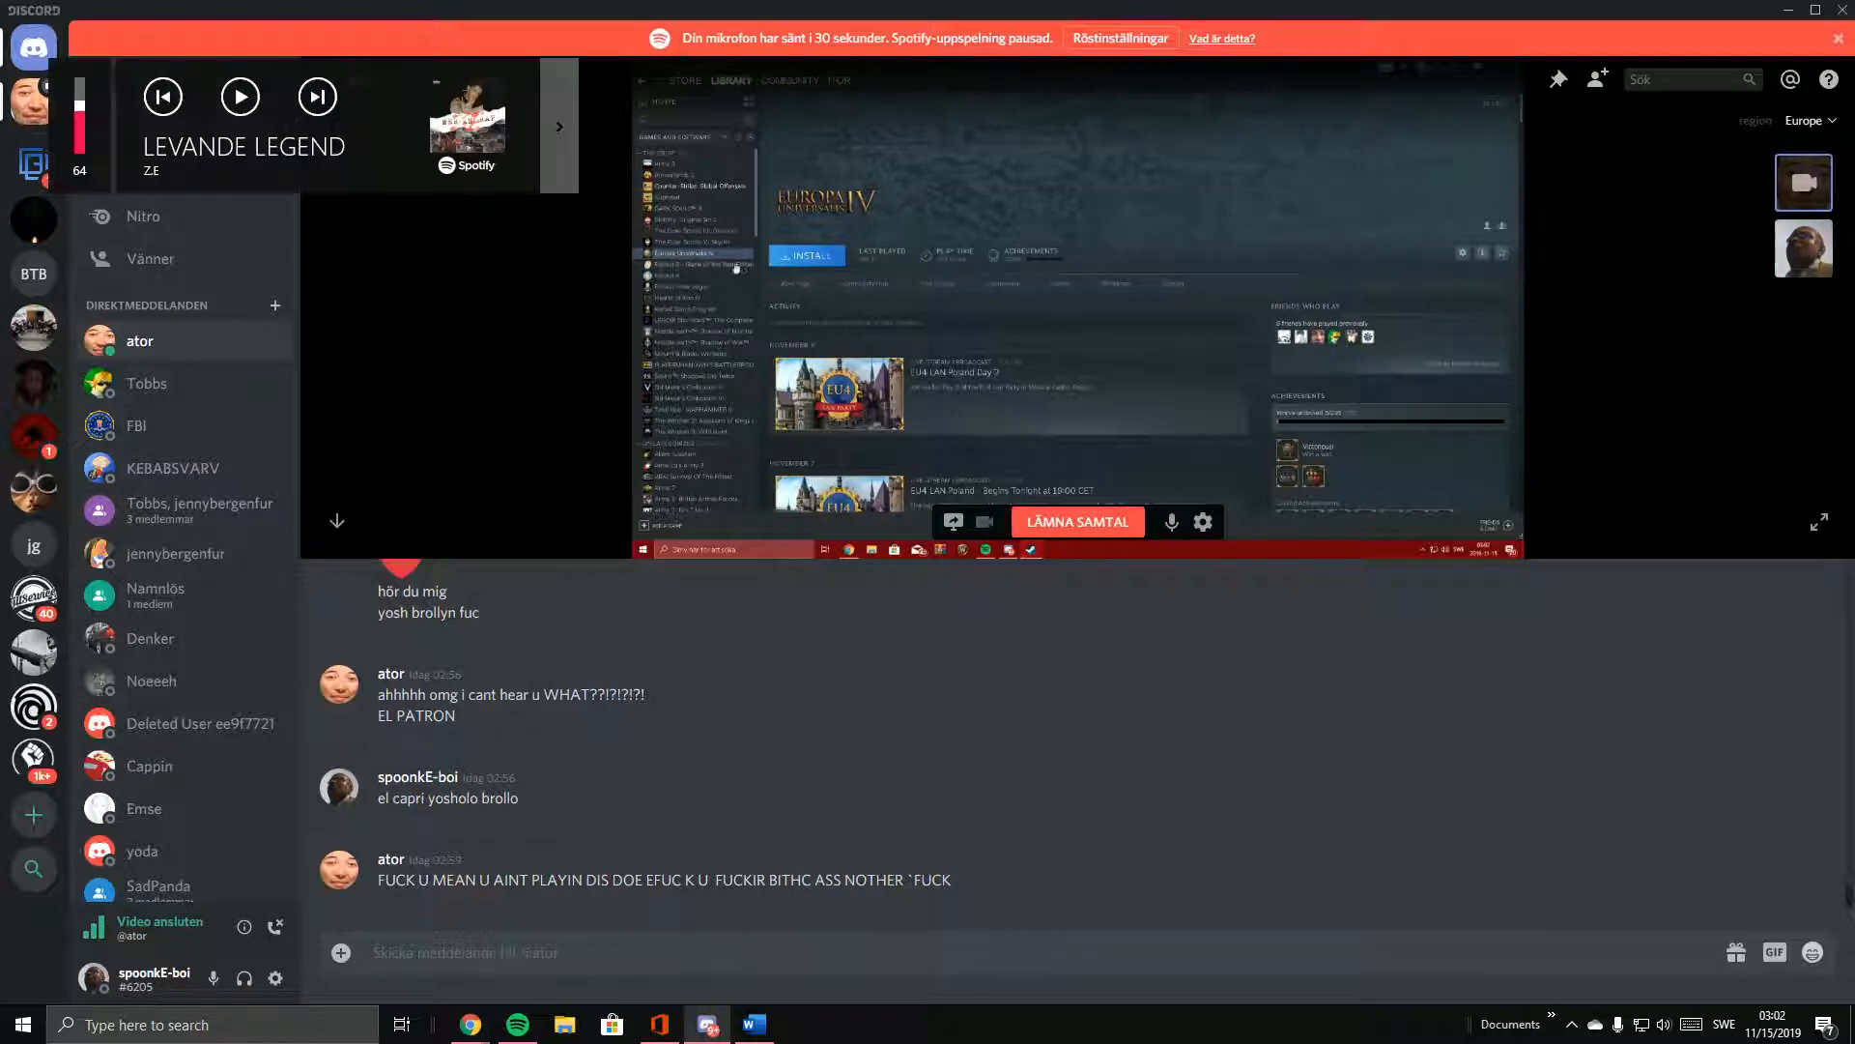
Advance past Fallout New Vegas, Hearts of Iron, Kerbal Space Program and Shadow of War to Mount & Blade: Warband.
{"action": "left_click", "coordinate": [696, 263]}
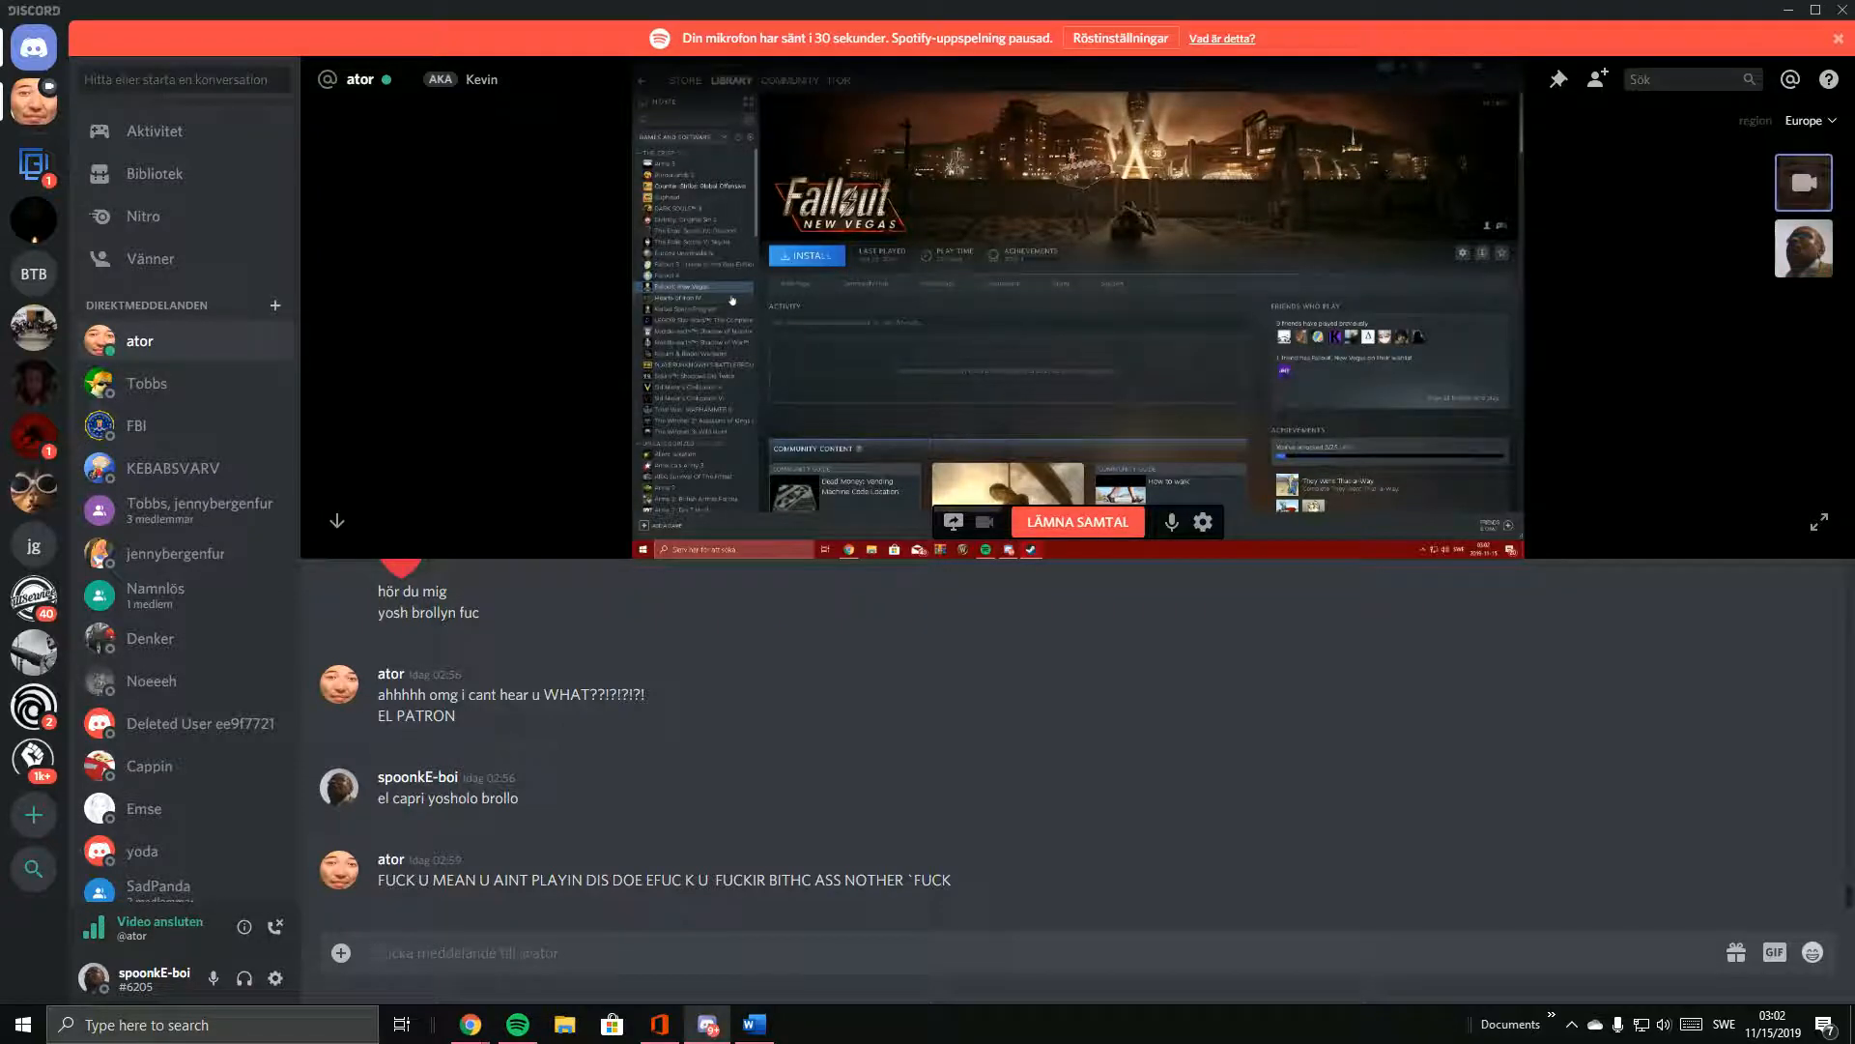
{"action": "left_click", "coordinate": [689, 299]}
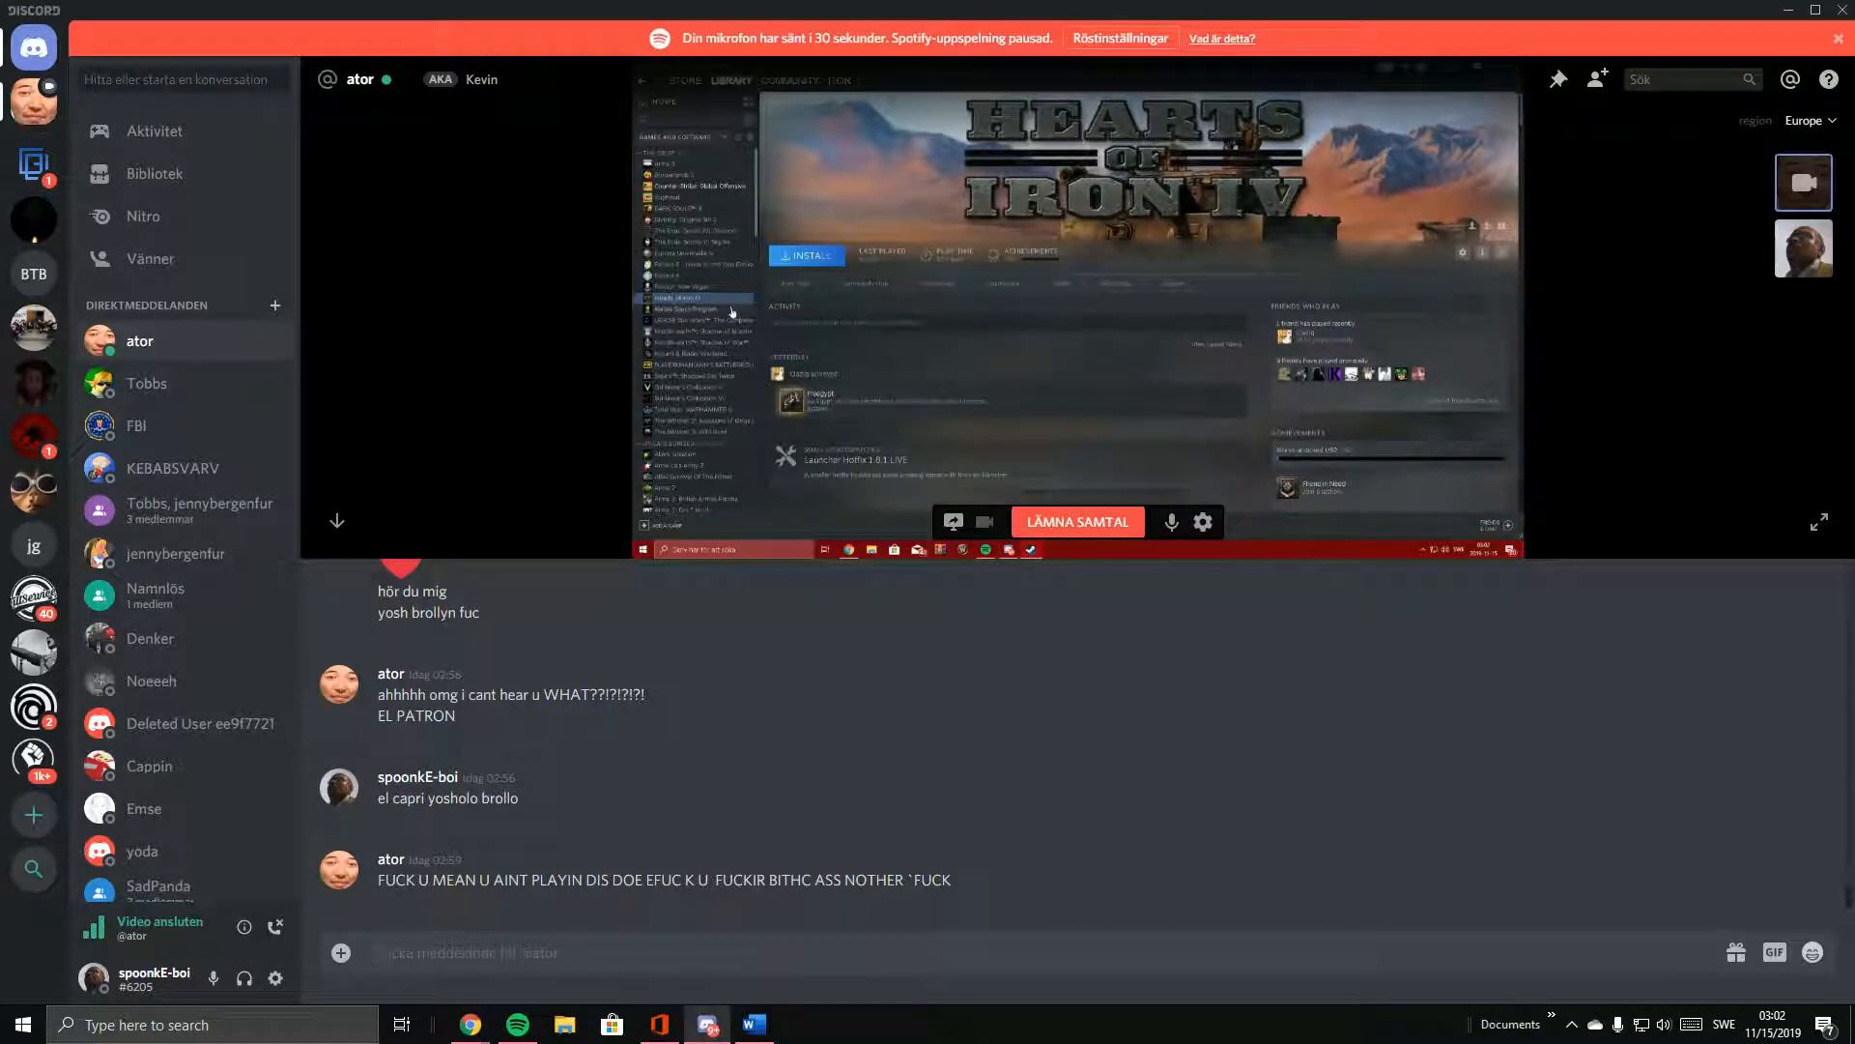
{"action": "left_click", "coordinate": [692, 310]}
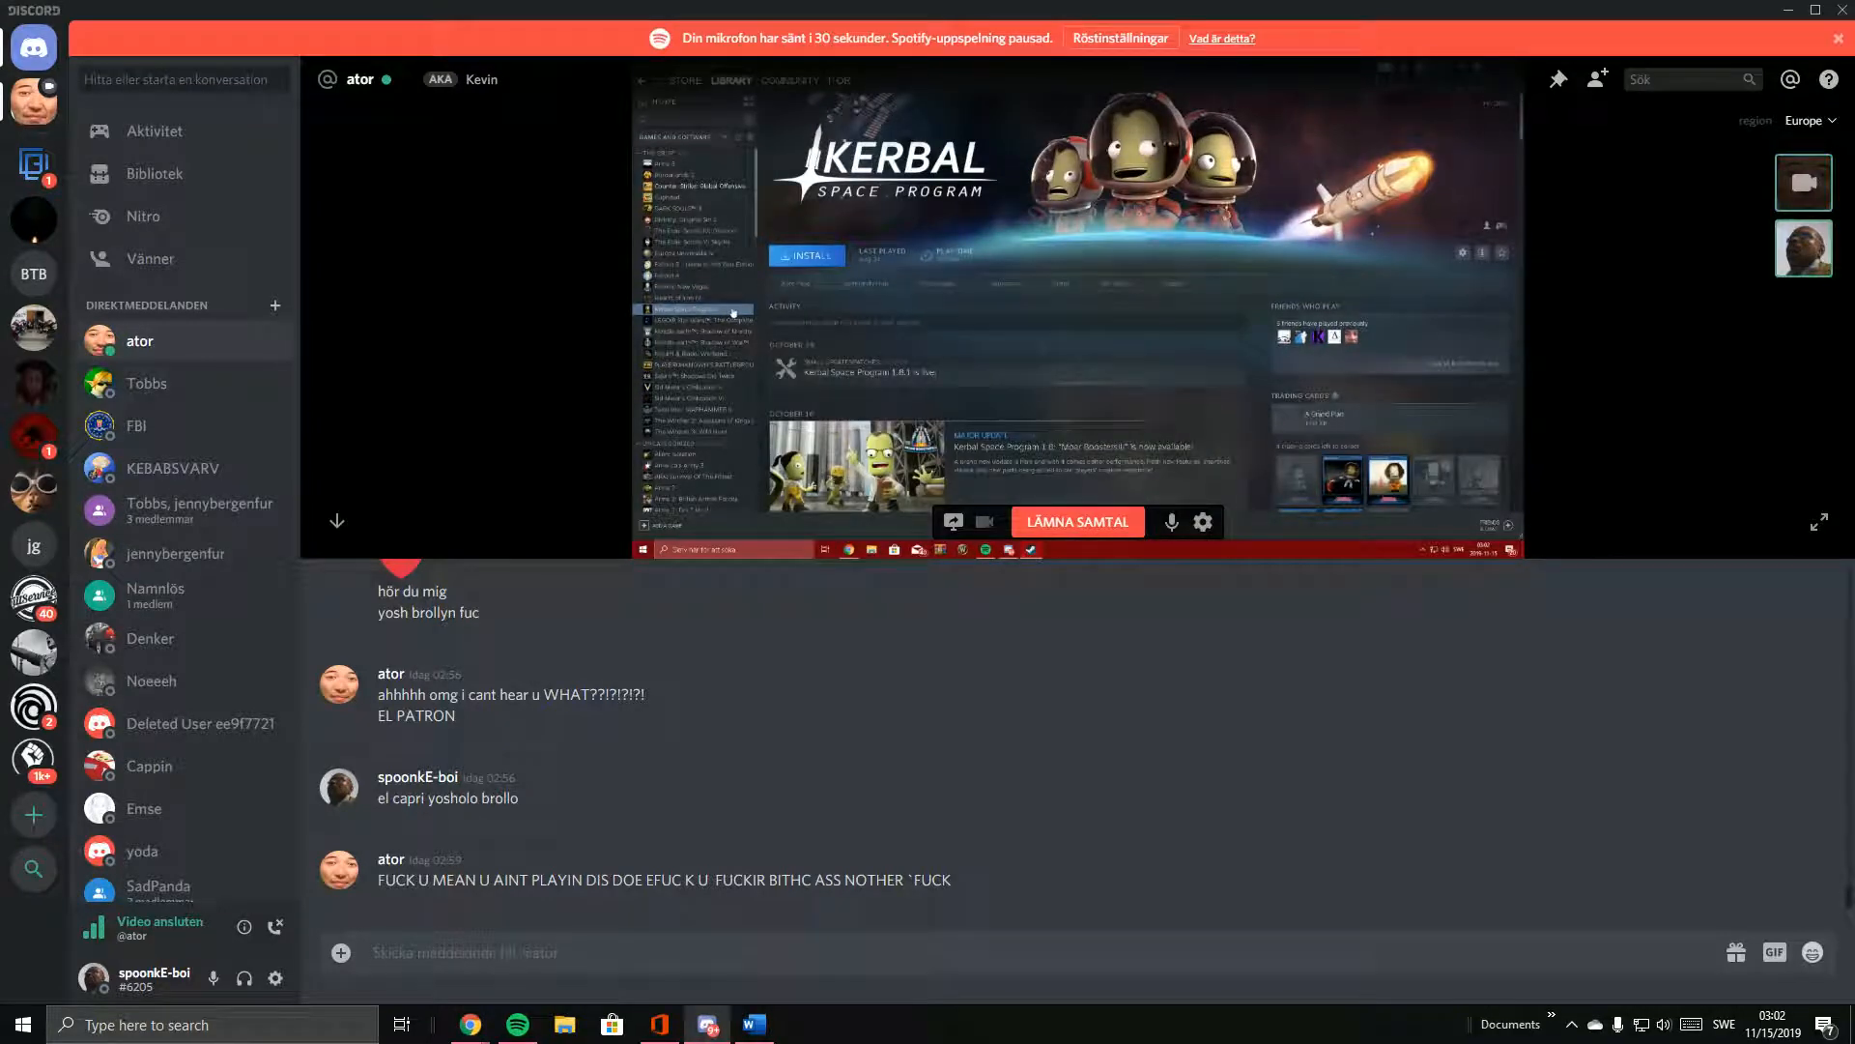
{"action": "left_click", "coordinate": [704, 320]}
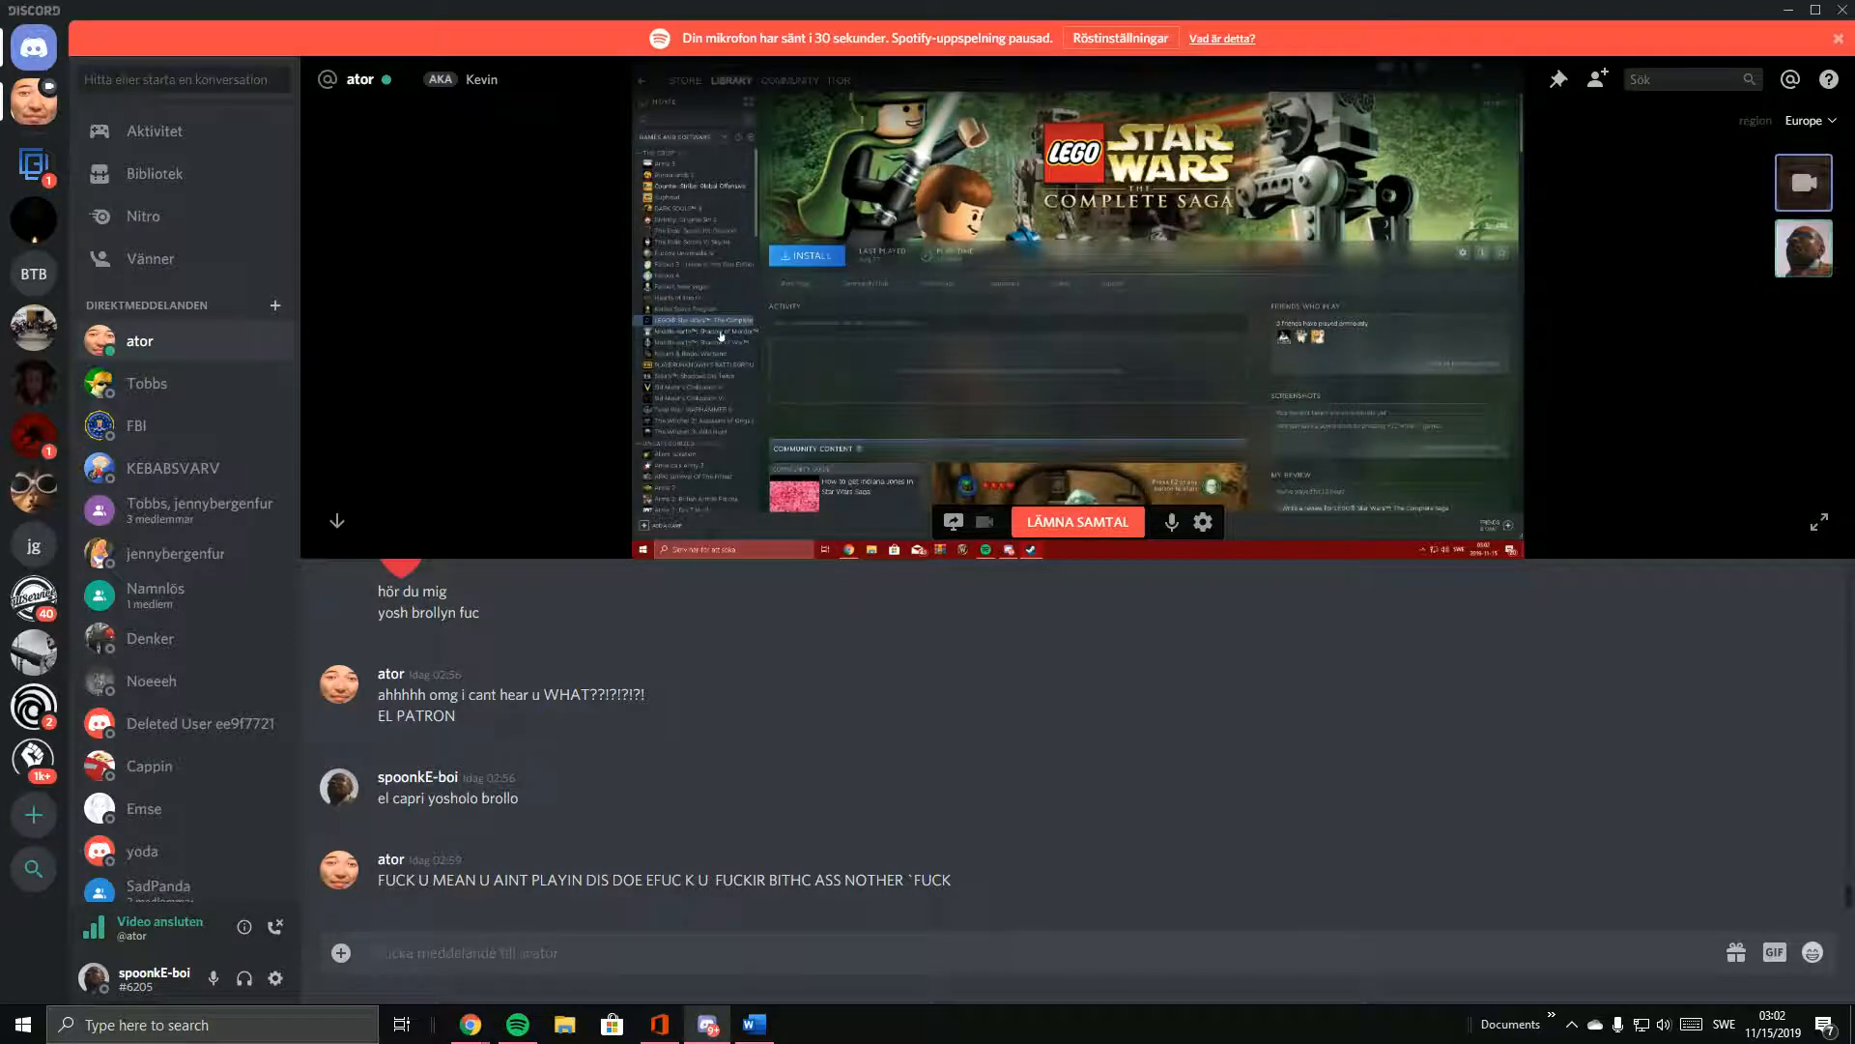
{"action": "left_click", "coordinate": [698, 332]}
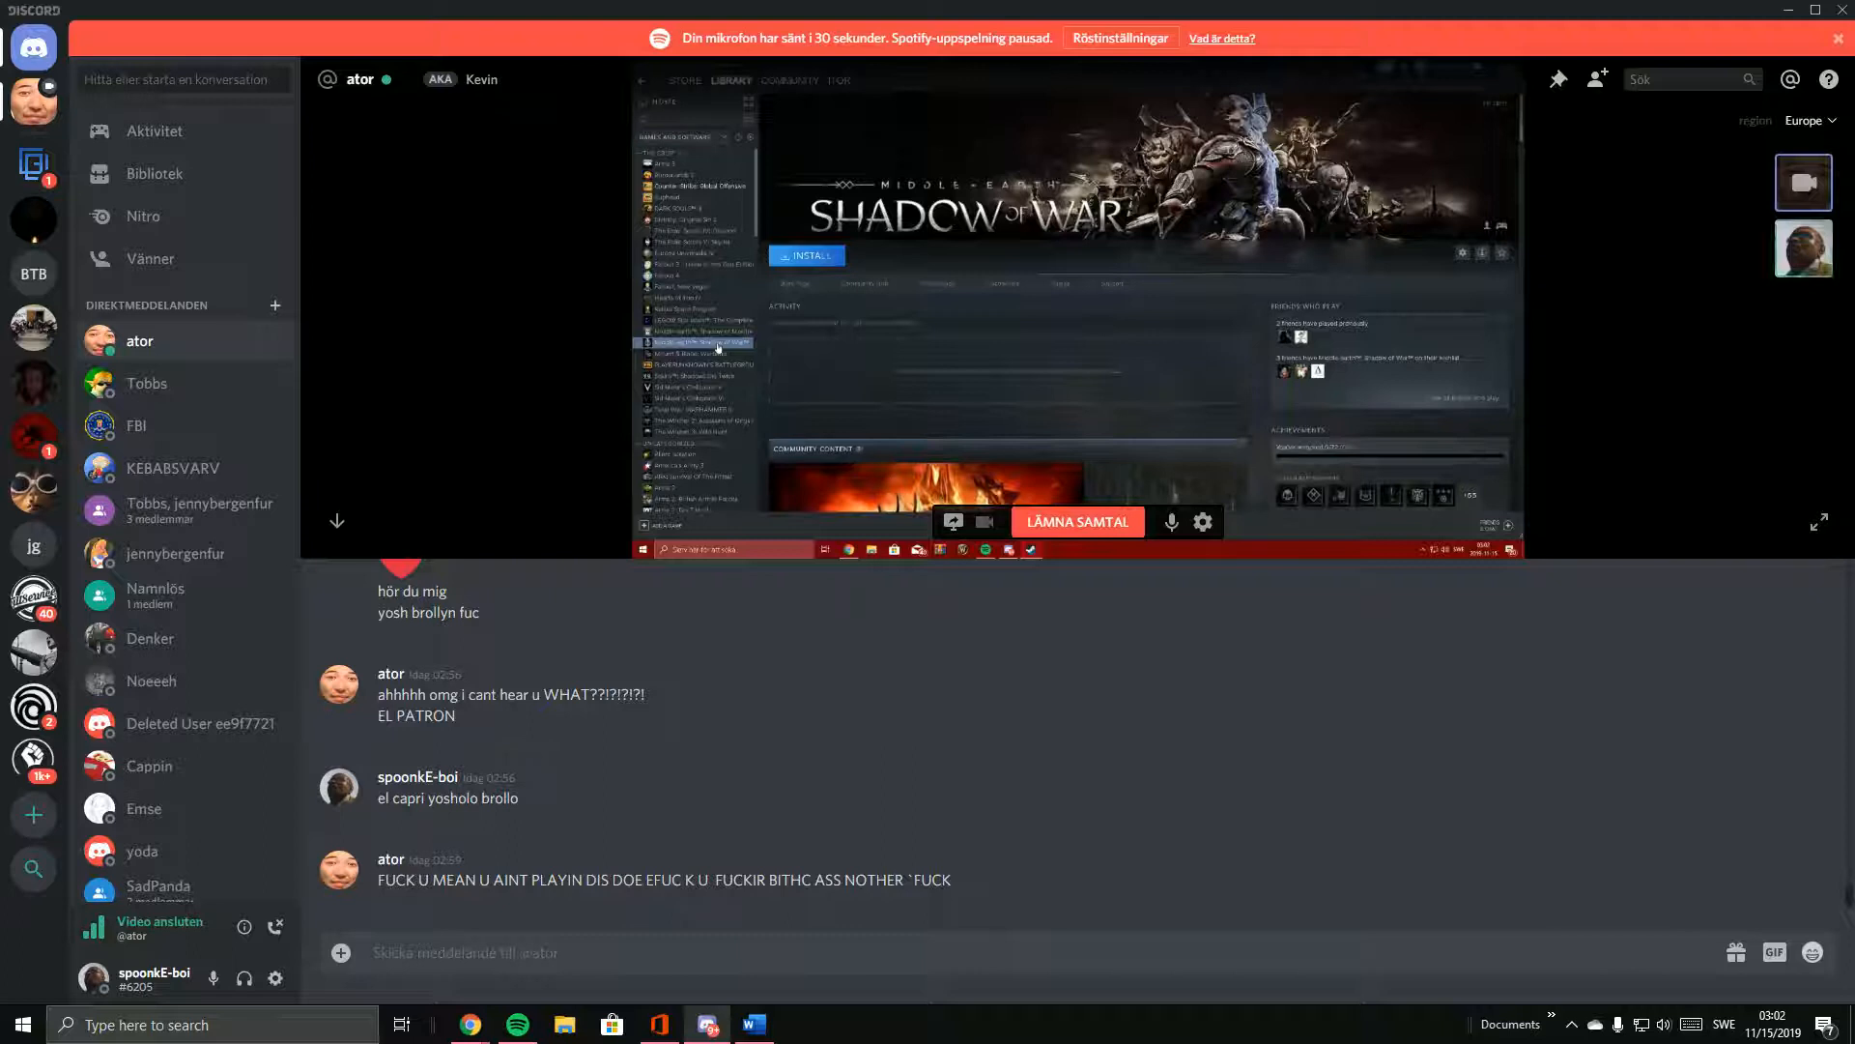
{"action": "left_click", "coordinate": [690, 353]}
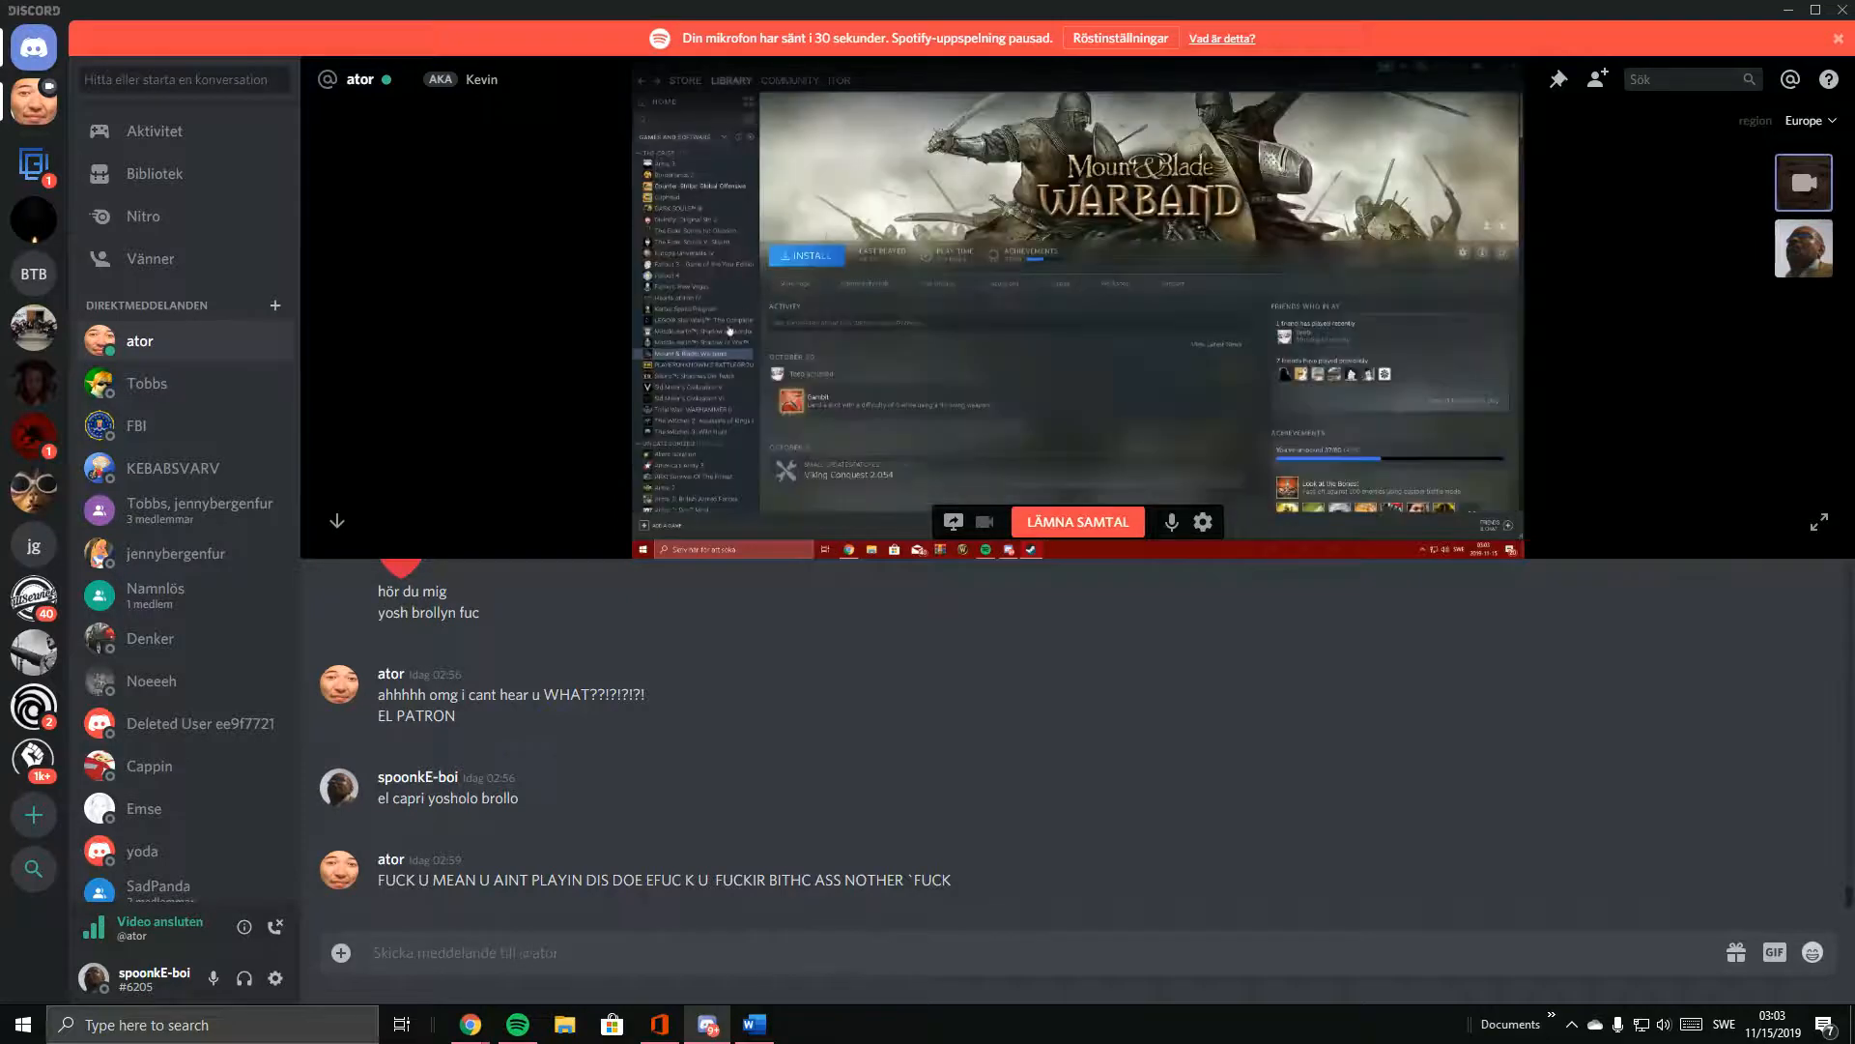
Move past PUBG, Civilization VI and Total War: Warhammer II to America's Army 3.
{"action": "left_click", "coordinate": [697, 364]}
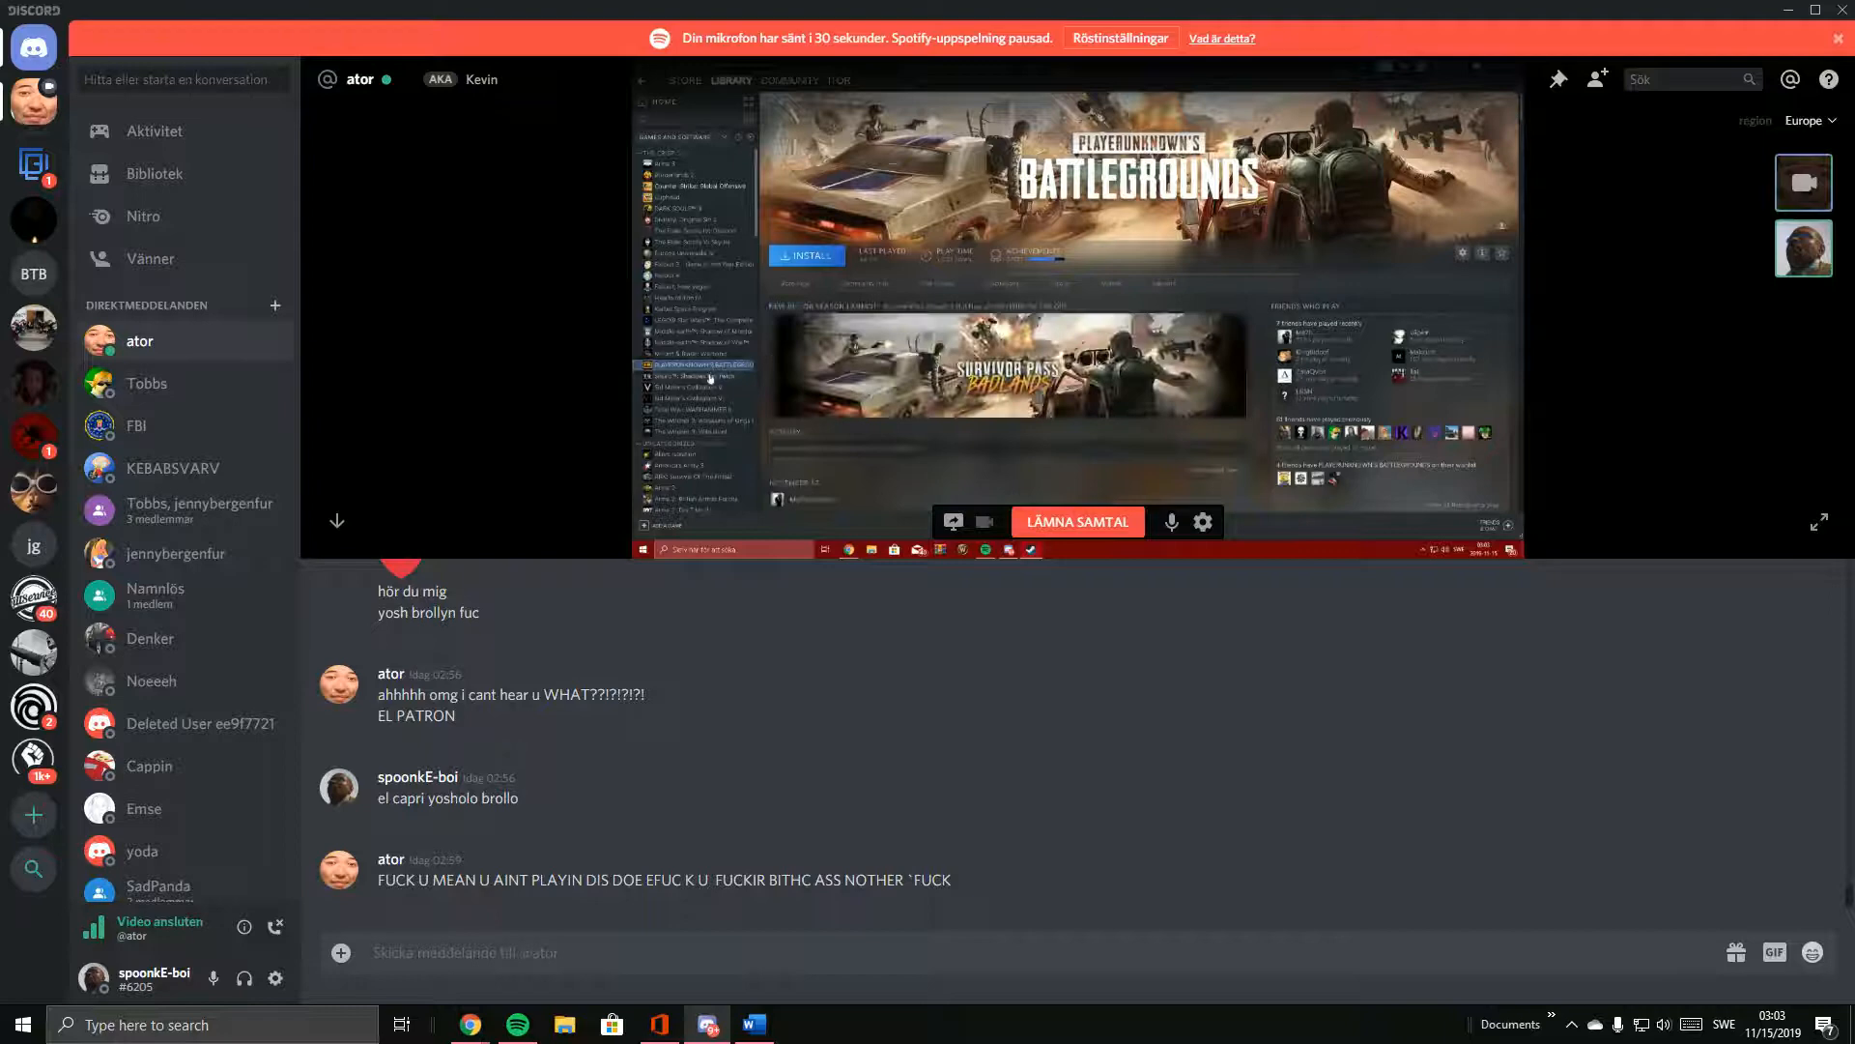
{"action": "left_click", "coordinate": [697, 375]}
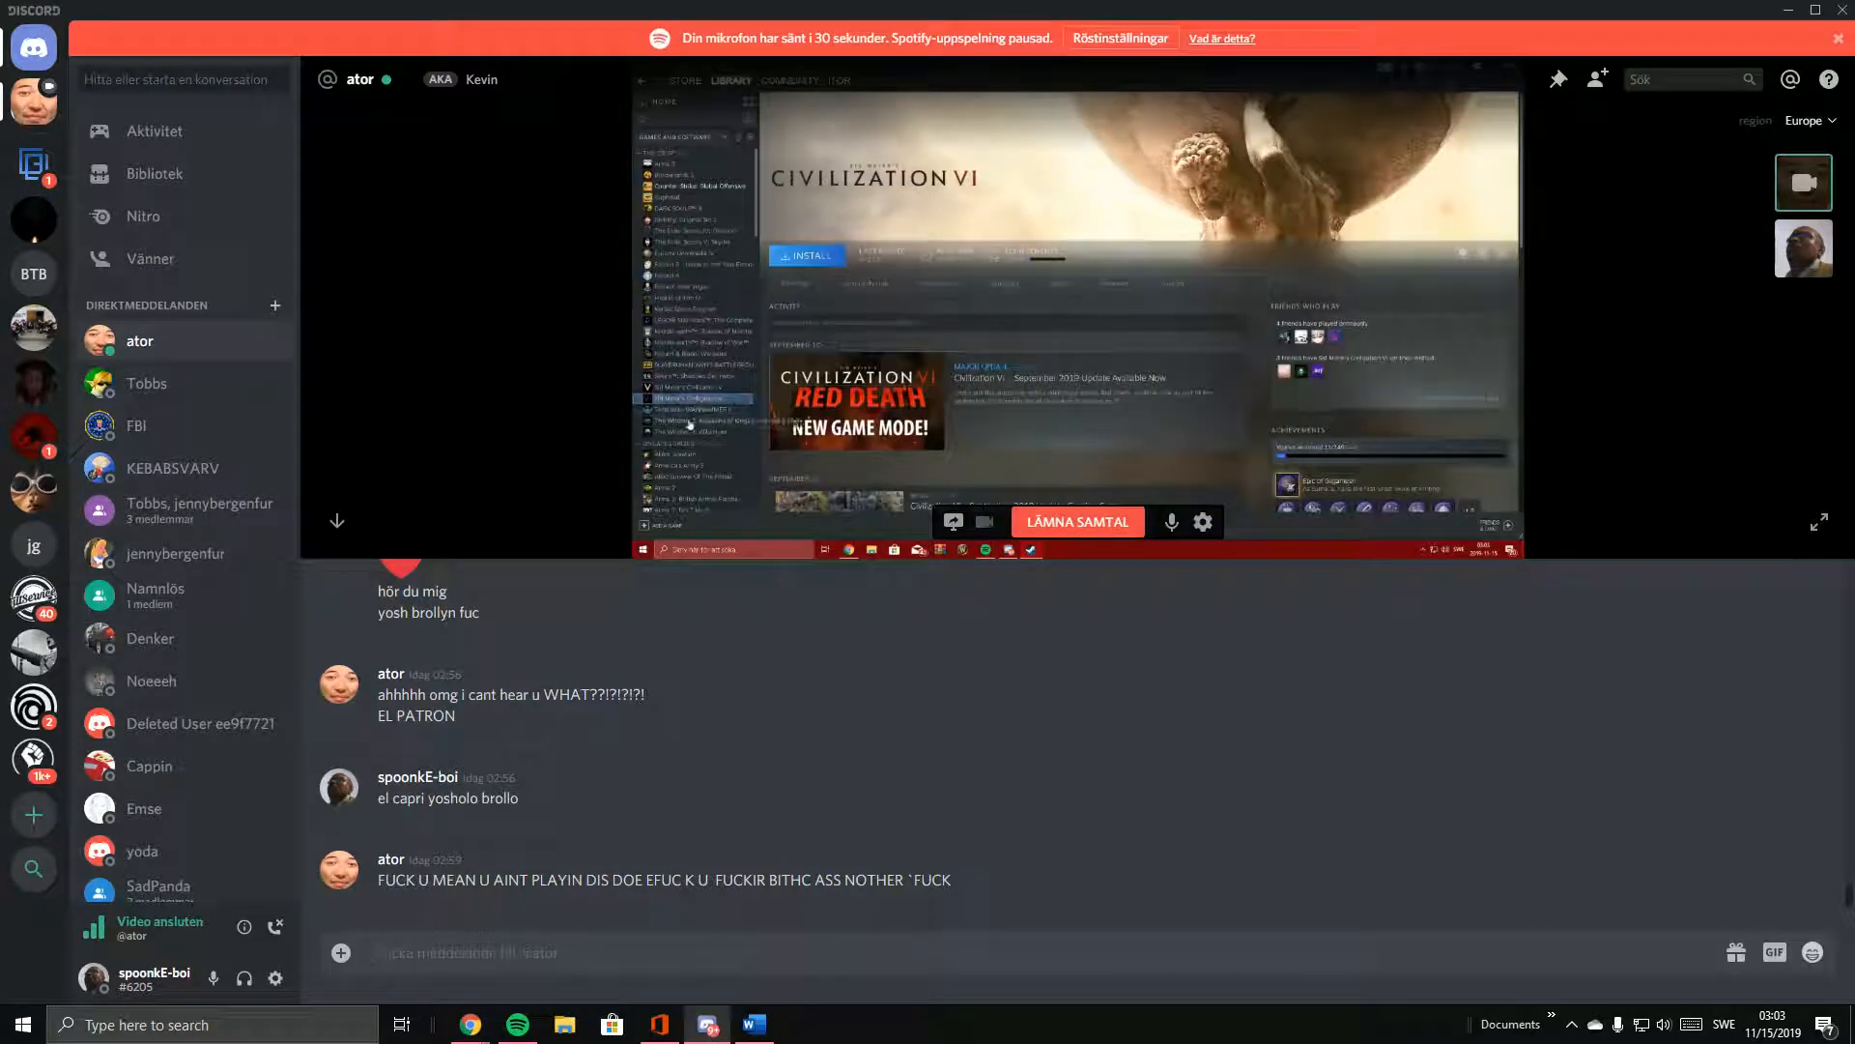
{"action": "left_click", "coordinate": [696, 407]}
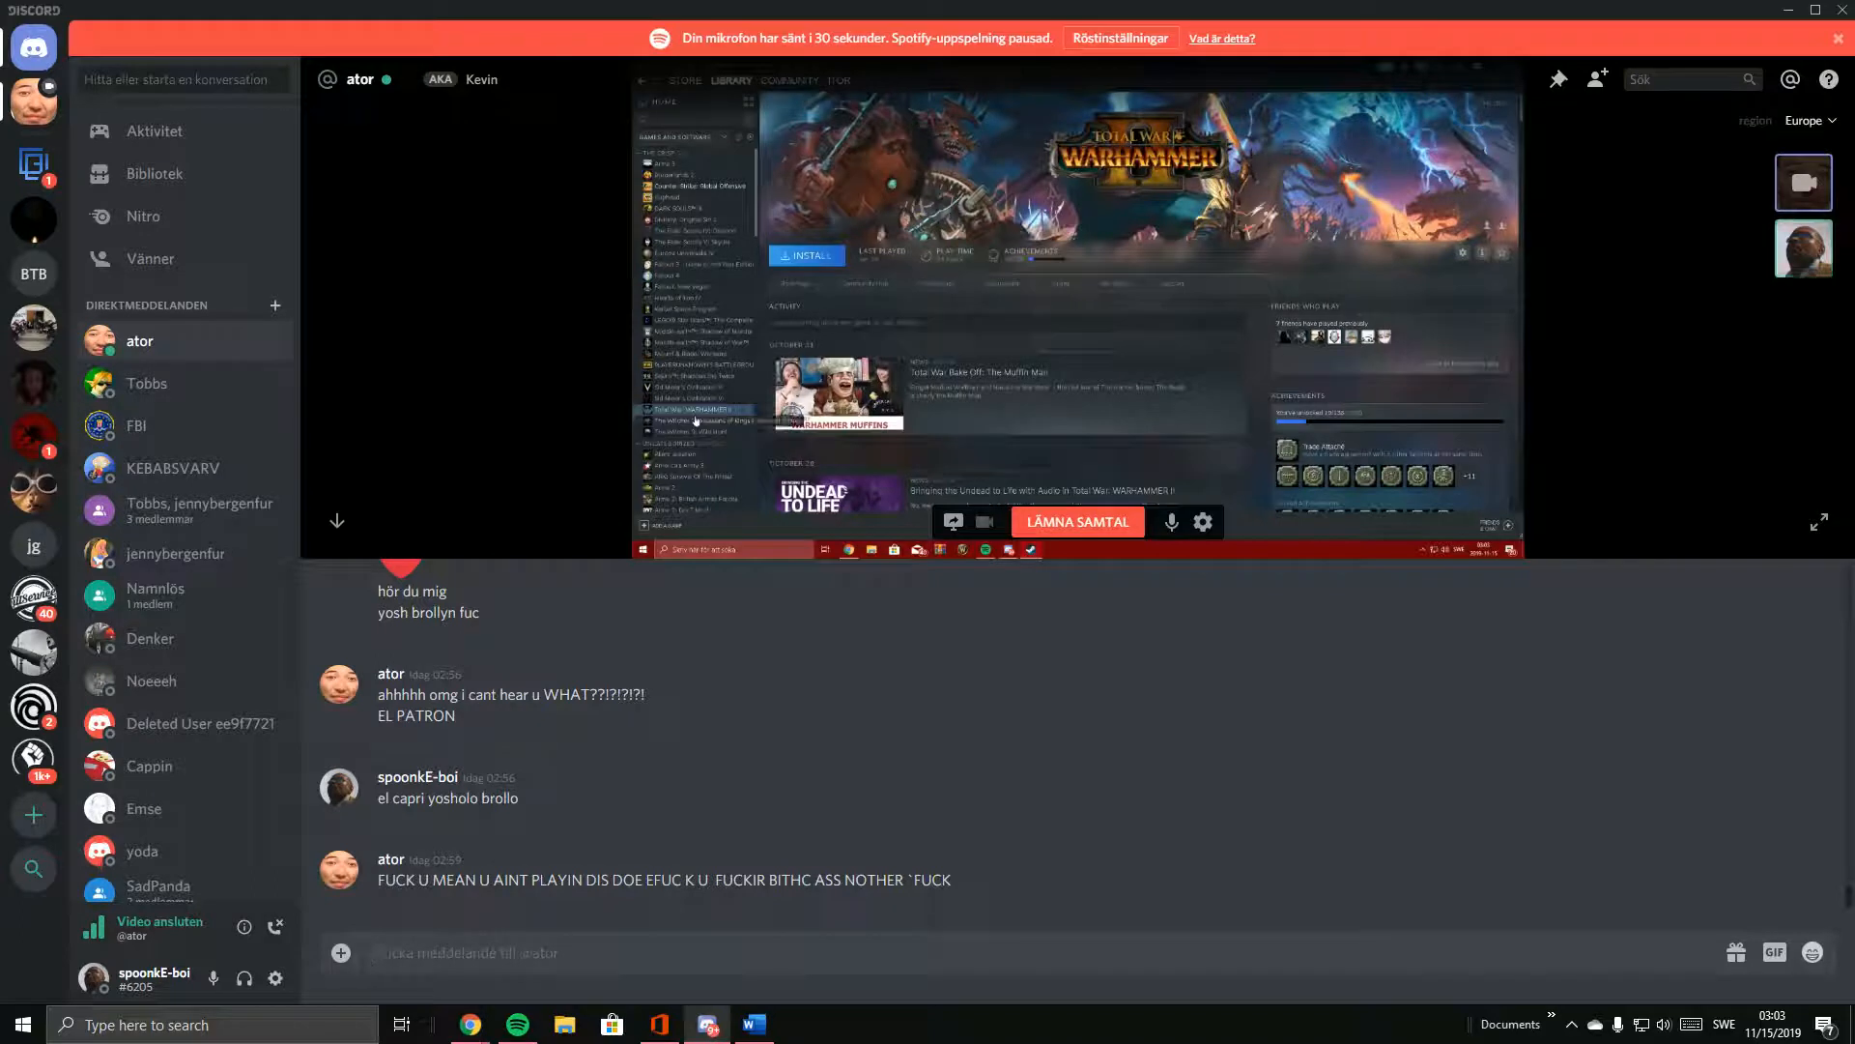
{"action": "left_click", "coordinate": [697, 421]}
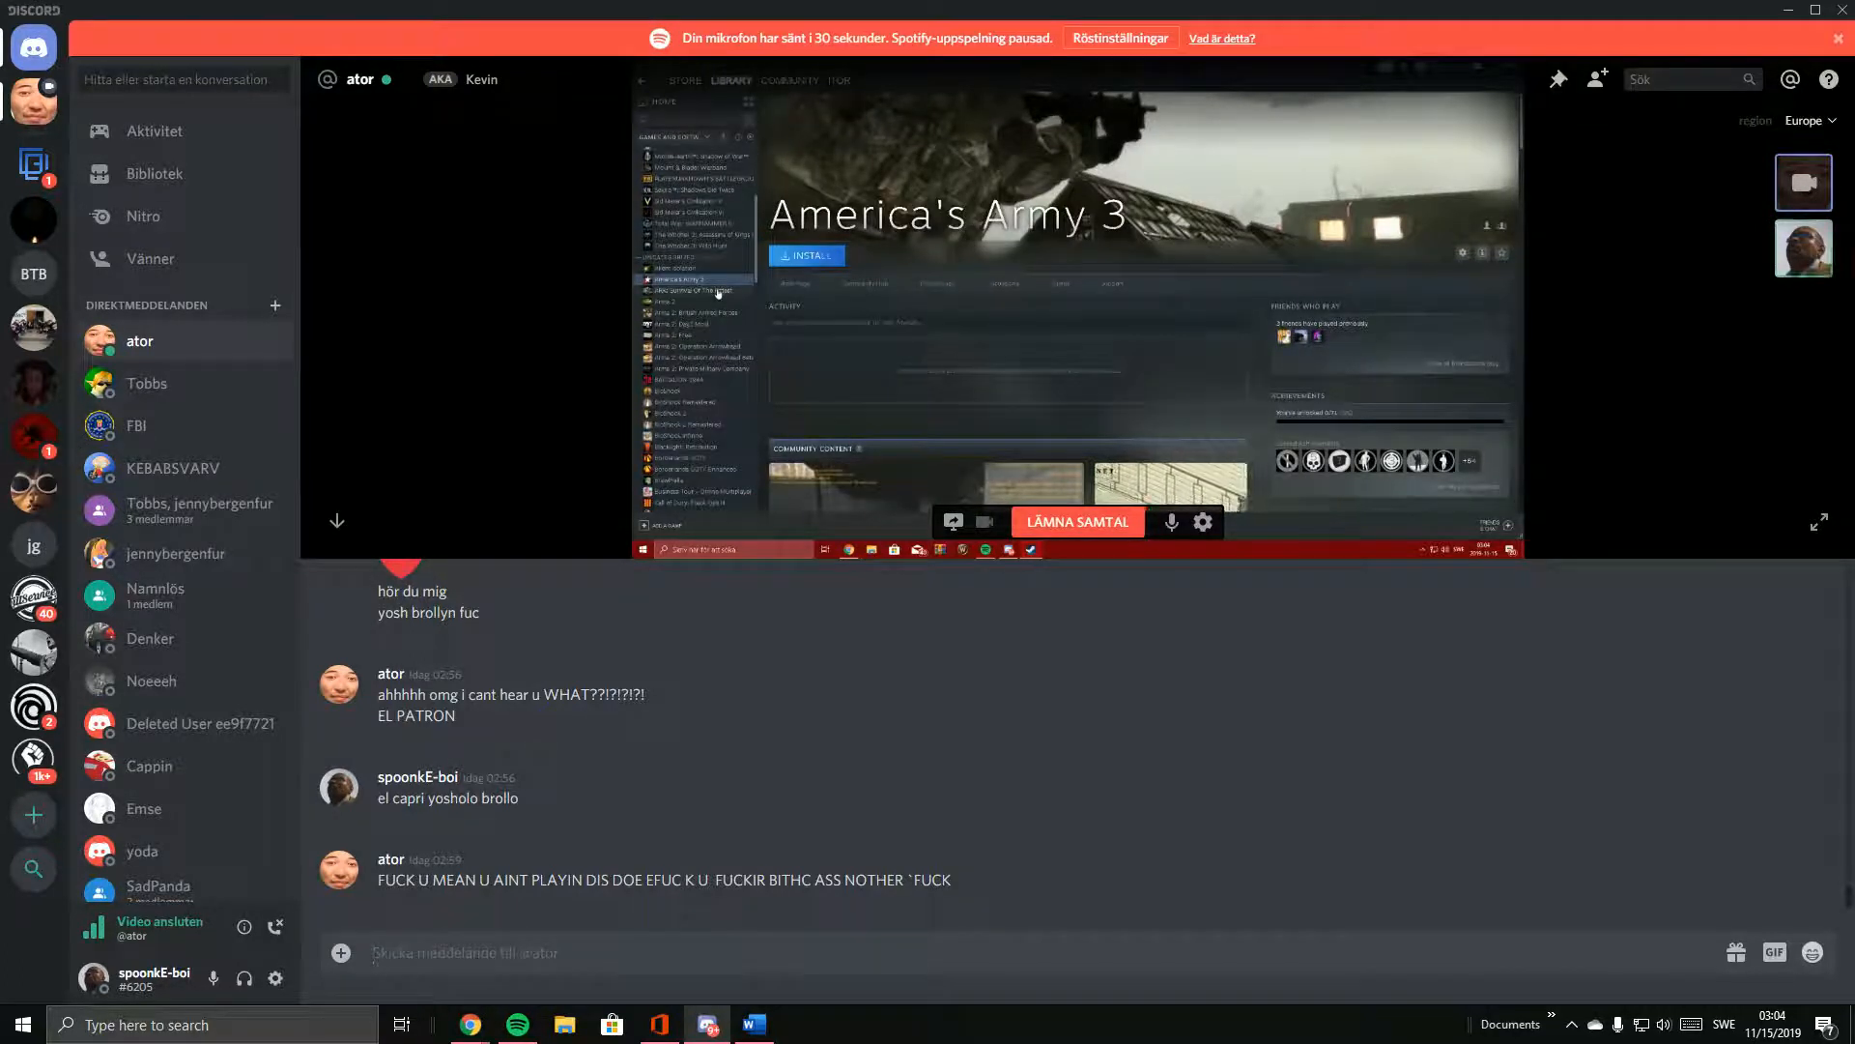
Step through each Arma 2 title and Battalion 1944 to the BioShock page.
{"action": "left_click", "coordinate": [697, 290]}
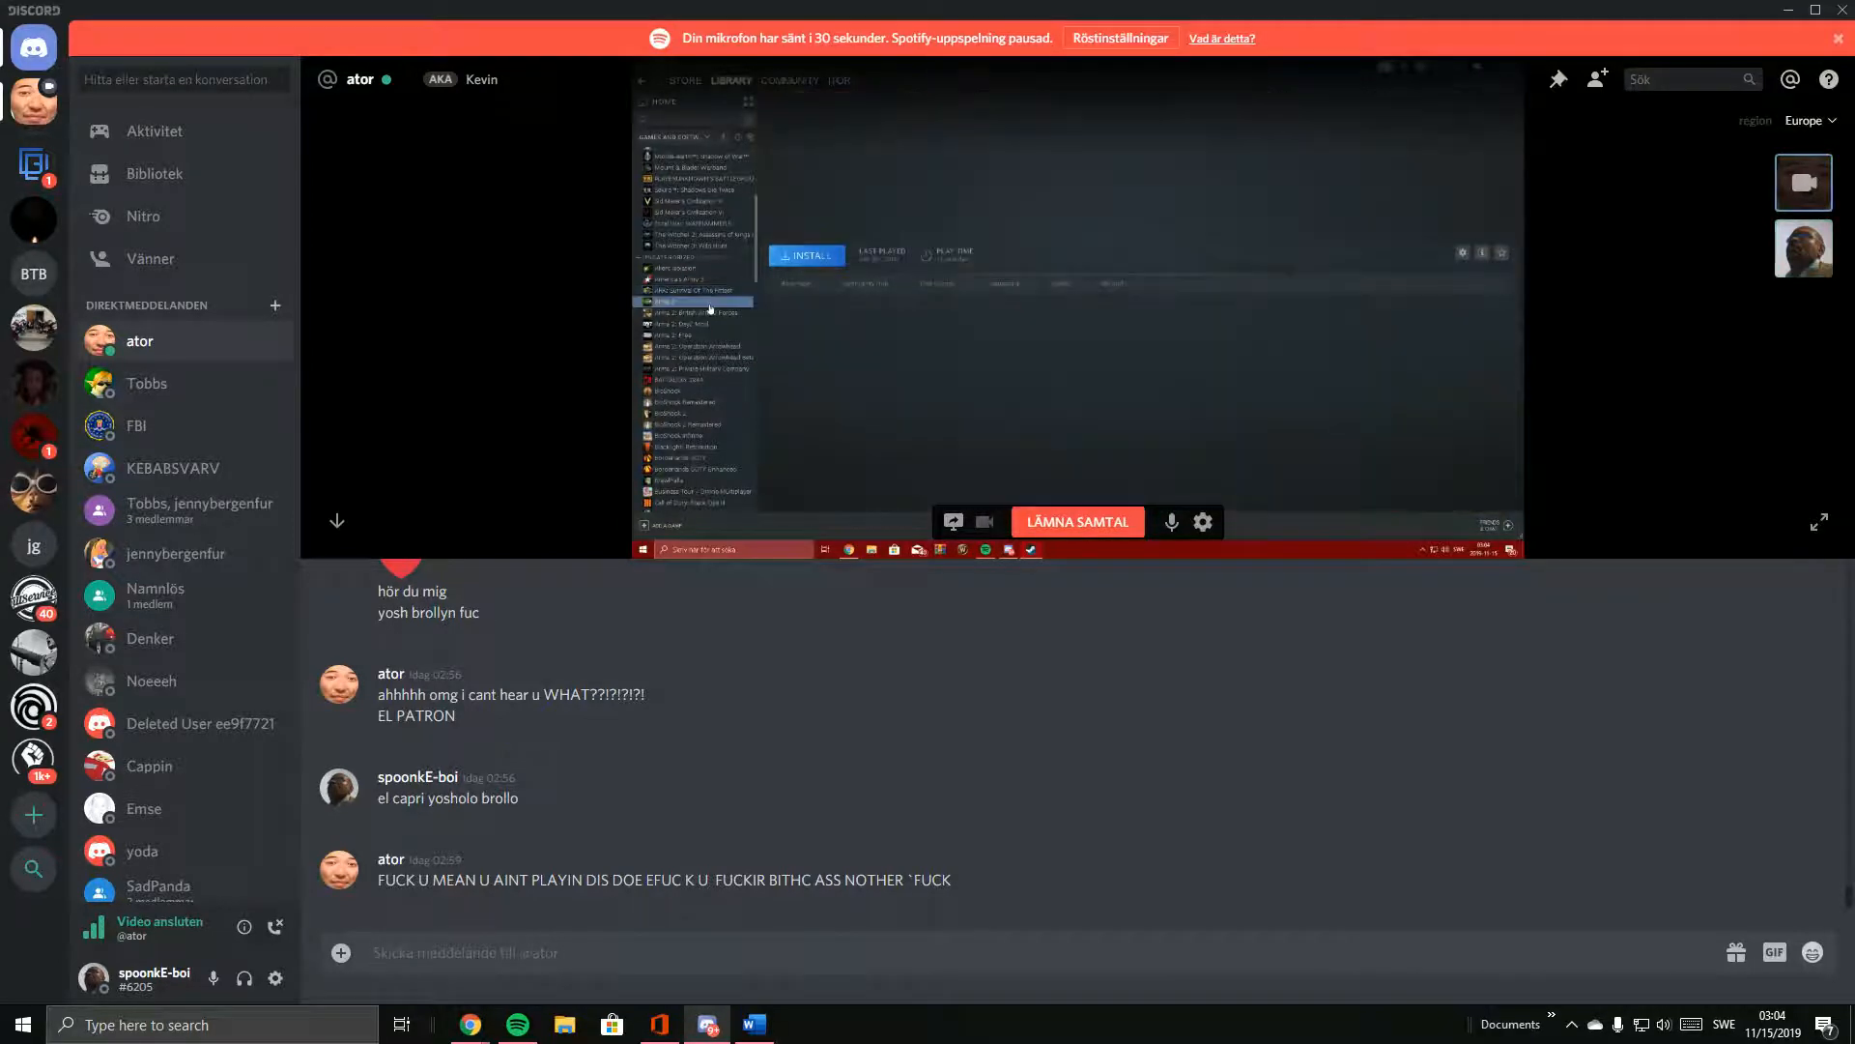
{"action": "left_click", "coordinate": [670, 302]}
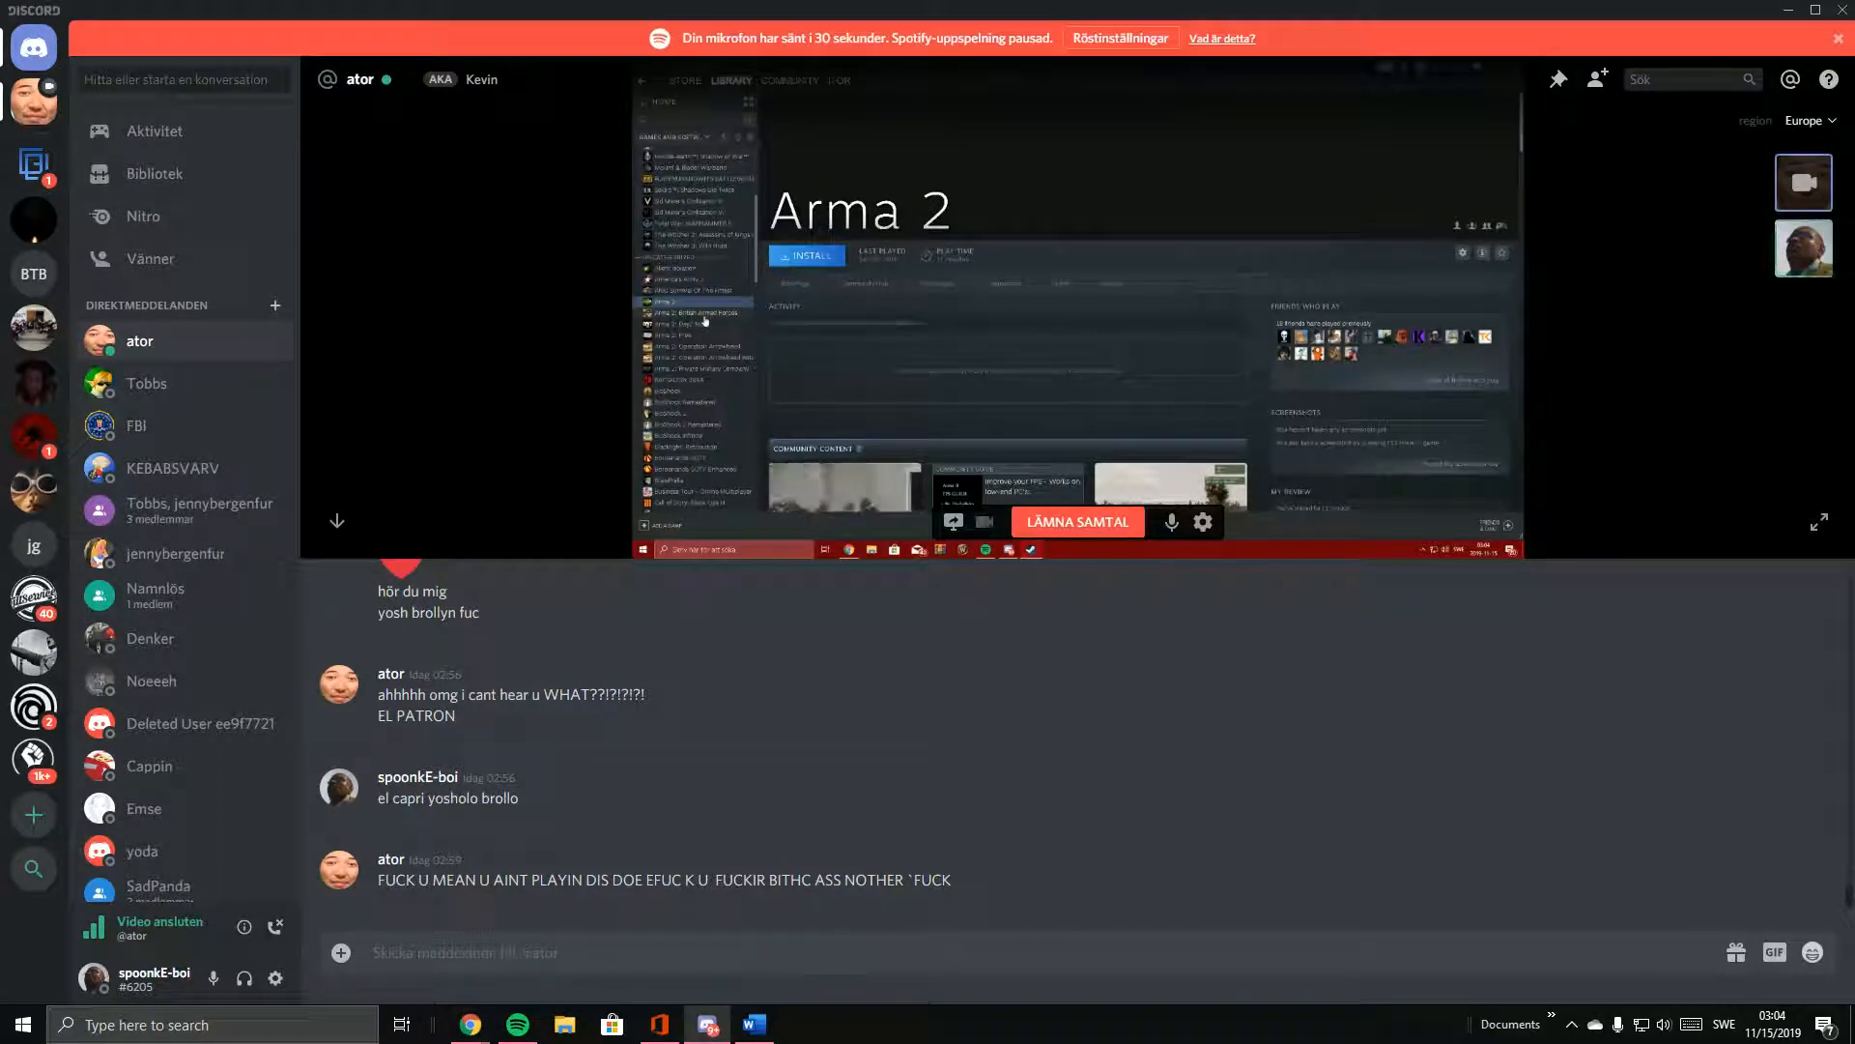
{"action": "left_click", "coordinate": [696, 312]}
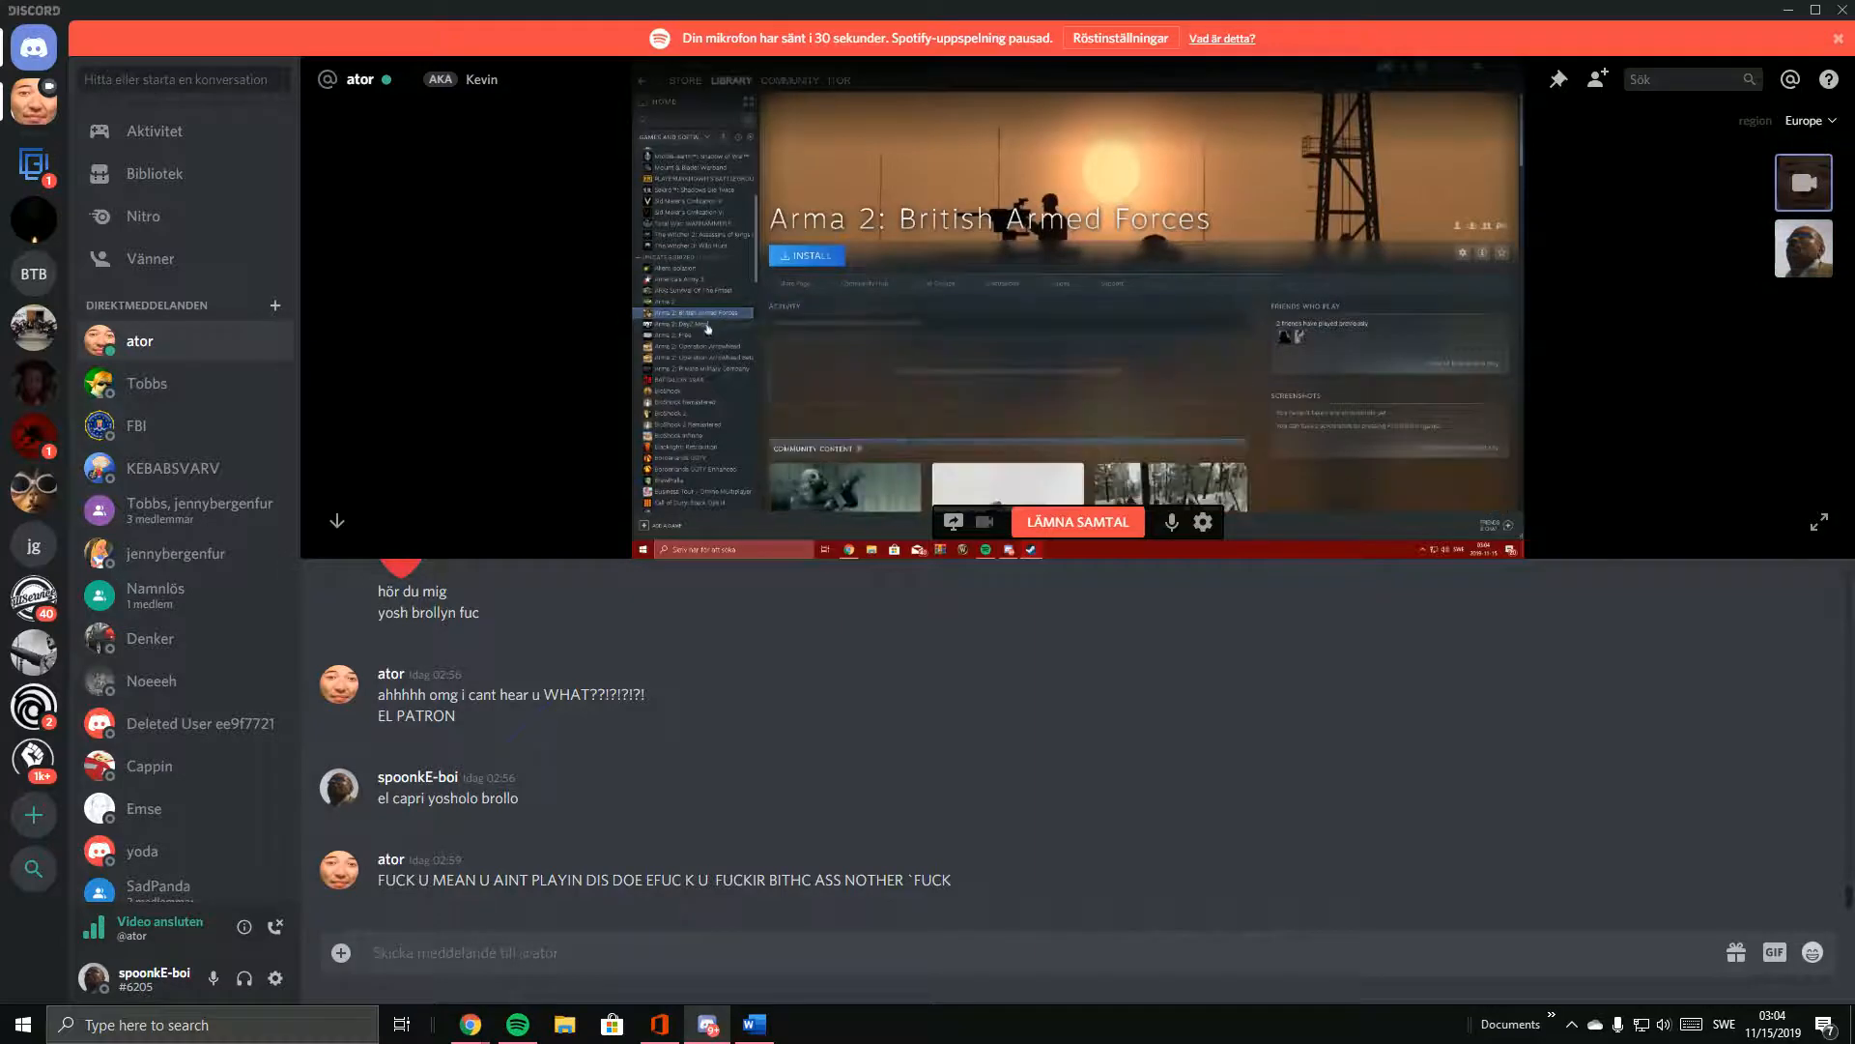
{"action": "left_click", "coordinate": [692, 325]}
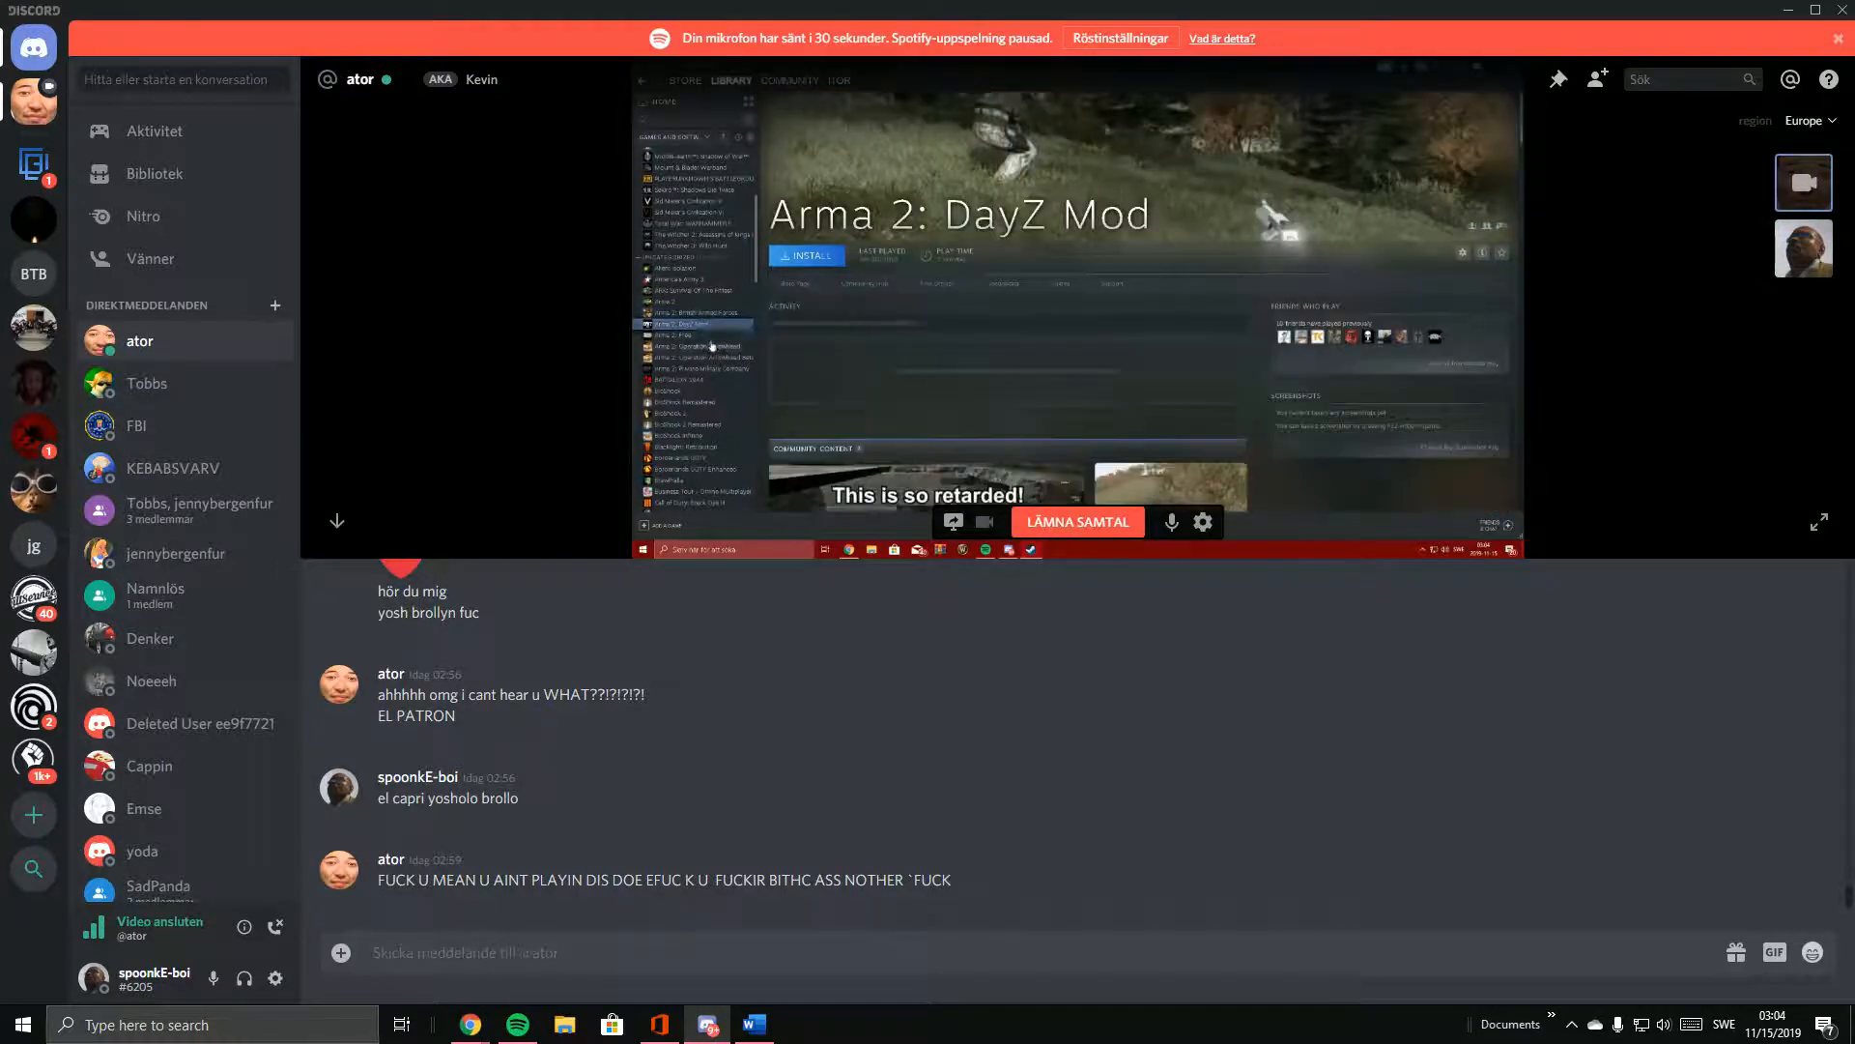
{"action": "left_click", "coordinate": [690, 339]}
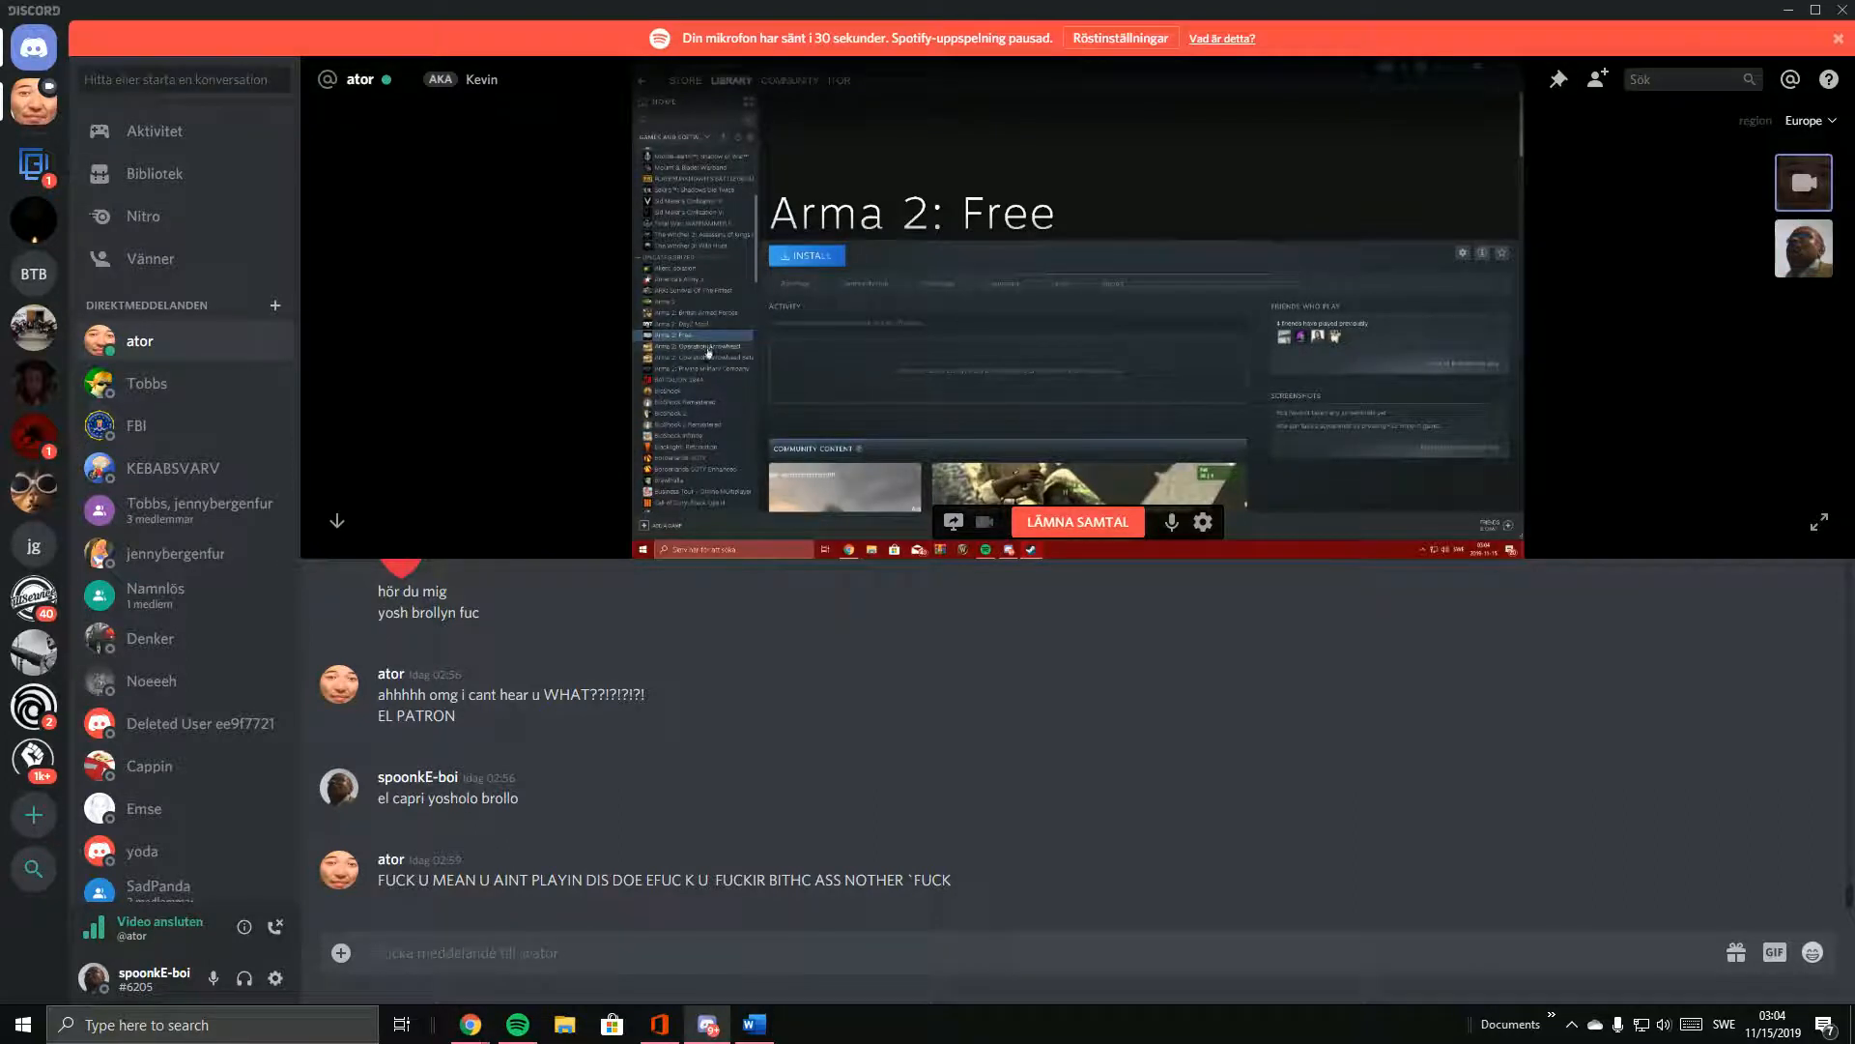
{"action": "left_click", "coordinate": [696, 346]}
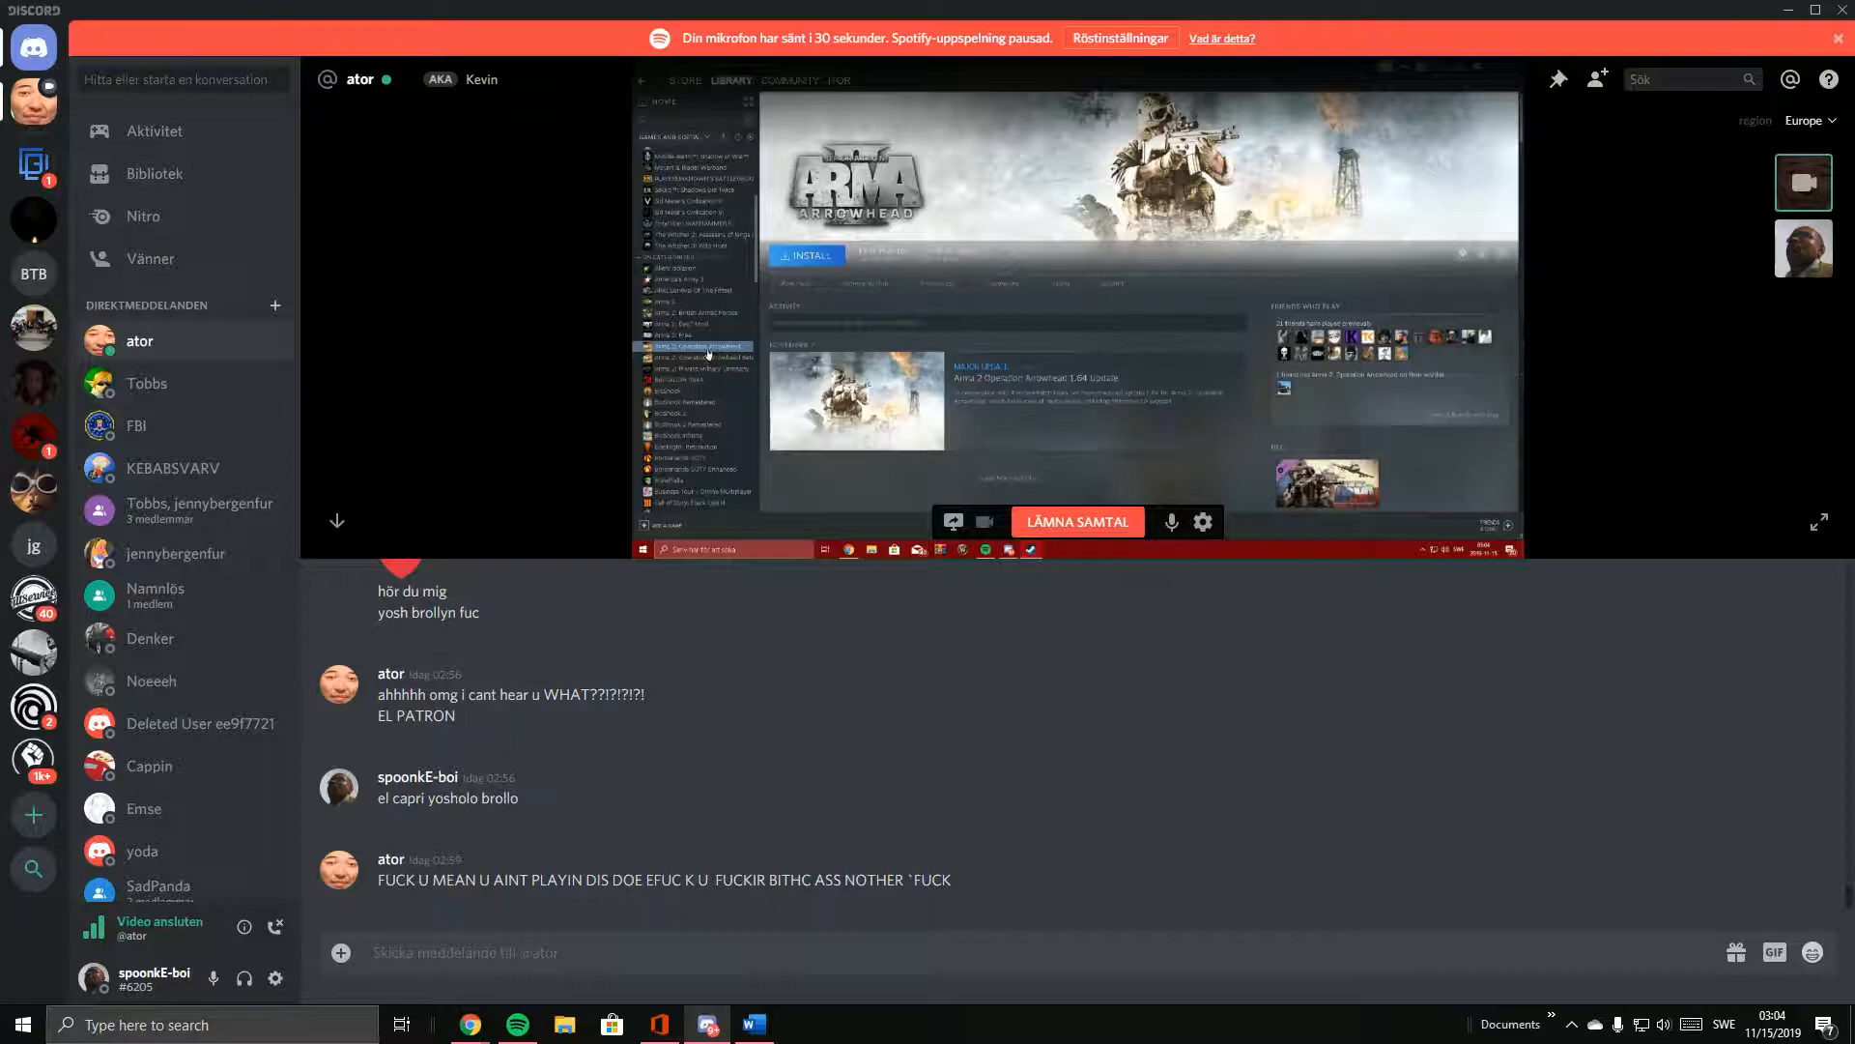
{"action": "left_click", "coordinate": [698, 358]}
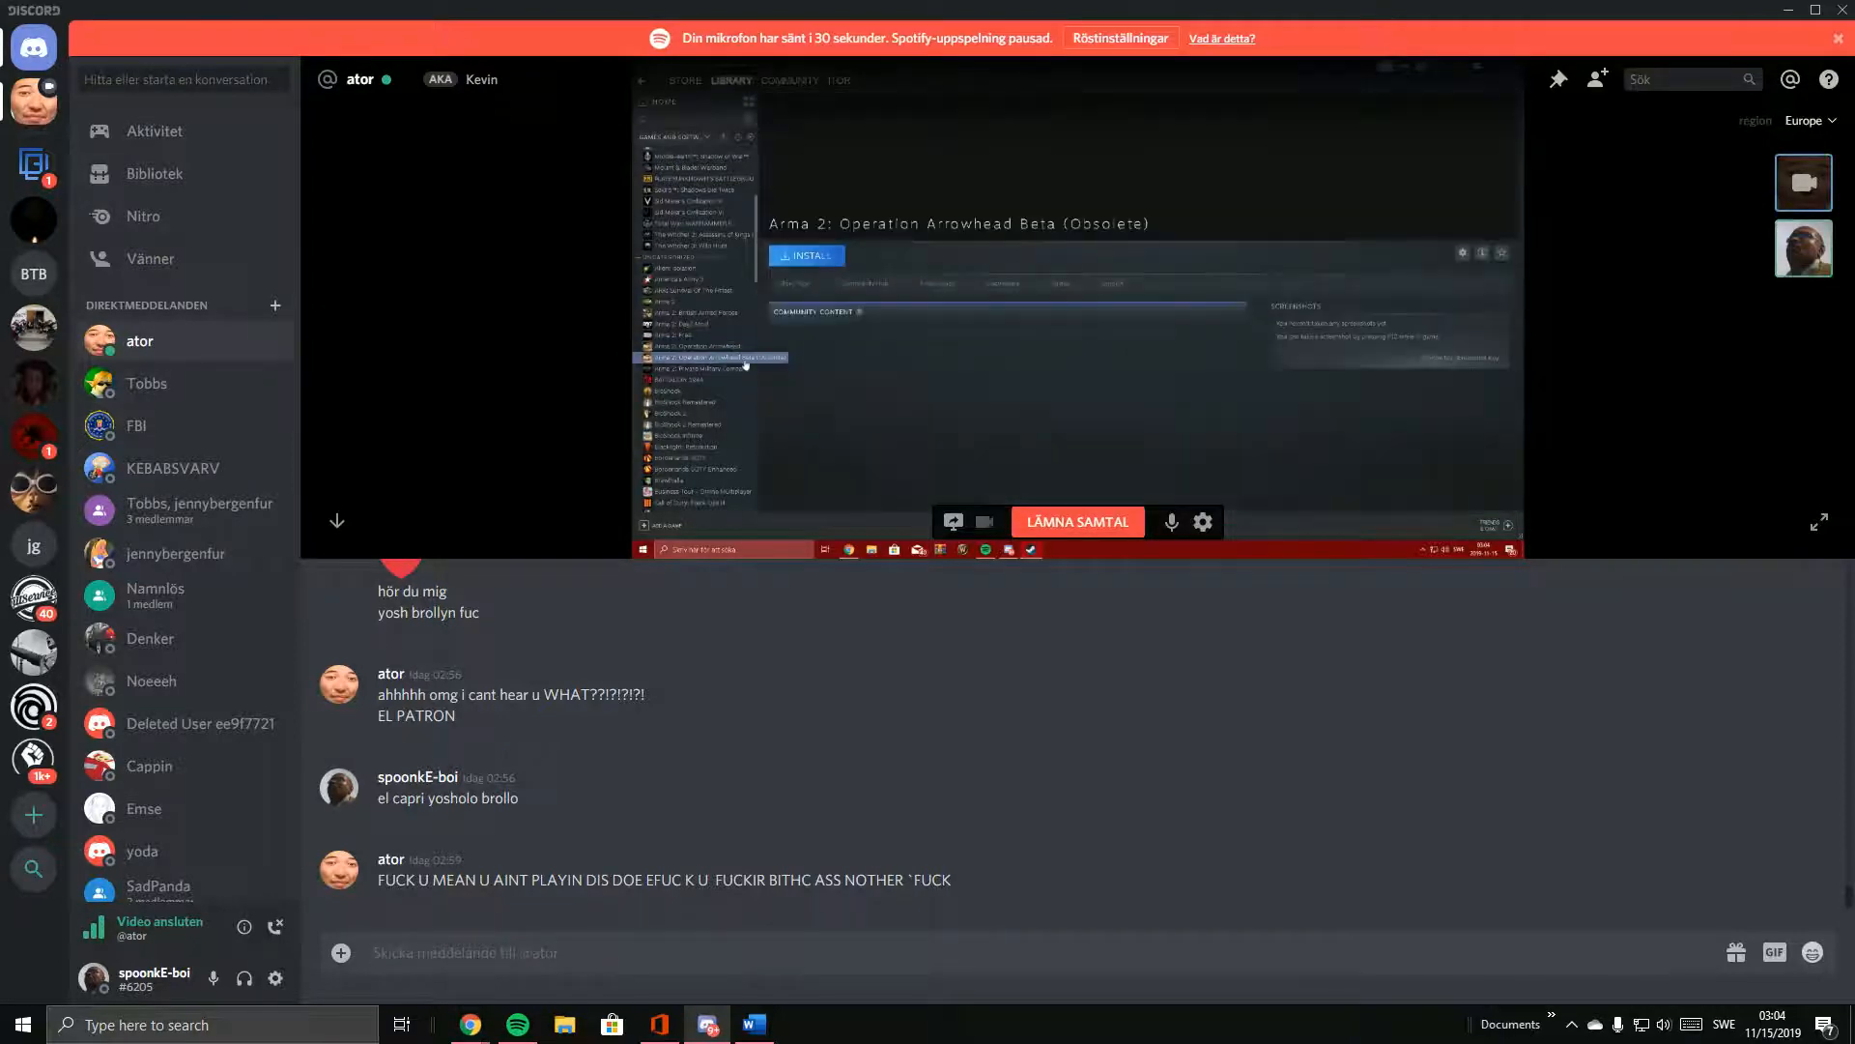
{"action": "left_click", "coordinate": [697, 368]}
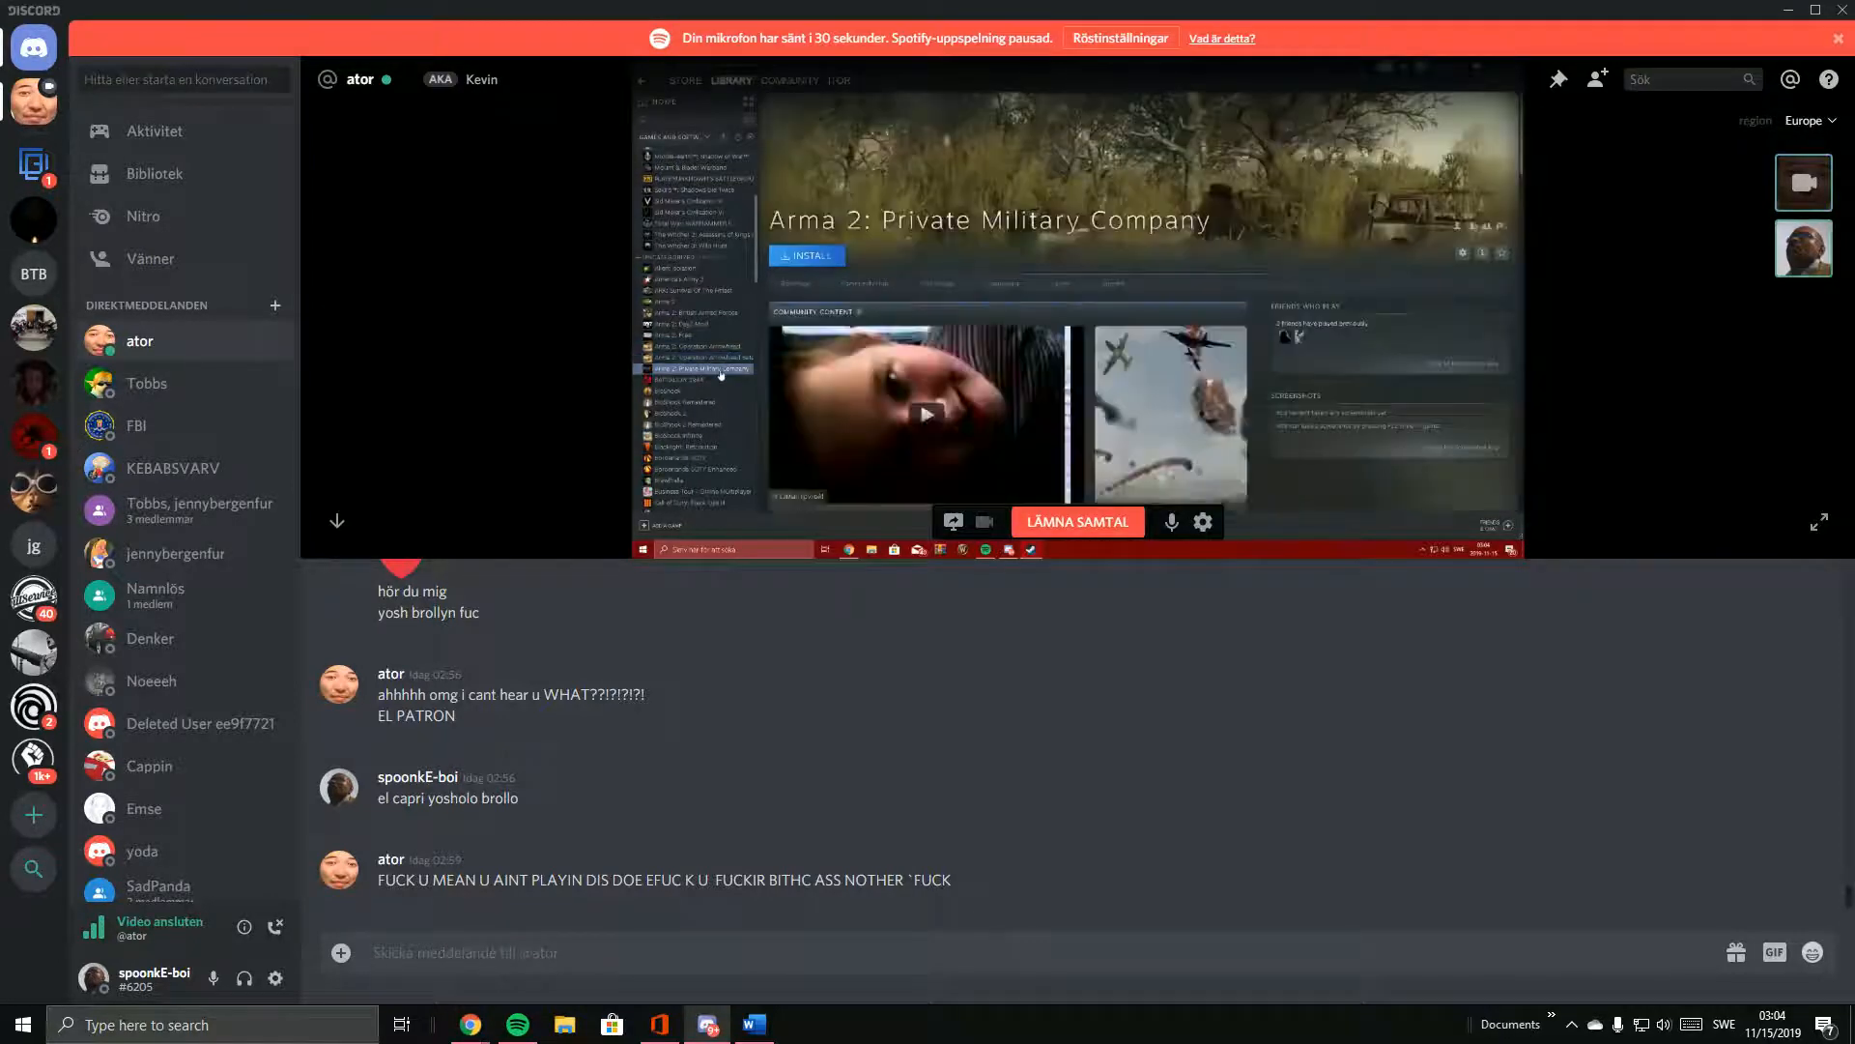
{"action": "left_click", "coordinate": [690, 378]}
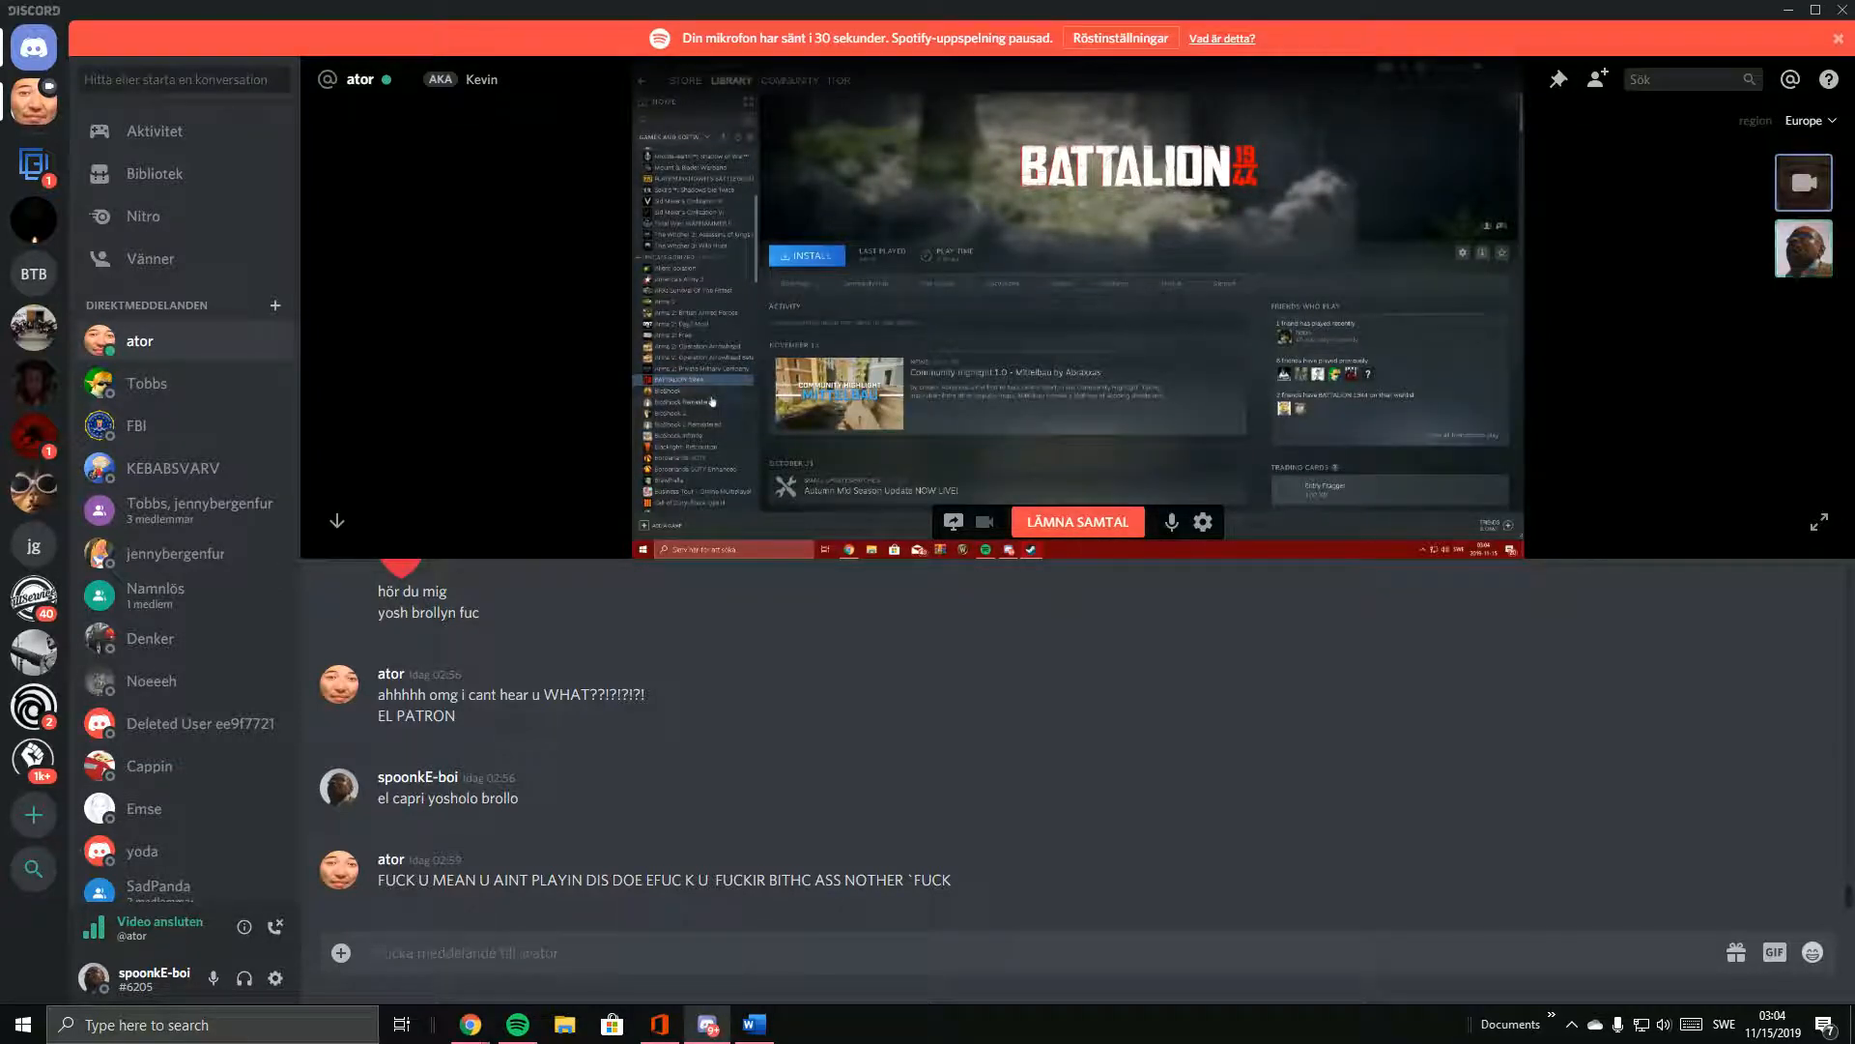
{"action": "left_click", "coordinate": [668, 391]}
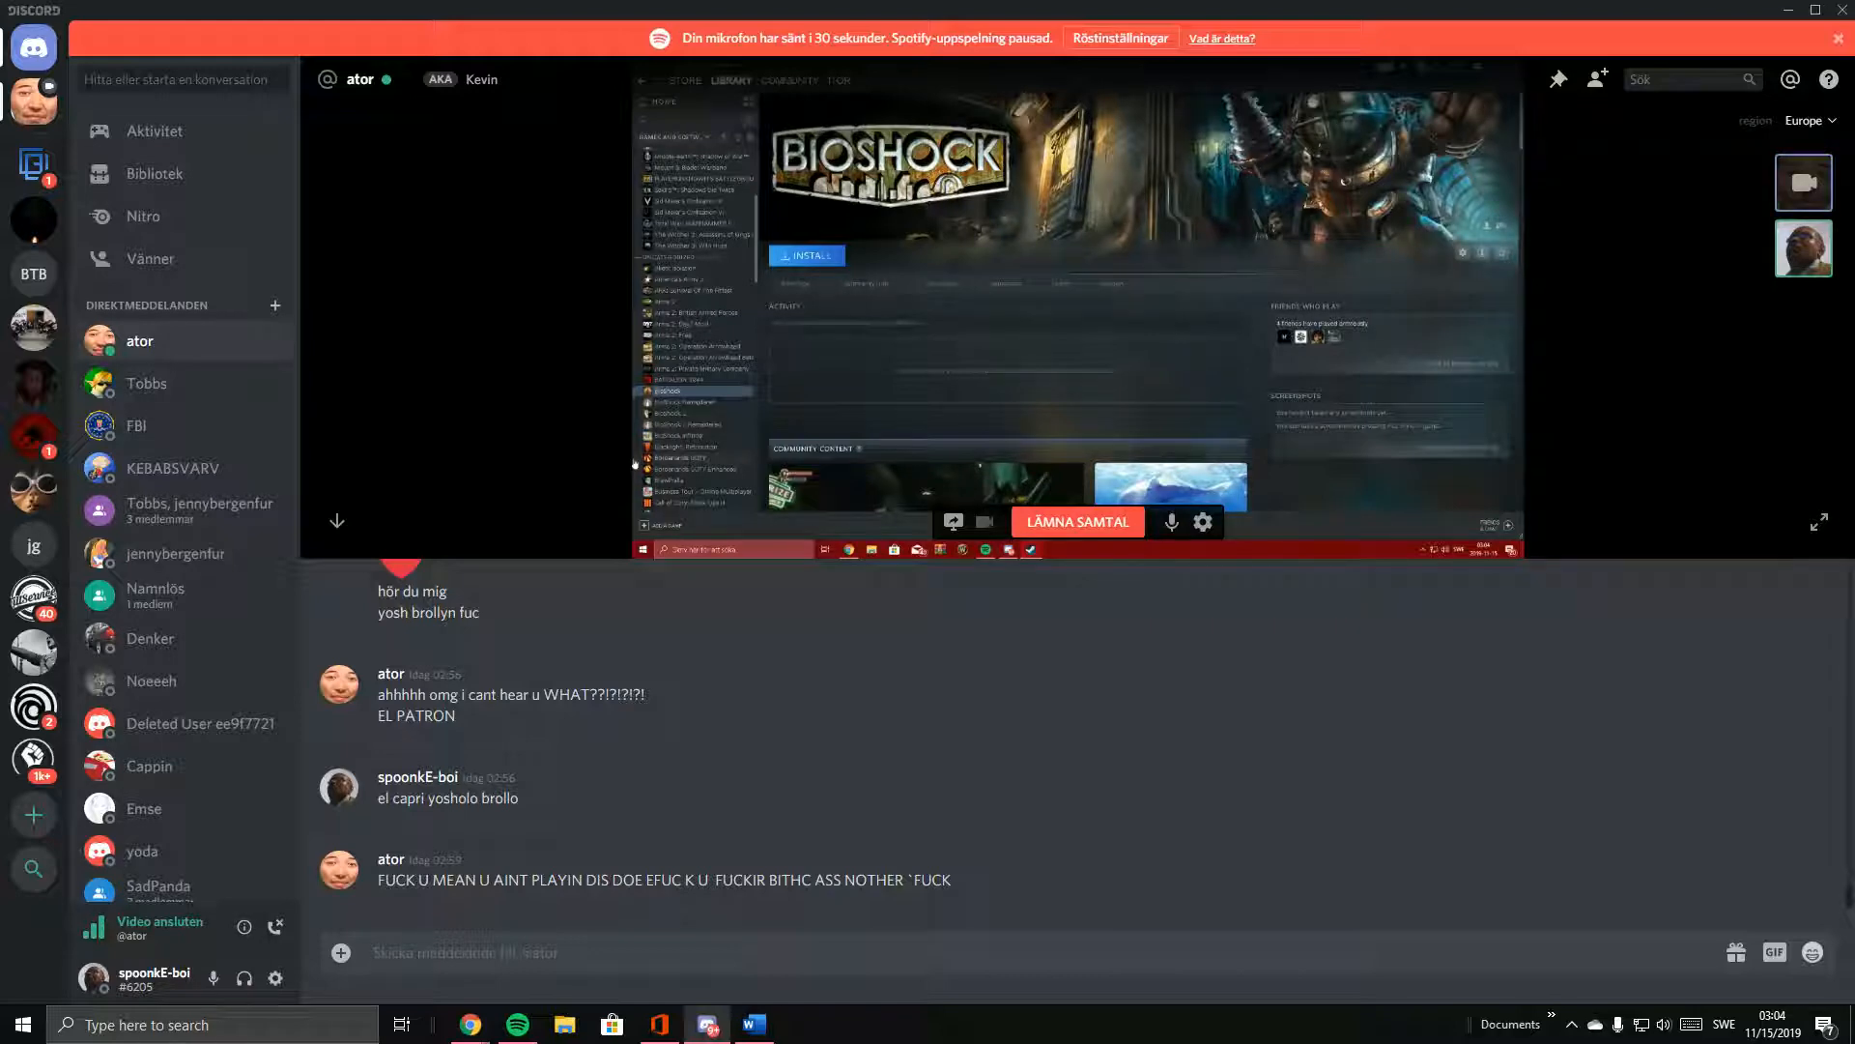
Move from BioShock past Borderlands GOTY Enhanced to Business Tour.
{"action": "left_click", "coordinate": [690, 434]}
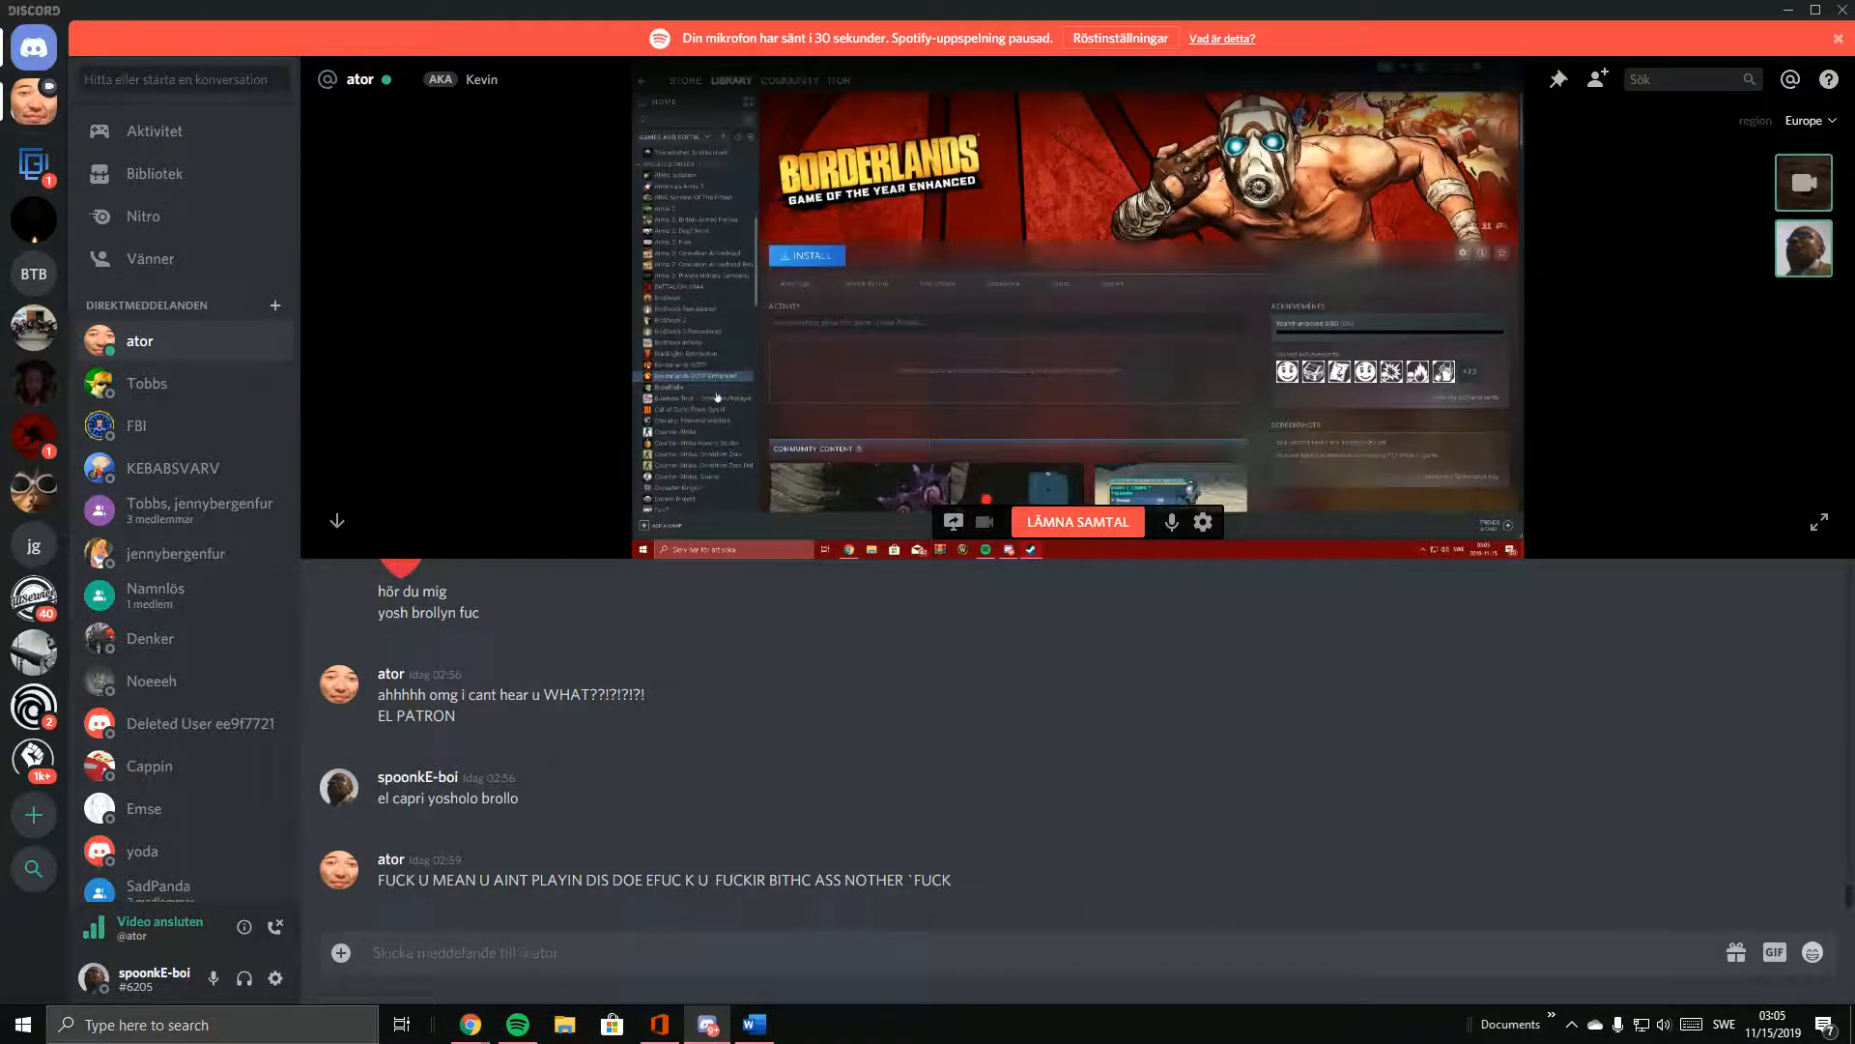
{"action": "left_click", "coordinate": [675, 386]}
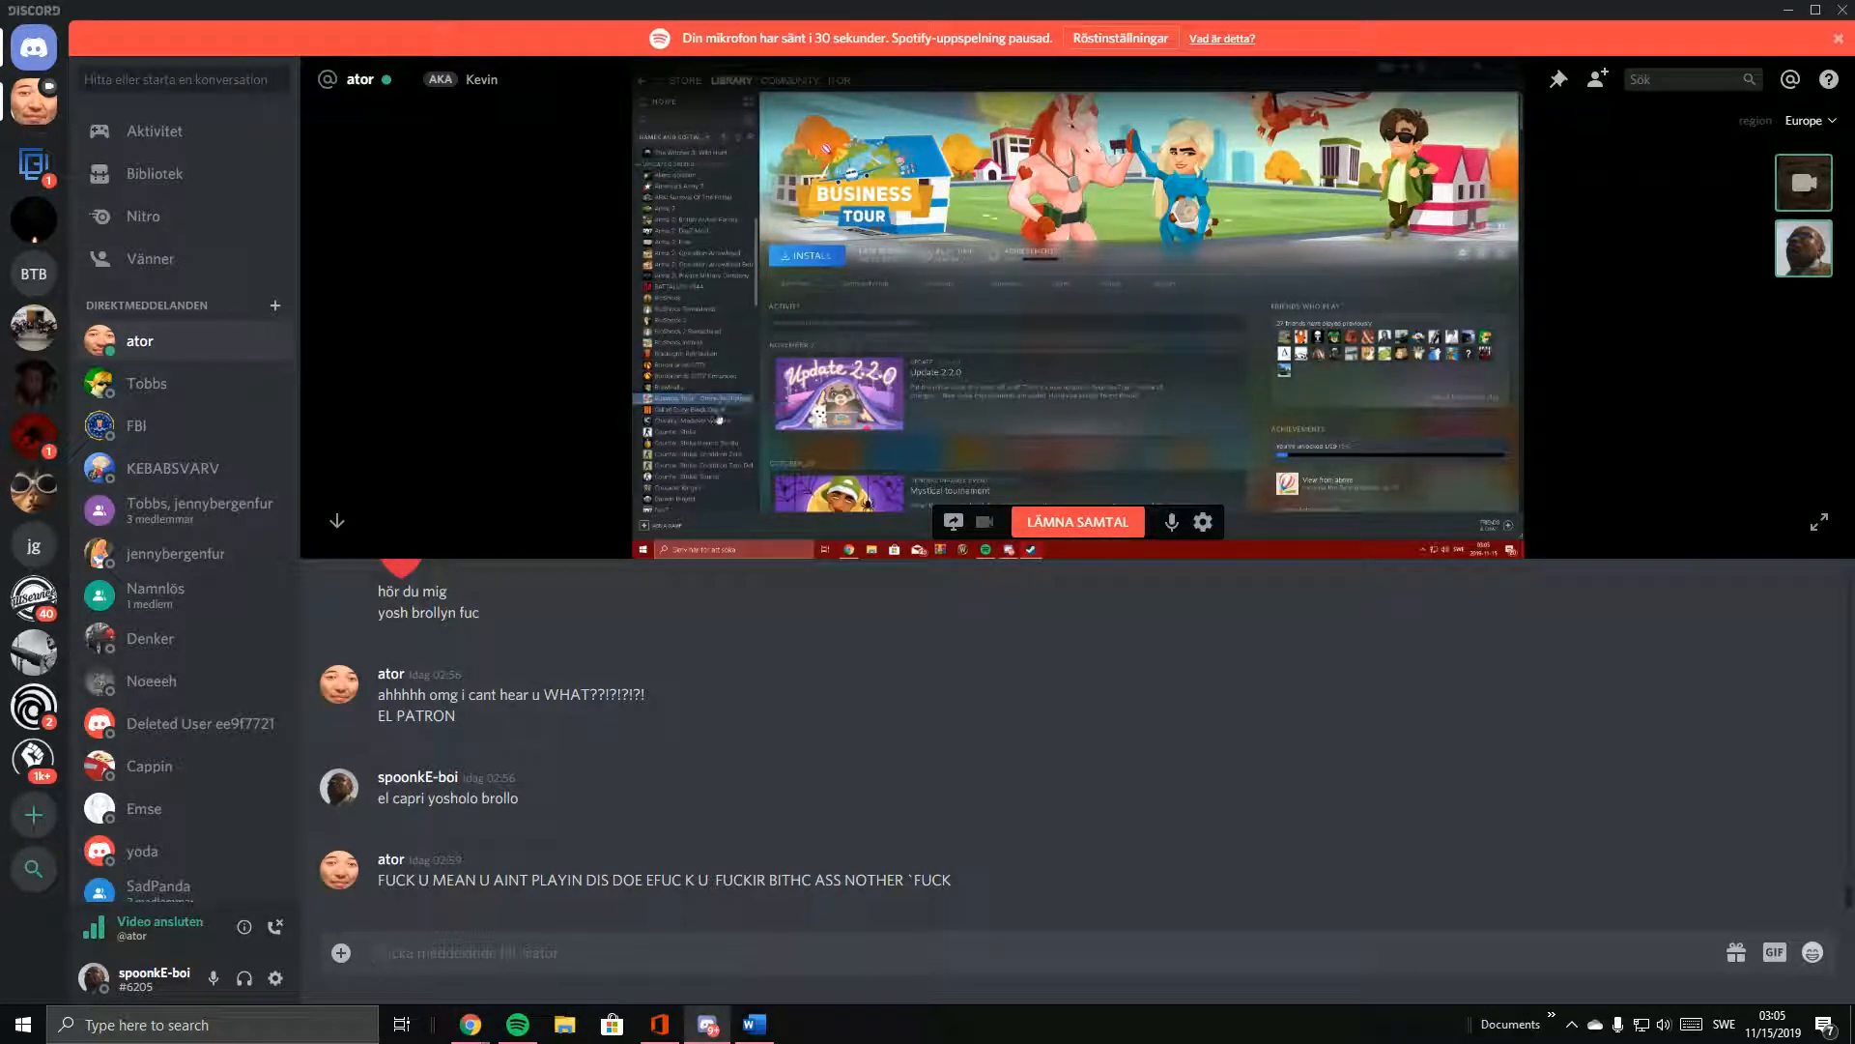
Move past Call of Duty: Black Ops III and Crusader Kings II to DayZ.
{"action": "left_click", "coordinate": [696, 408]}
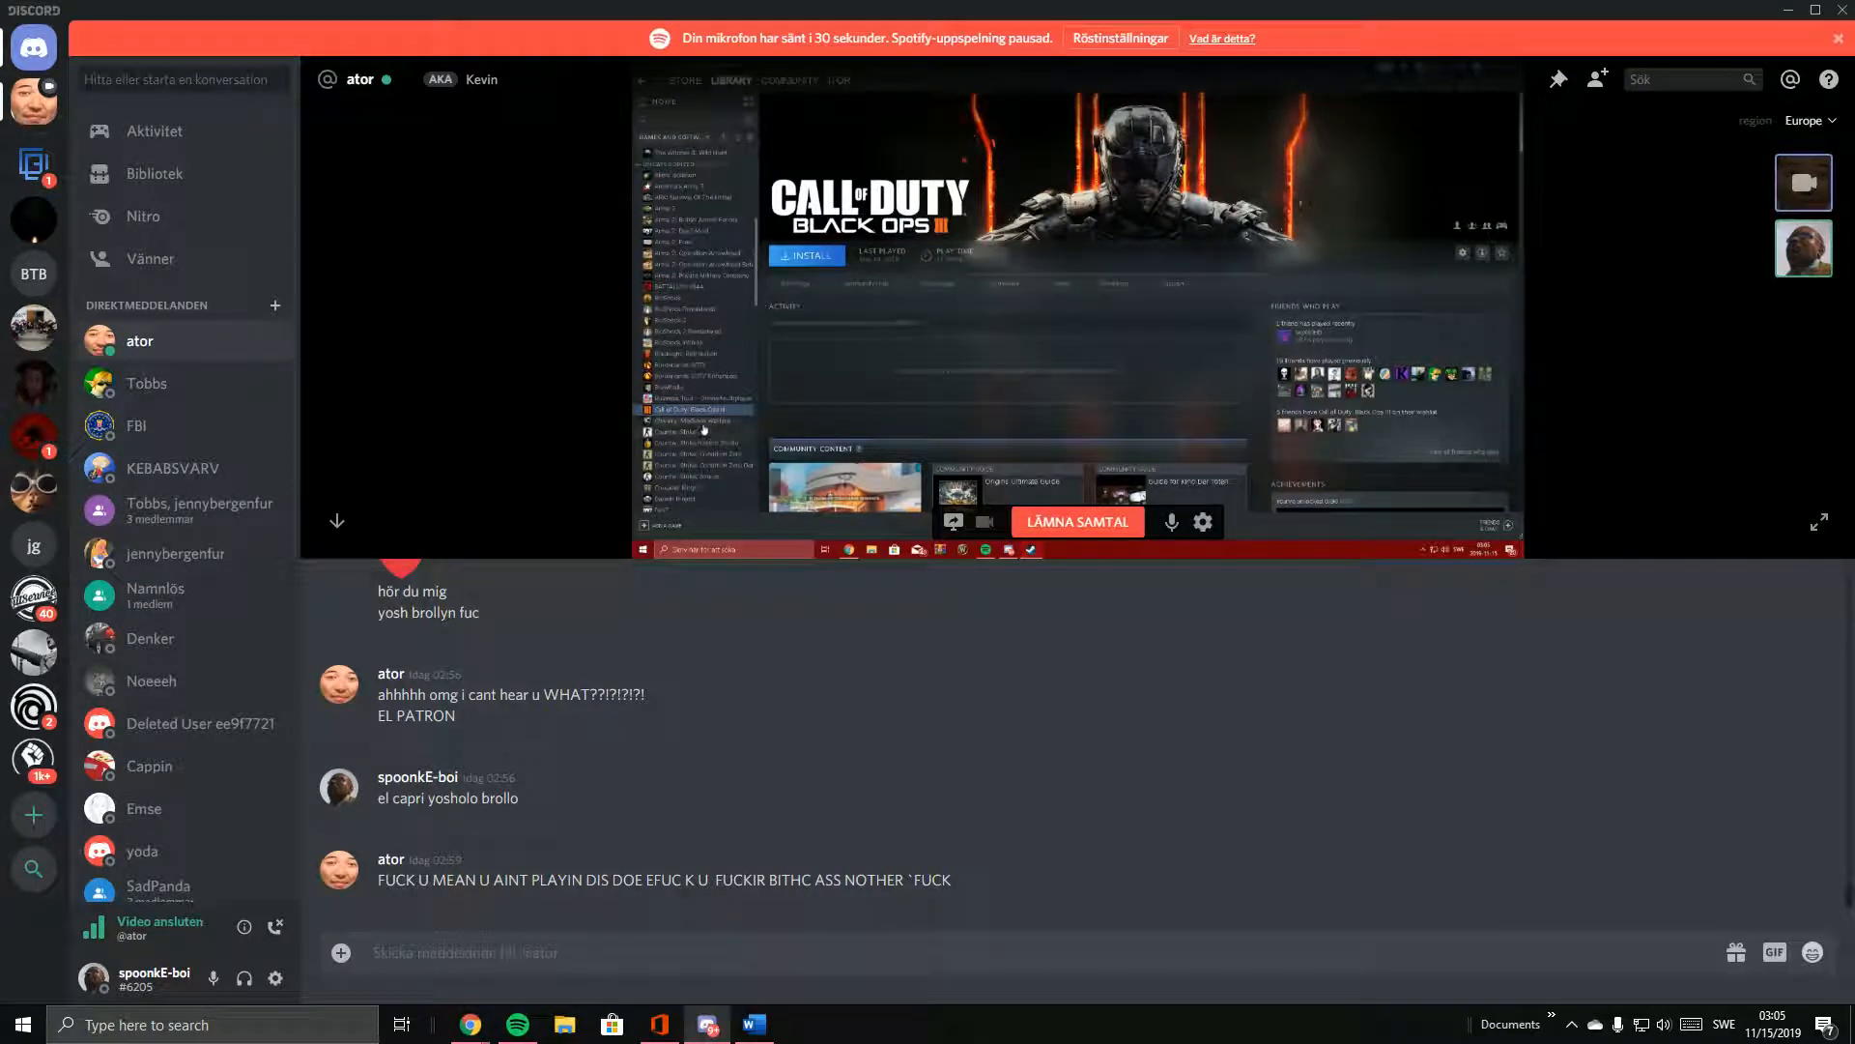
{"action": "left_click", "coordinate": [696, 421]}
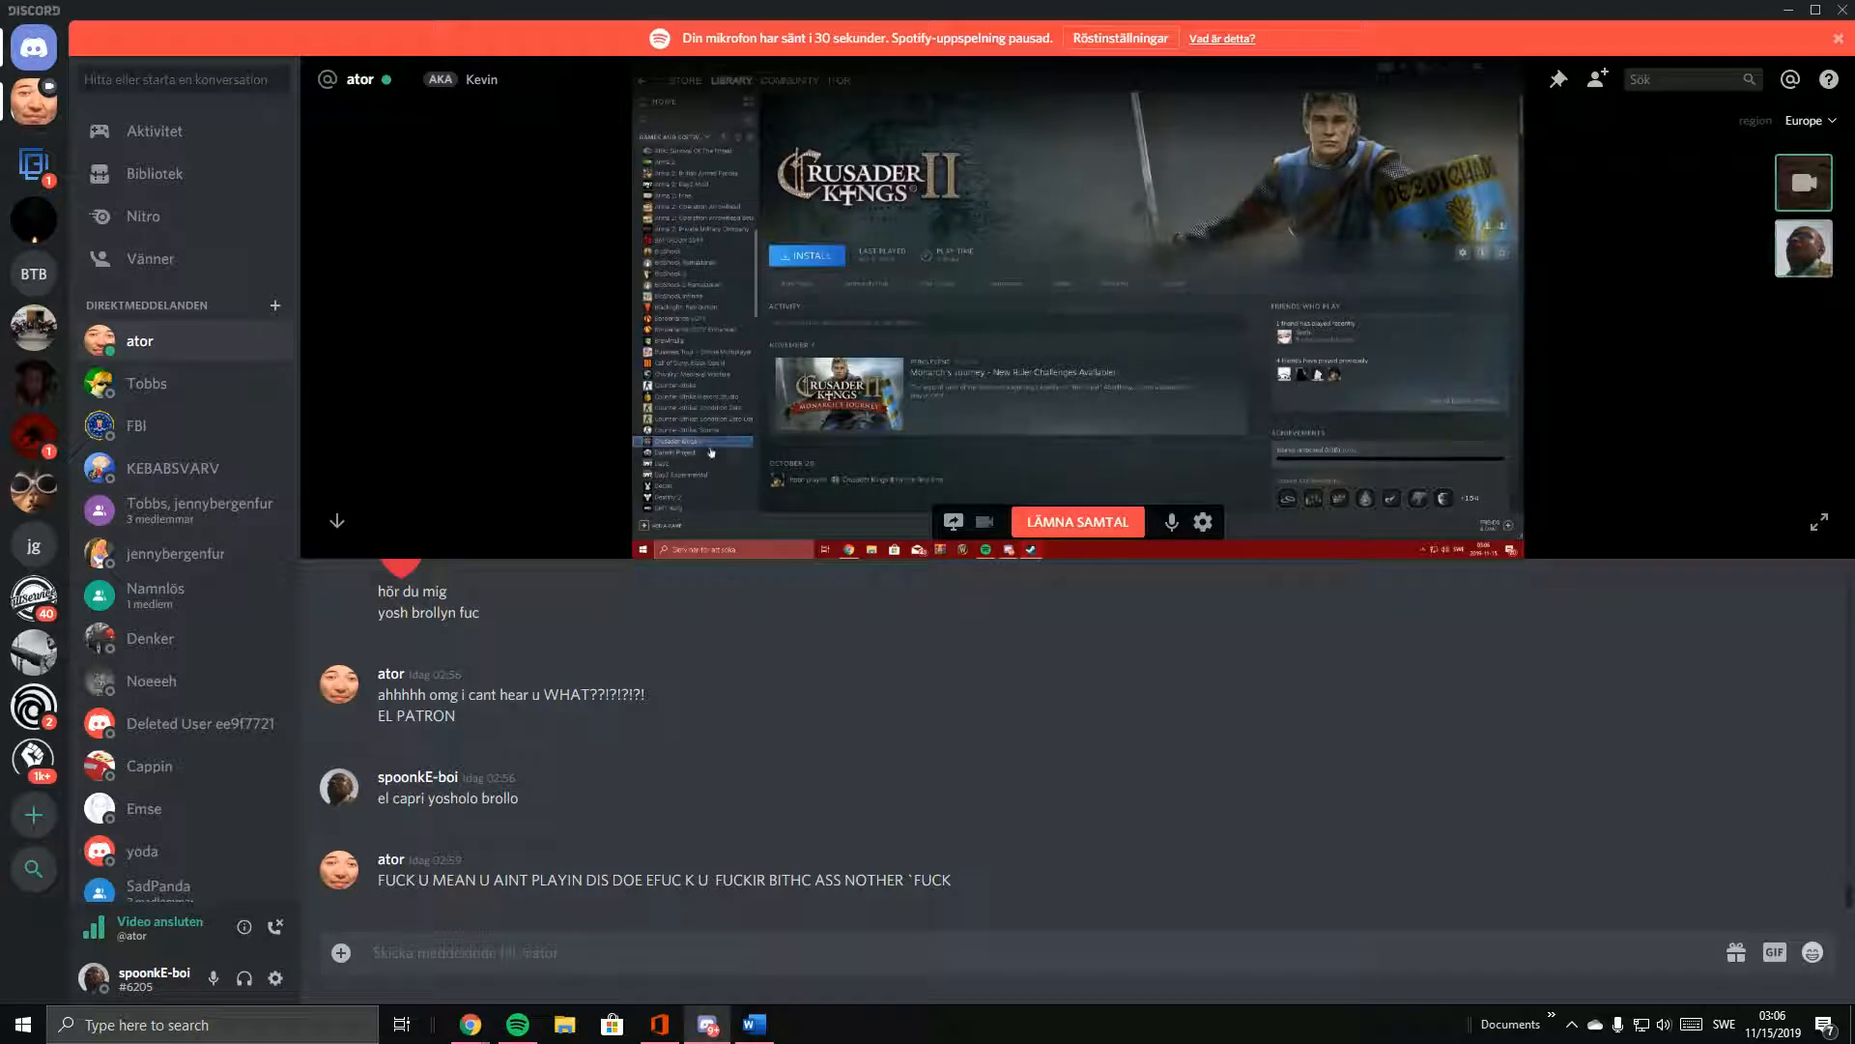
{"action": "left_click", "coordinate": [686, 452]}
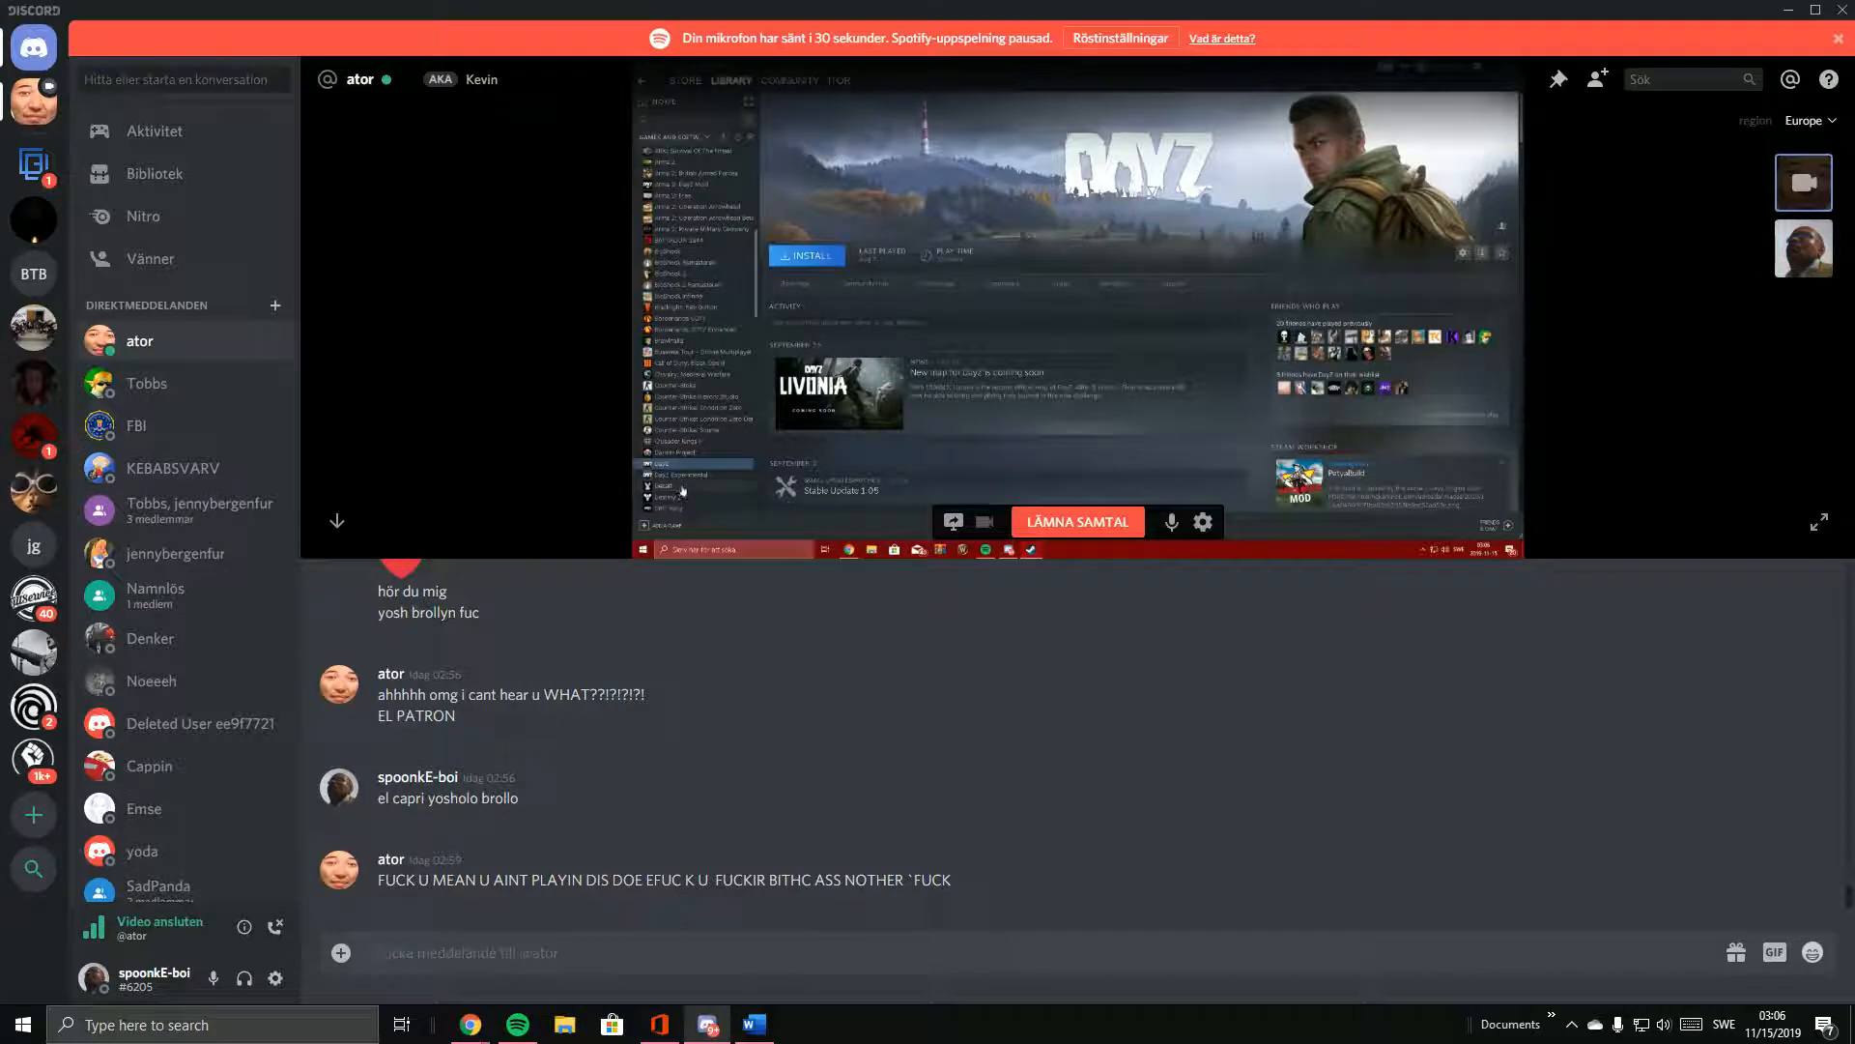
Step through Deceit, Destiny 2, Dirty Bomb, Dishonored and Dota 2 to Morrowind.
{"action": "left_click", "coordinate": [669, 485]}
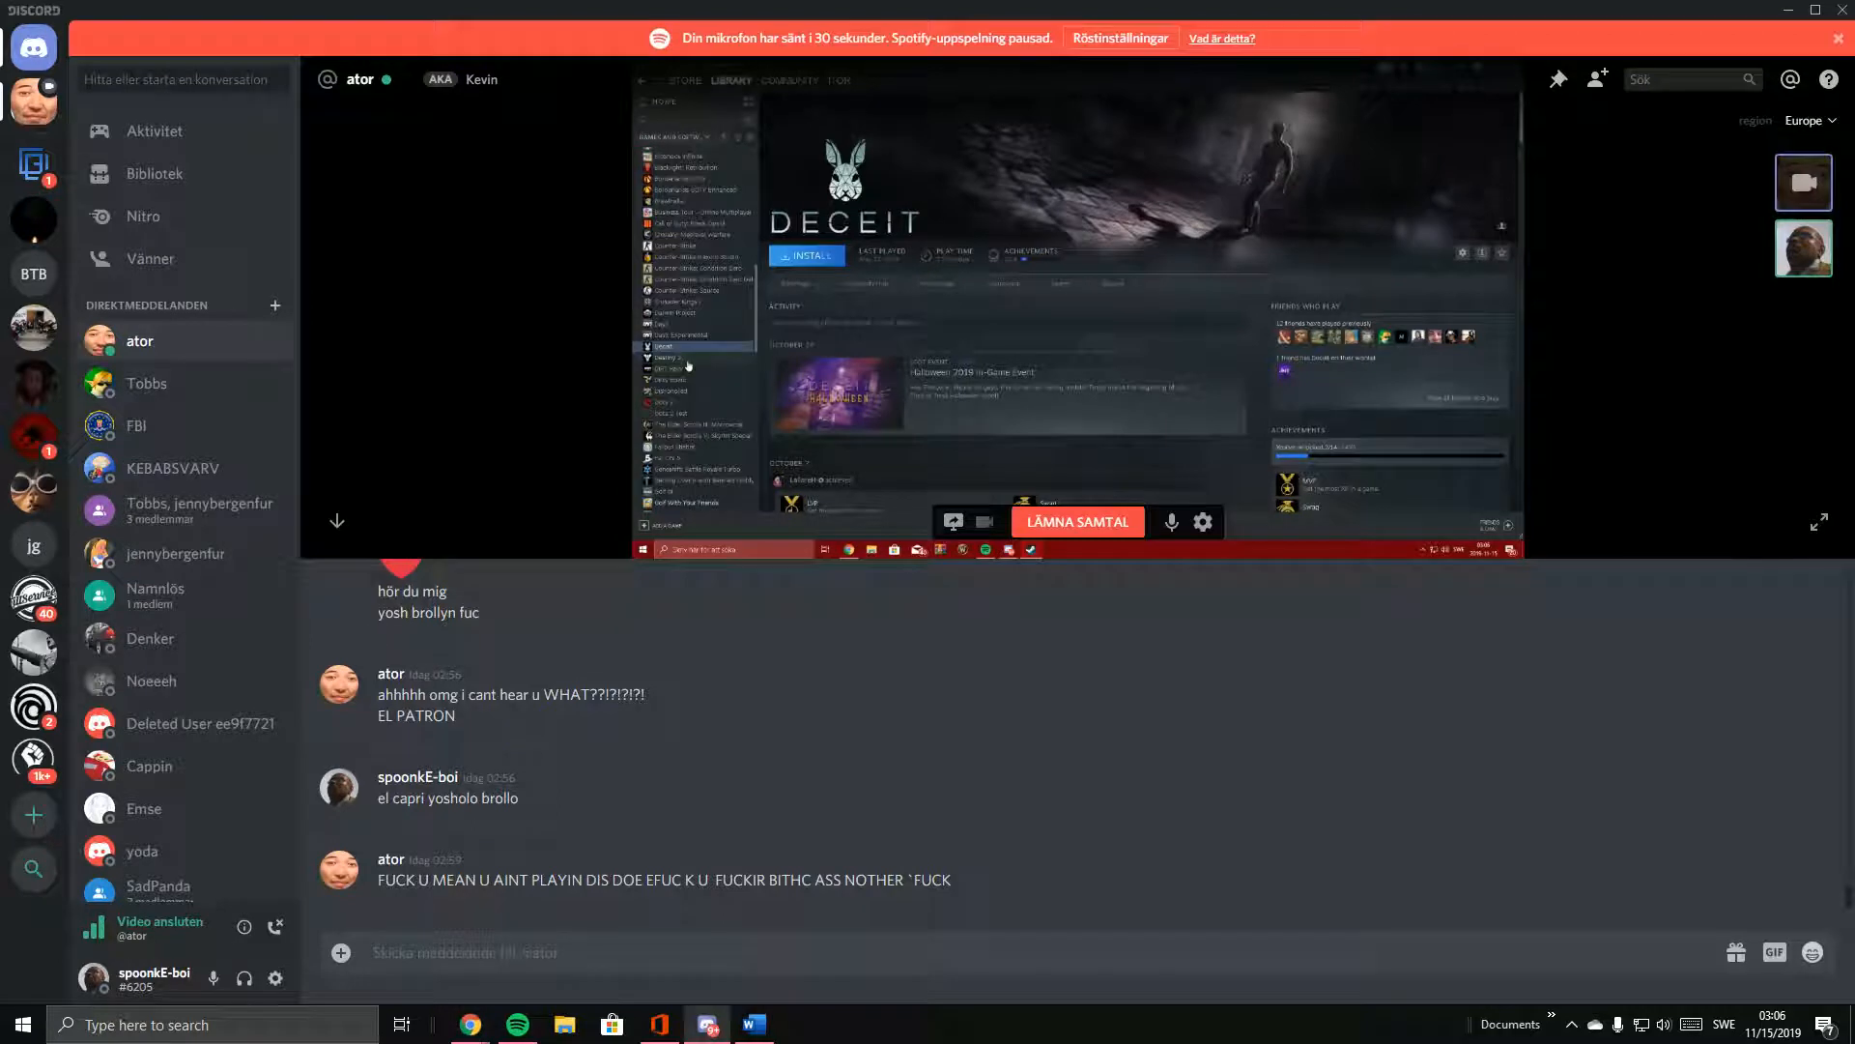
{"action": "left_click", "coordinate": [675, 357]}
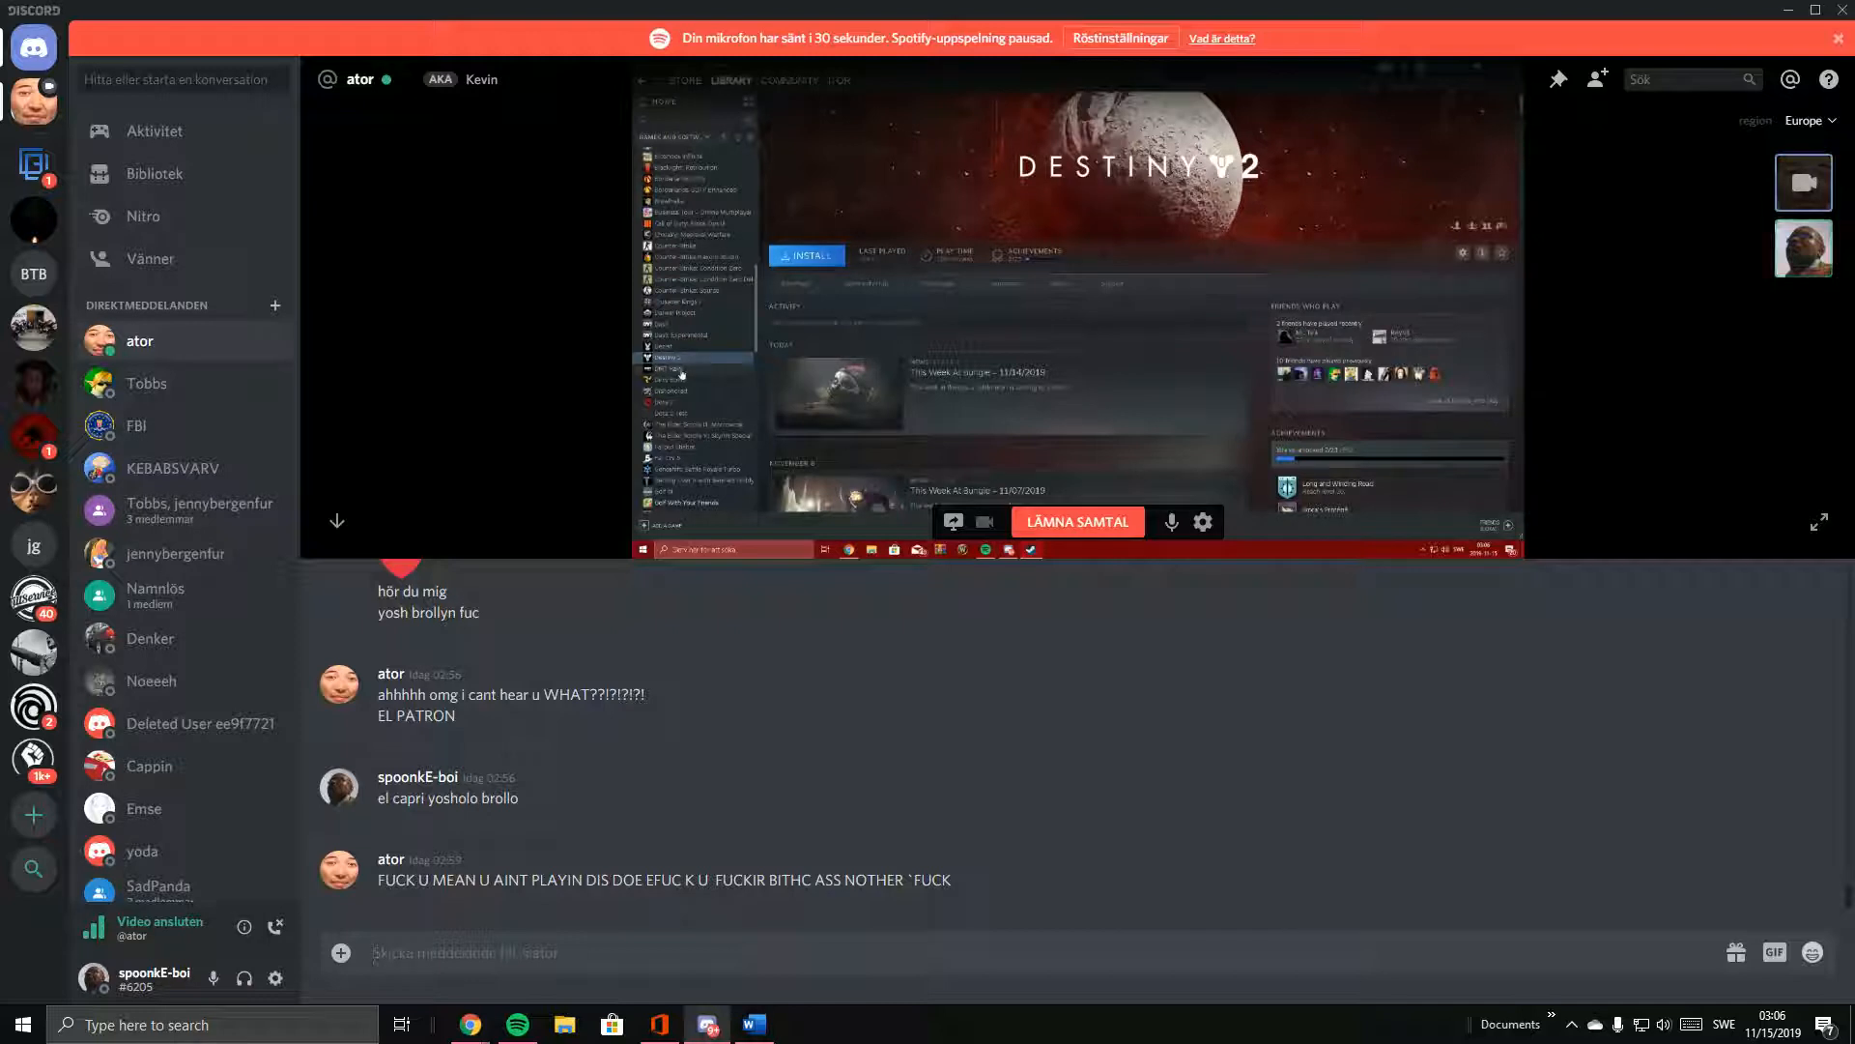
{"action": "left_click", "coordinate": [670, 368]}
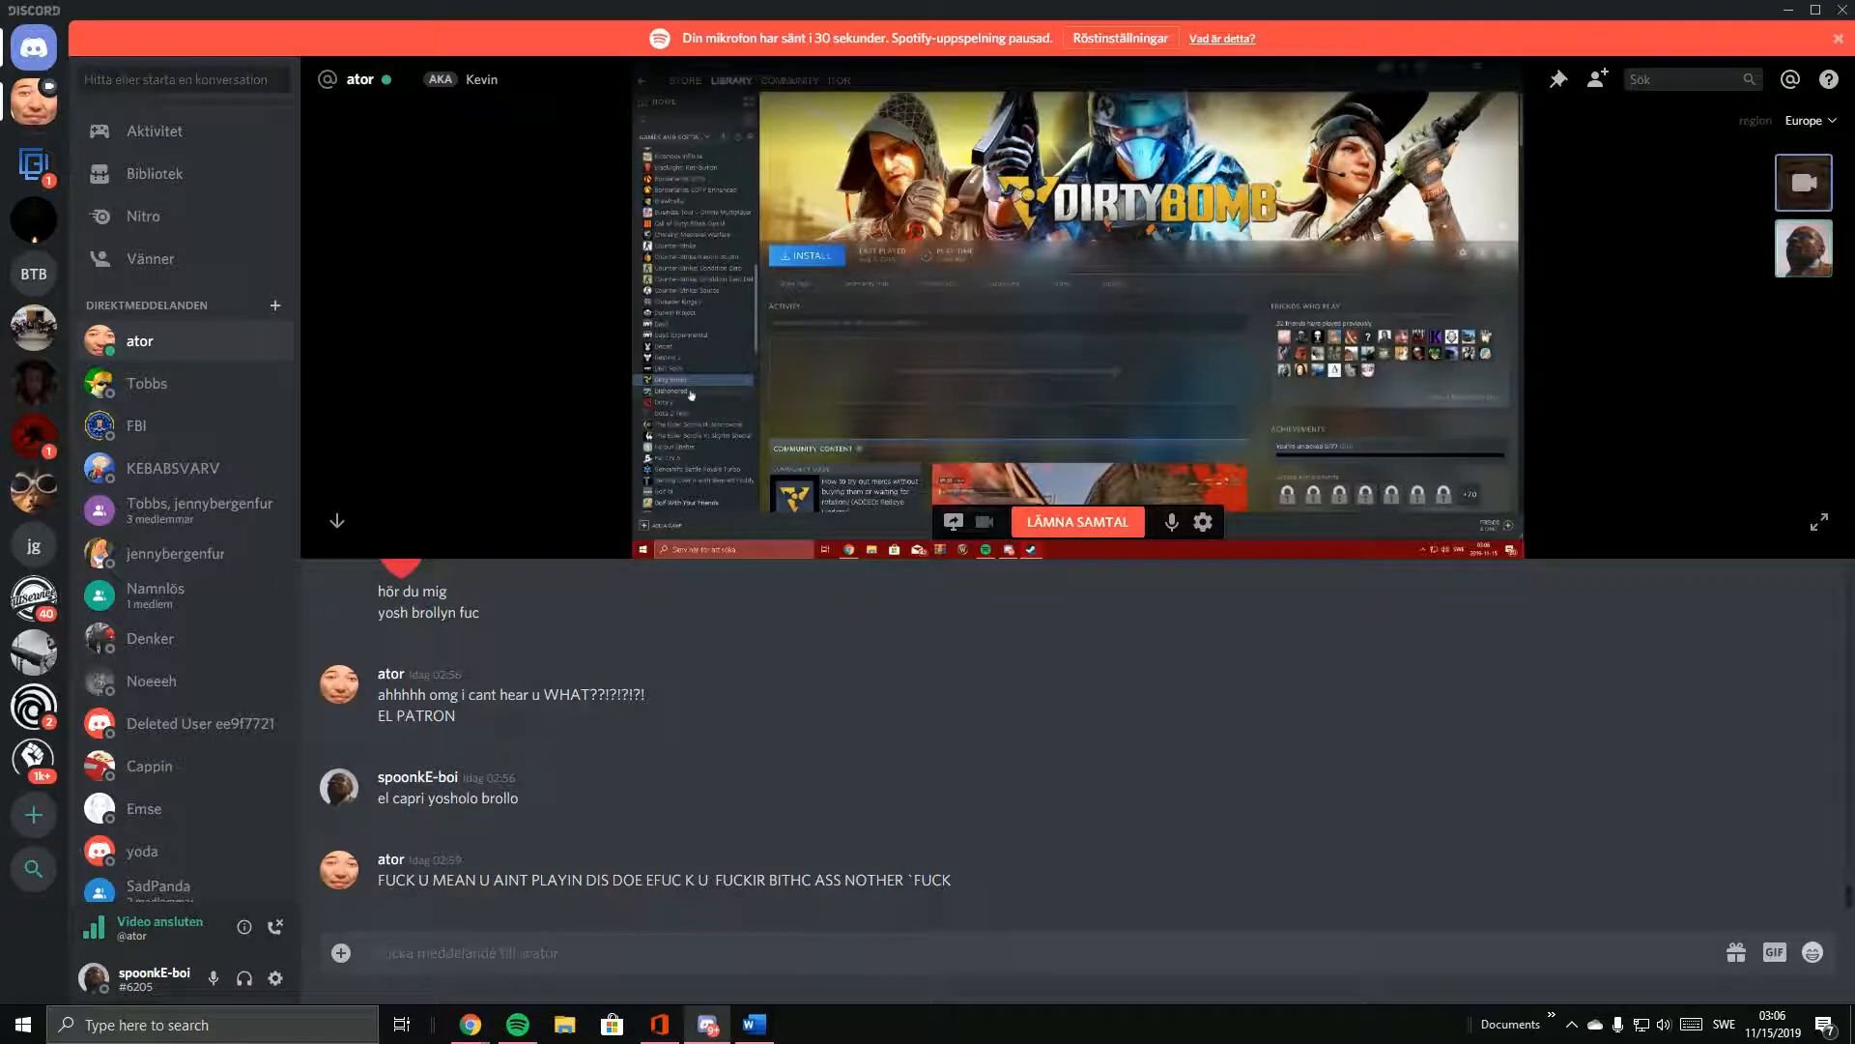
{"action": "left_click", "coordinate": [674, 390]}
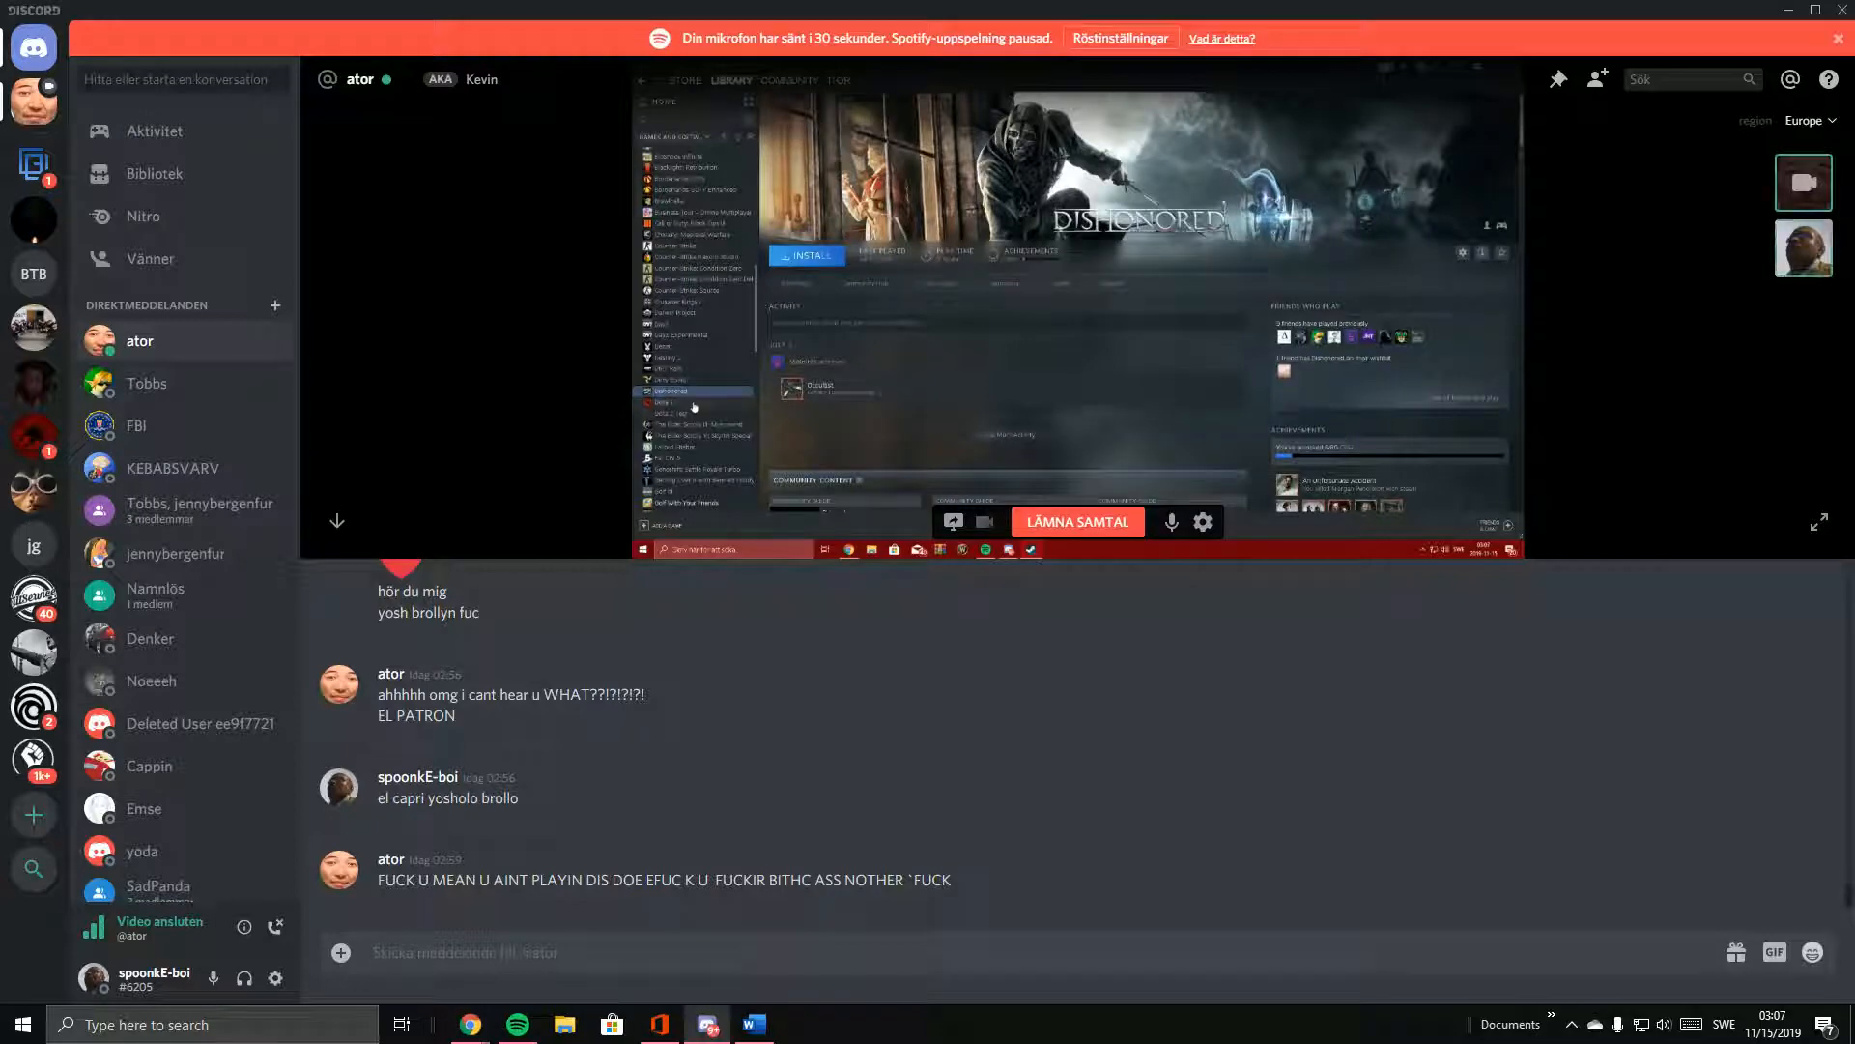
{"action": "left_click", "coordinate": [670, 402]}
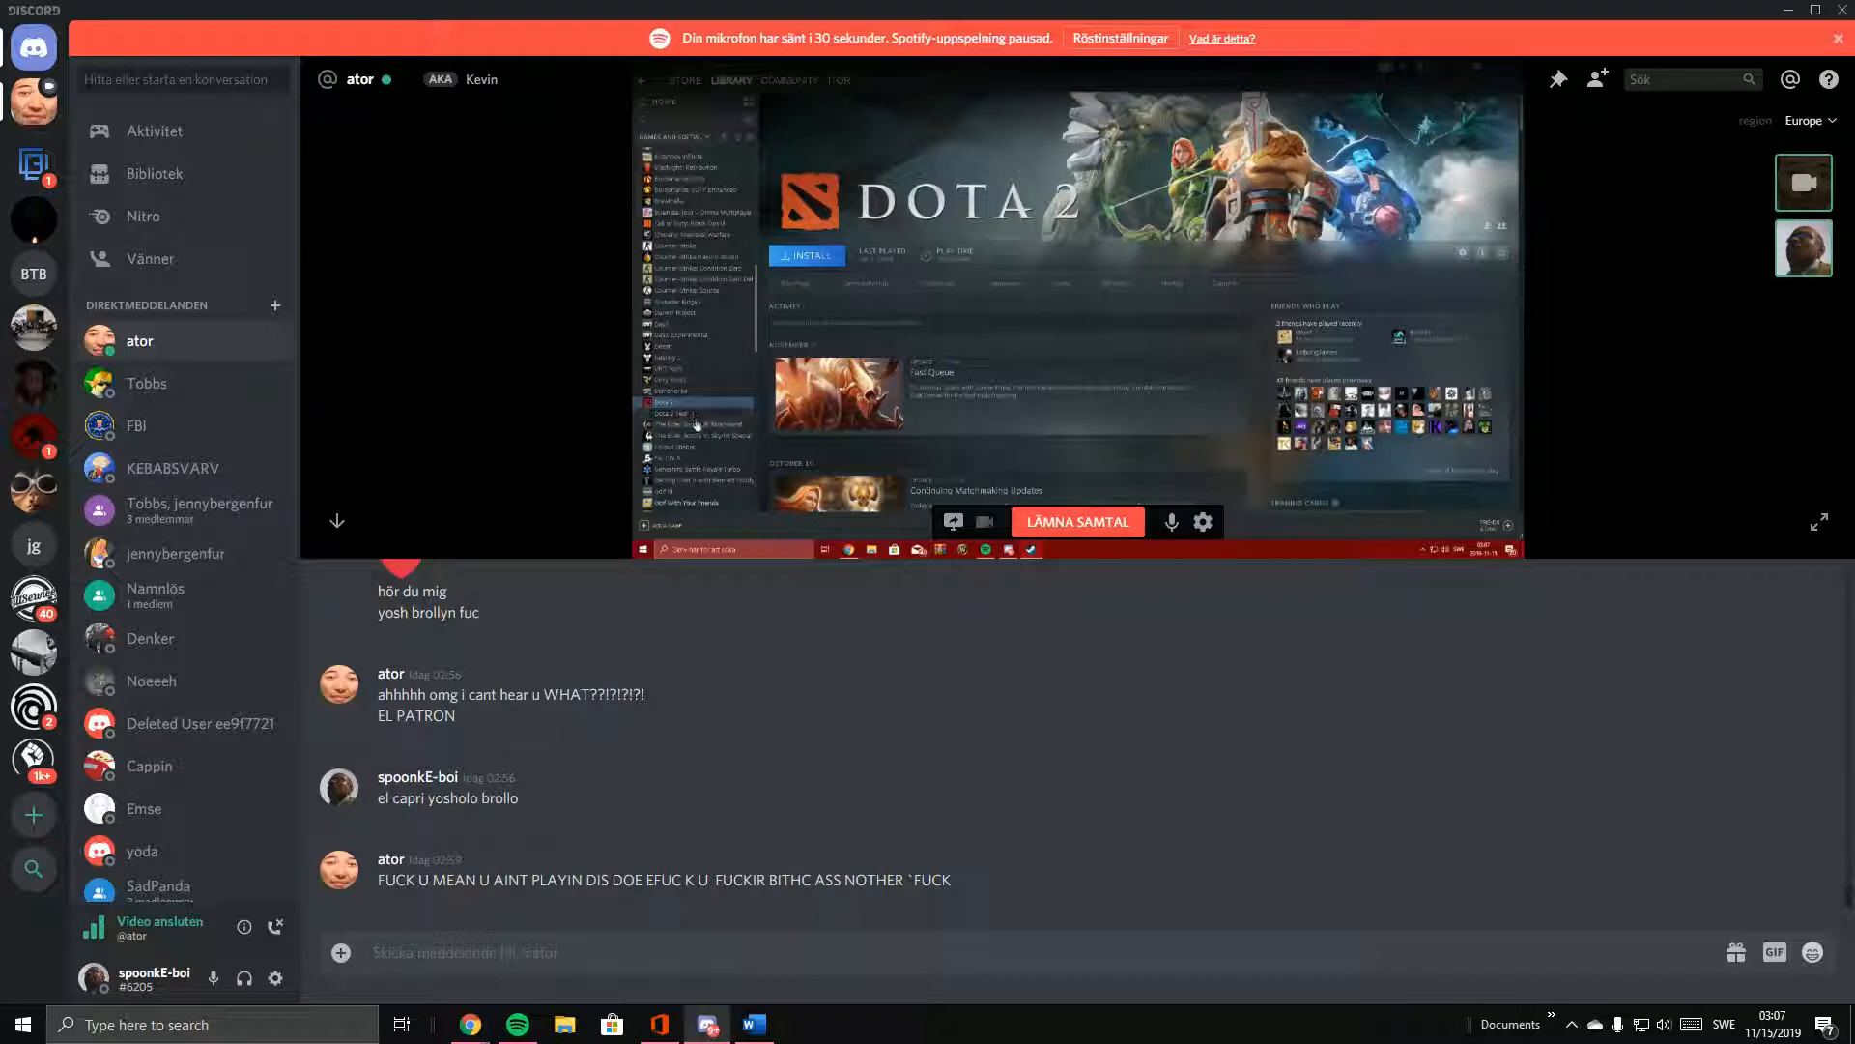
{"action": "left_click", "coordinate": [696, 424]}
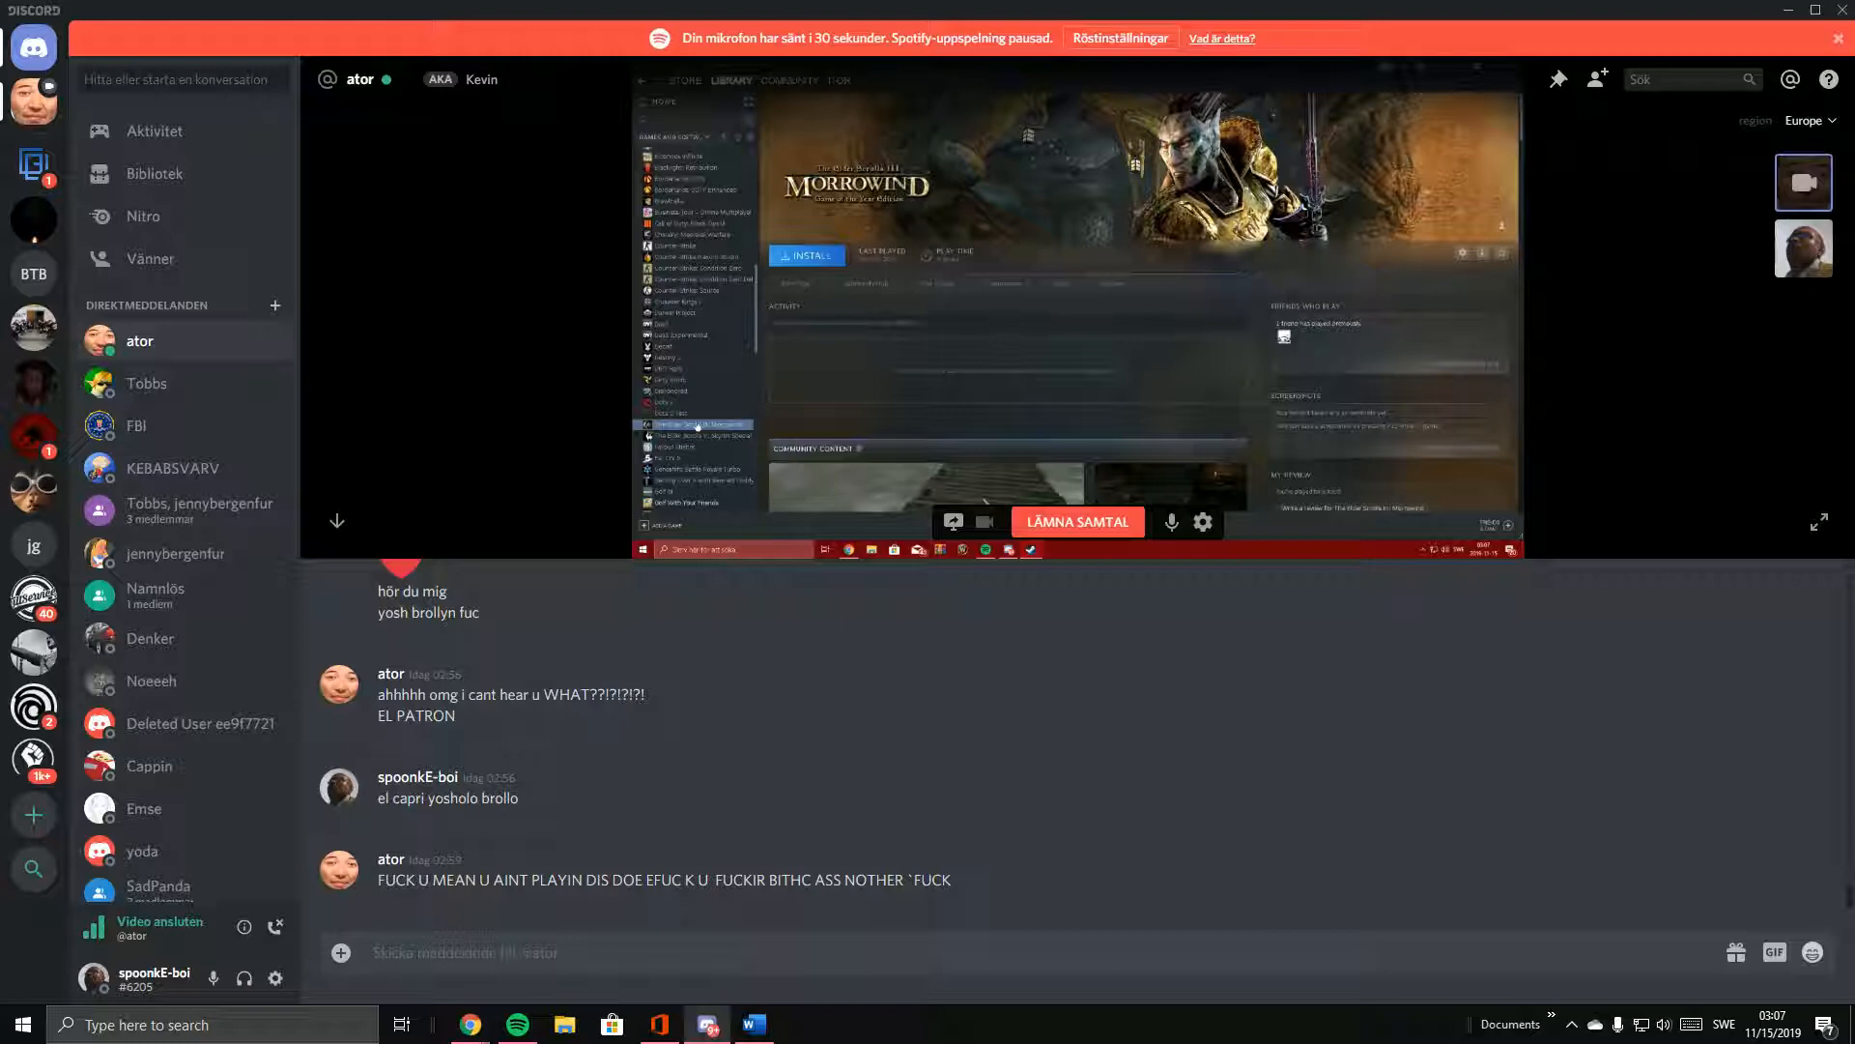
Move from Morrowind through Skyrim and Getting Over It to Golf It.
{"action": "left_click", "coordinate": [704, 436]}
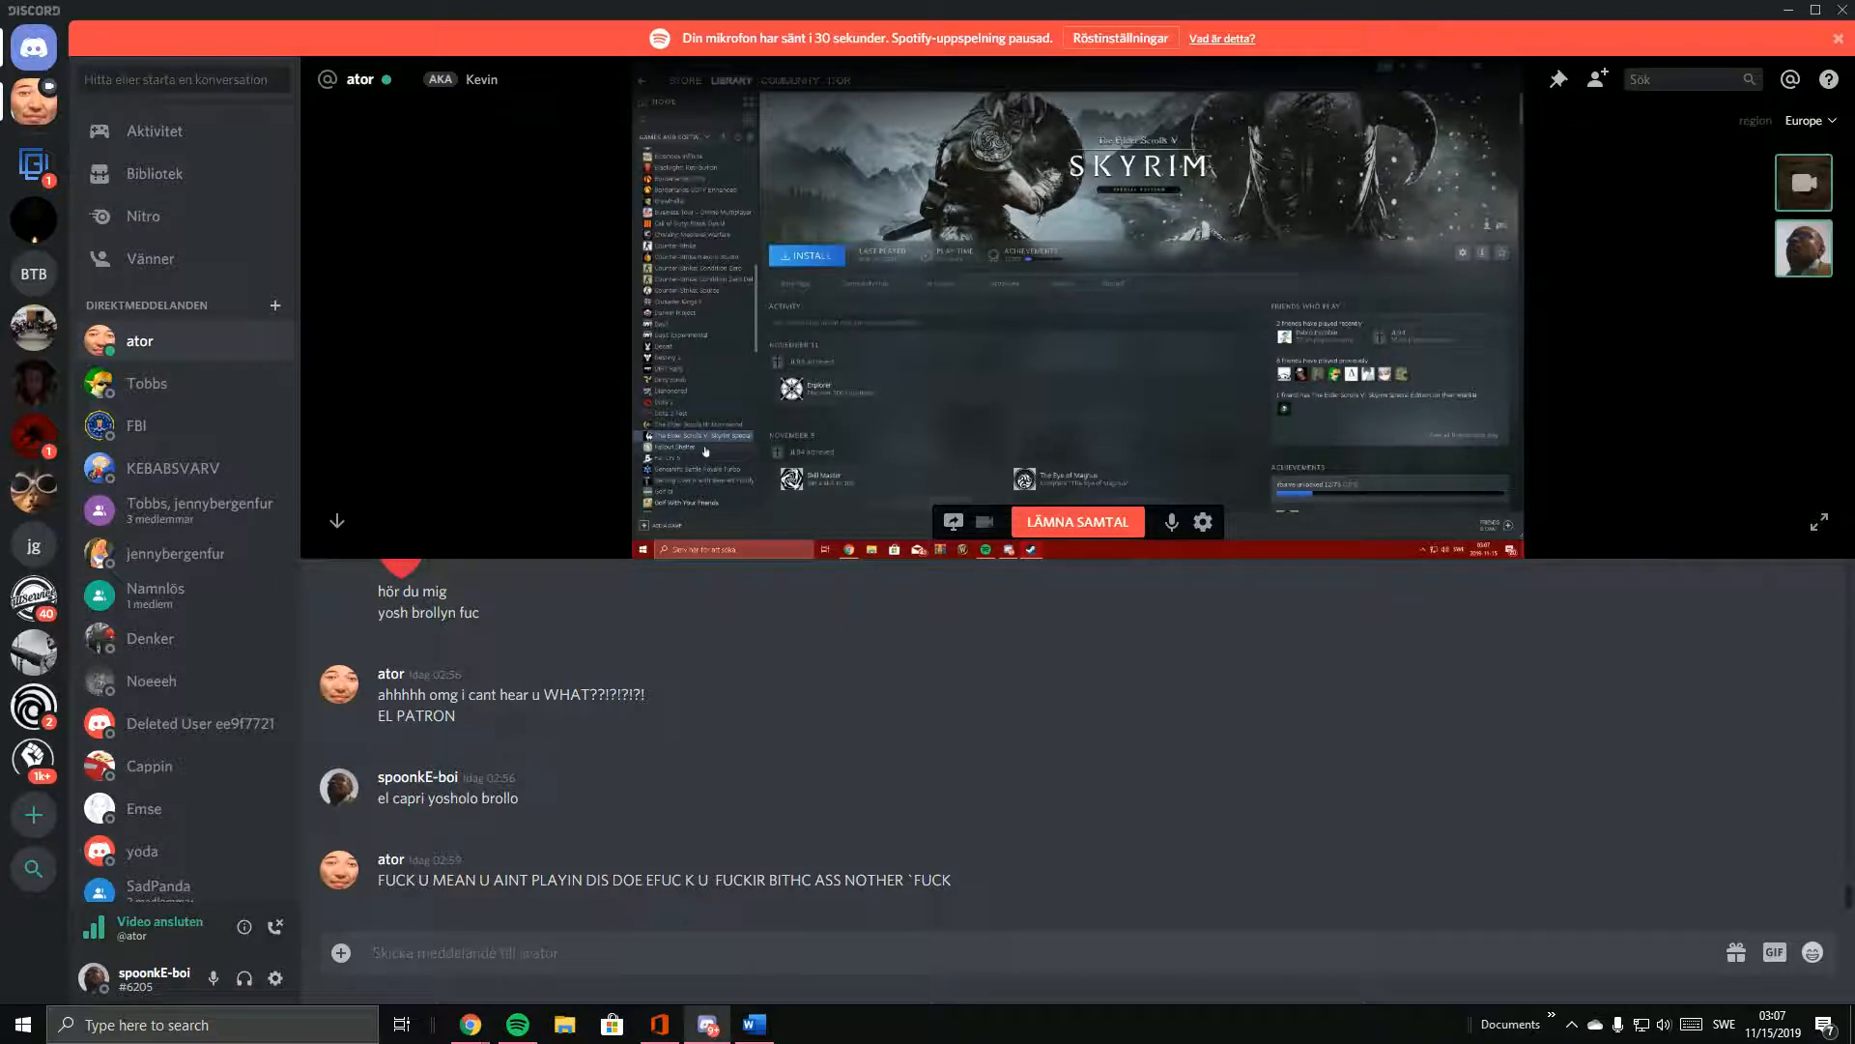
{"action": "left_click", "coordinate": [696, 448]}
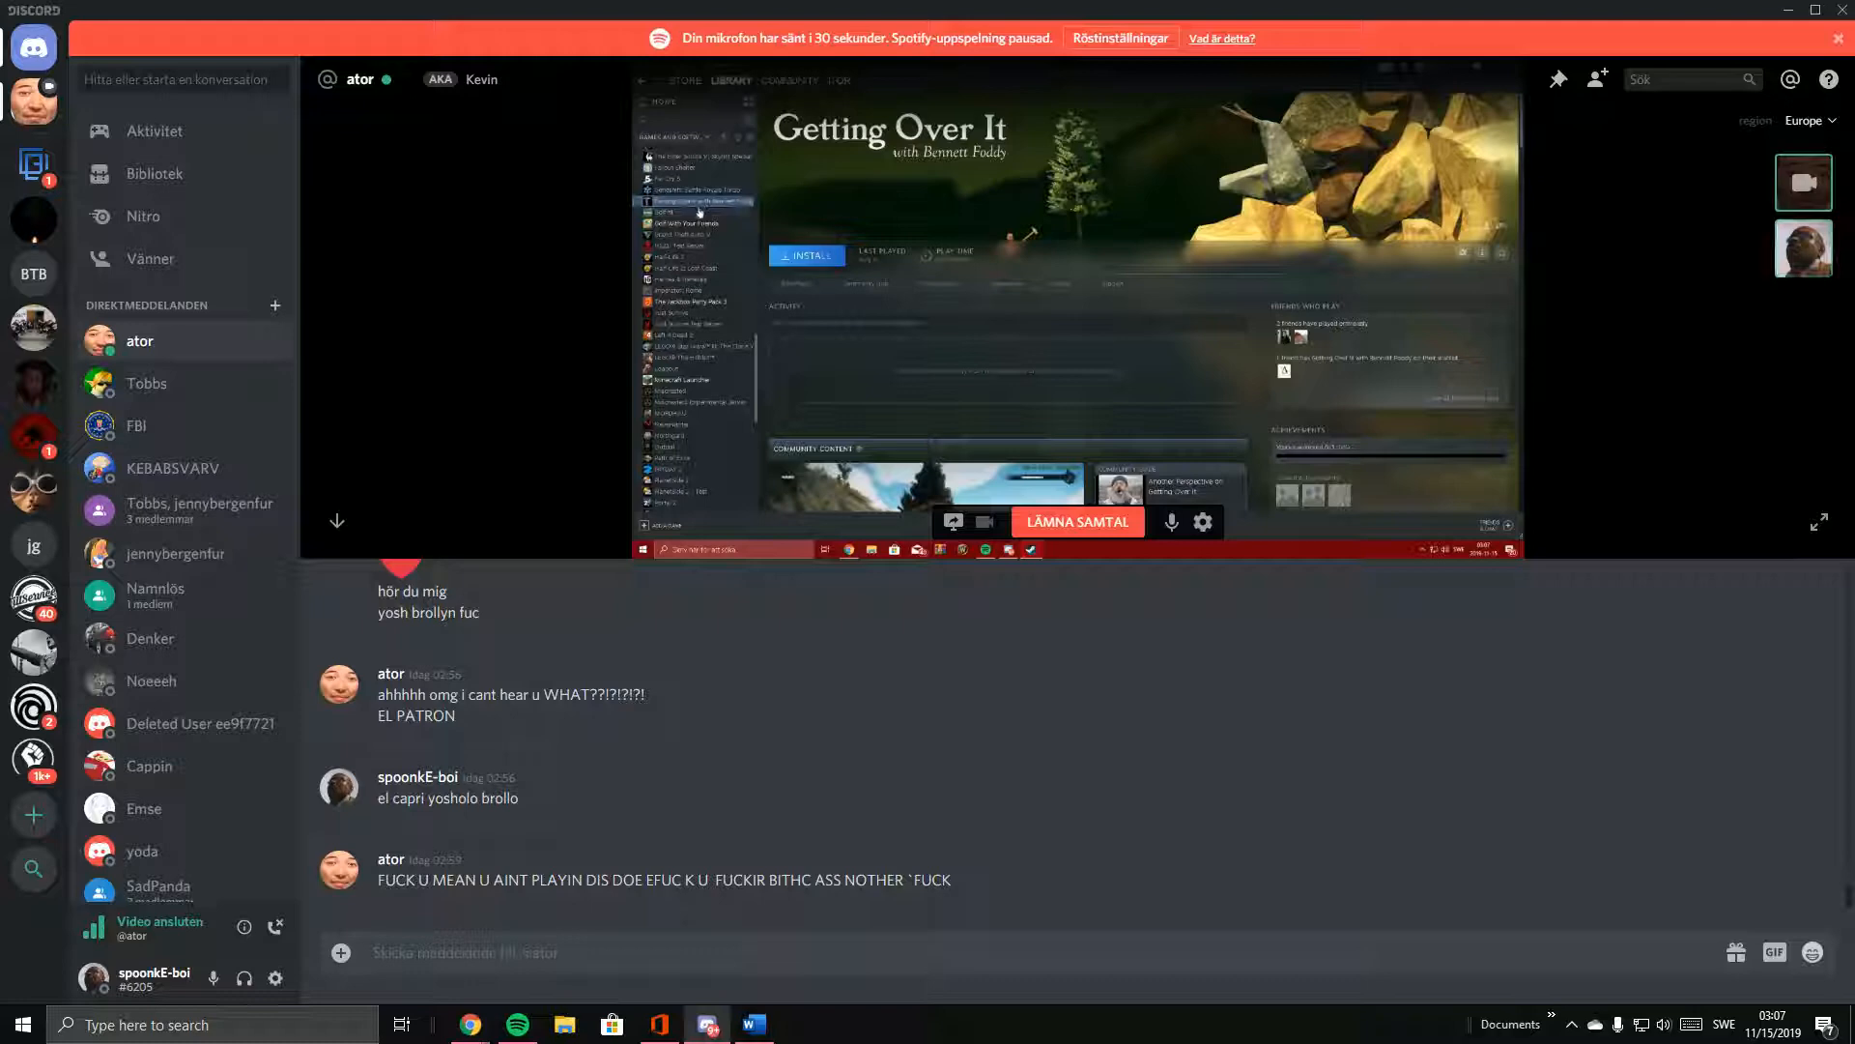
{"action": "left_click", "coordinate": [696, 221]}
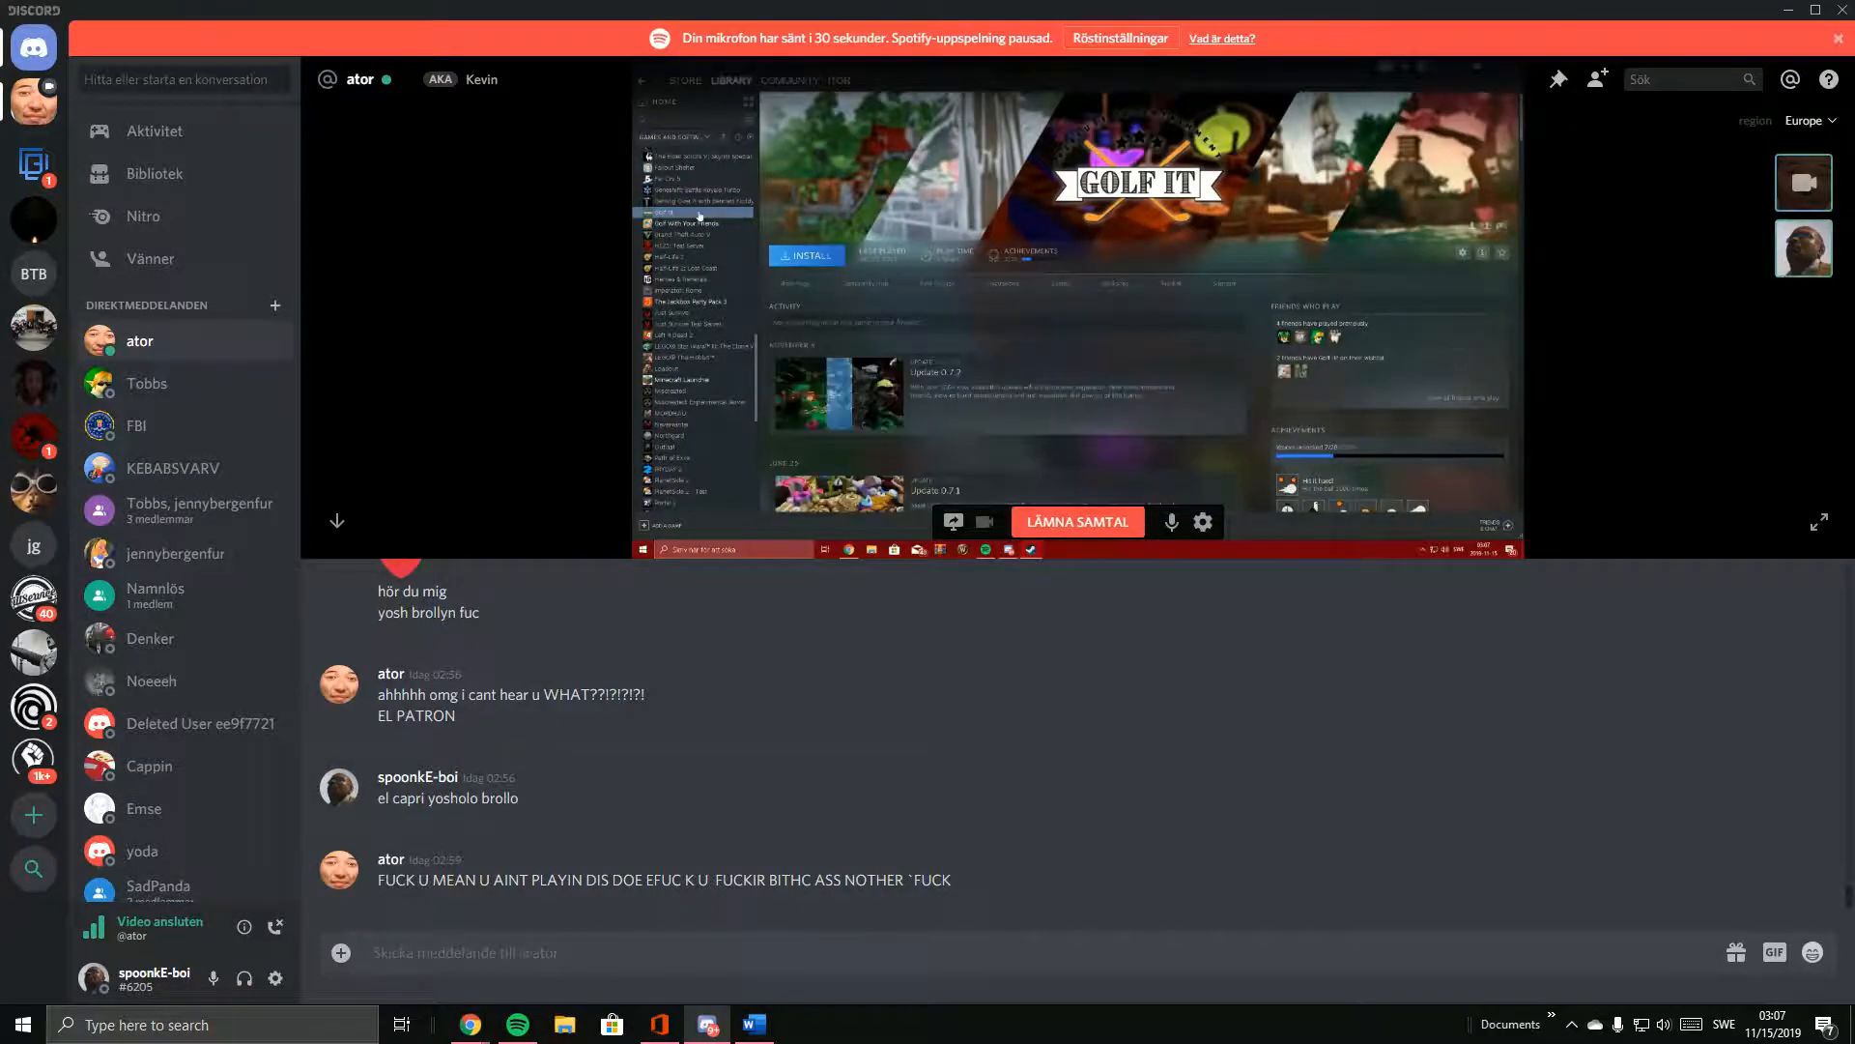
Step through Golf With Your Friends, GTA V, Jackbox, Just Survive and Left 4 Dead 2 to LEGO Star Wars III.
{"action": "left_click", "coordinate": [696, 223]}
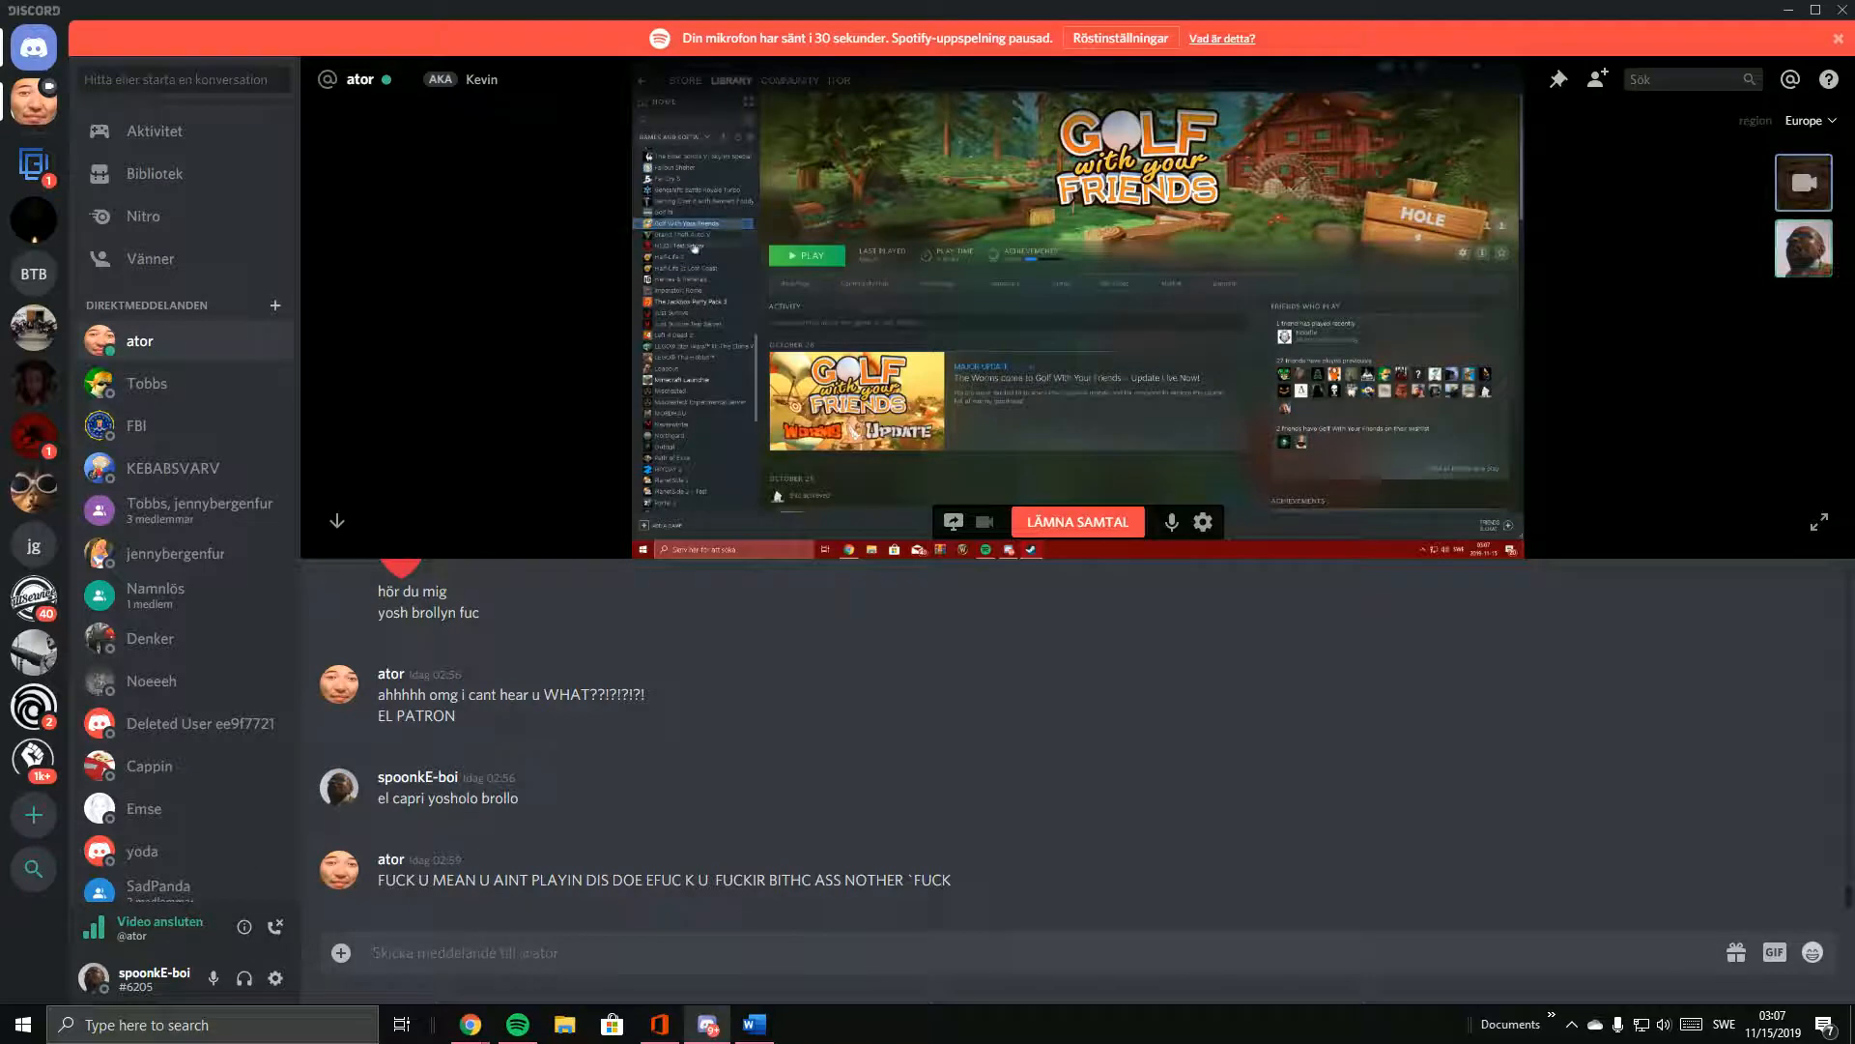
{"action": "left_click", "coordinate": [696, 232]}
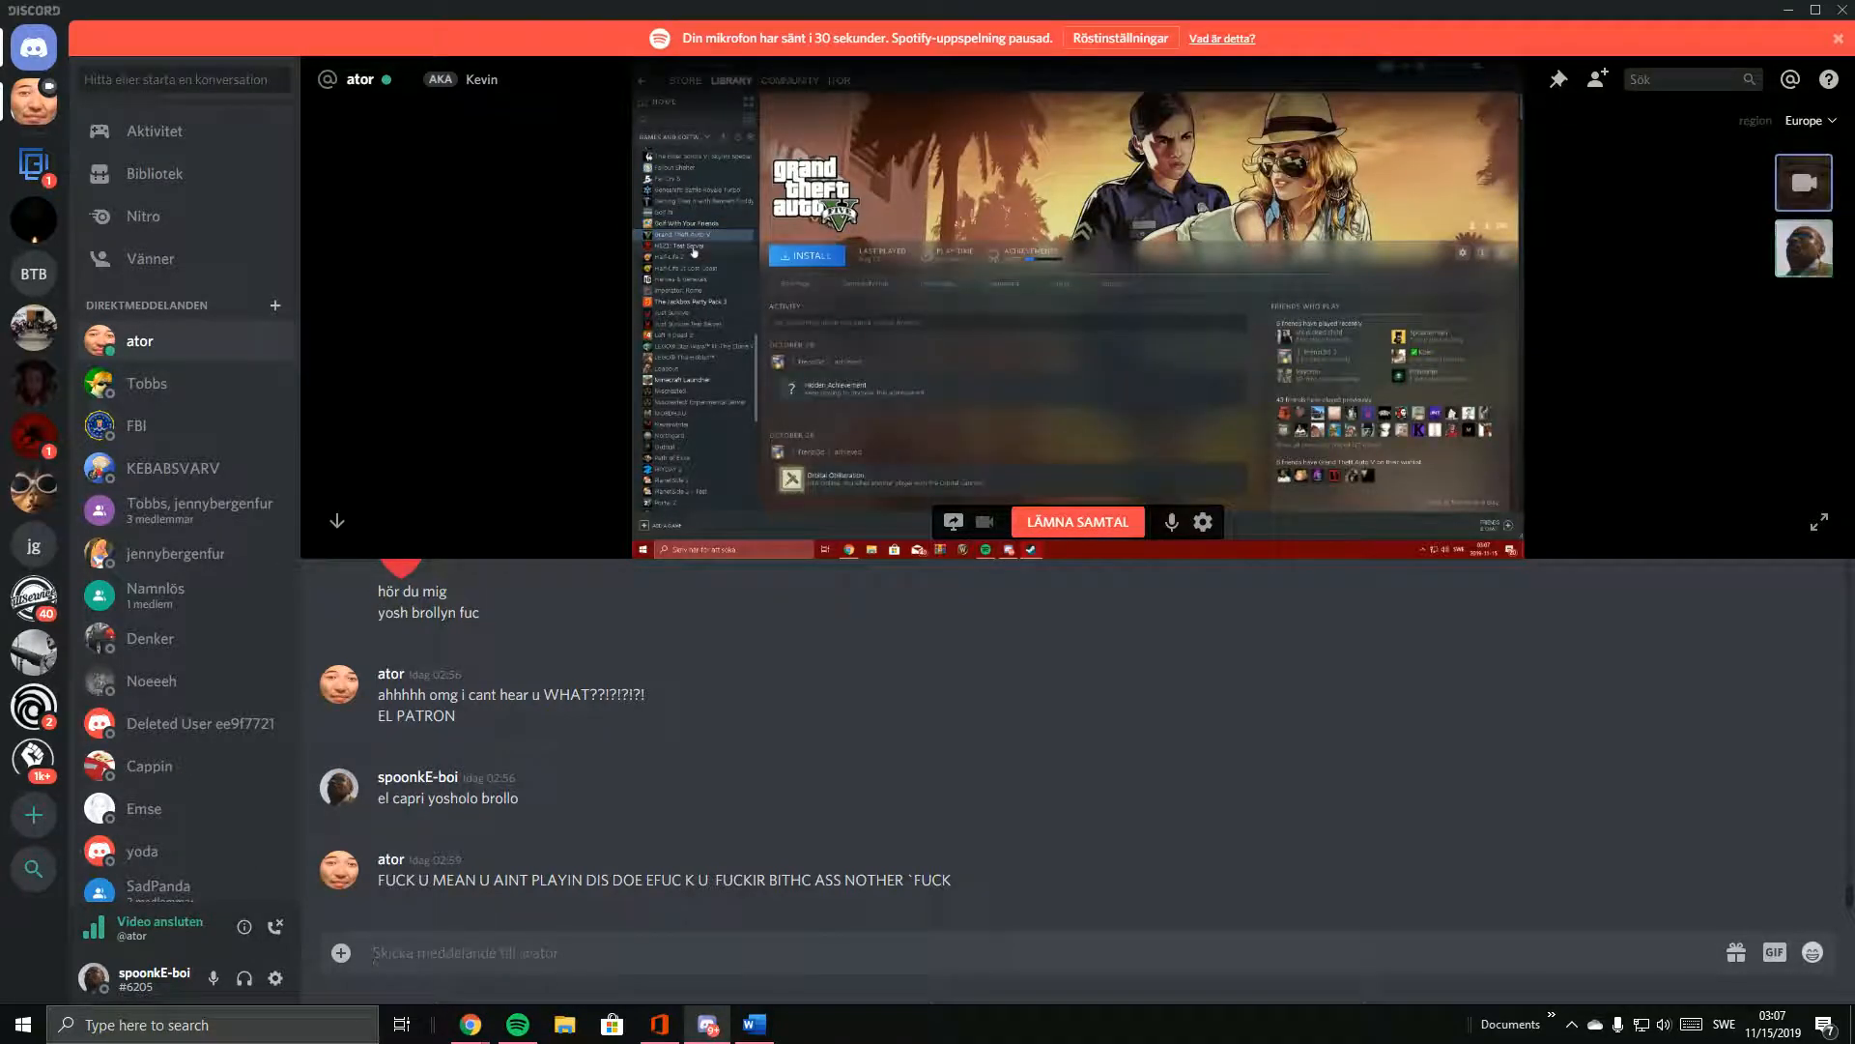
{"action": "left_click", "coordinate": [675, 255]}
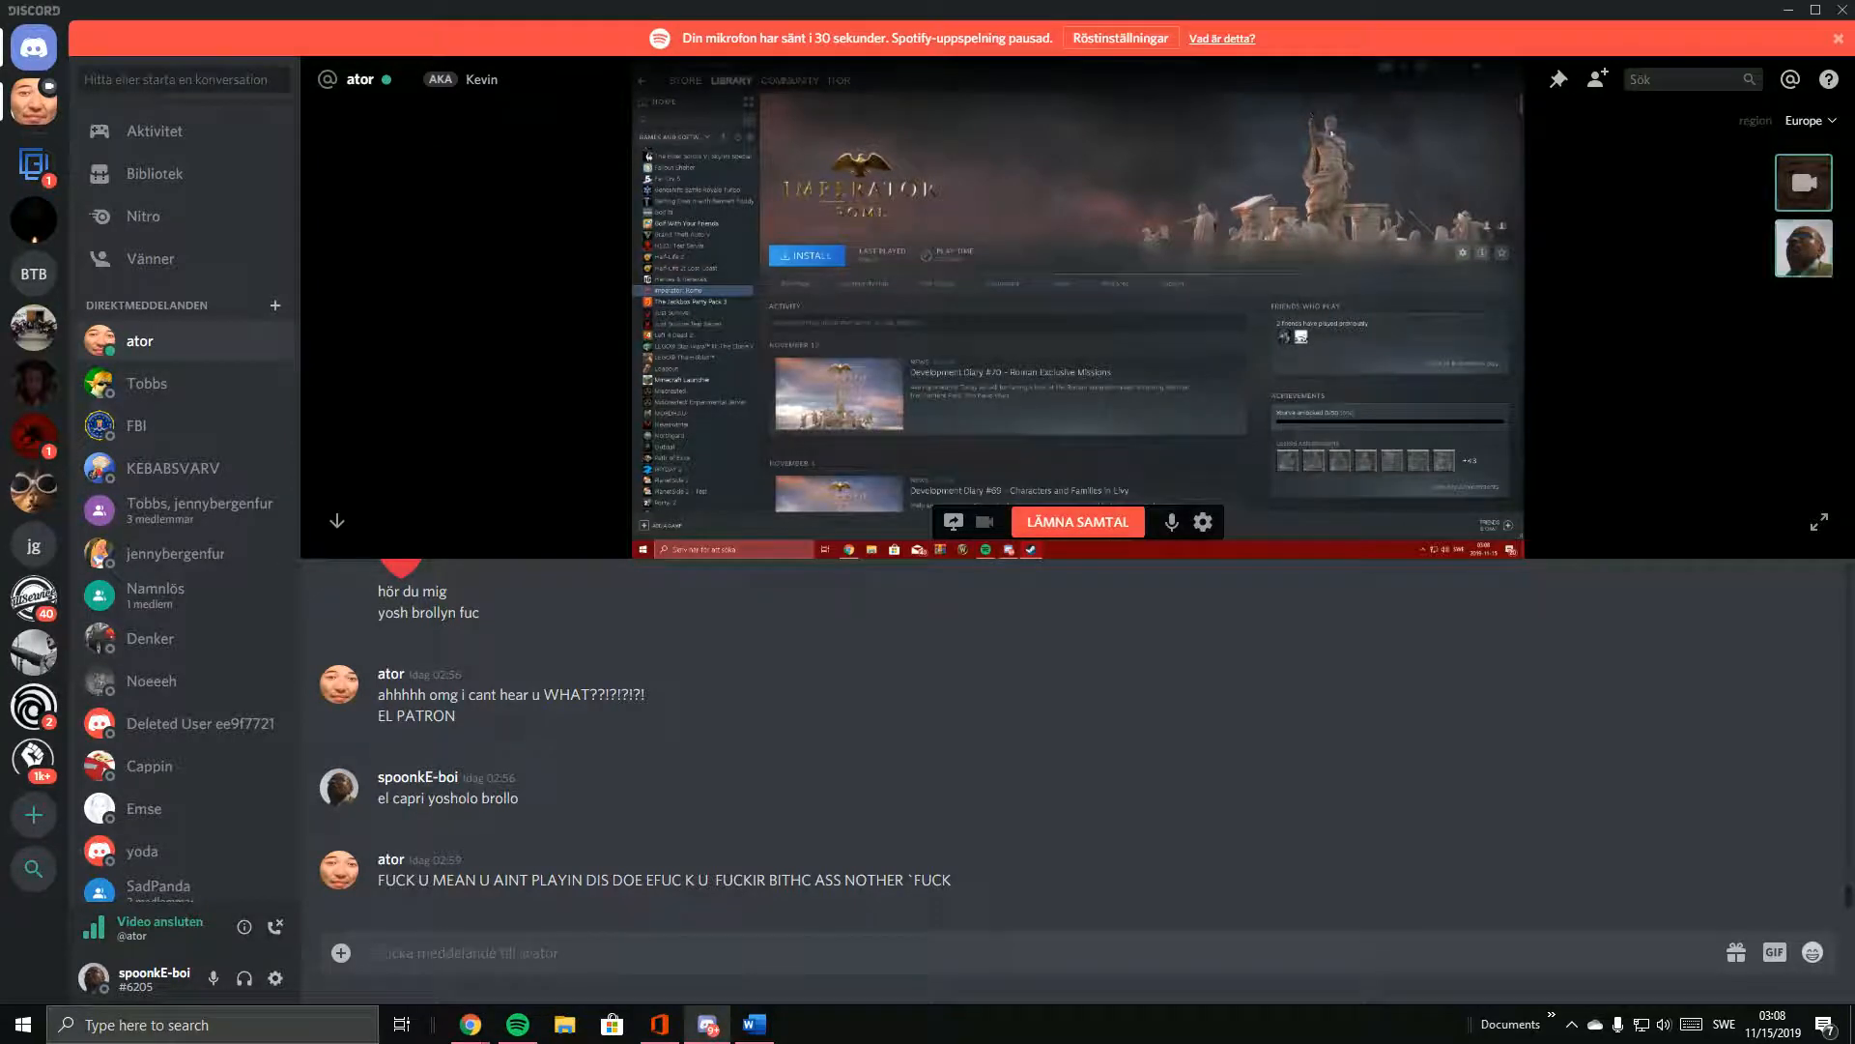
{"action": "left_click", "coordinate": [696, 302]}
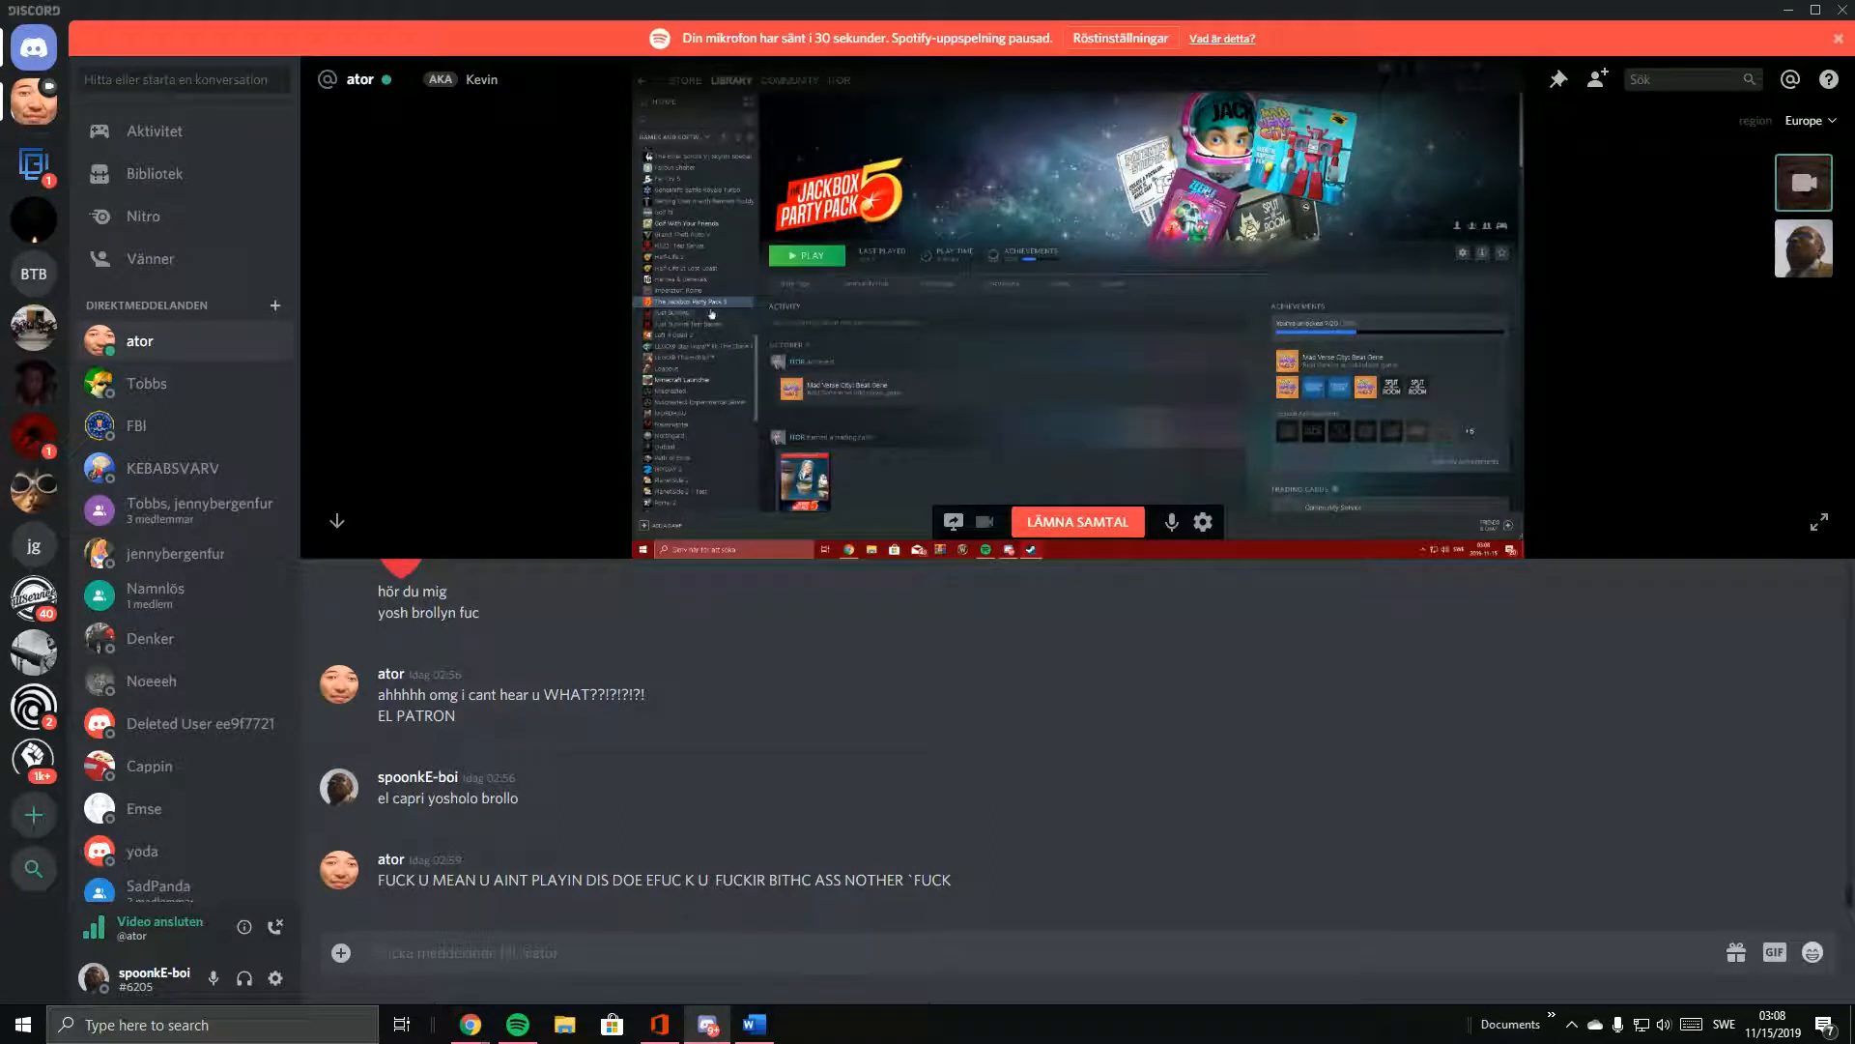
{"action": "left_click", "coordinate": [679, 315]}
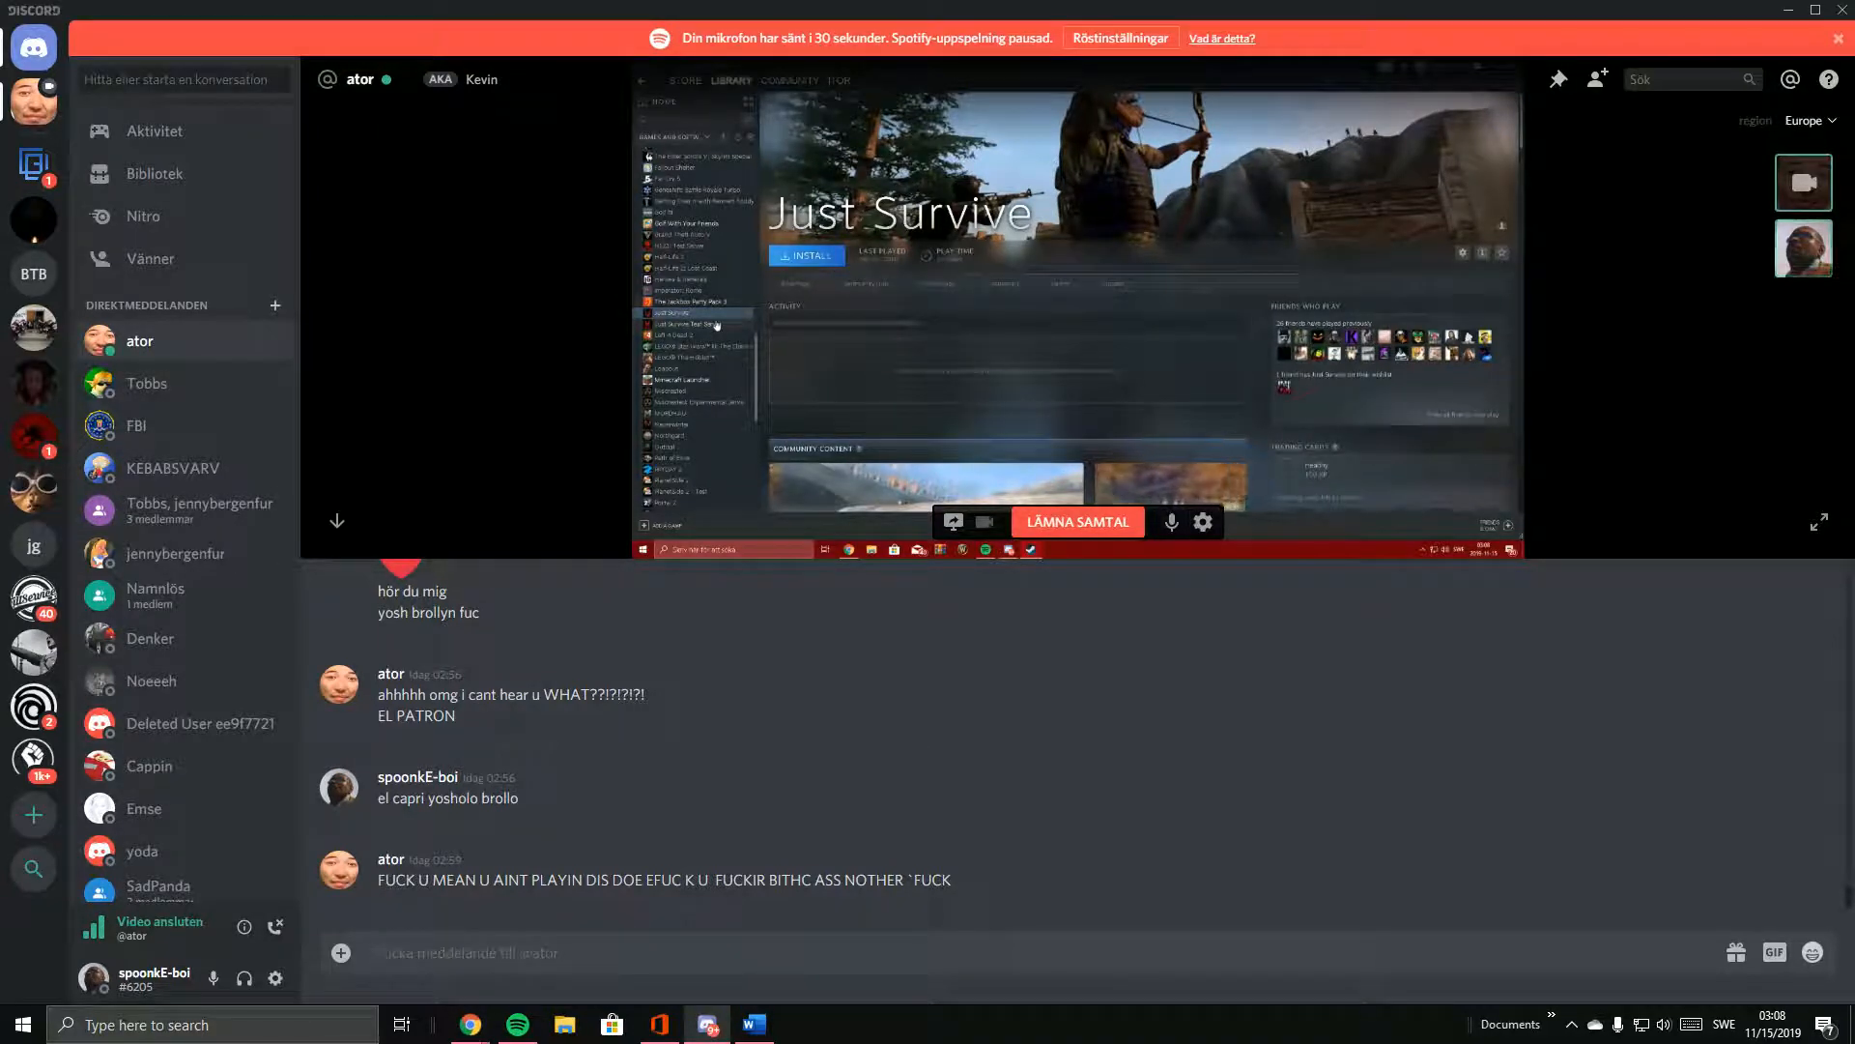
{"action": "left_click", "coordinate": [691, 323]}
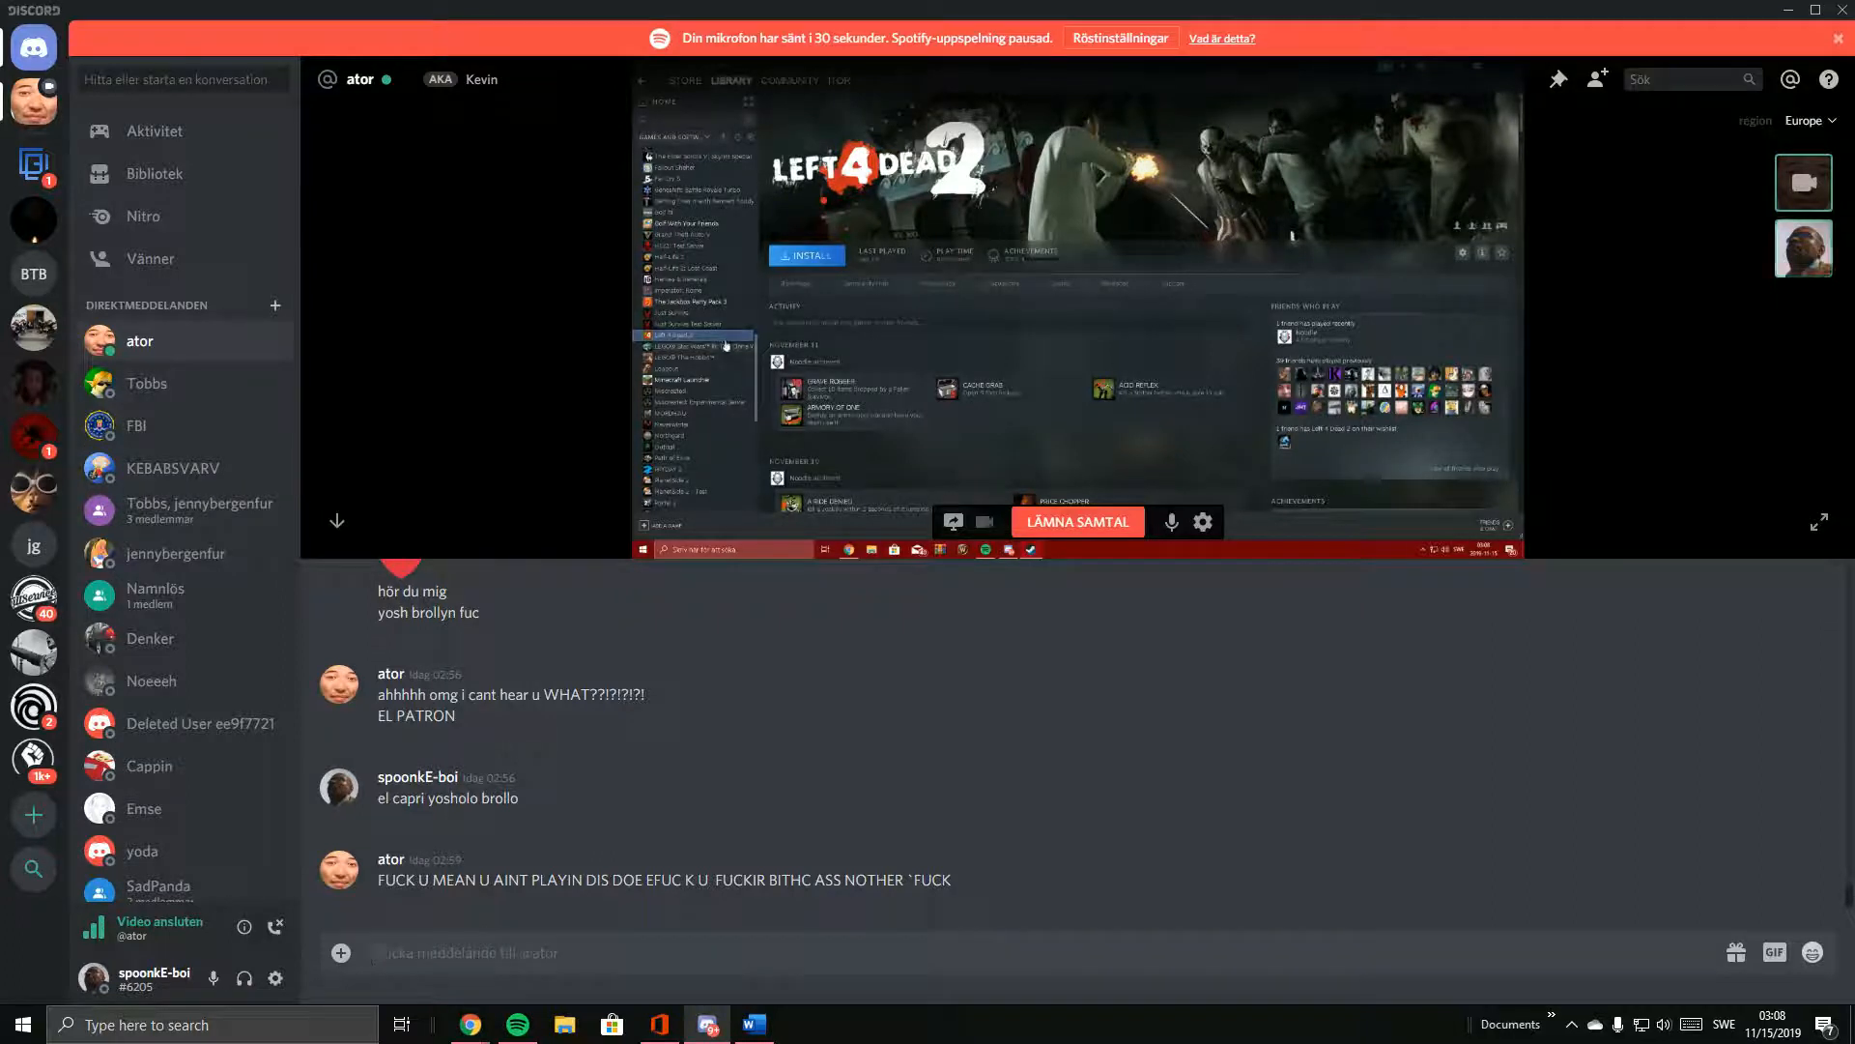
{"action": "left_click", "coordinate": [694, 344]}
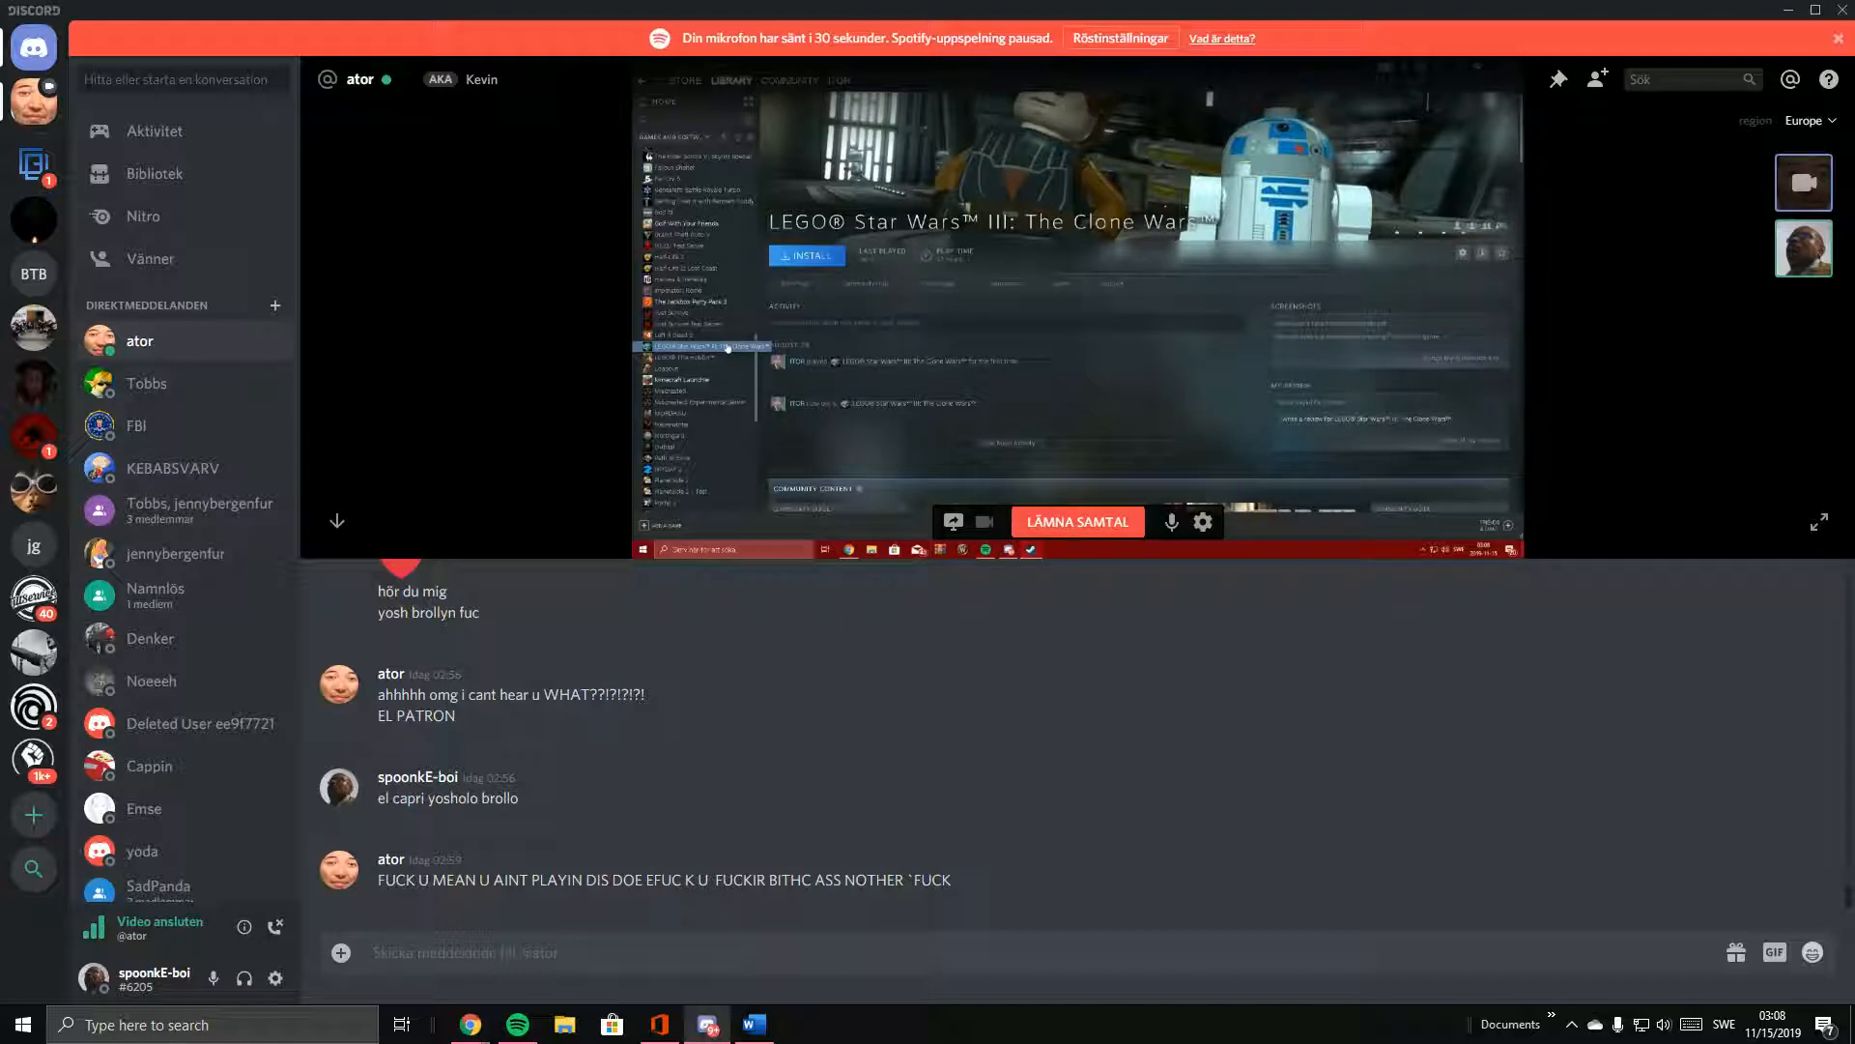
Watch the shared library pass LEGO Star Wars, Loadout, LEGO The Hobbit and Minecraft Launcher to Miscreated.
{"action": "left_click", "coordinate": [695, 357]}
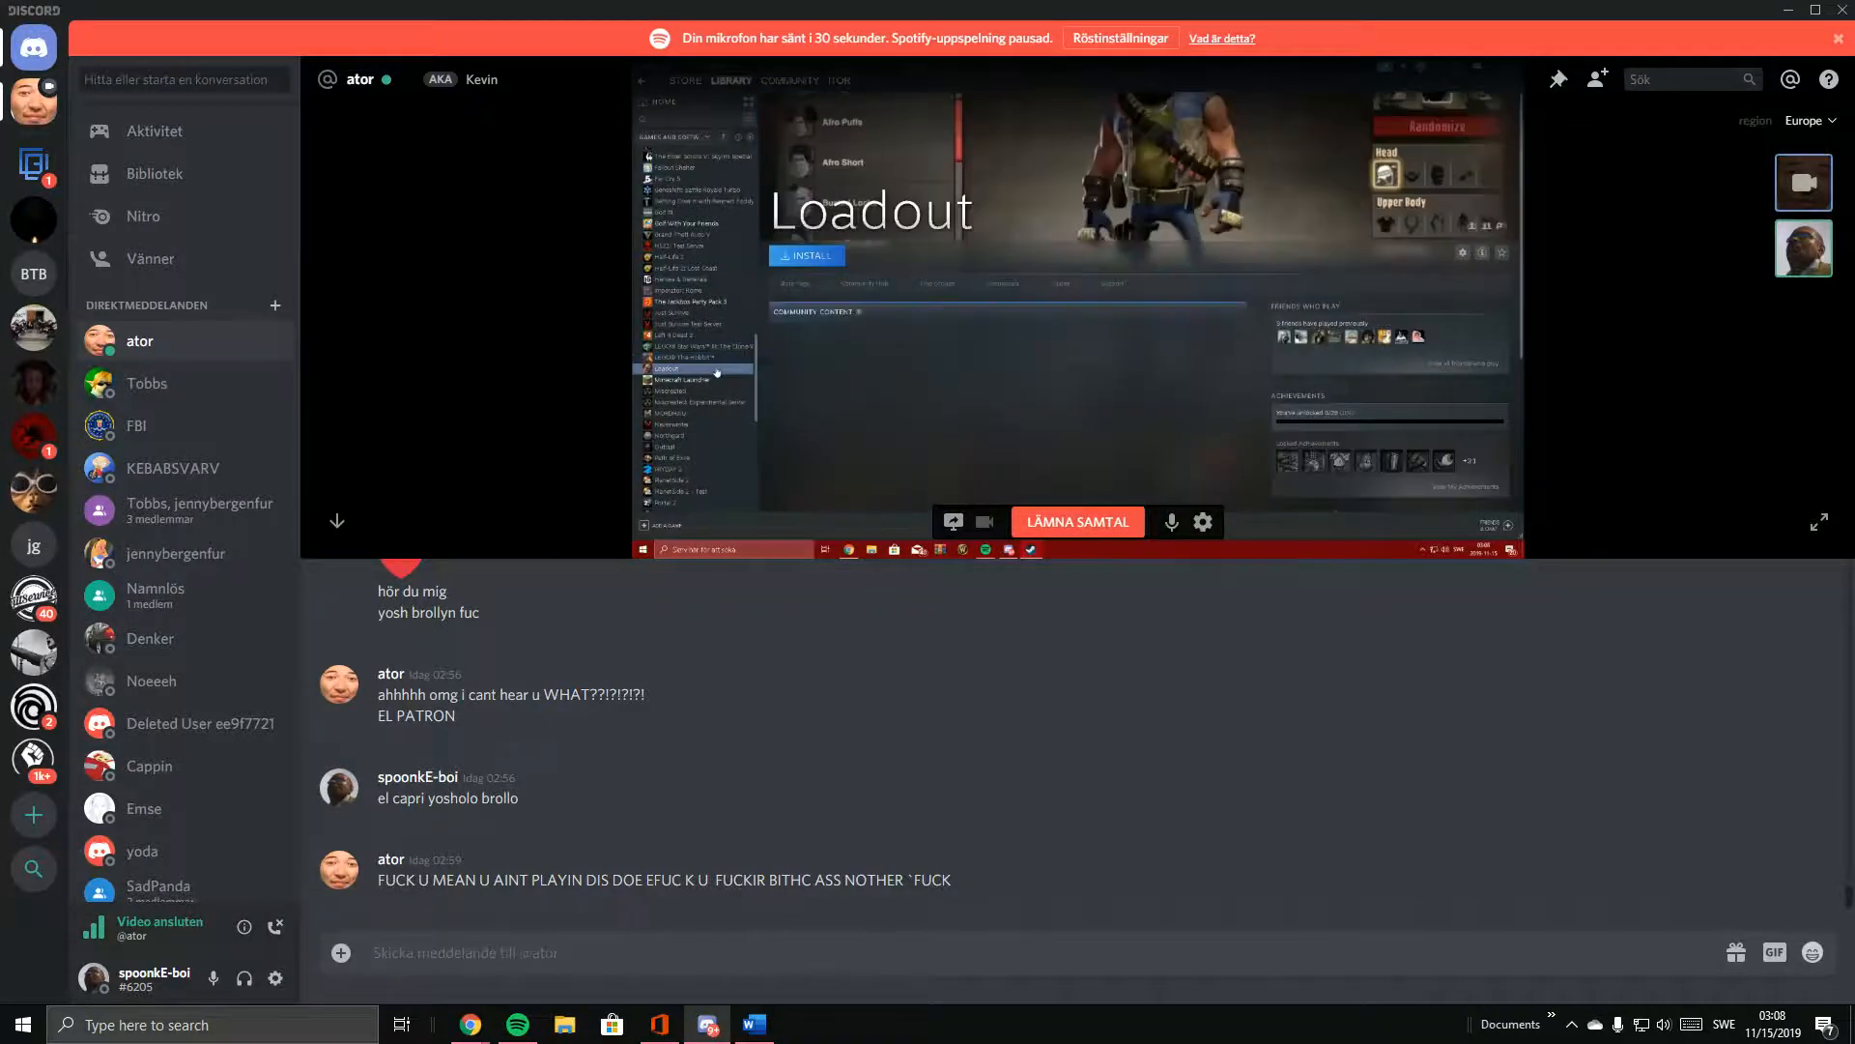
{"action": "left_click", "coordinate": [690, 358]}
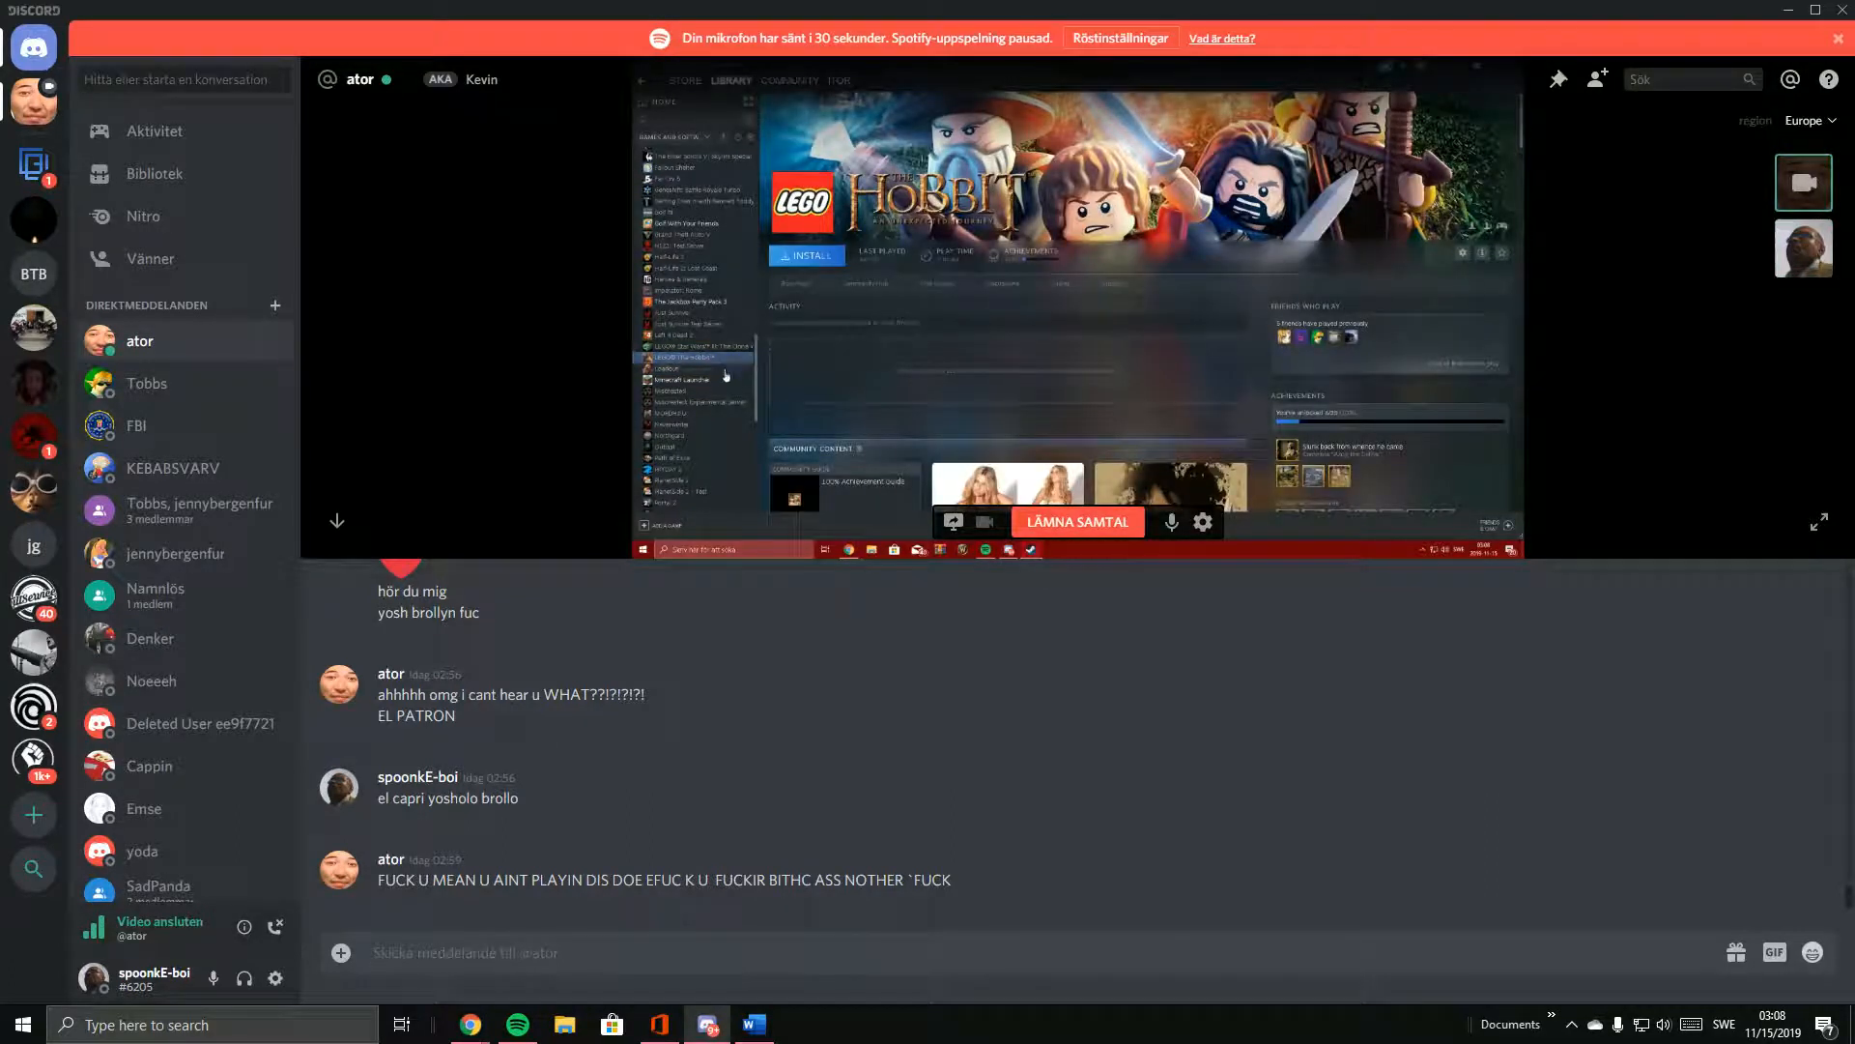
{"action": "left_click", "coordinate": [669, 369]}
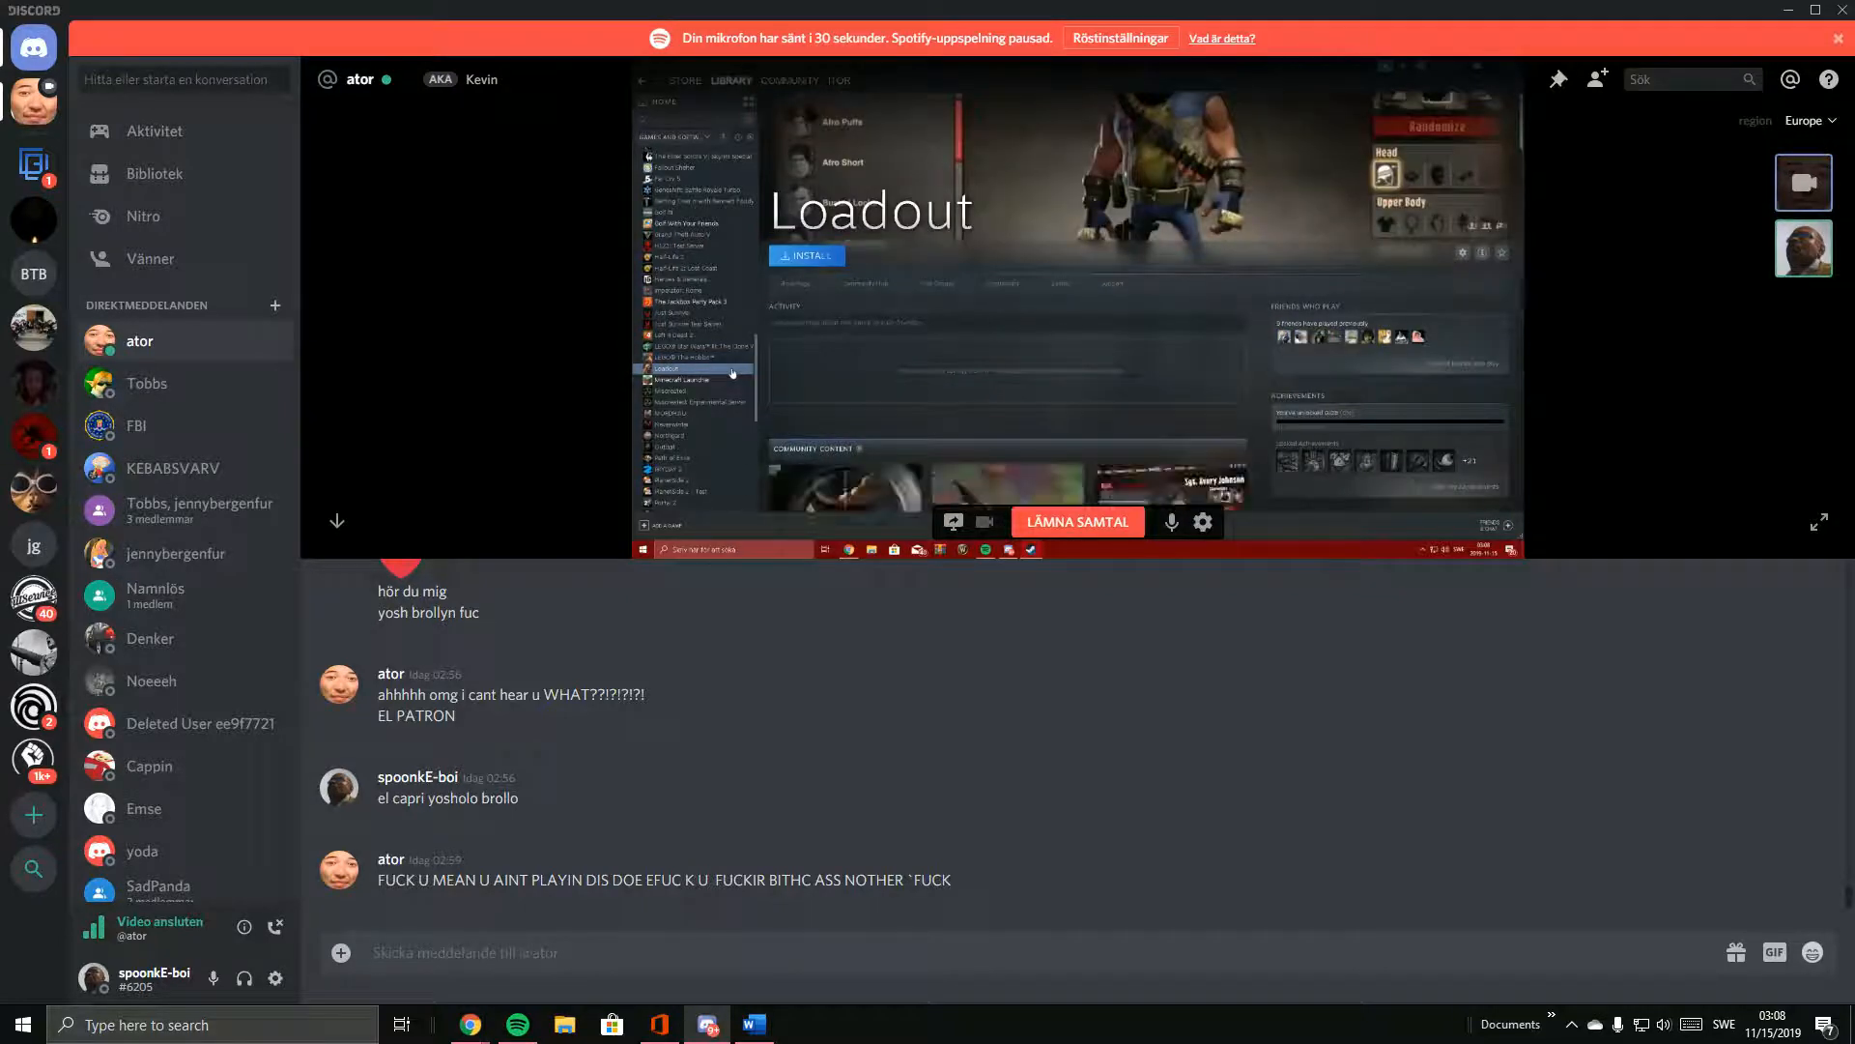
{"action": "left_click", "coordinate": [687, 356]}
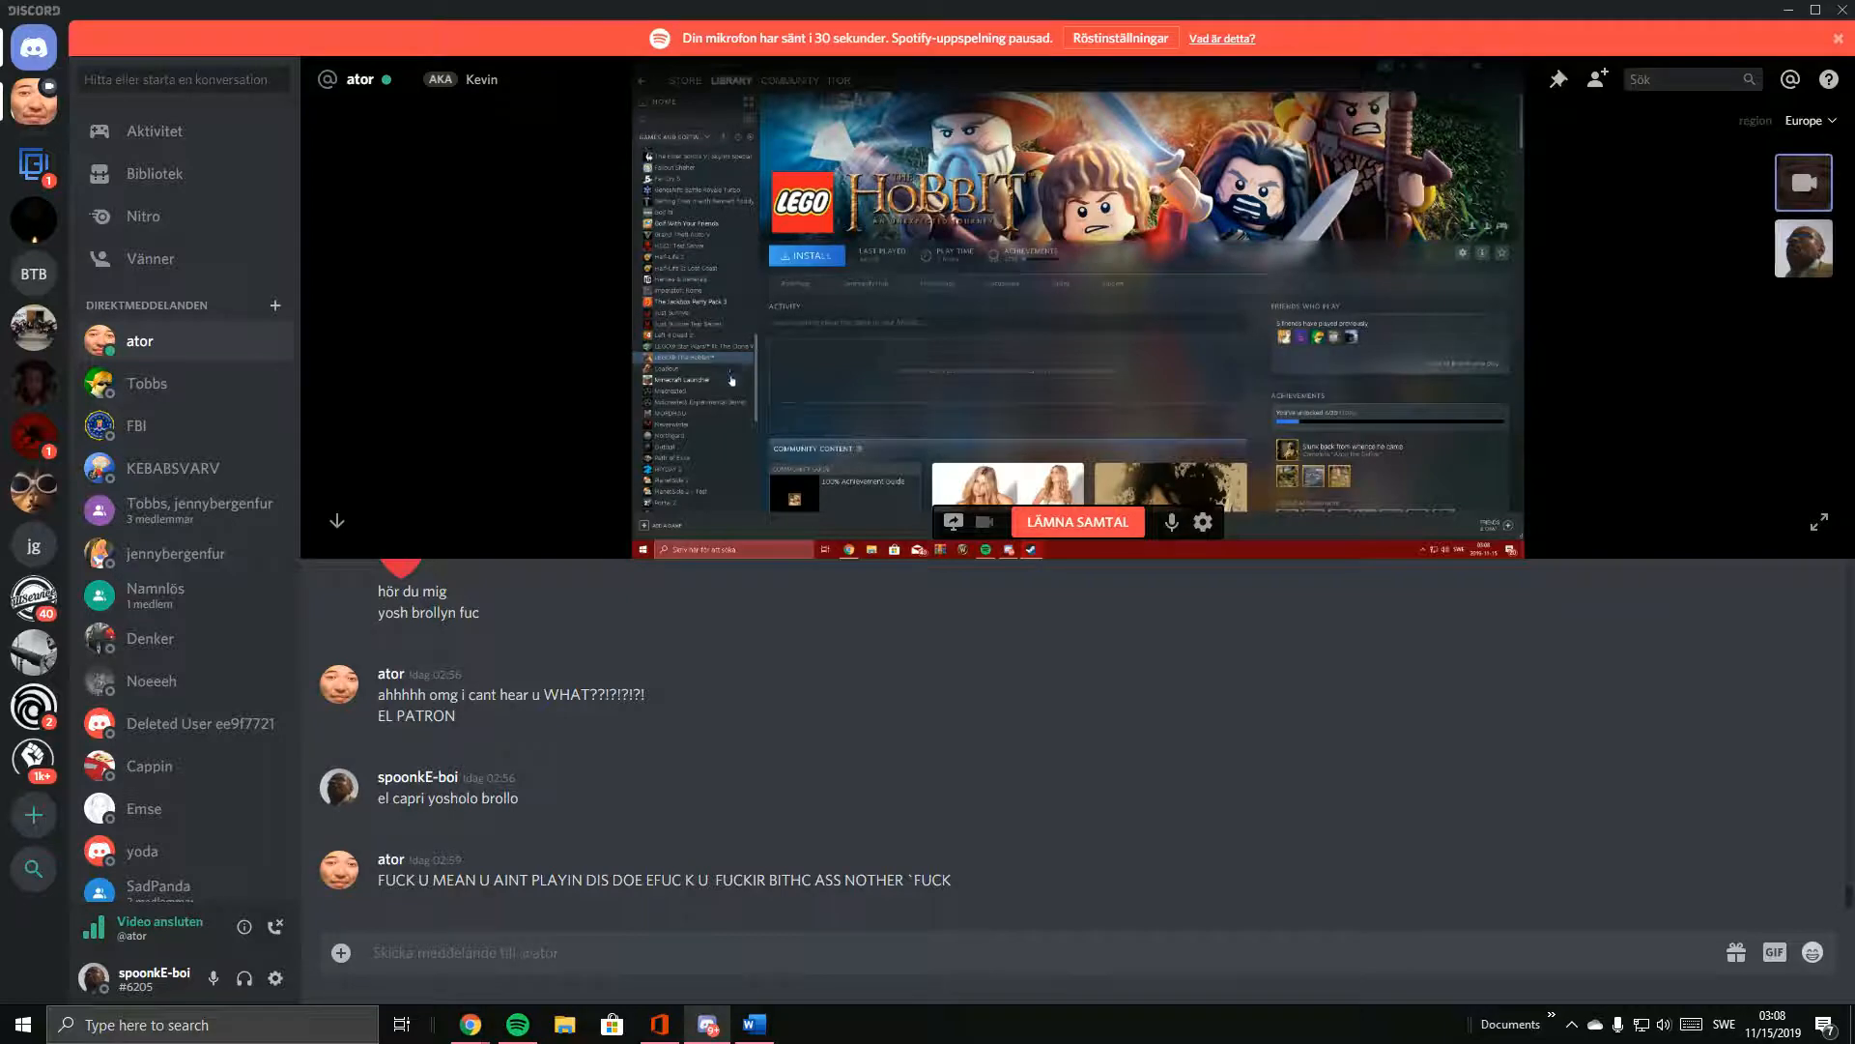
{"action": "left_click", "coordinate": [684, 380]}
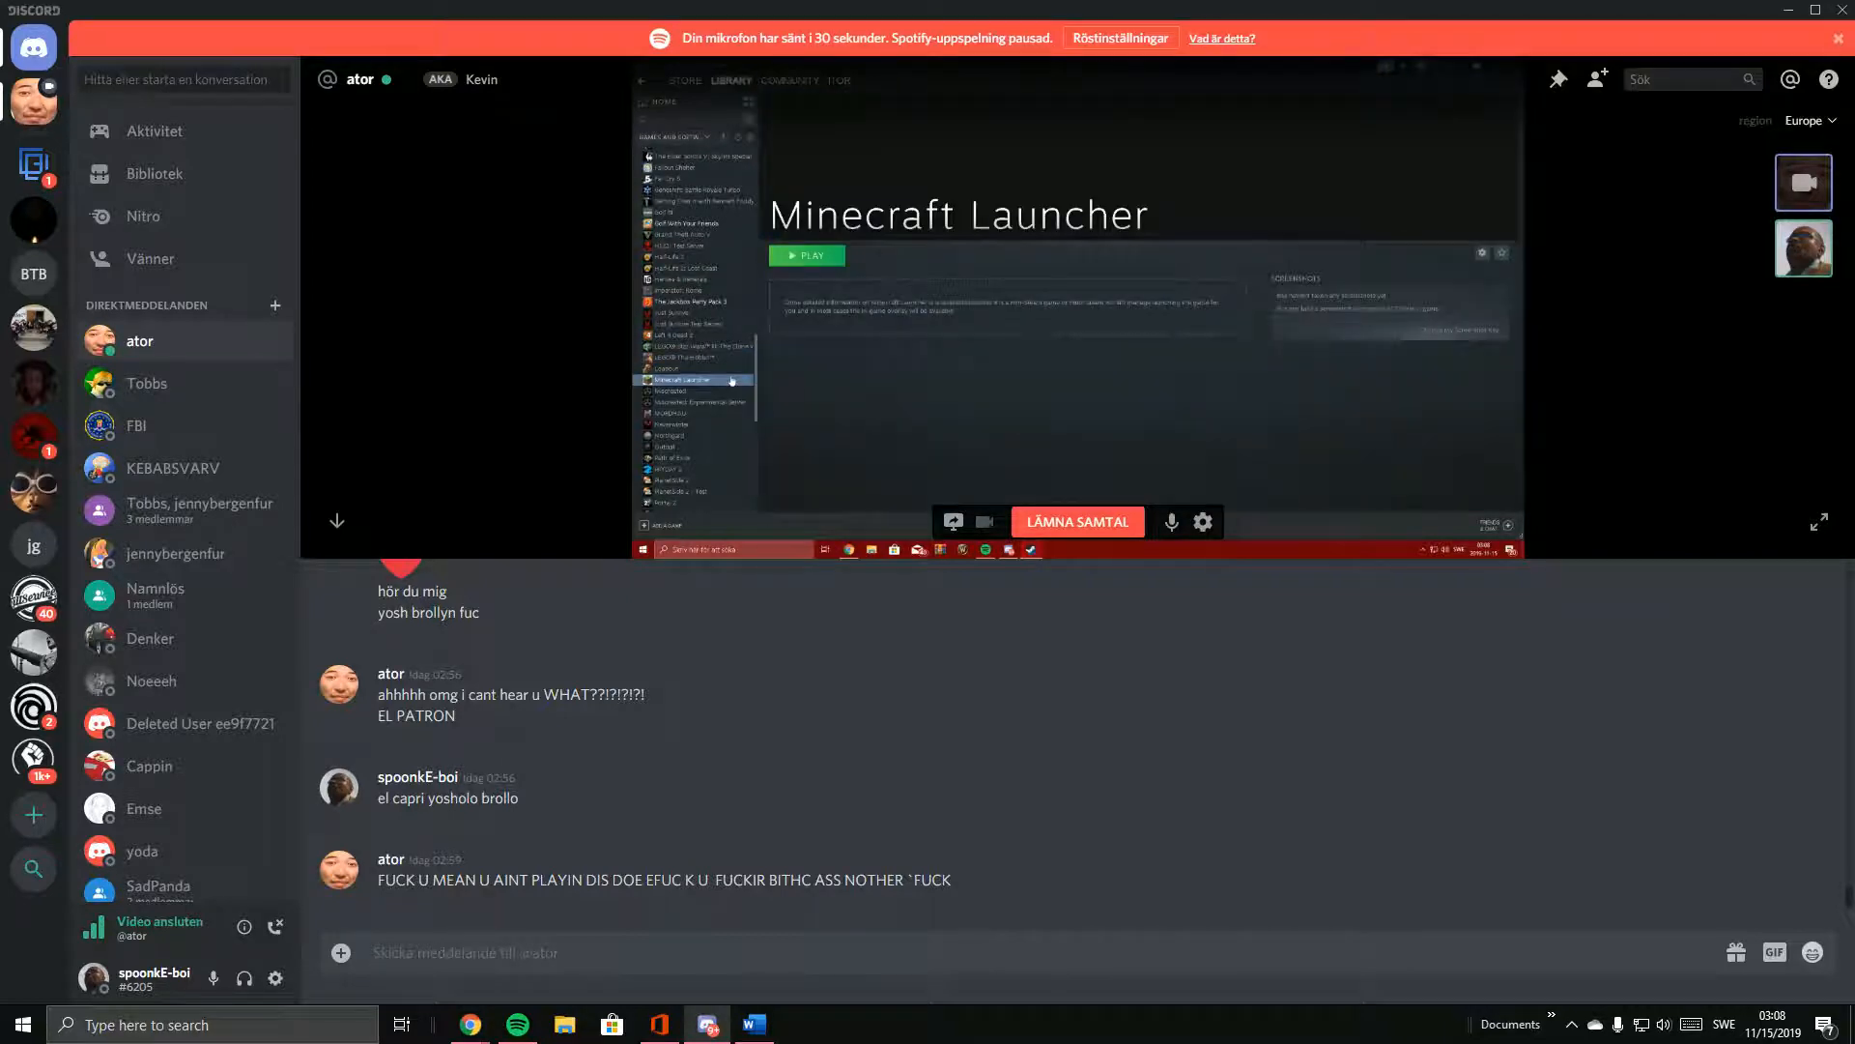
{"action": "right_click", "coordinate": [696, 380]}
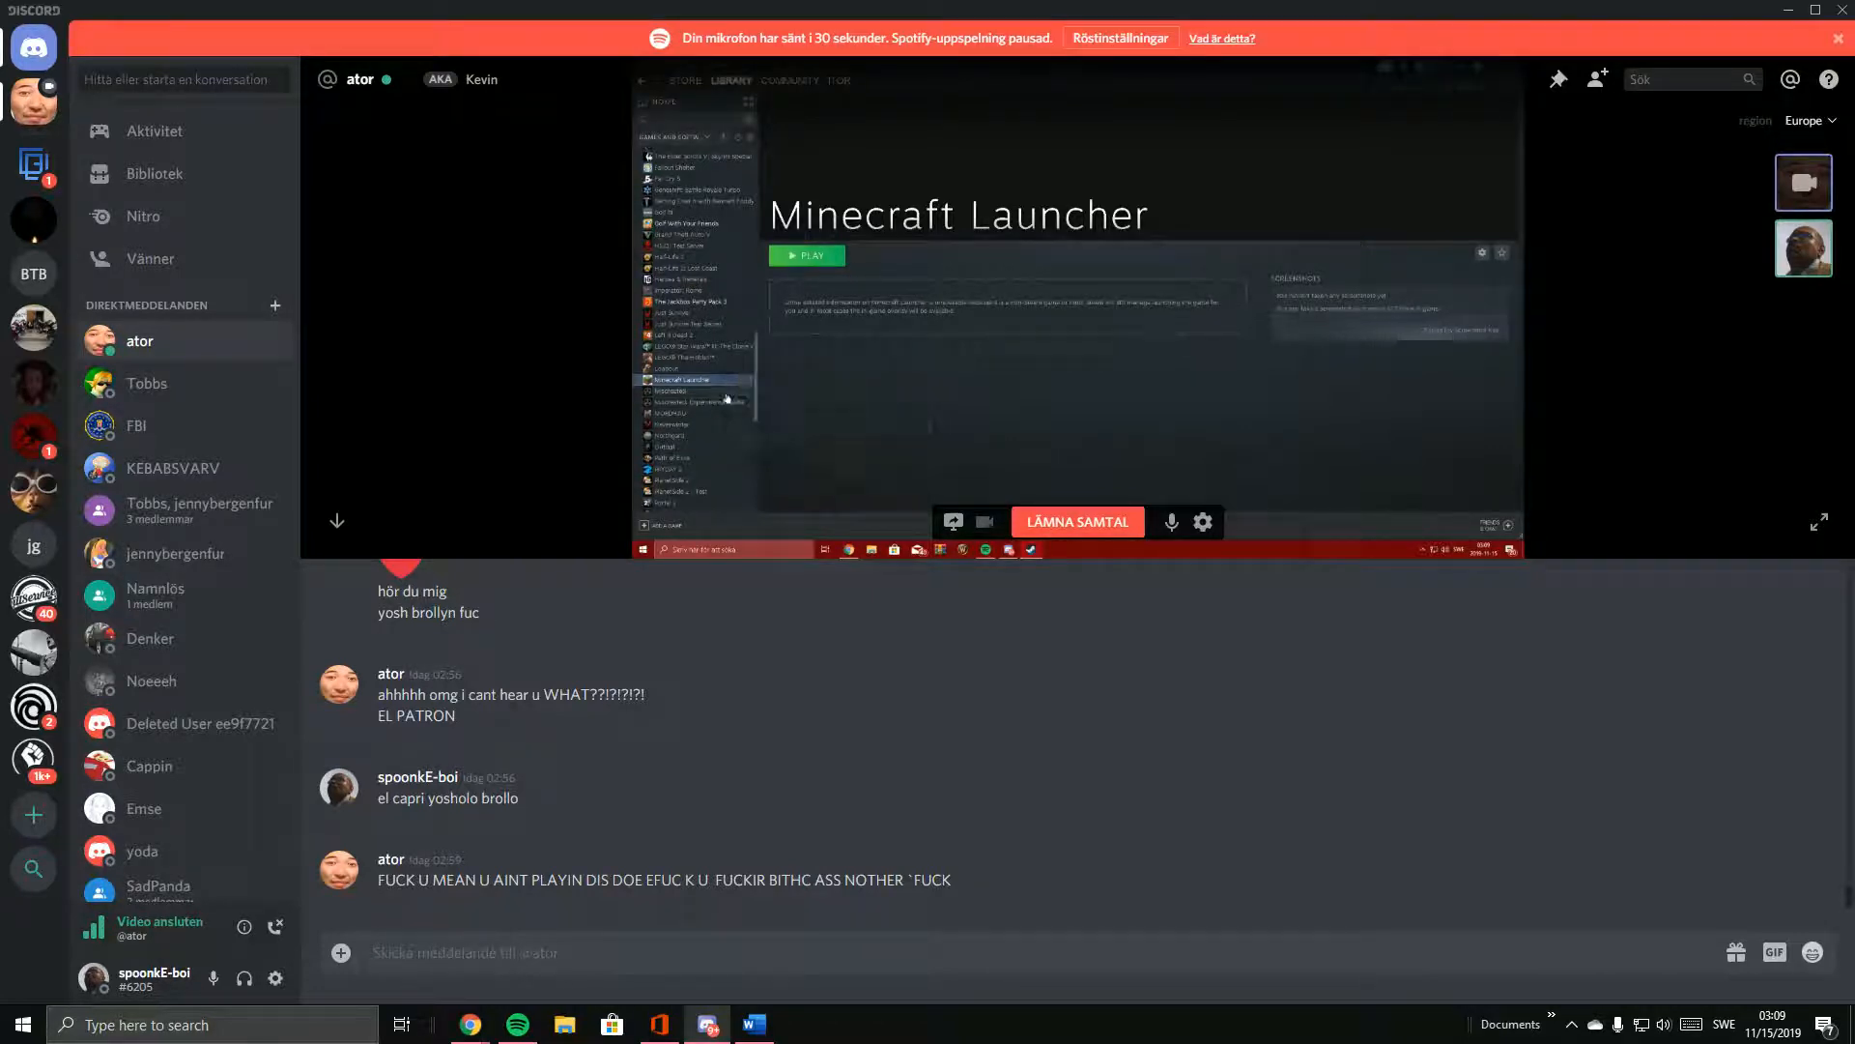
{"action": "left_click", "coordinate": [686, 391]}
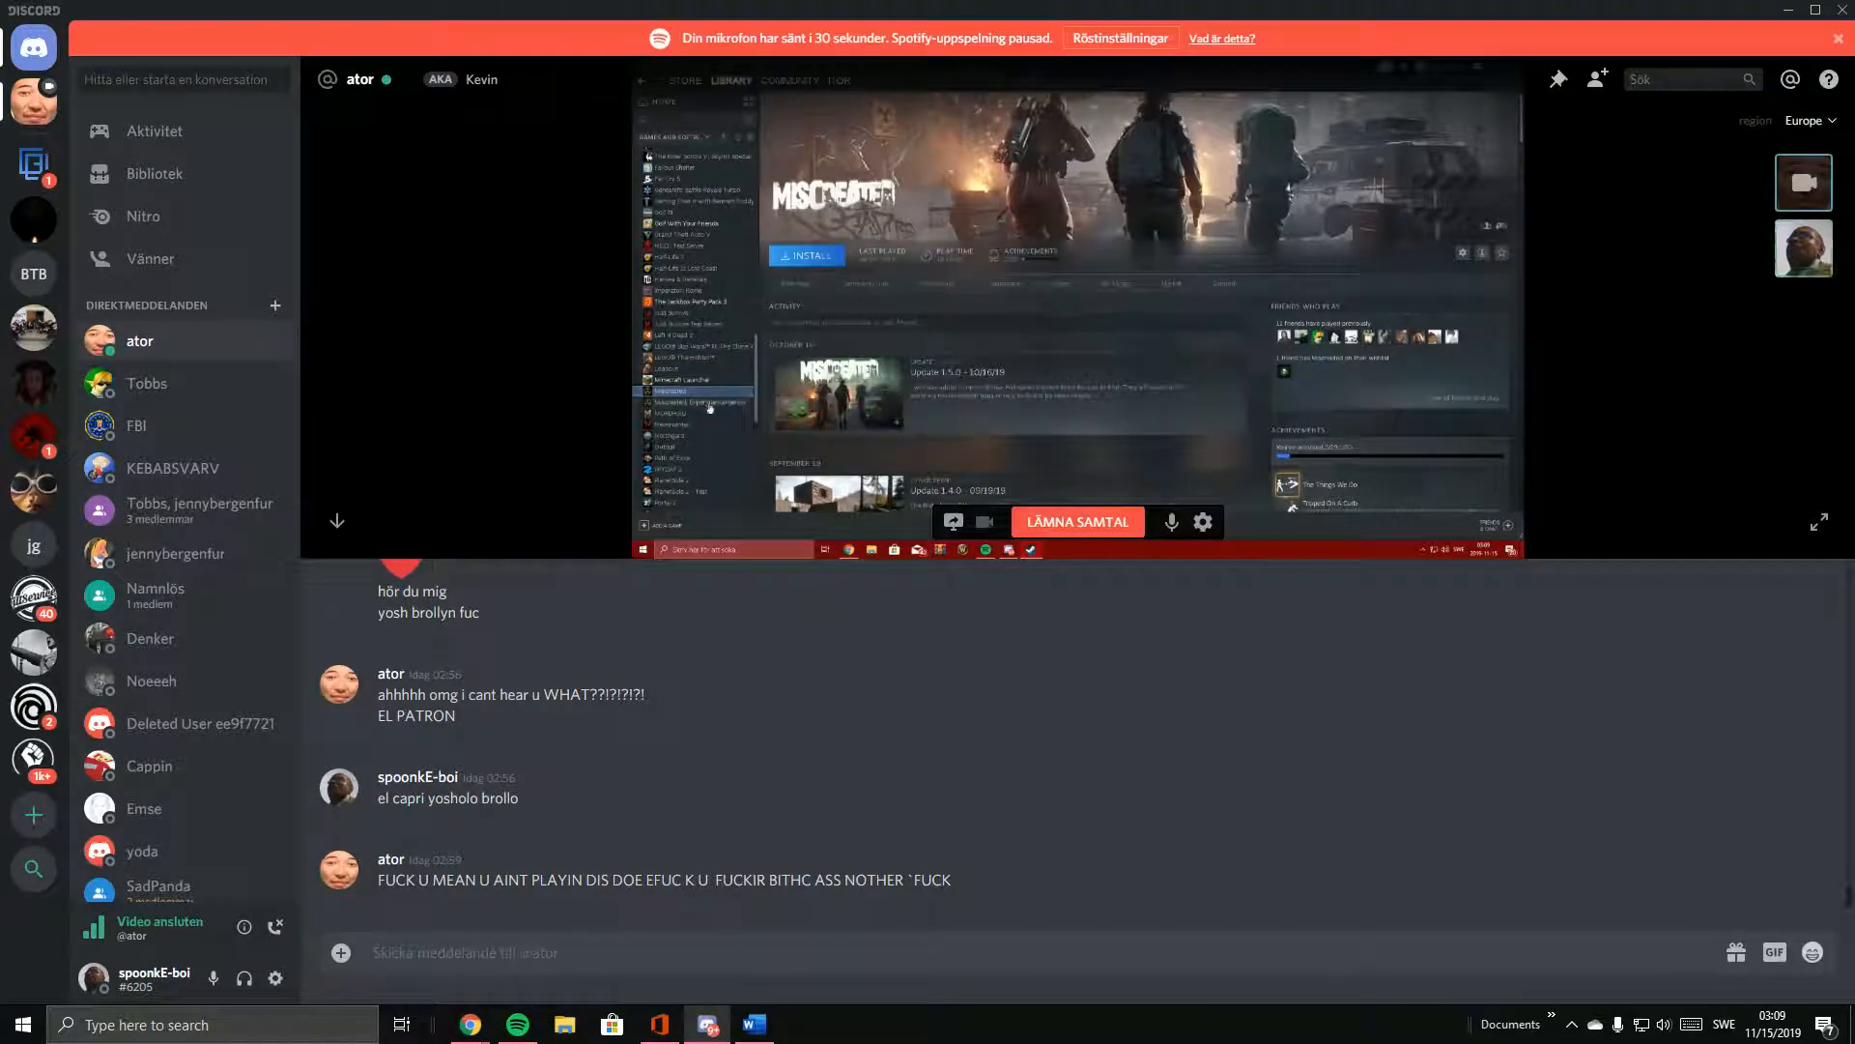
Watch the stream move through Mordhau, Northgard, Alien Isolation, PlanetSide 2 and Portal 2 to Quake Champions.
{"action": "left_click", "coordinate": [692, 413]}
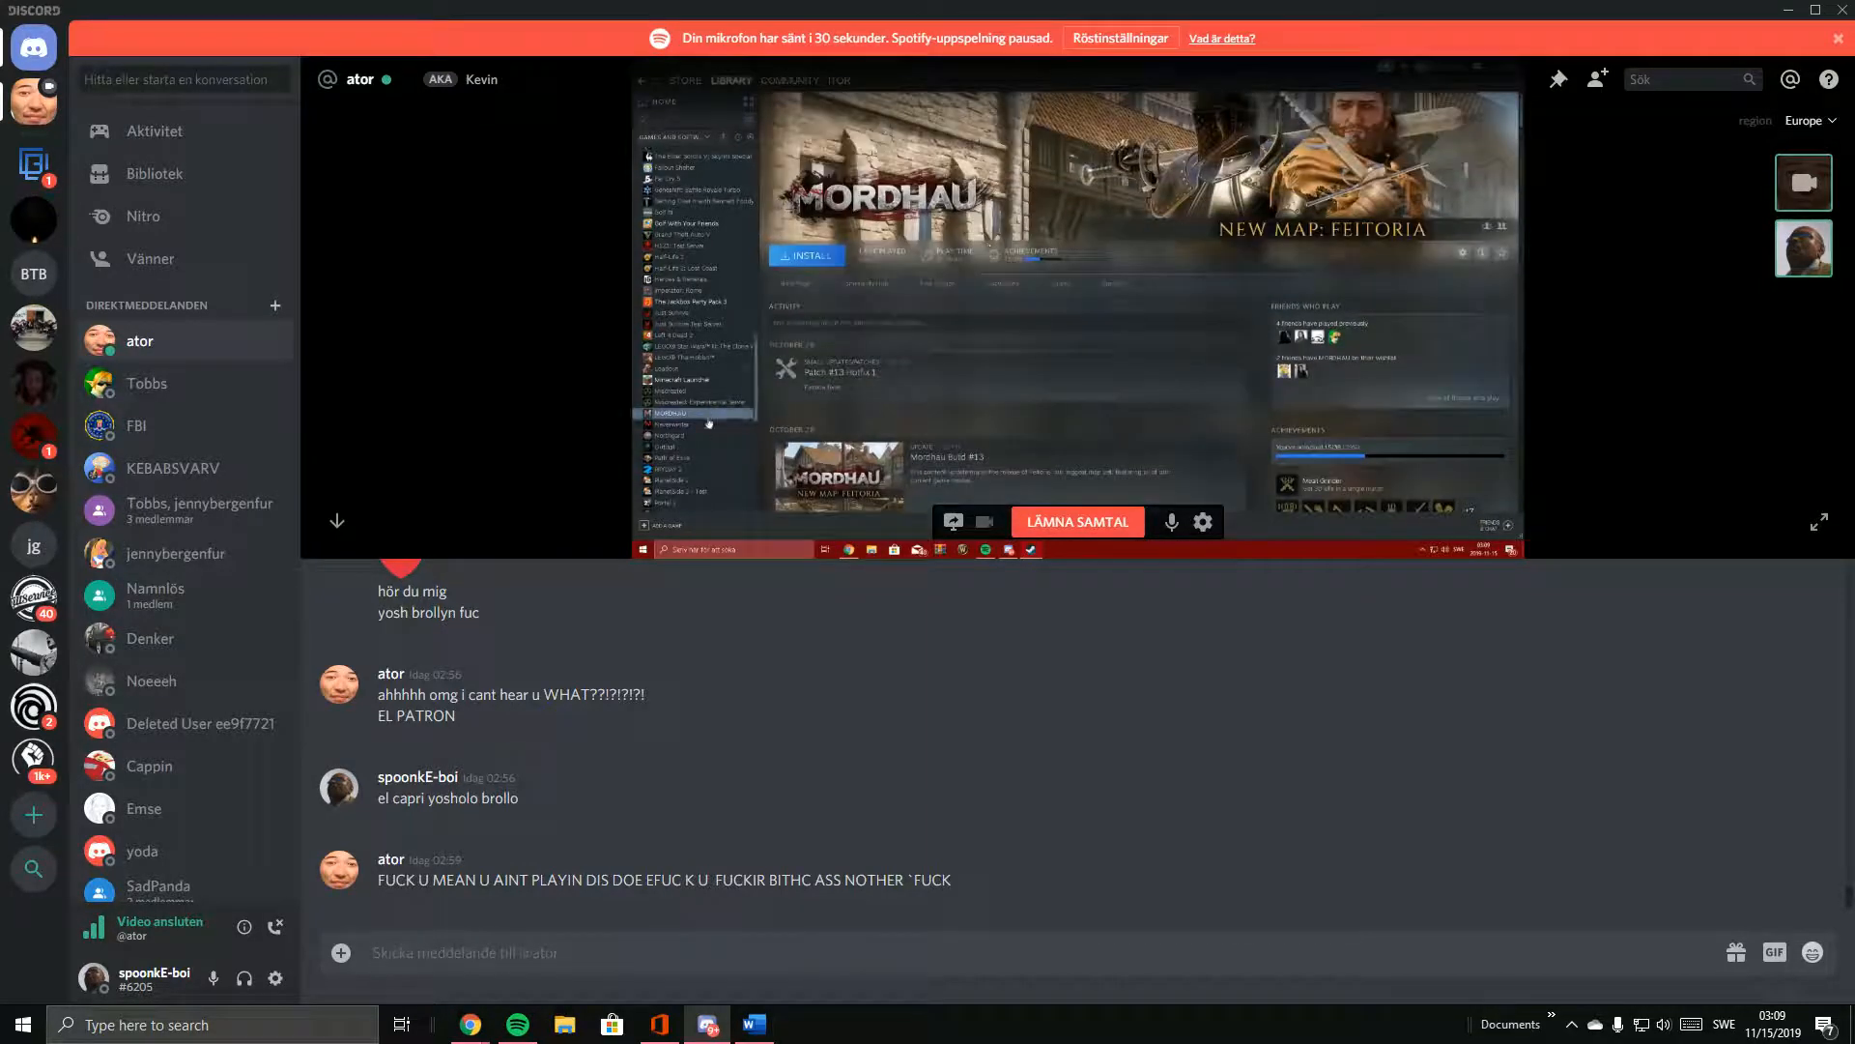
{"action": "left_click", "coordinate": [669, 423]}
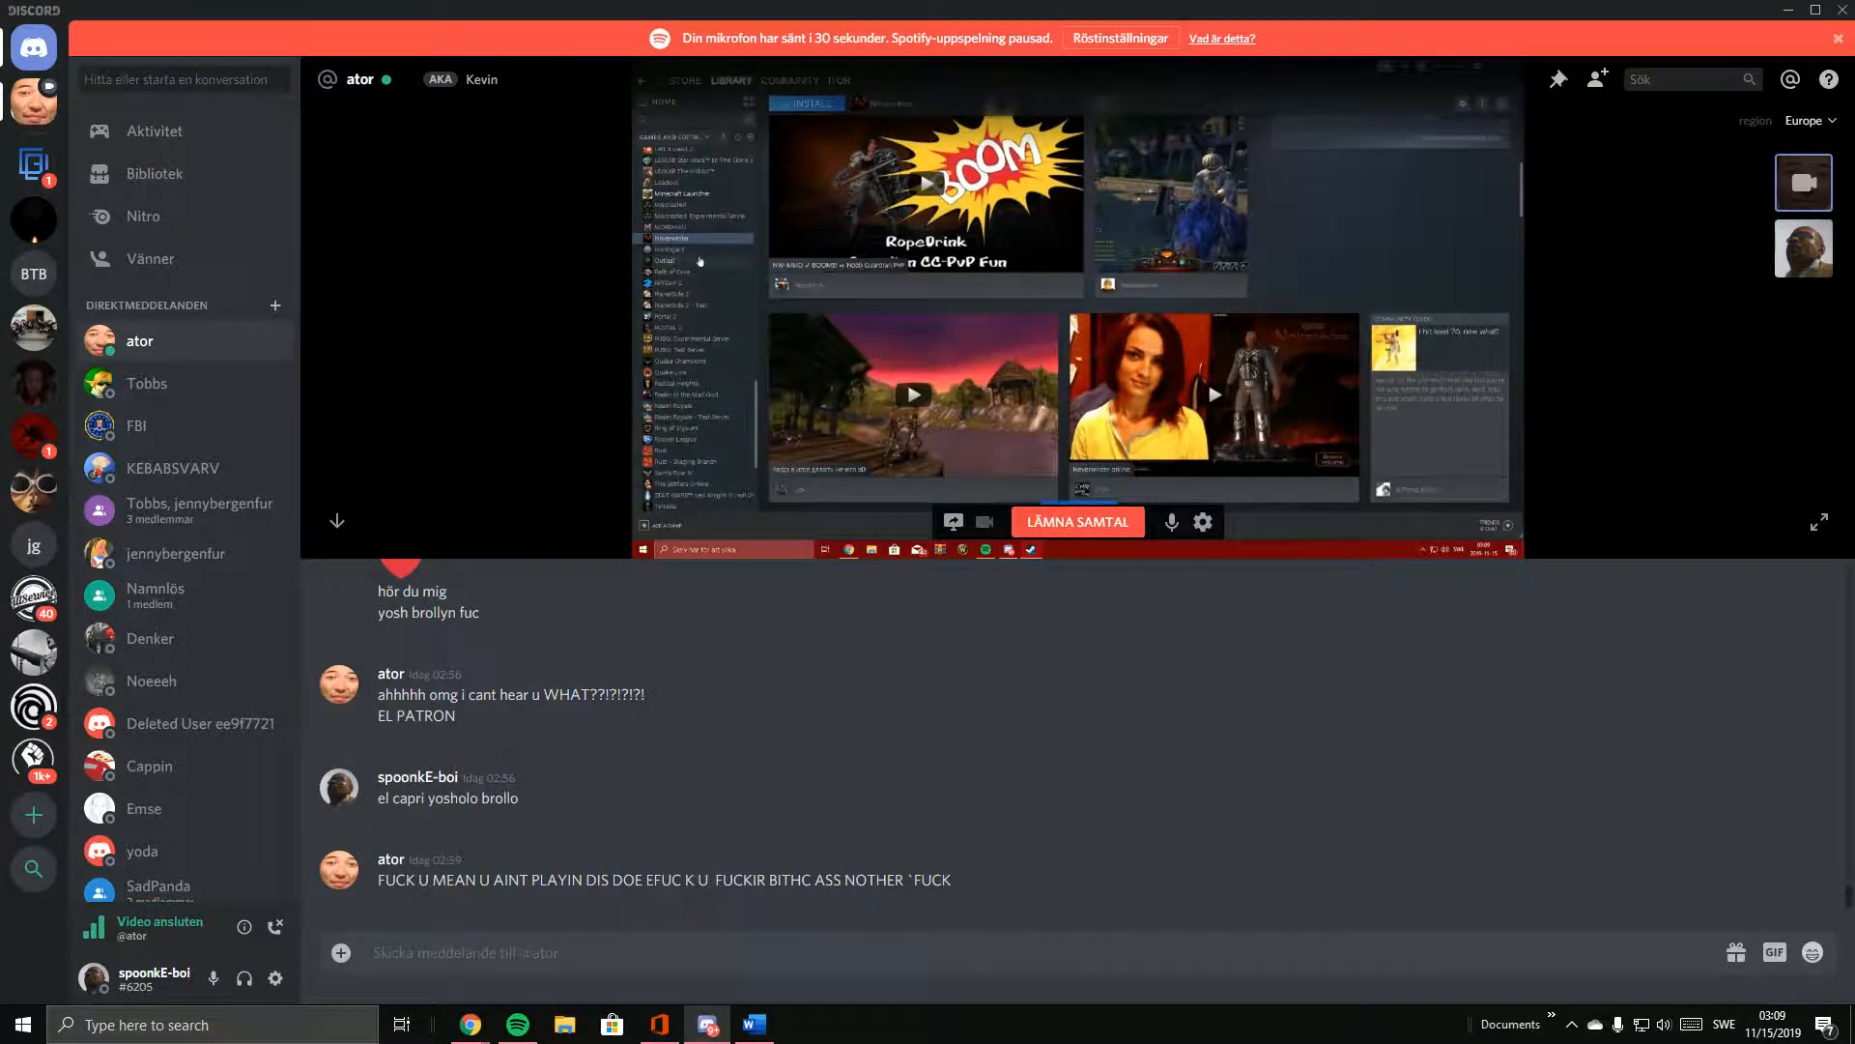
{"action": "left_click", "coordinate": [684, 249]}
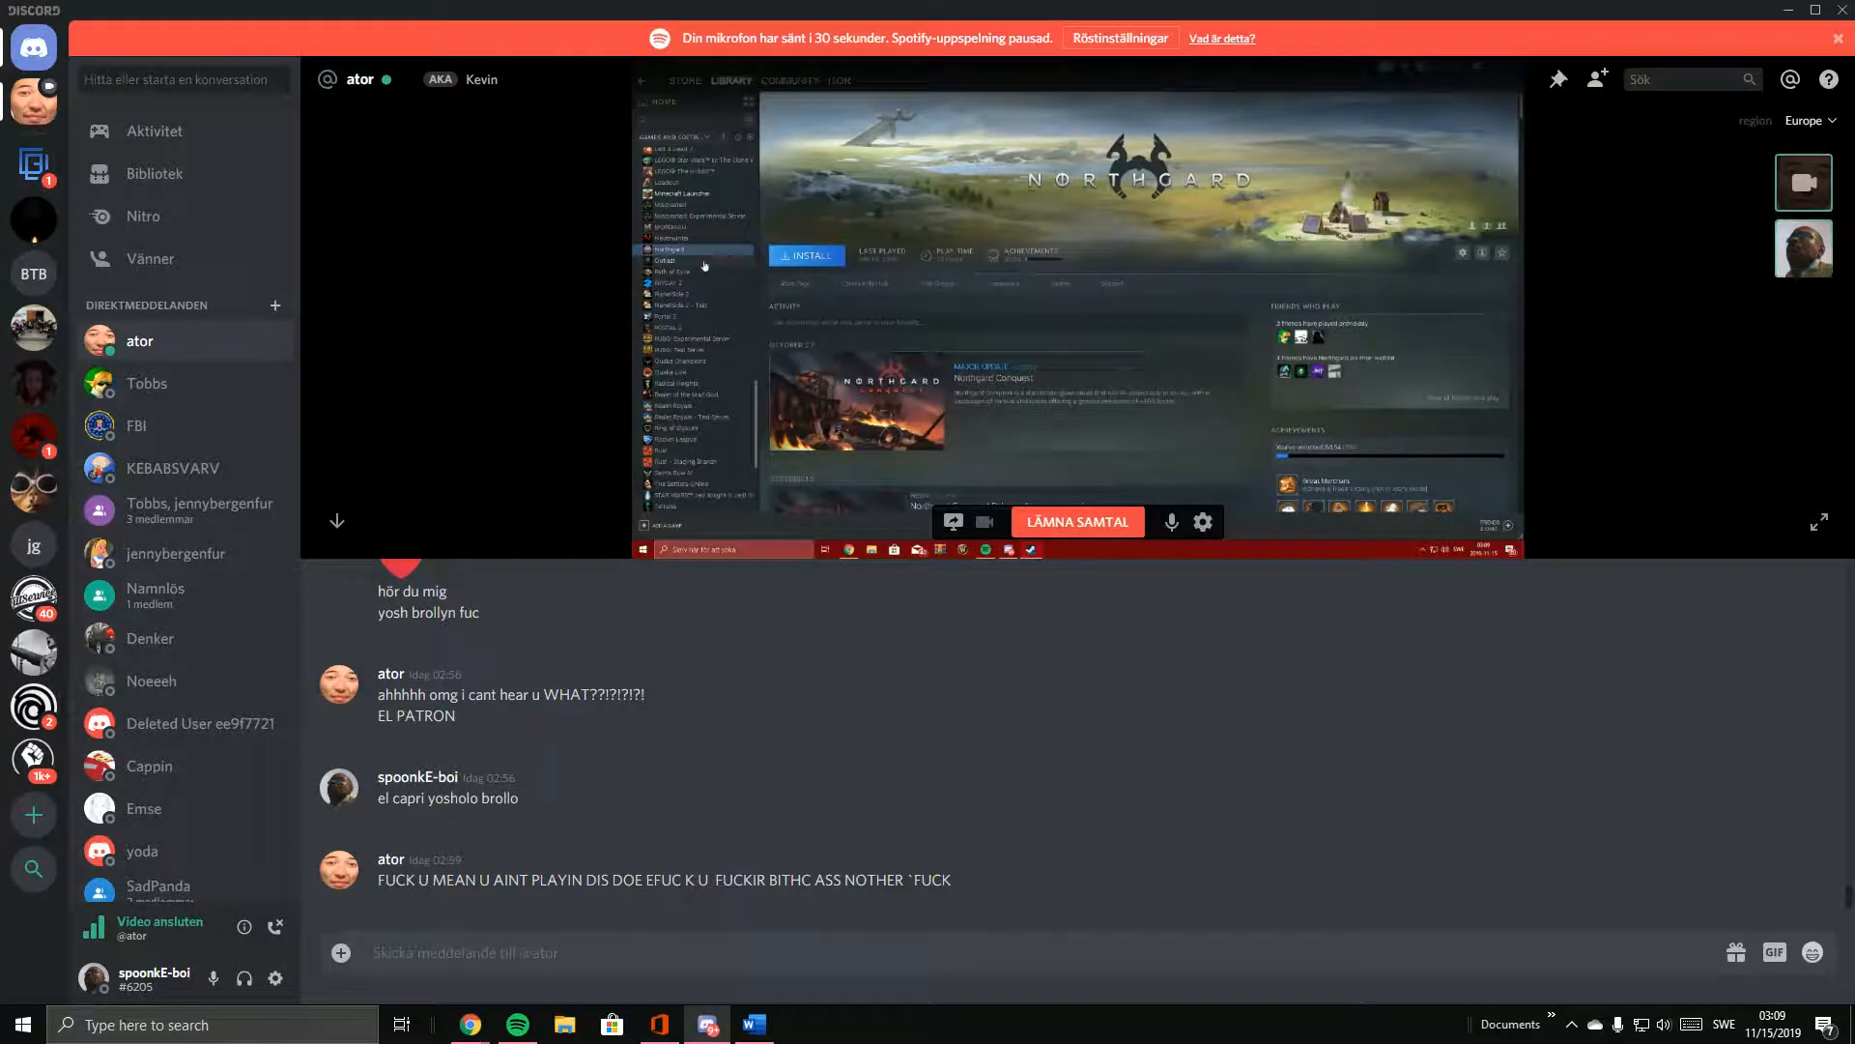
{"action": "left_click", "coordinate": [666, 260]}
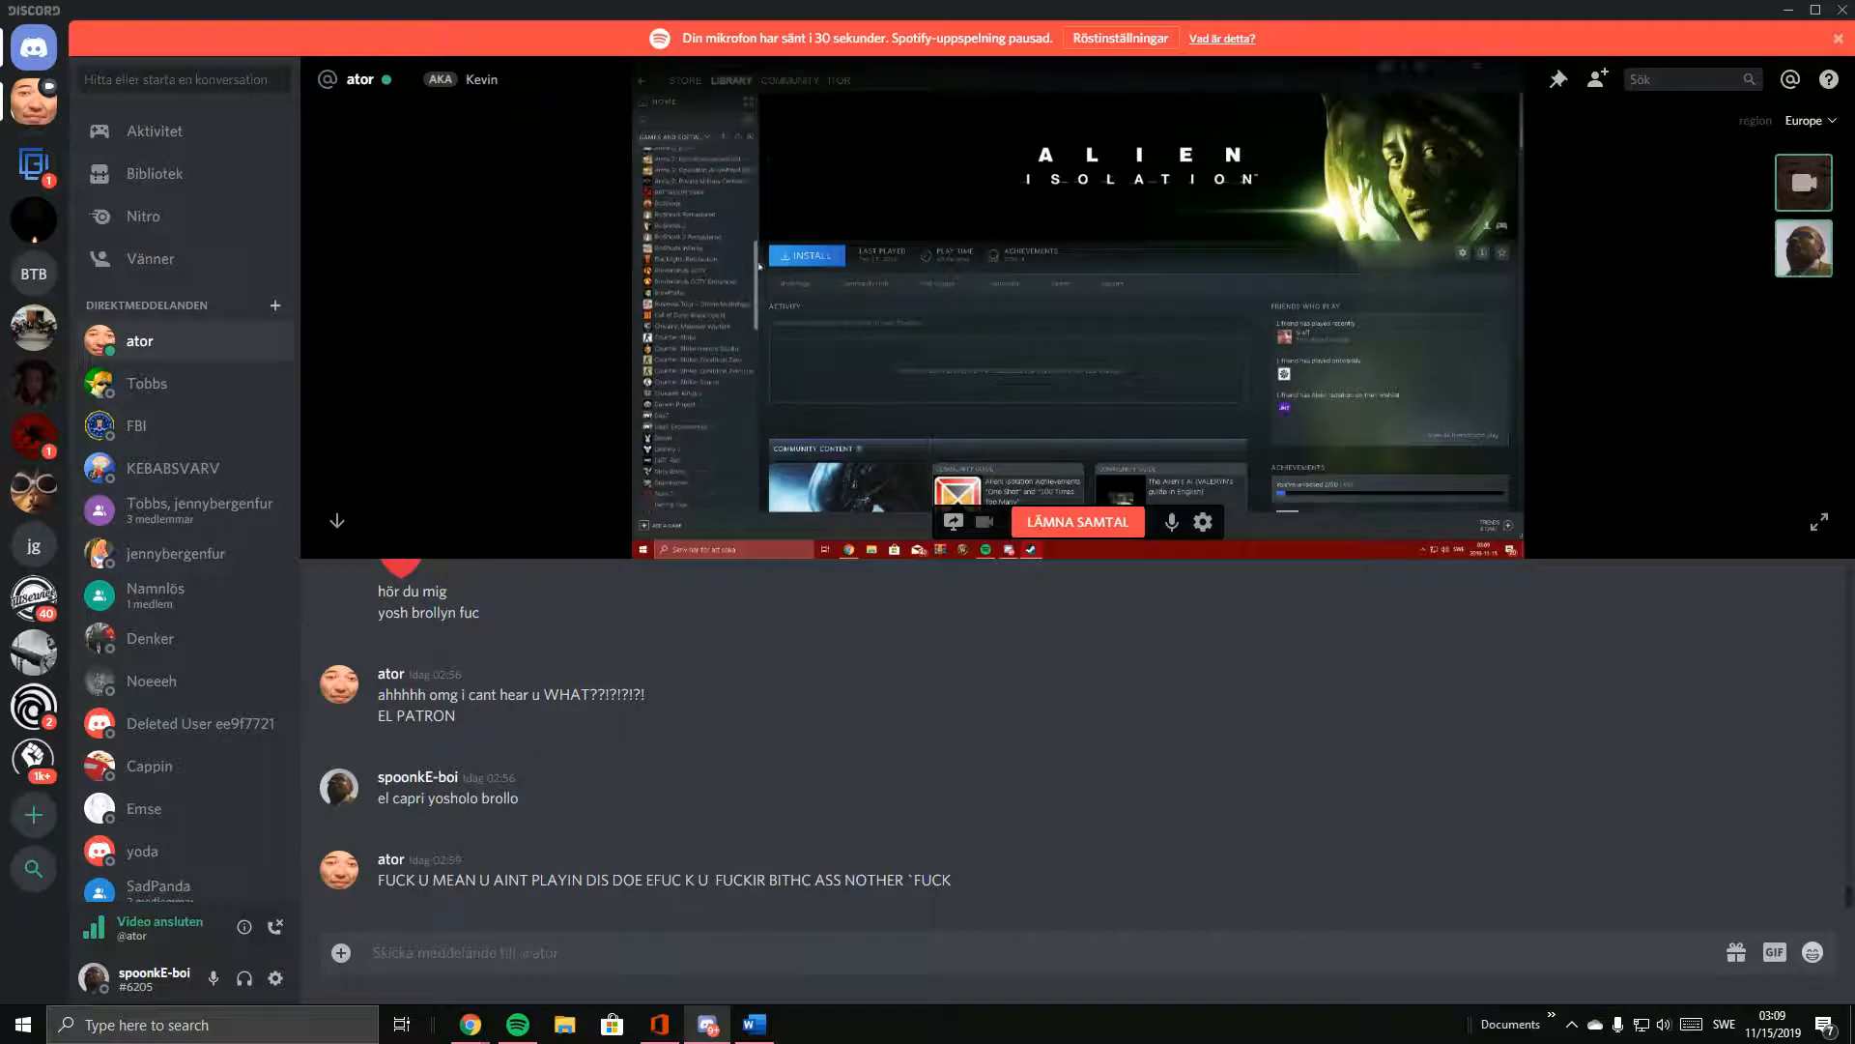
{"action": "scroll", "scroll_direction": "down", "scroll_amount": 3}
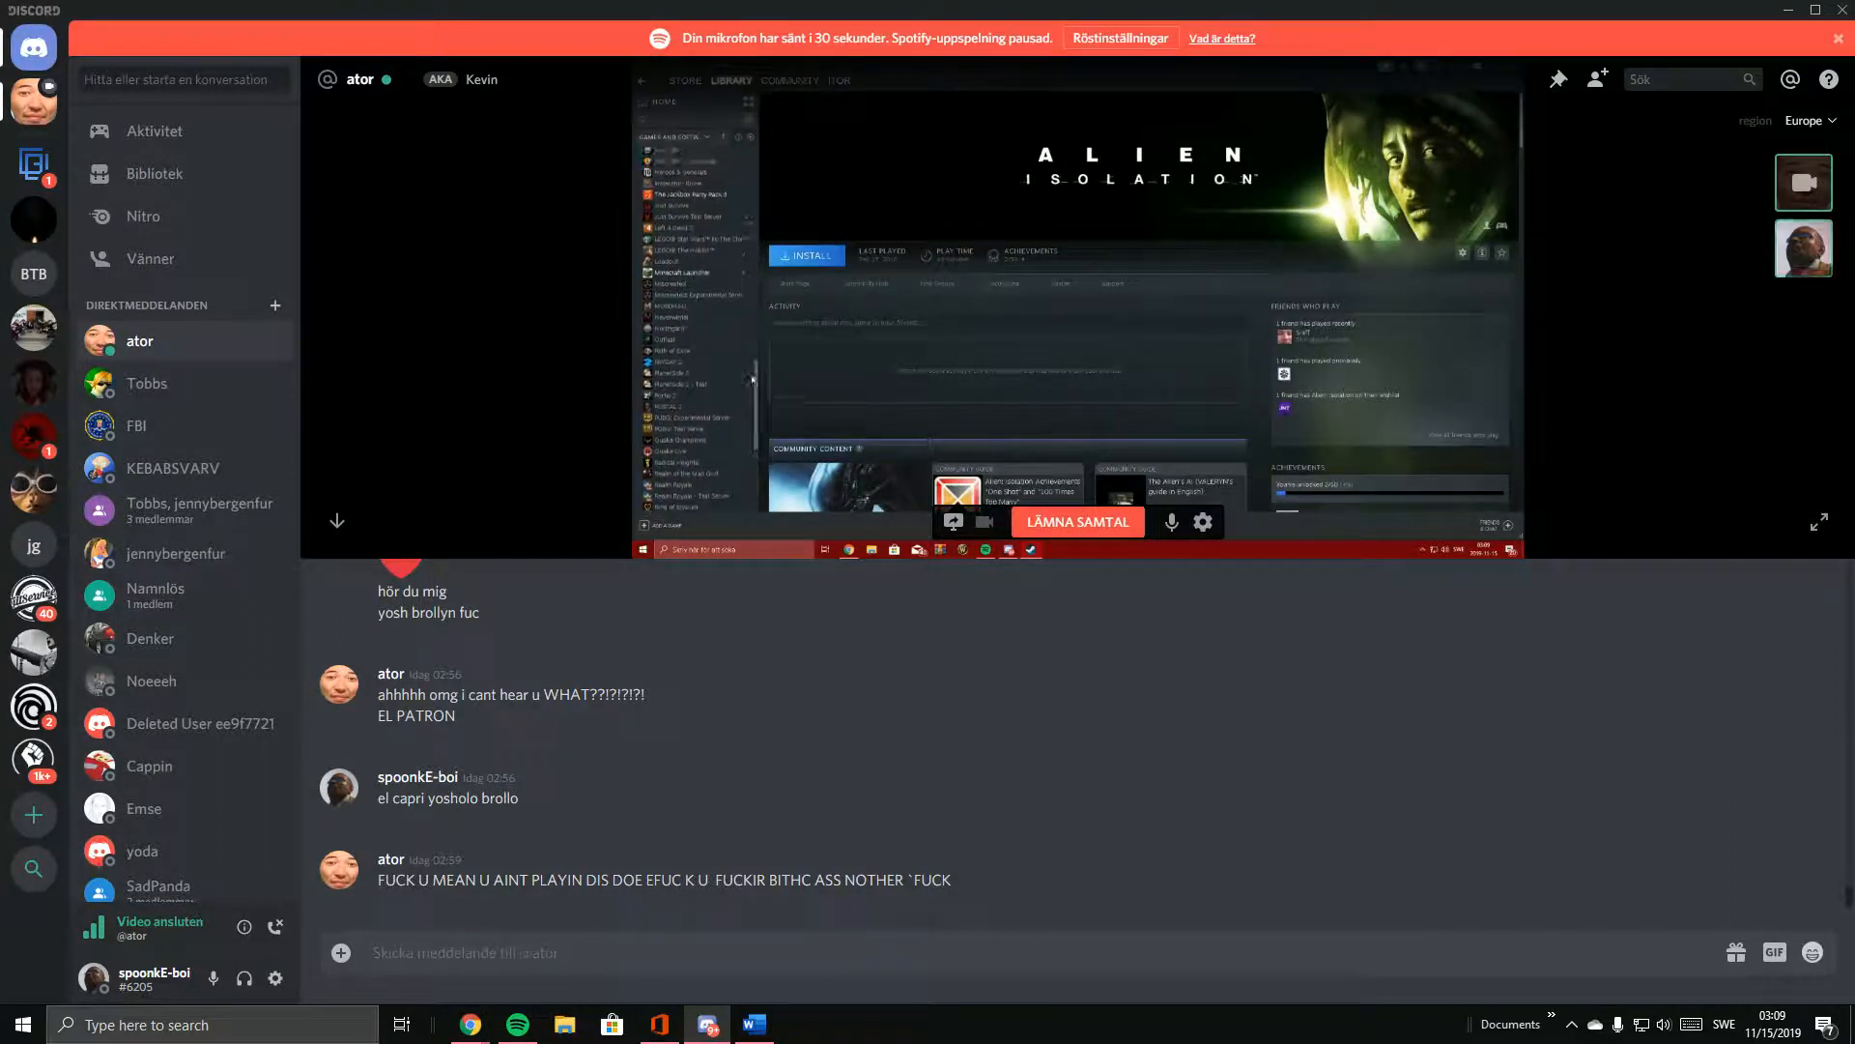
{"action": "left_click", "coordinate": [671, 350]}
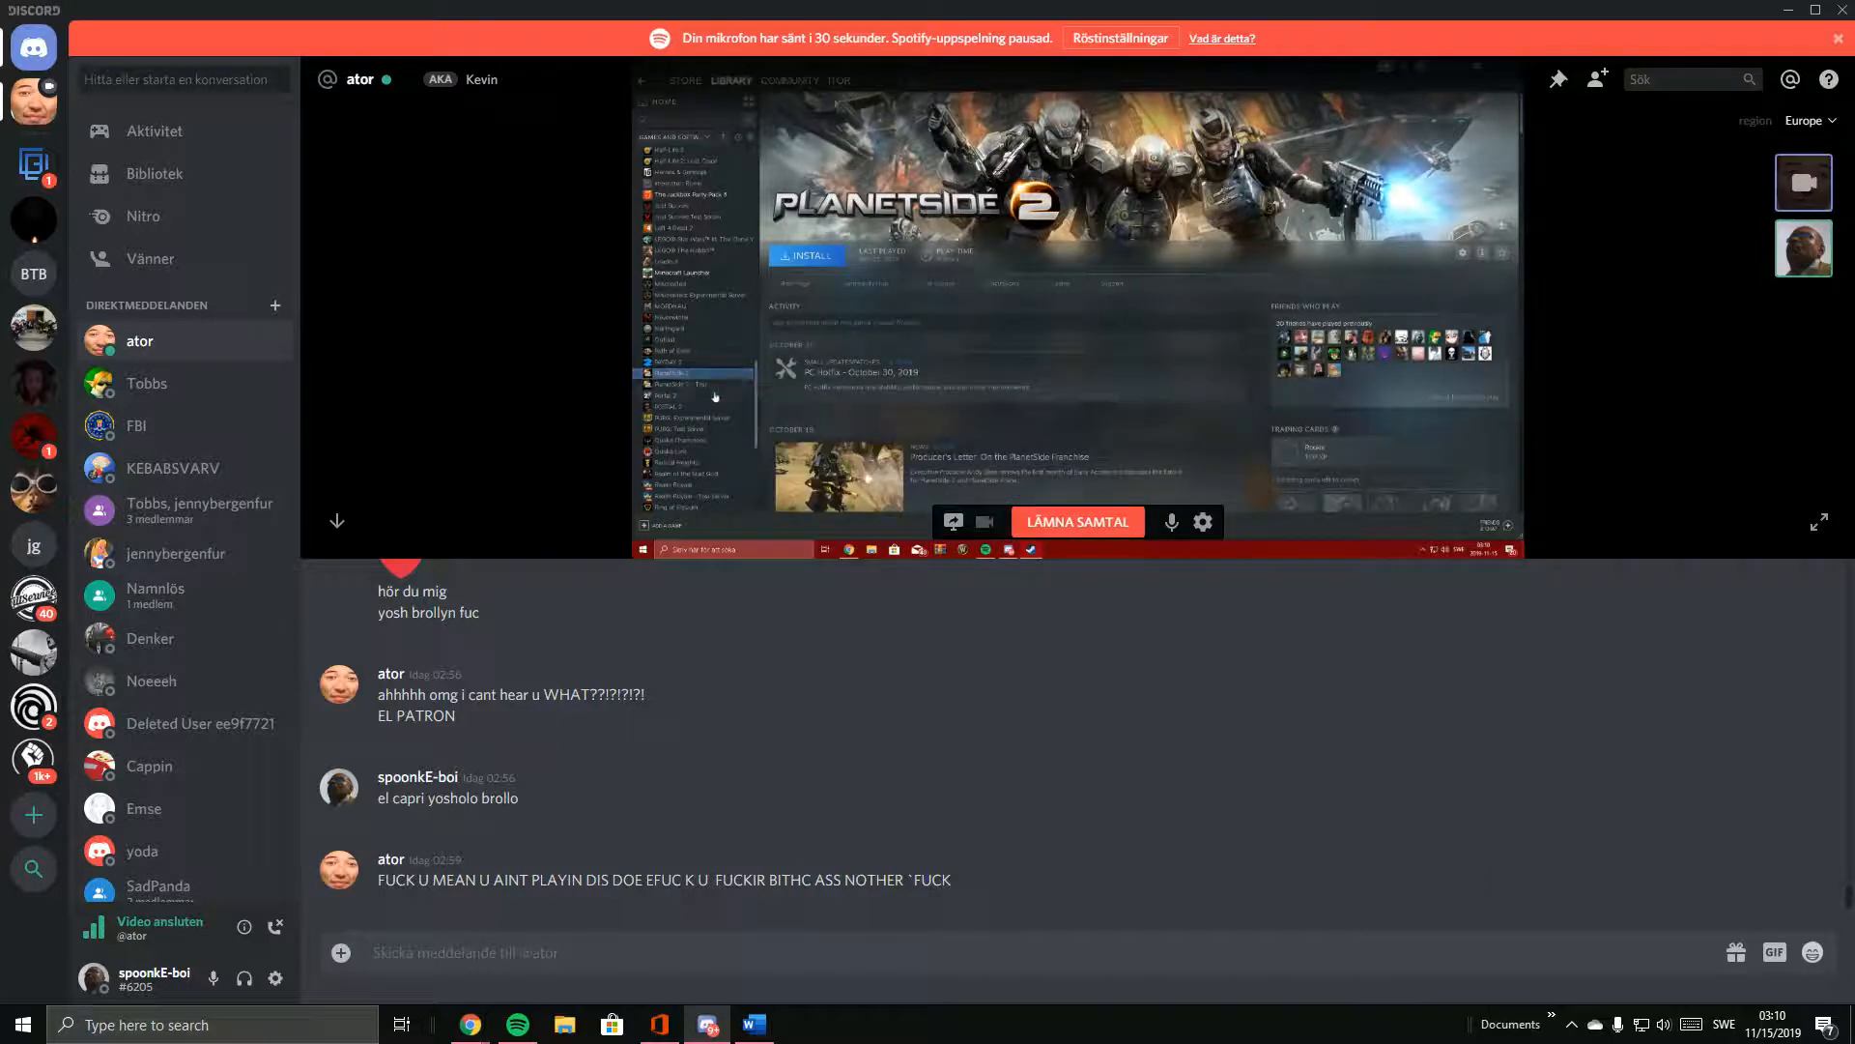
{"action": "left_click", "coordinate": [672, 396]}
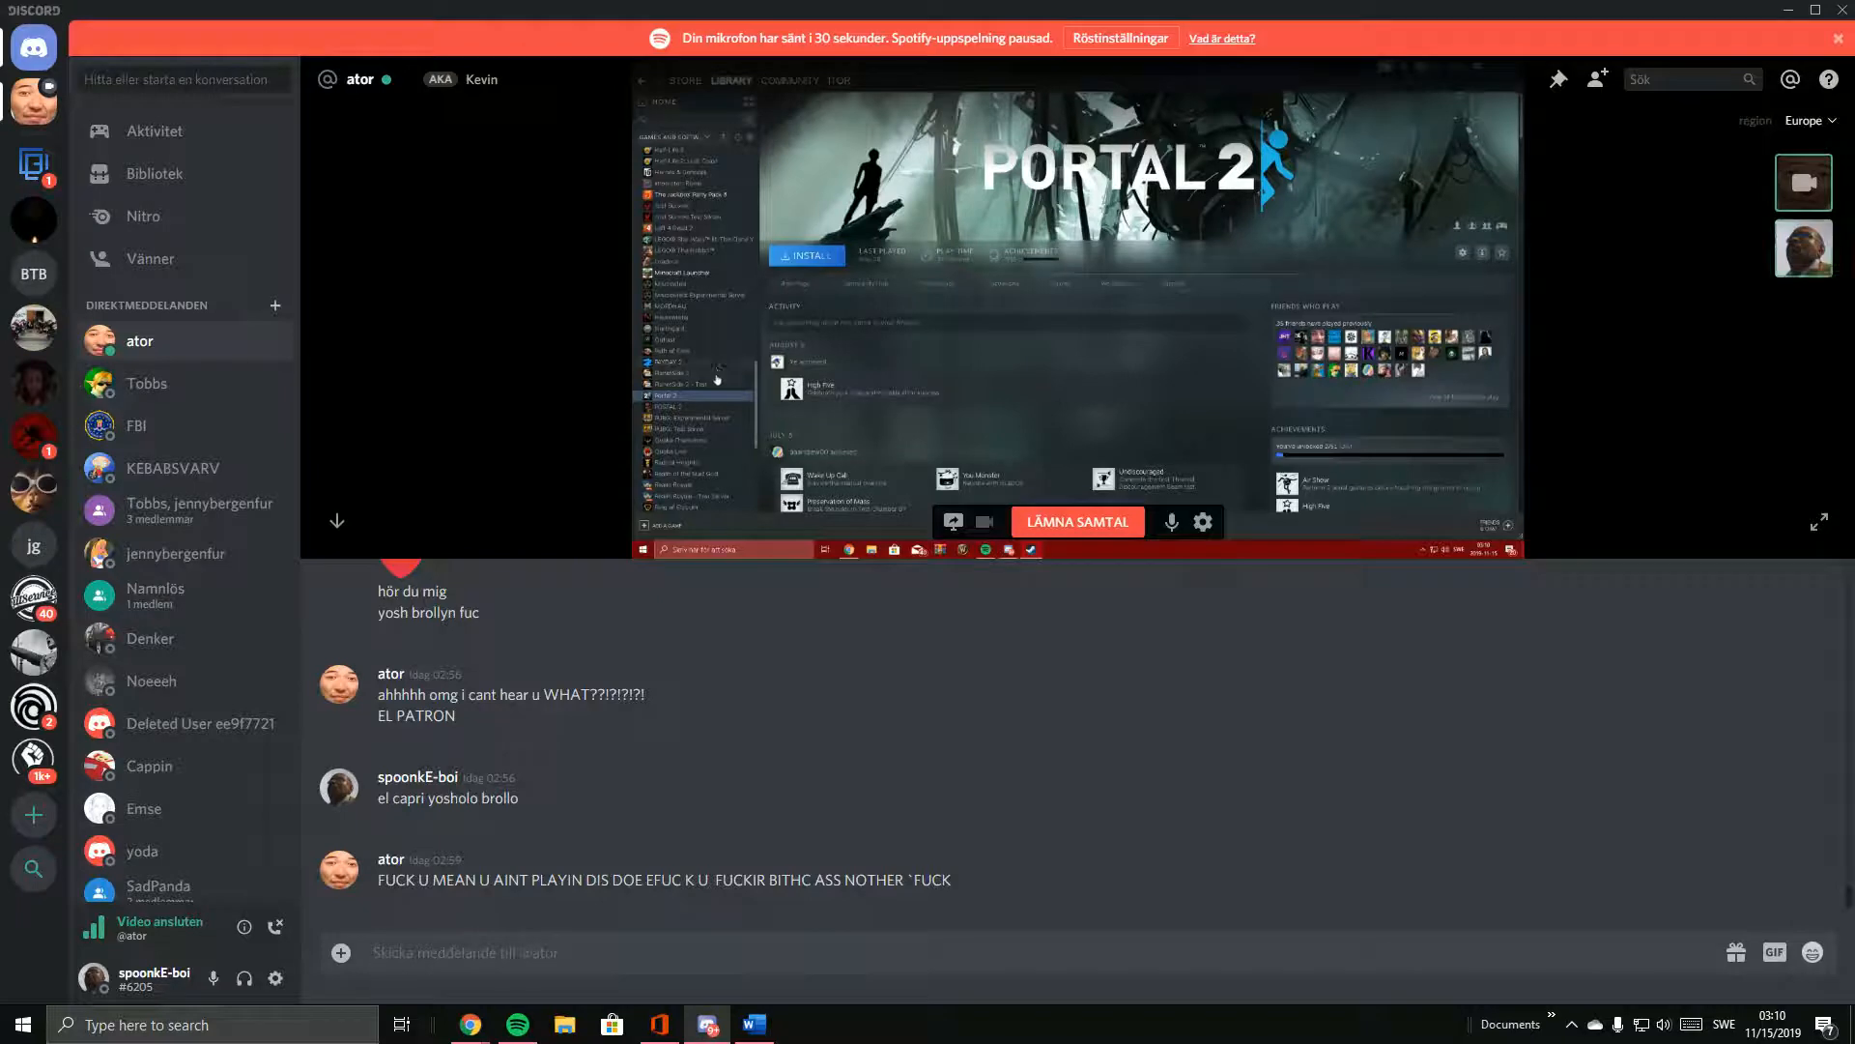
{"action": "left_click", "coordinate": [671, 406]}
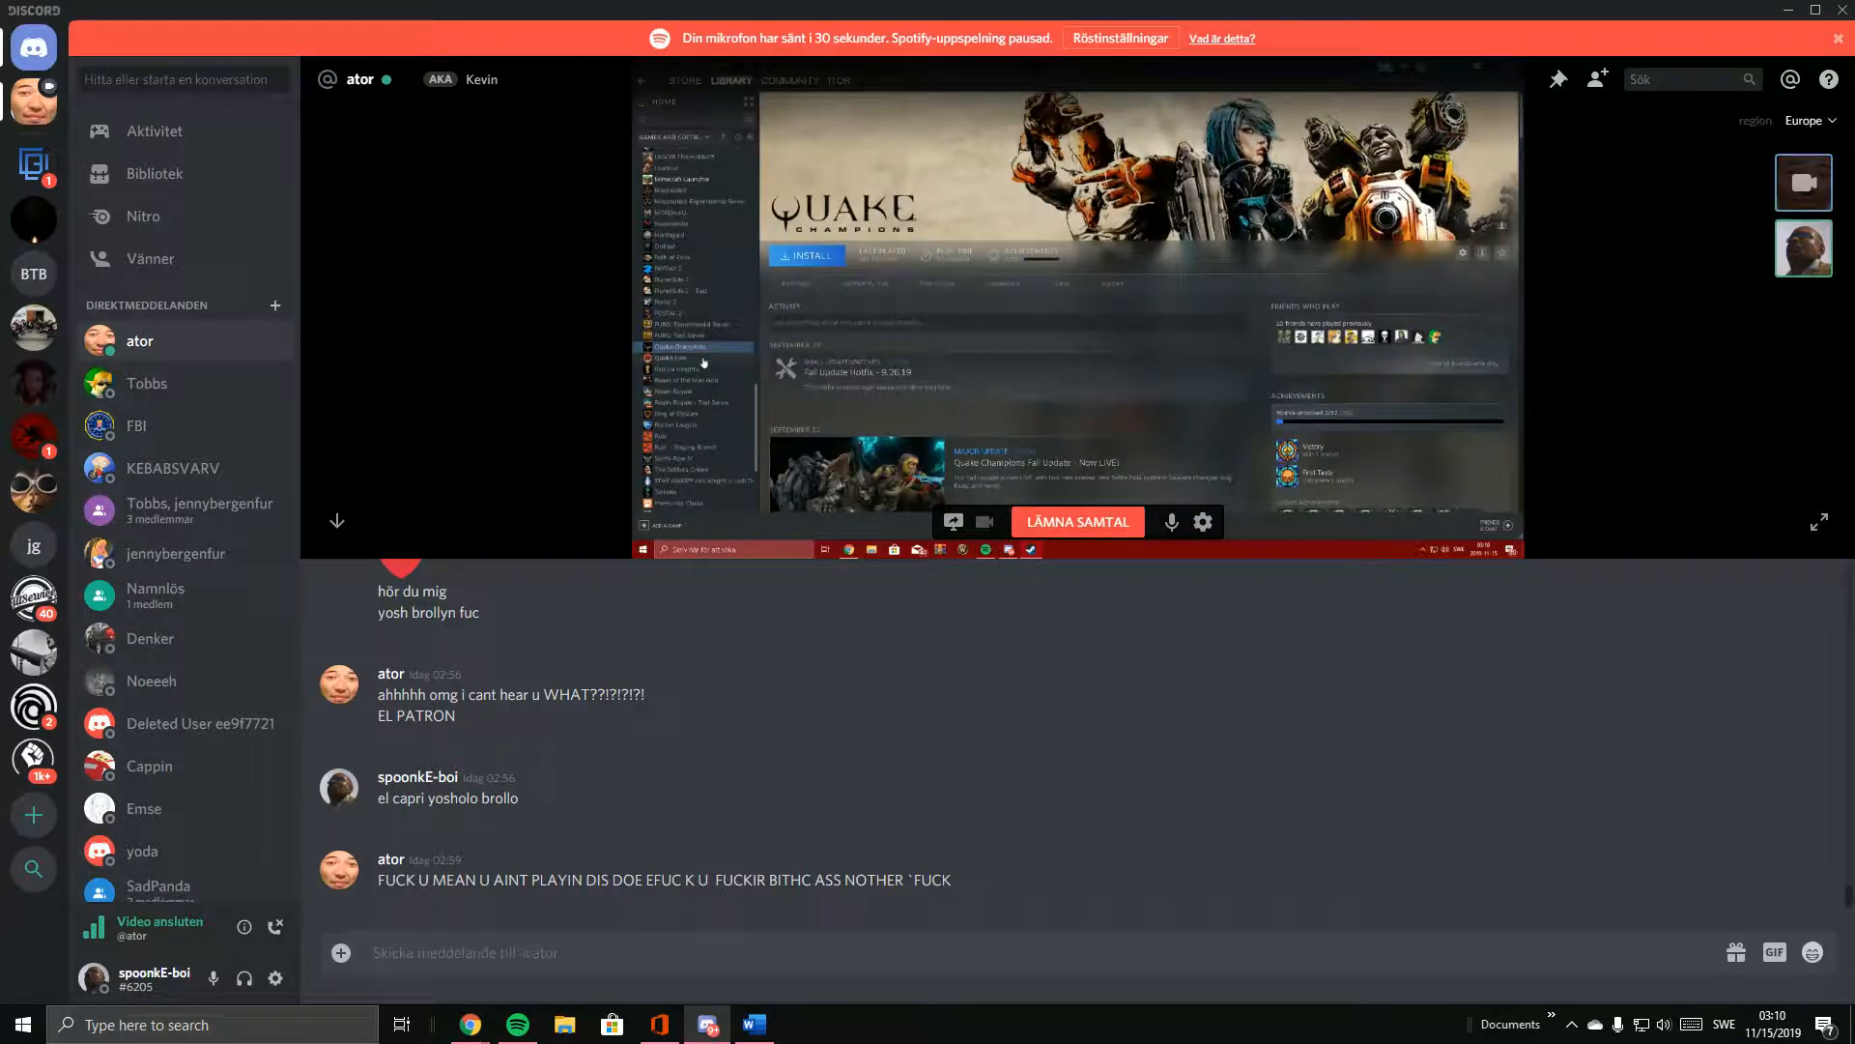
Watch the library pass Quake Live, Realm Royale, Ring of Elysium, Rocket League, Rust and Saints Row, reaching The Settlers Online.
{"action": "left_click", "coordinate": [673, 358]}
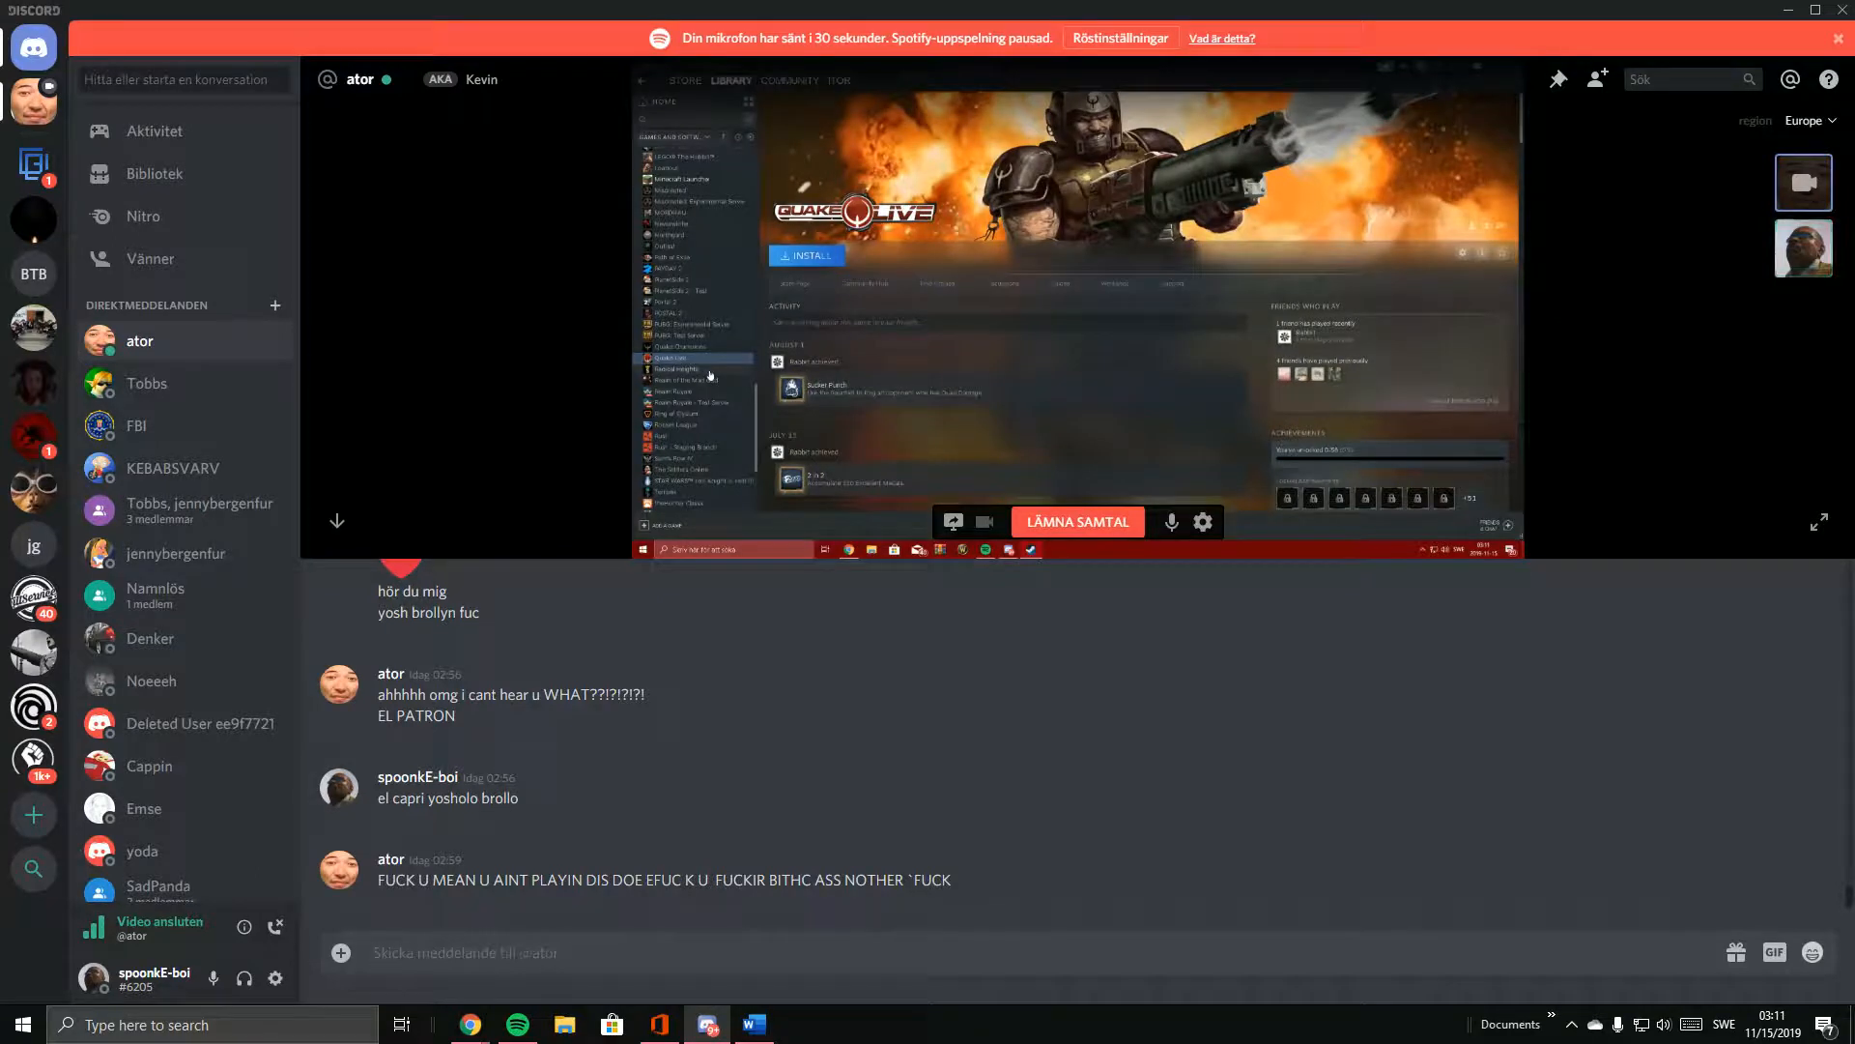
{"action": "left_click", "coordinate": [680, 368]}
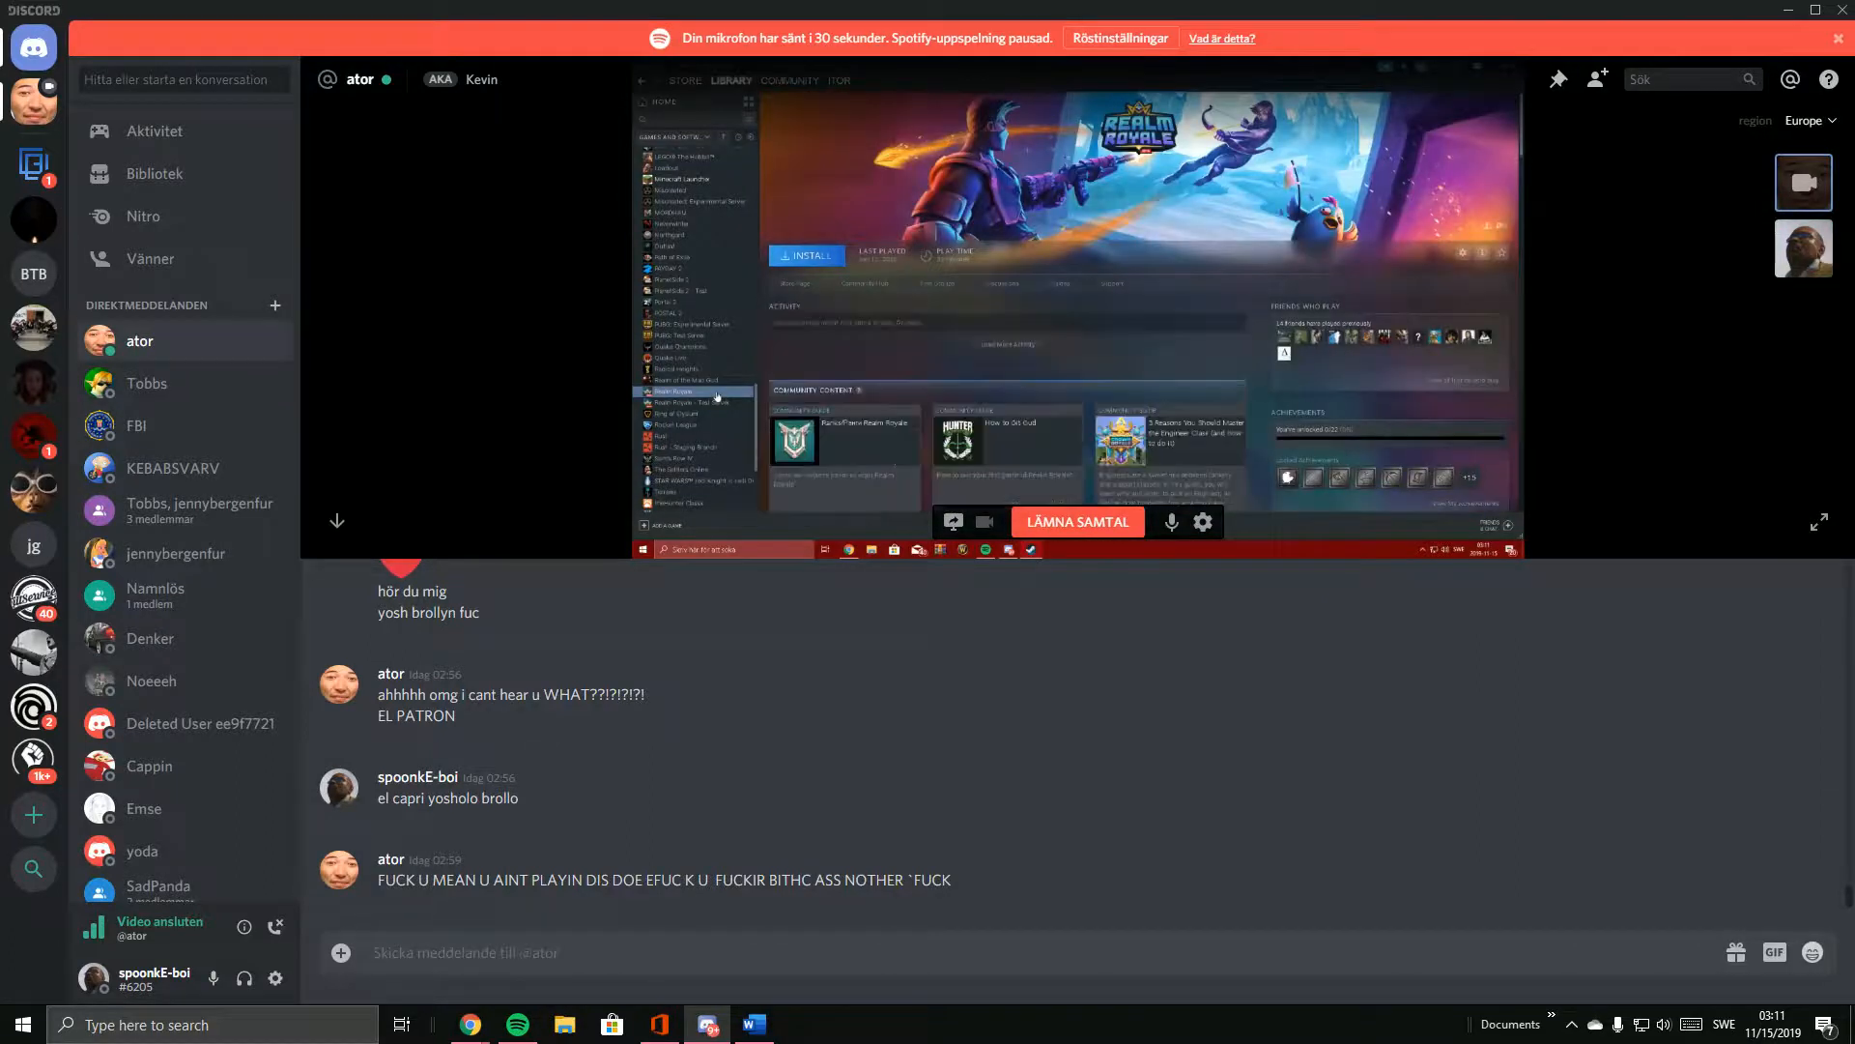
{"action": "left_click", "coordinate": [692, 402]}
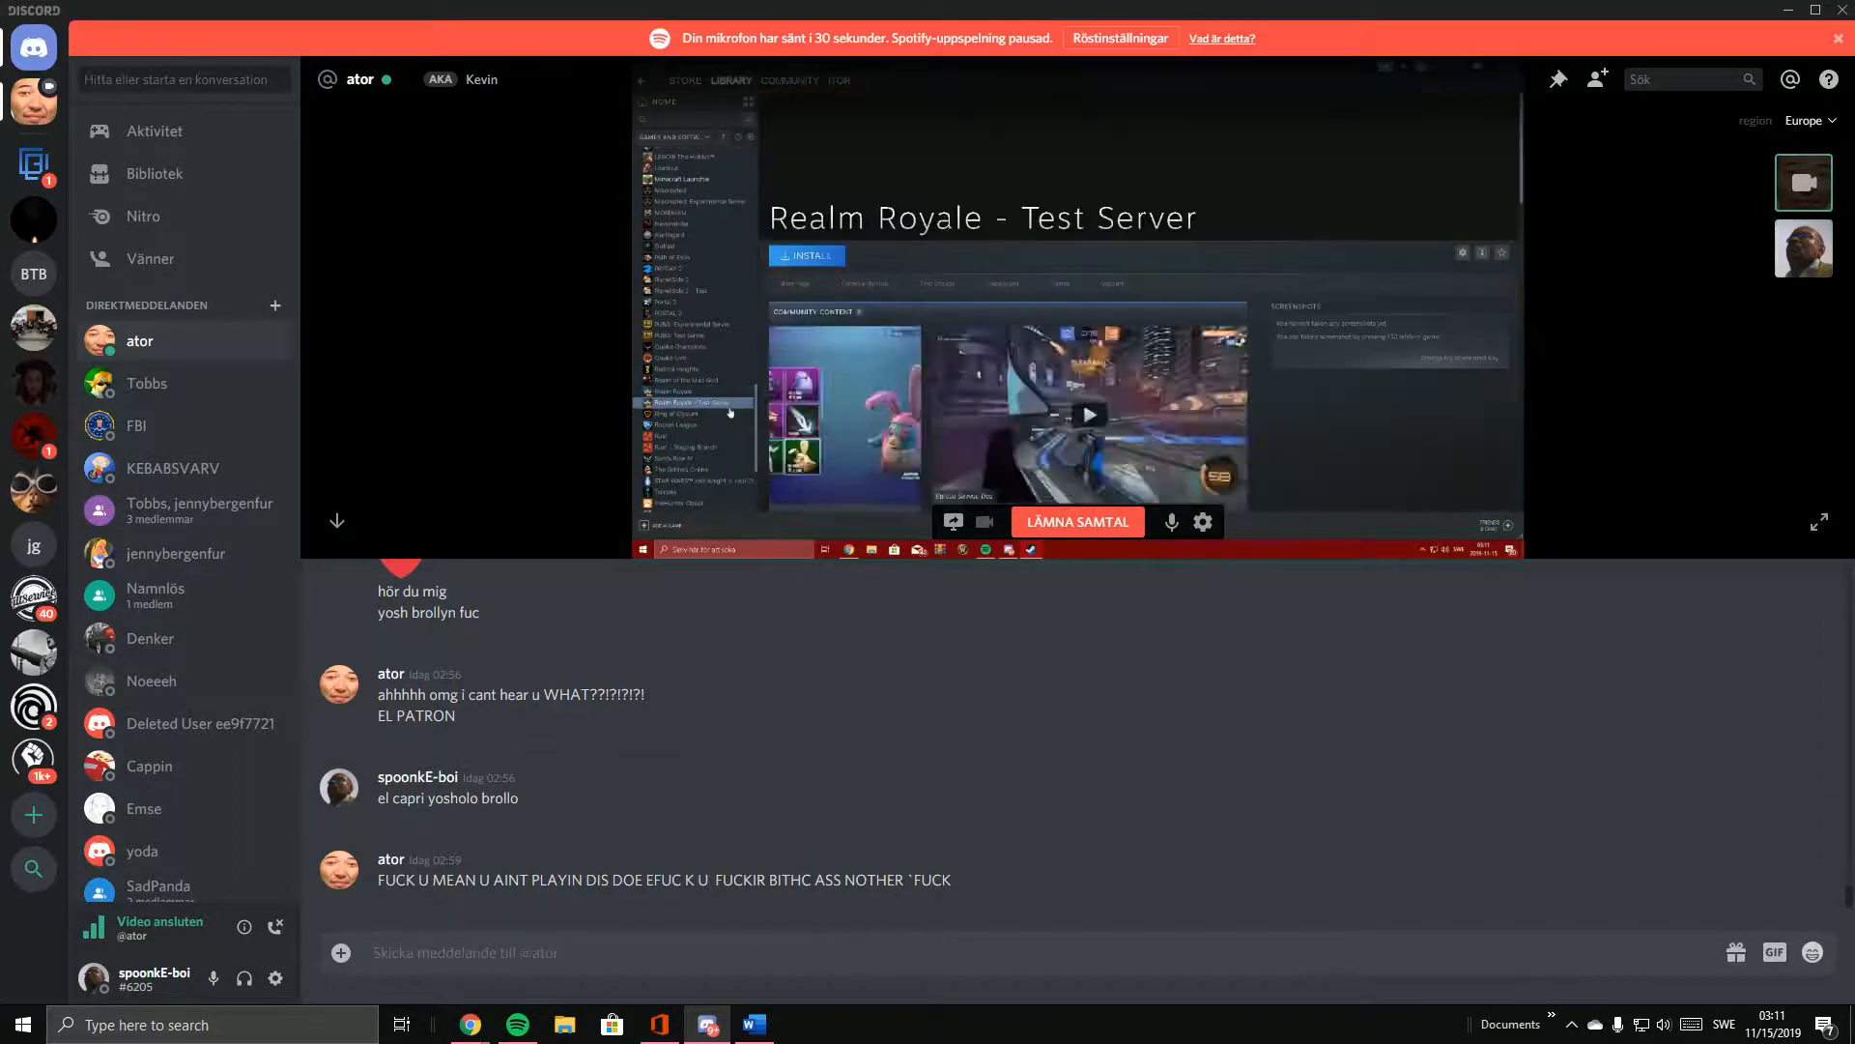
{"action": "left_click", "coordinate": [692, 412]}
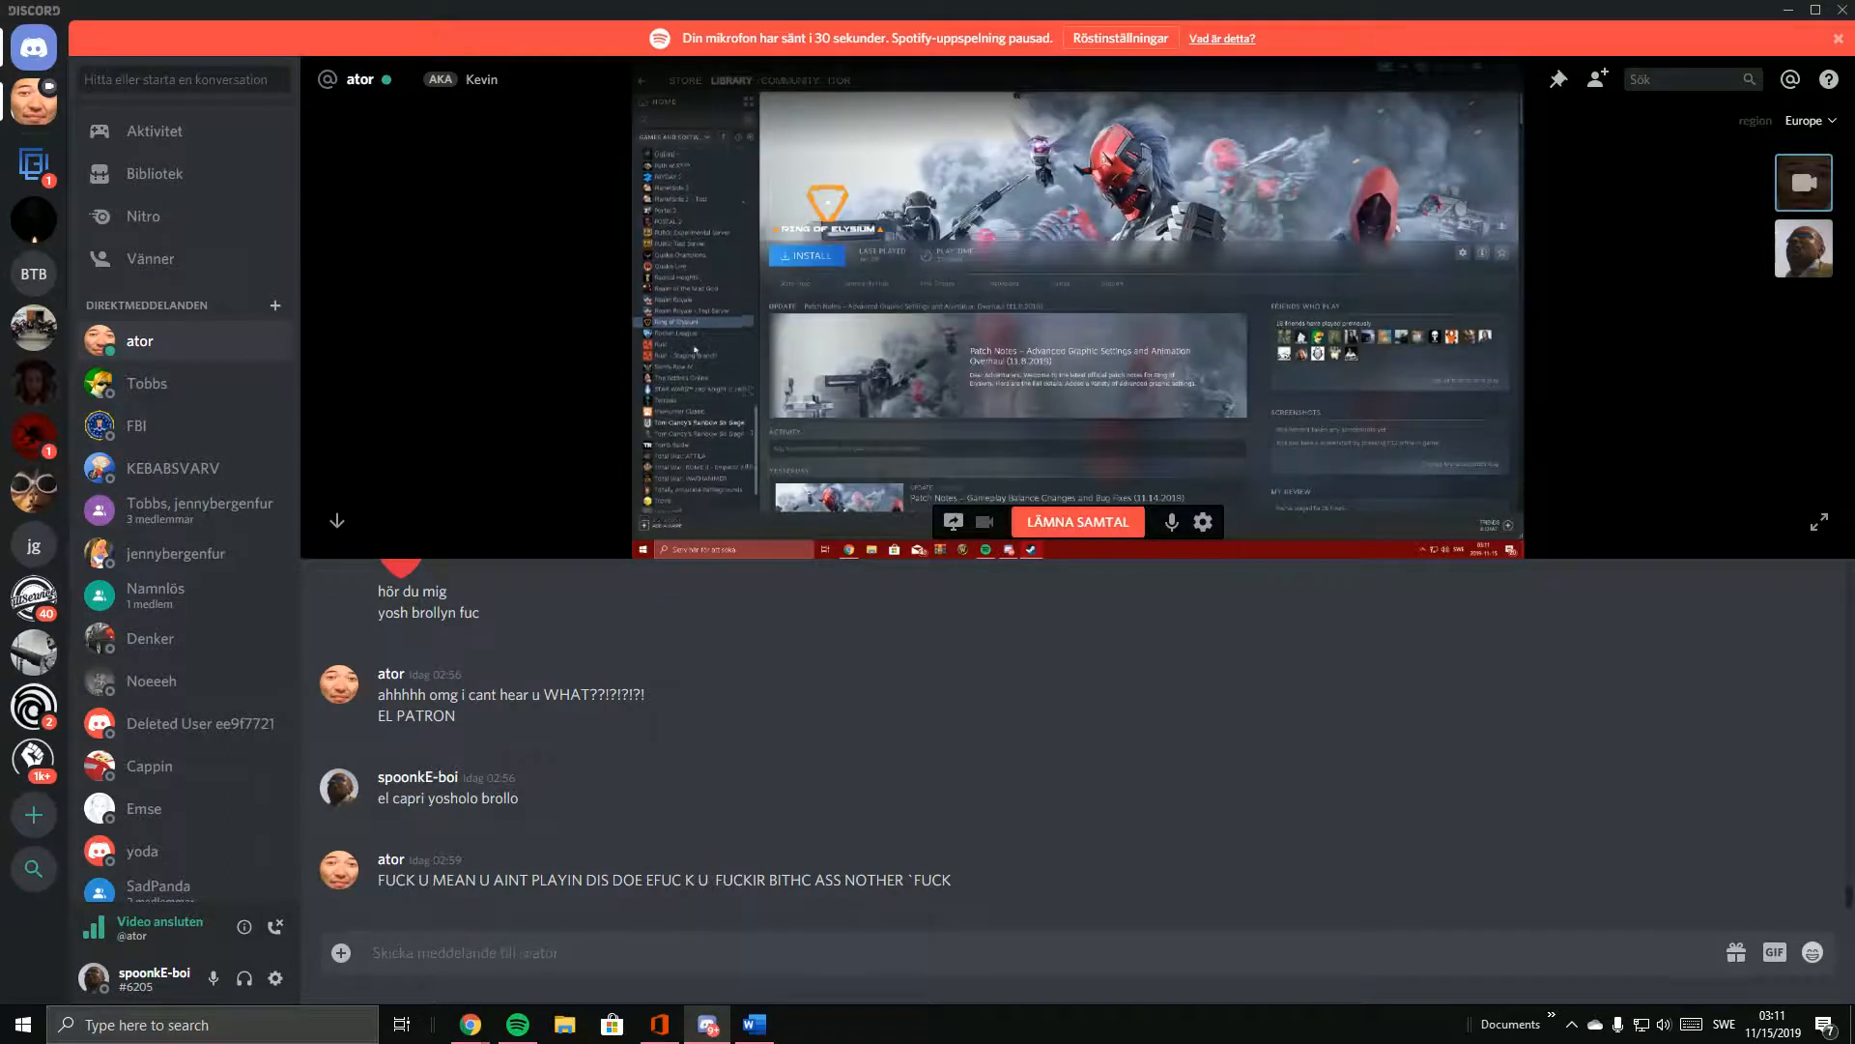
{"action": "left_click", "coordinate": [686, 332]}
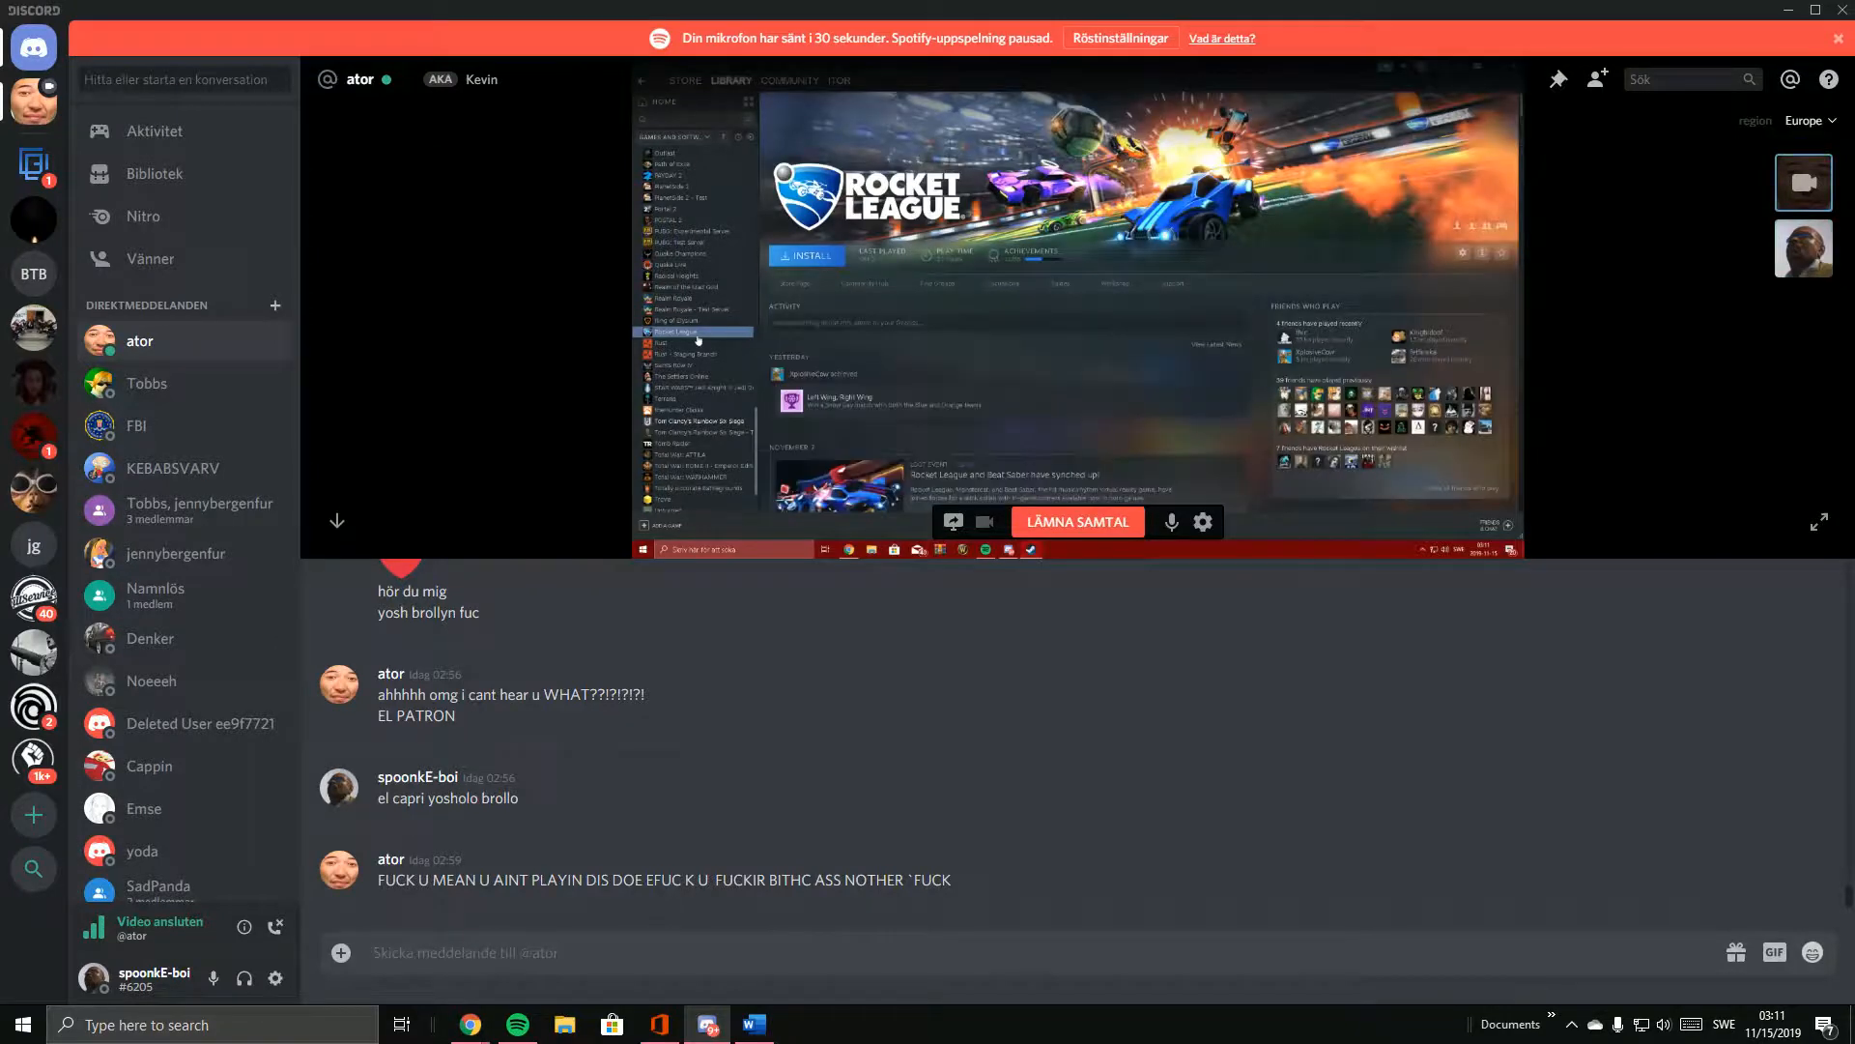
{"action": "left_click", "coordinate": [679, 343]}
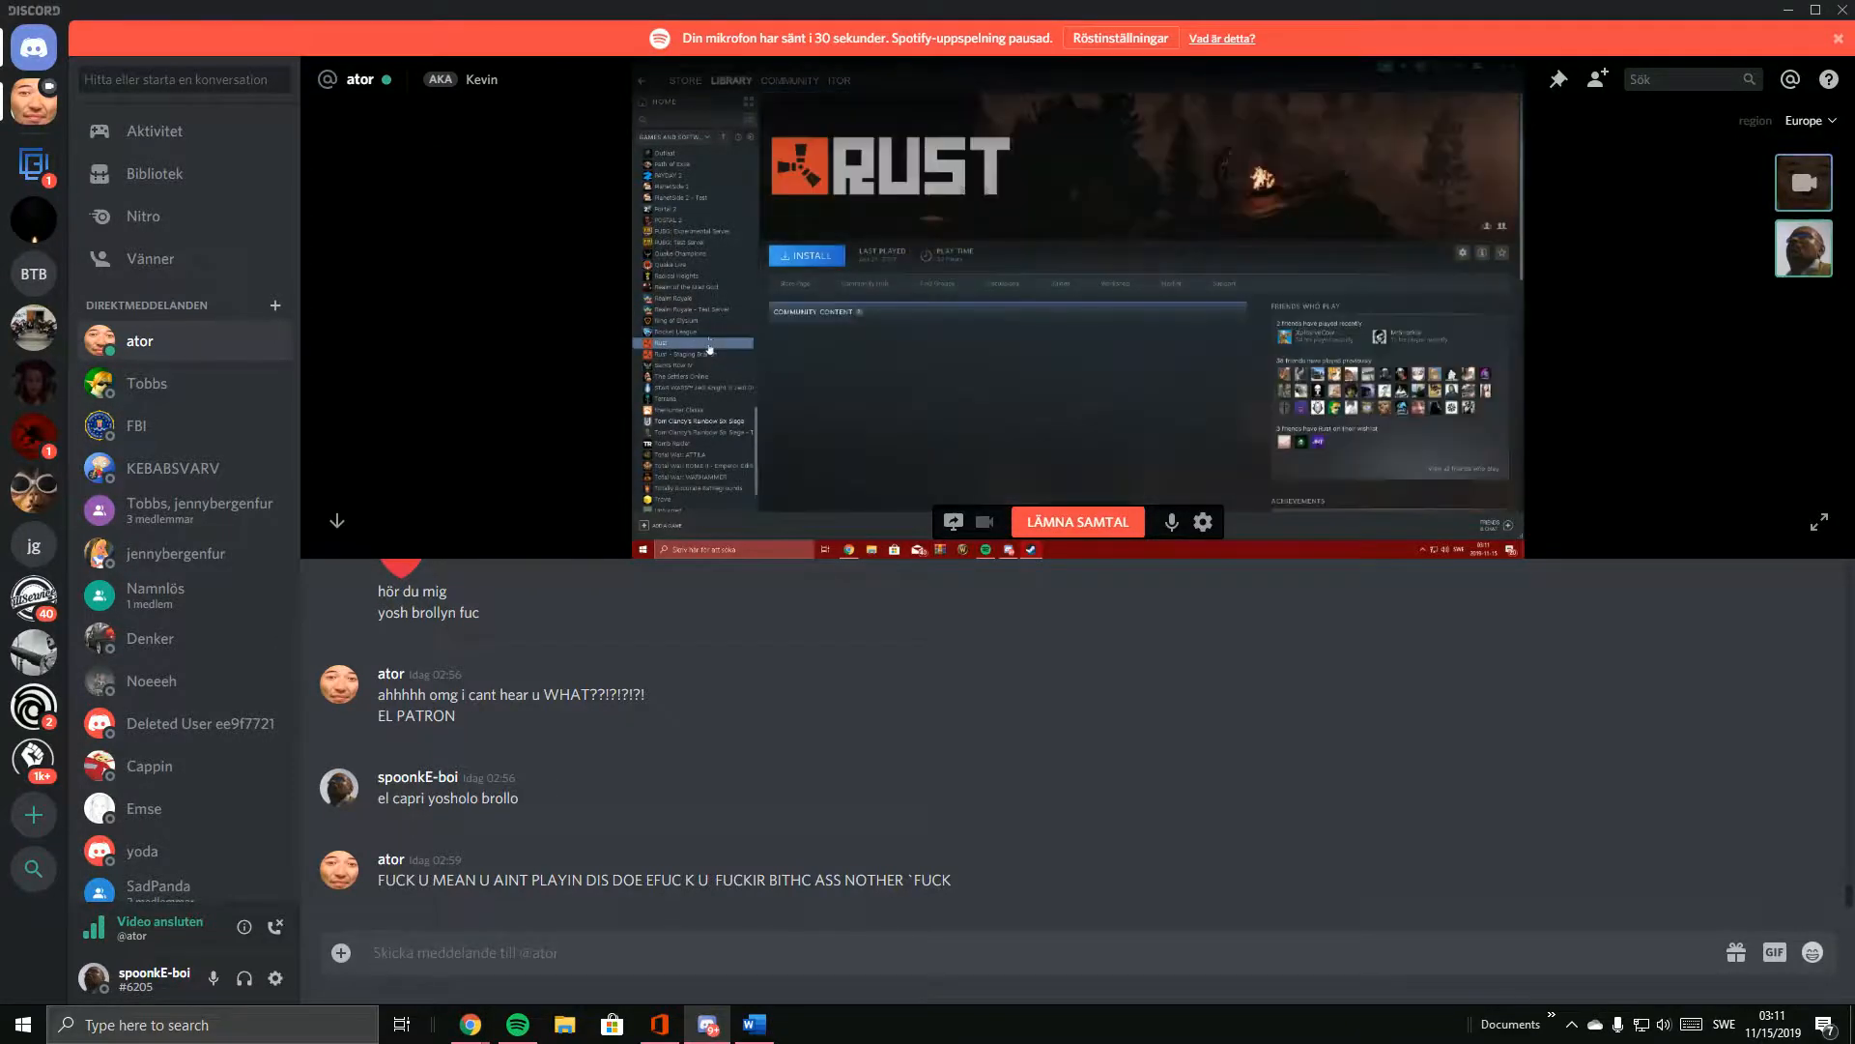
{"action": "left_click", "coordinate": [696, 332]}
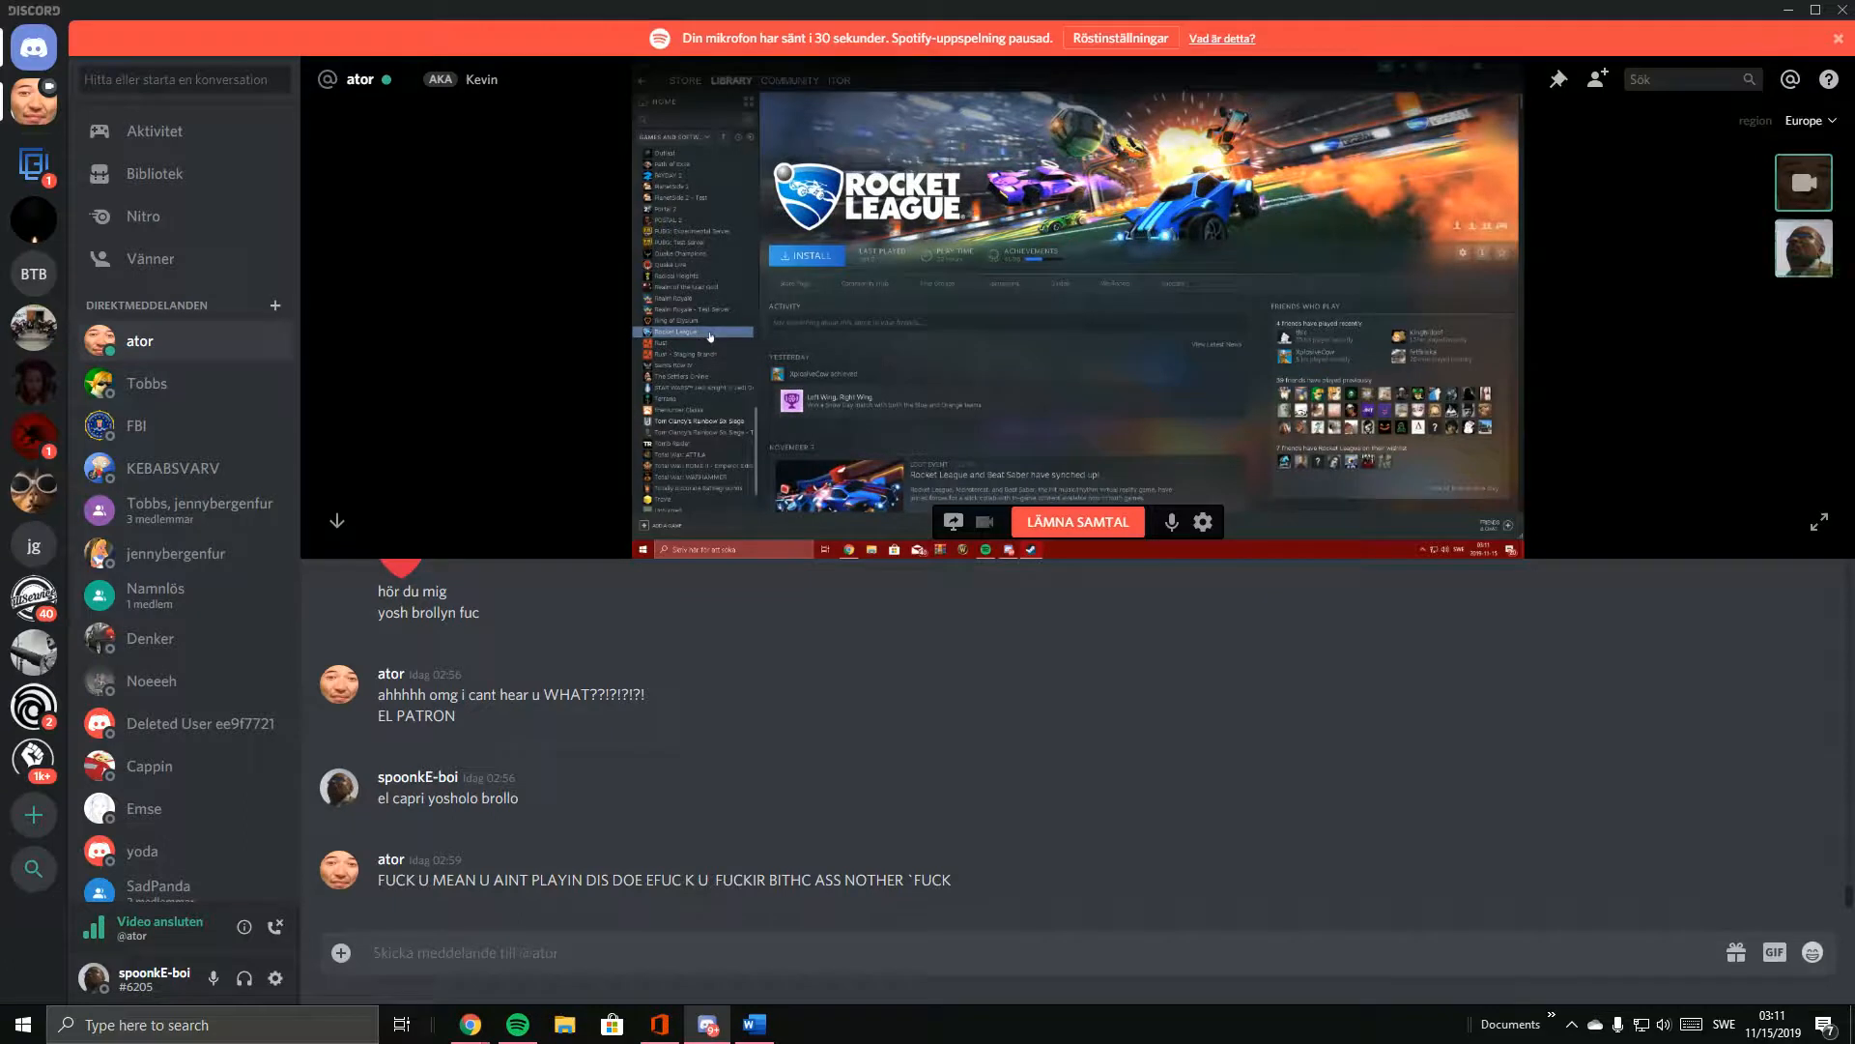
{"action": "left_click", "coordinate": [675, 343]}
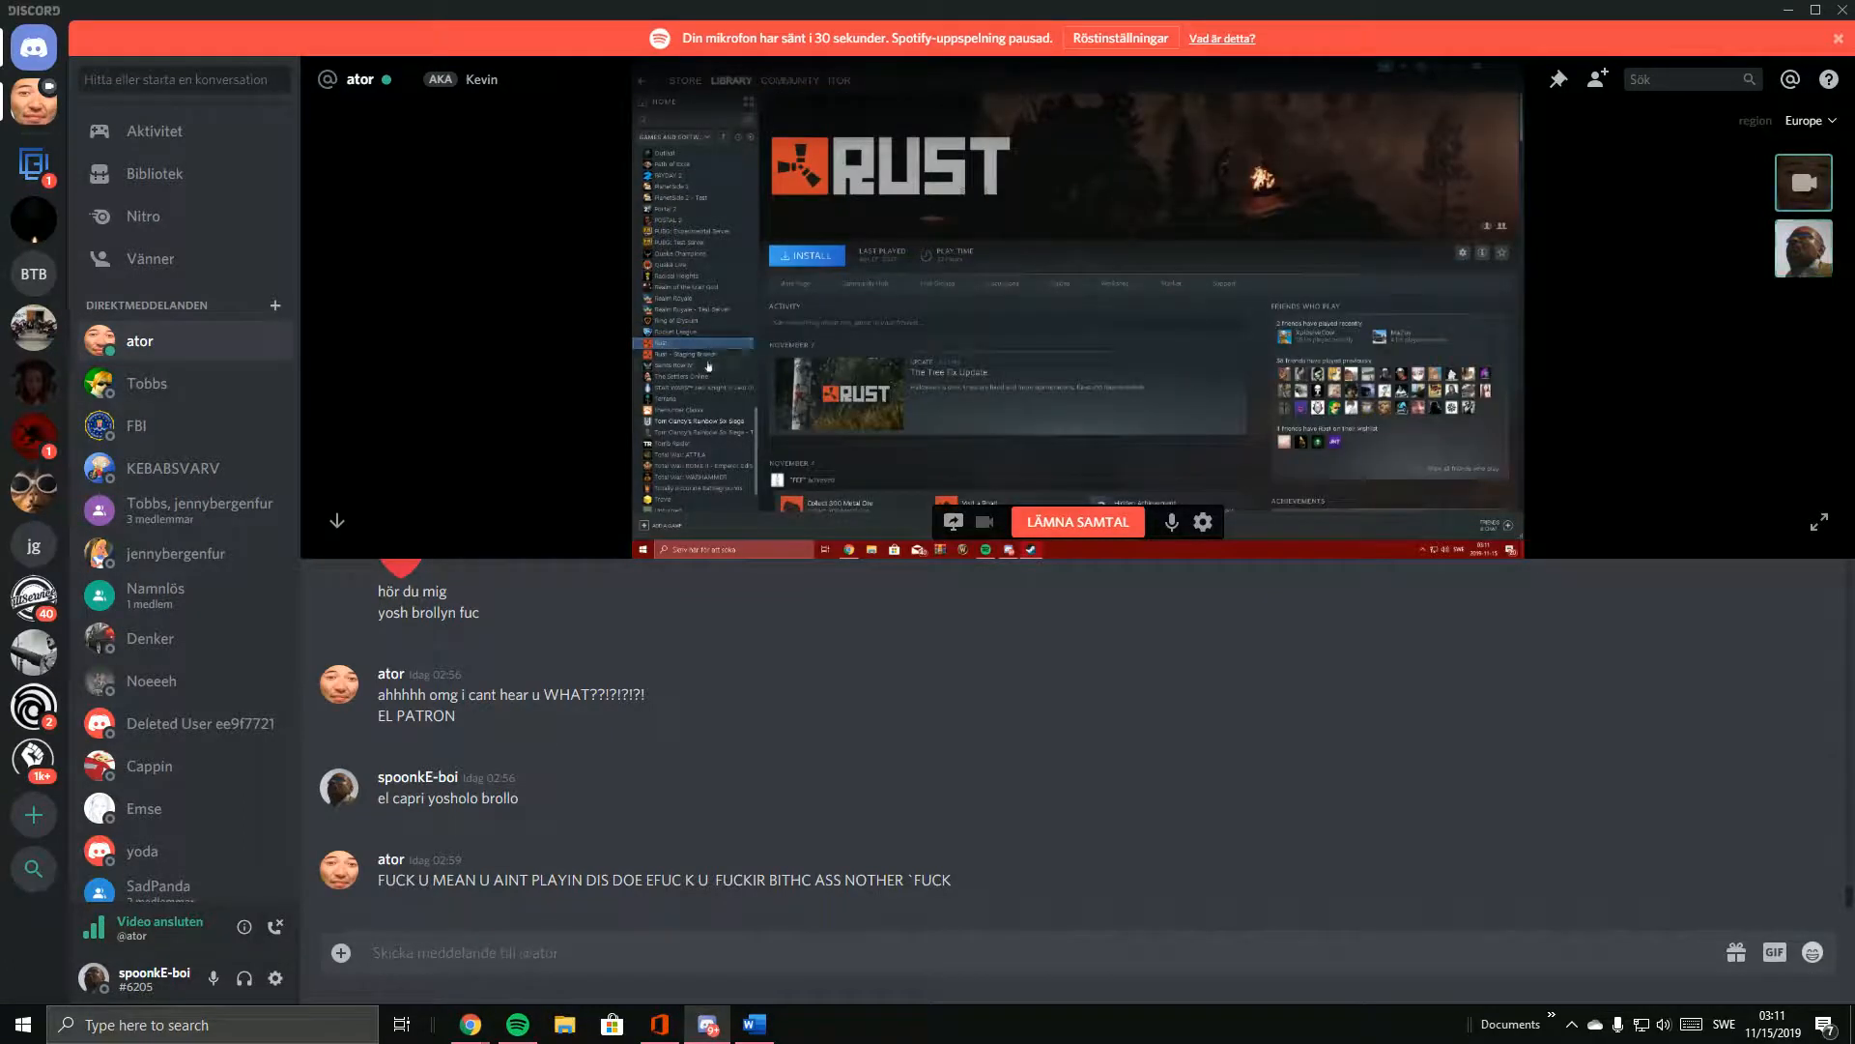
{"action": "left_click", "coordinate": [685, 364]}
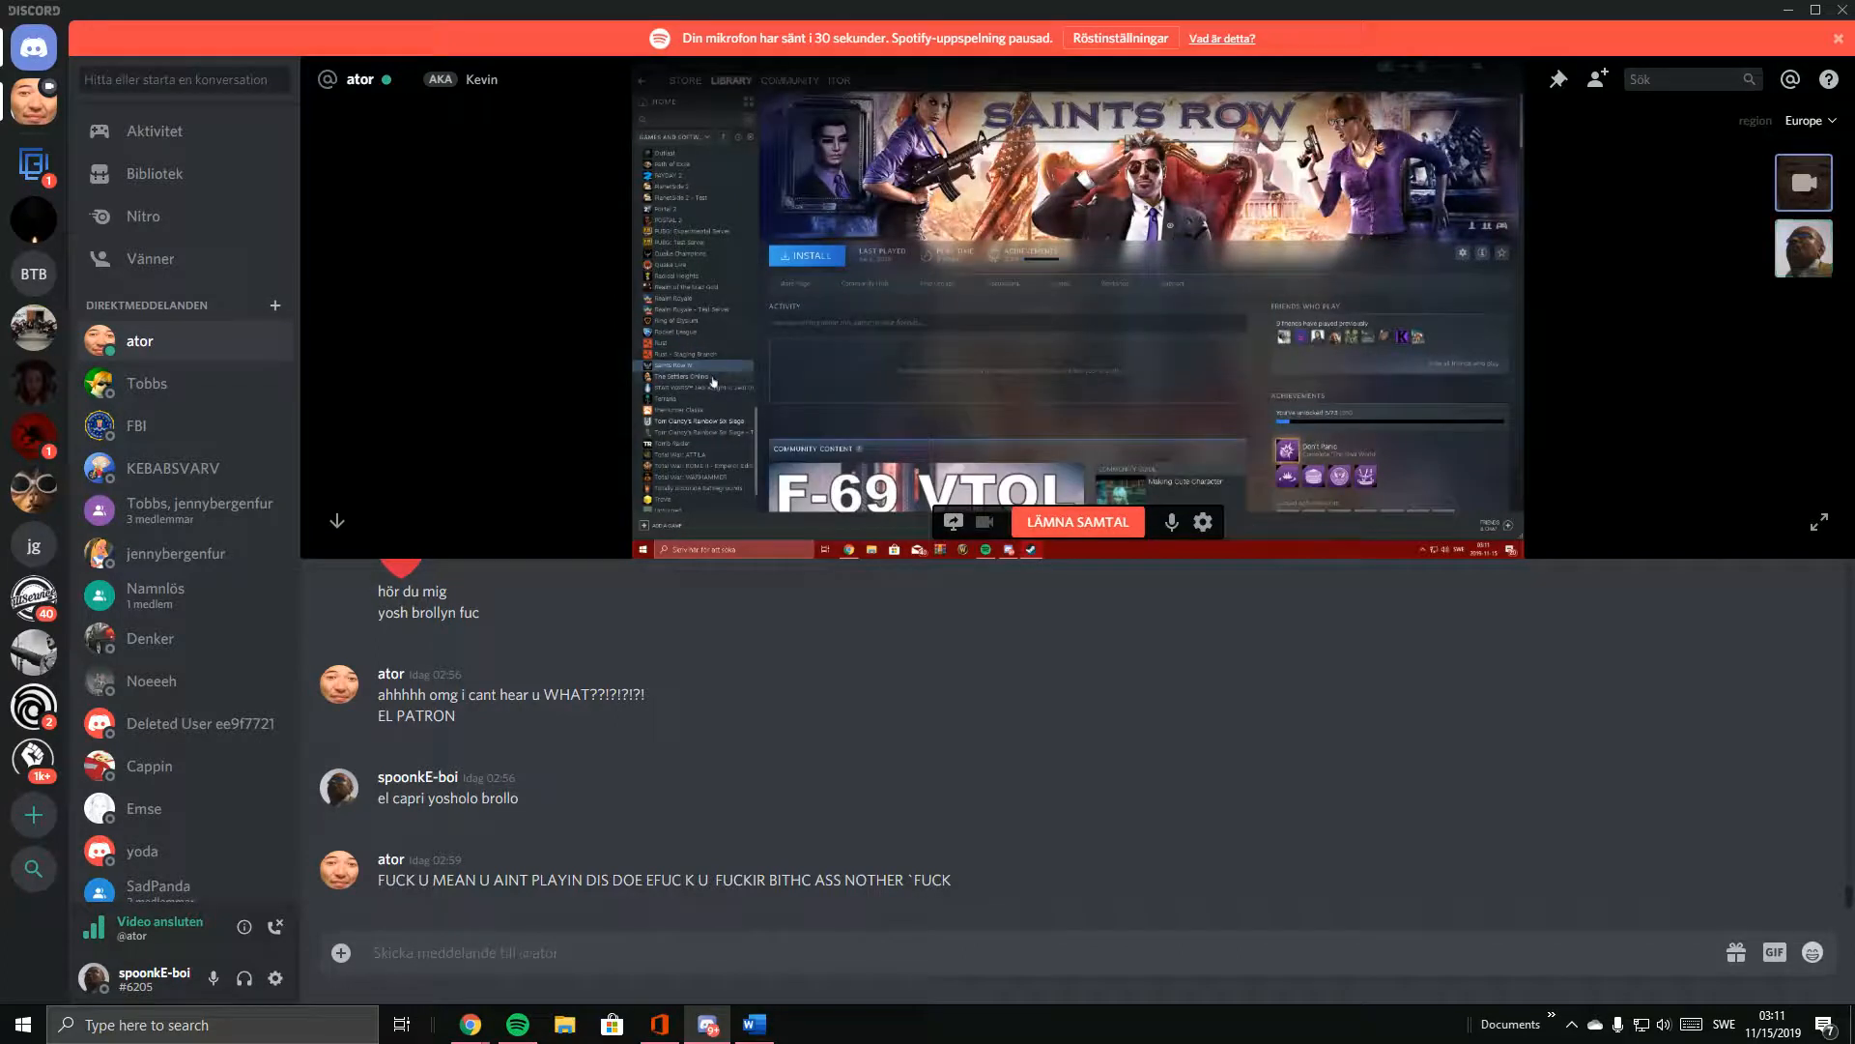
{"action": "left_click", "coordinate": [686, 376]}
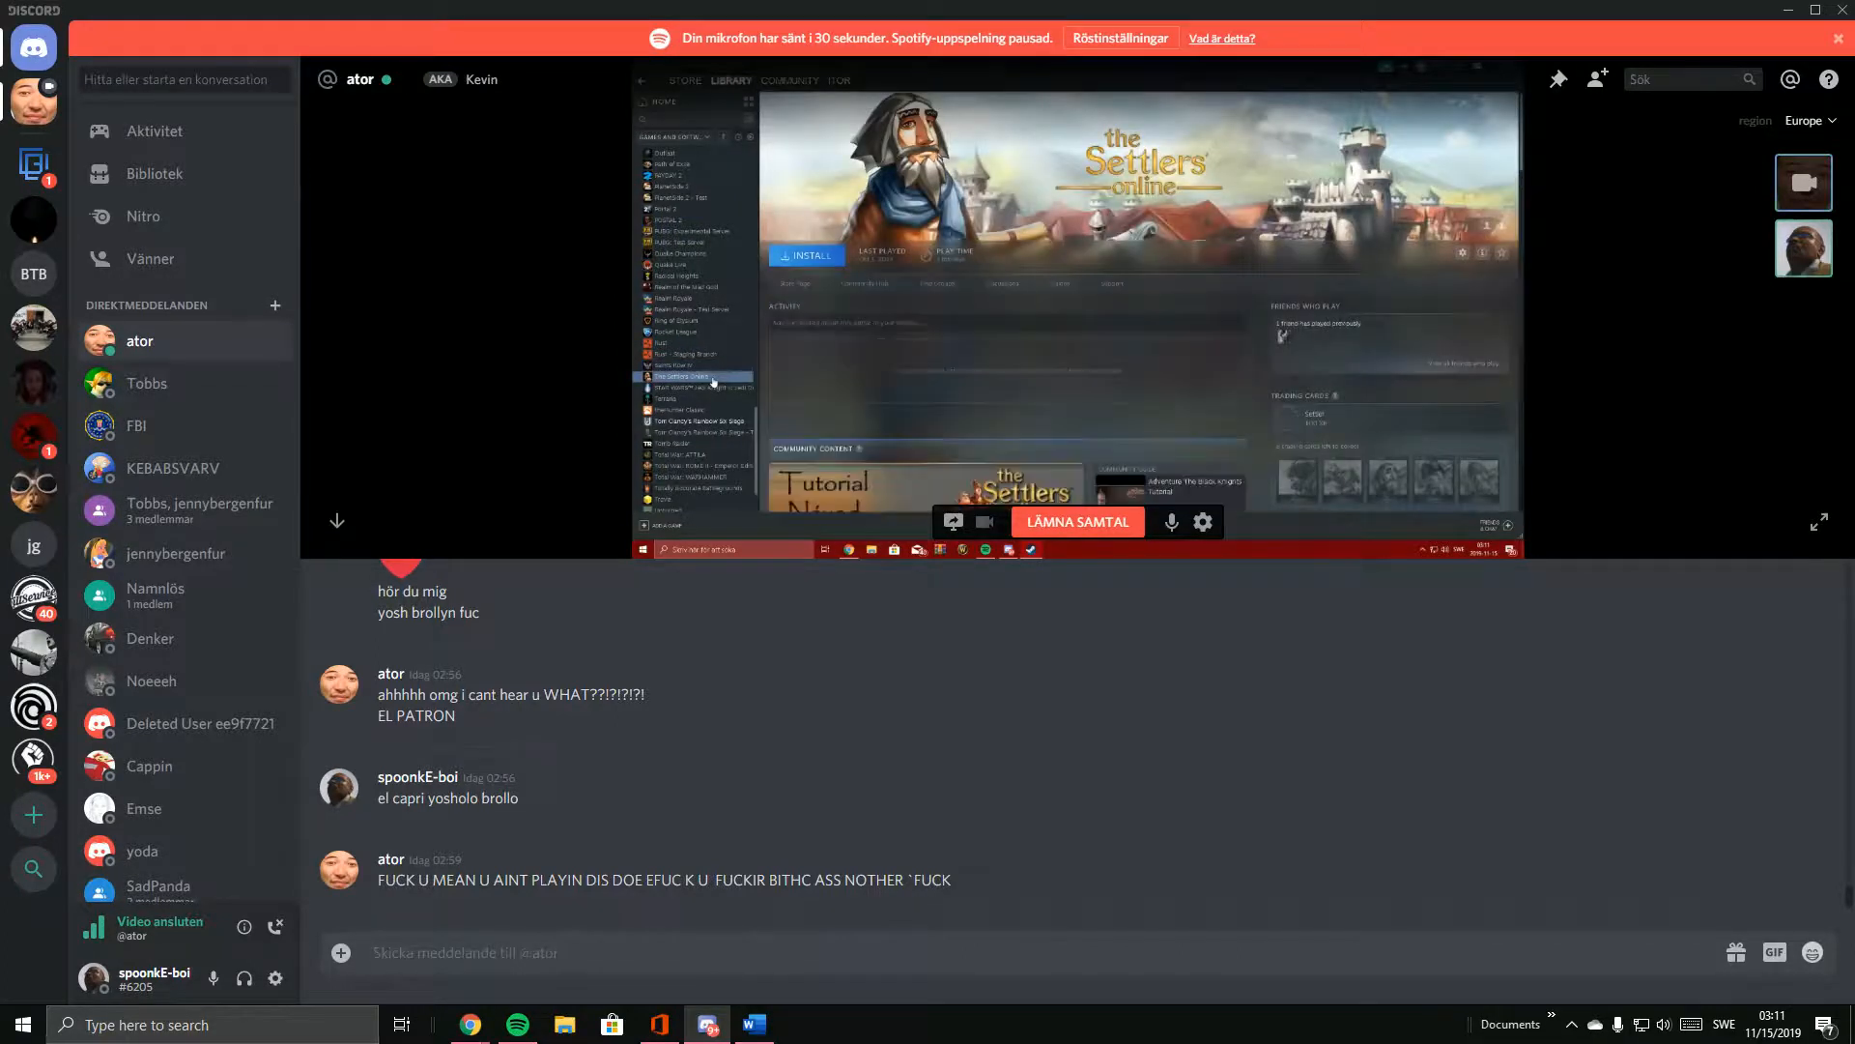
Watch the stream advance through Terraria, theHunter, Rainbow Six Siege, Tomb Raider, Attila and Rome II to Totally Accurate Battlegrounds.
{"action": "left_click", "coordinate": [698, 388]}
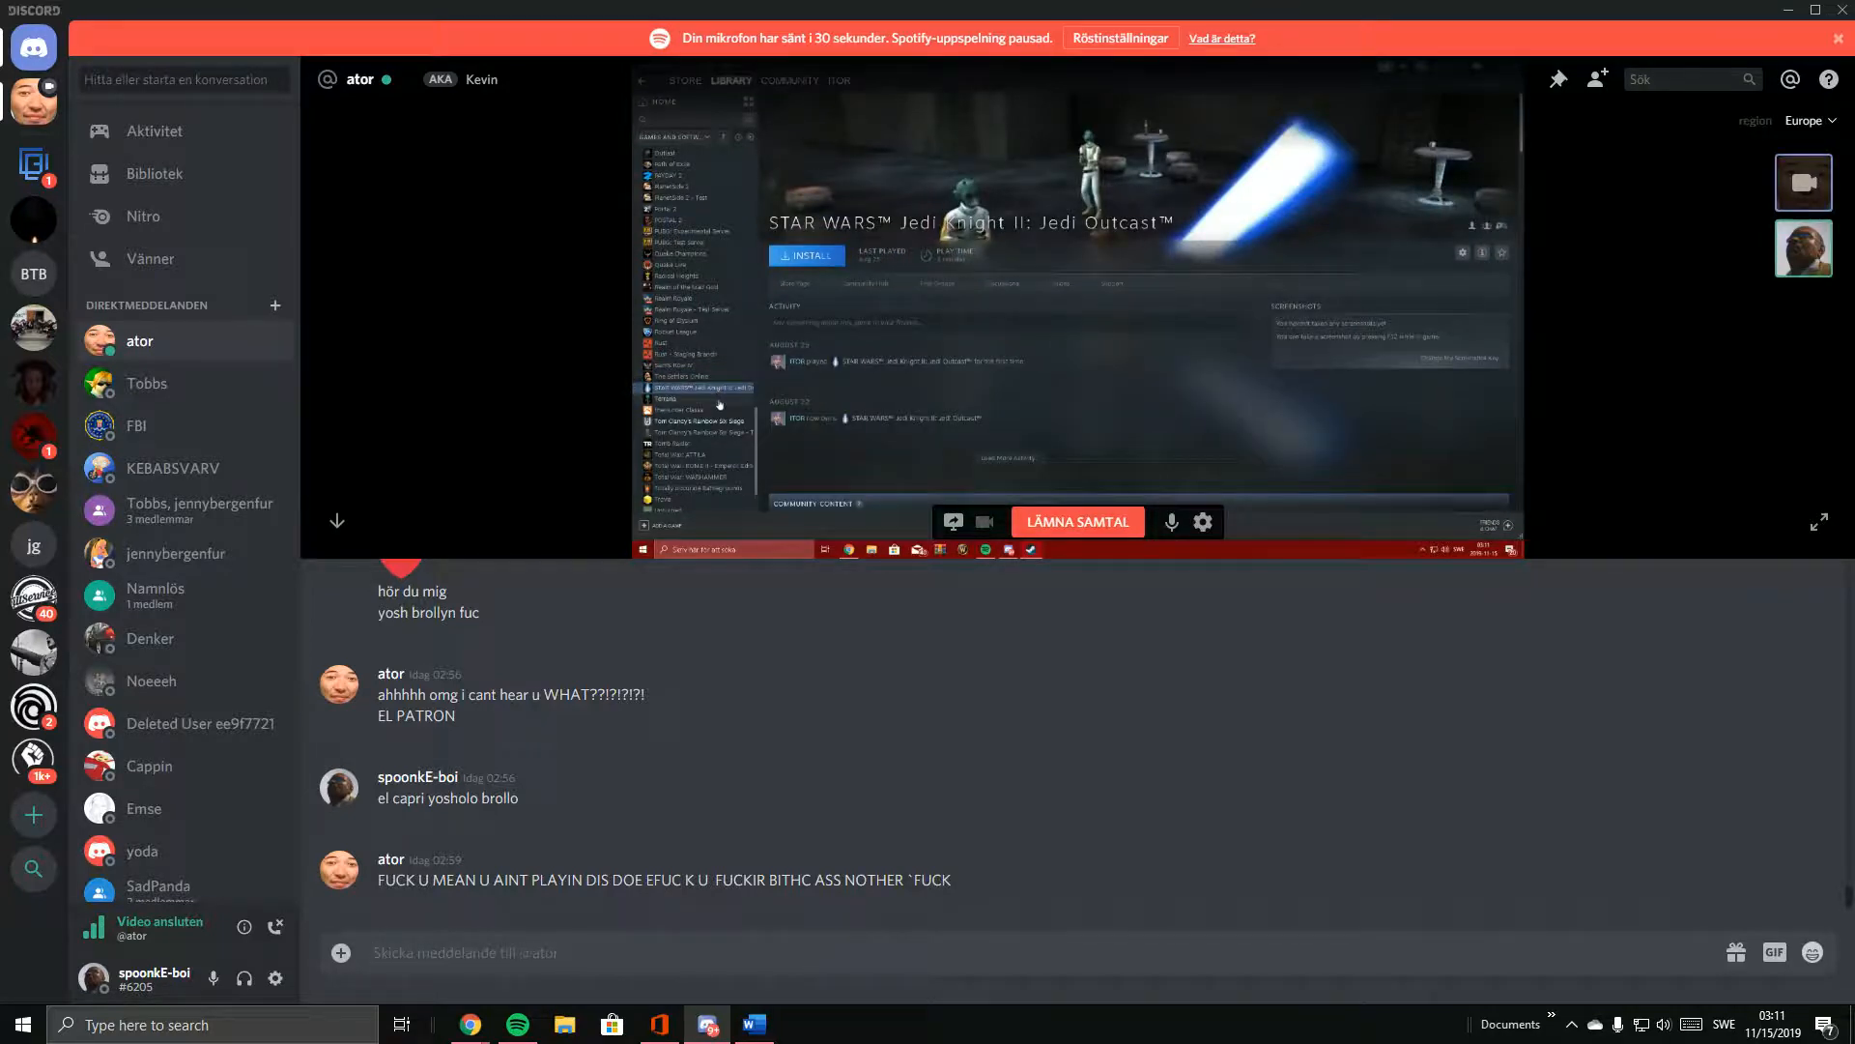
{"action": "left_click", "coordinate": [669, 400]}
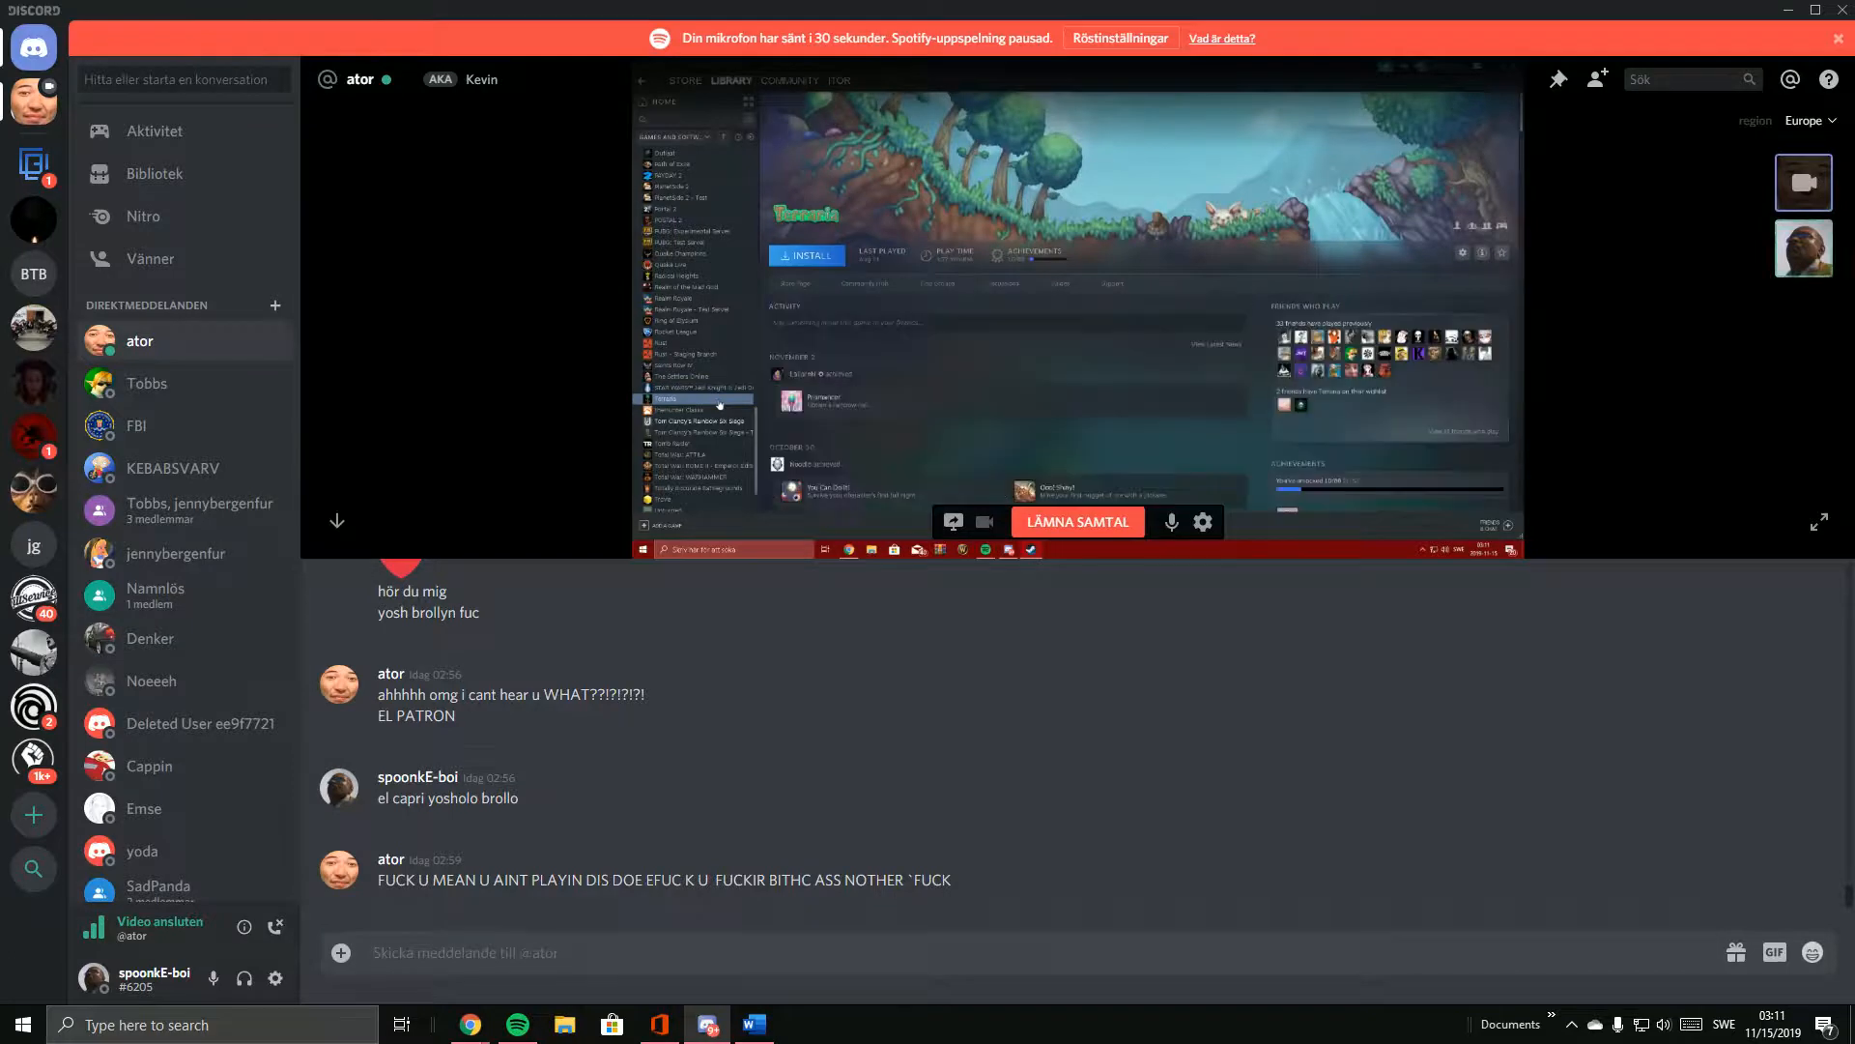
{"action": "left_click", "coordinate": [696, 359]}
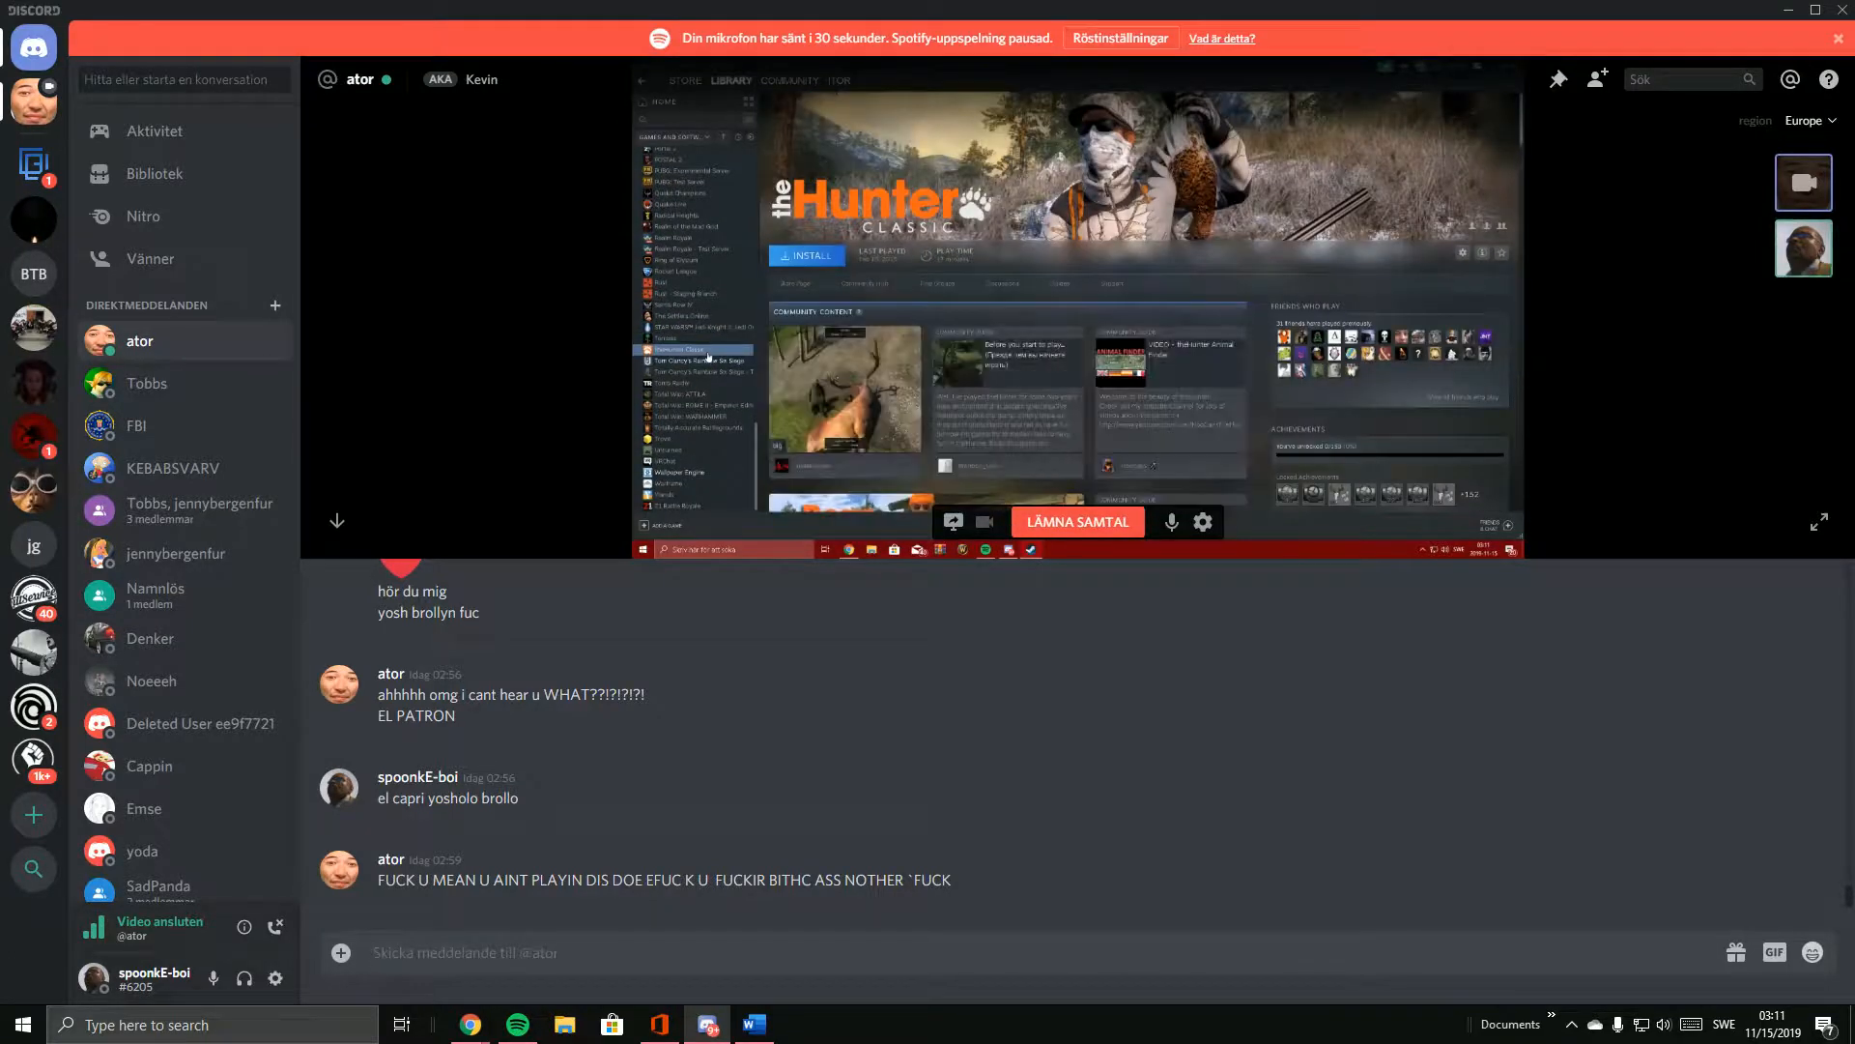
{"action": "left_click", "coordinate": [696, 359]}
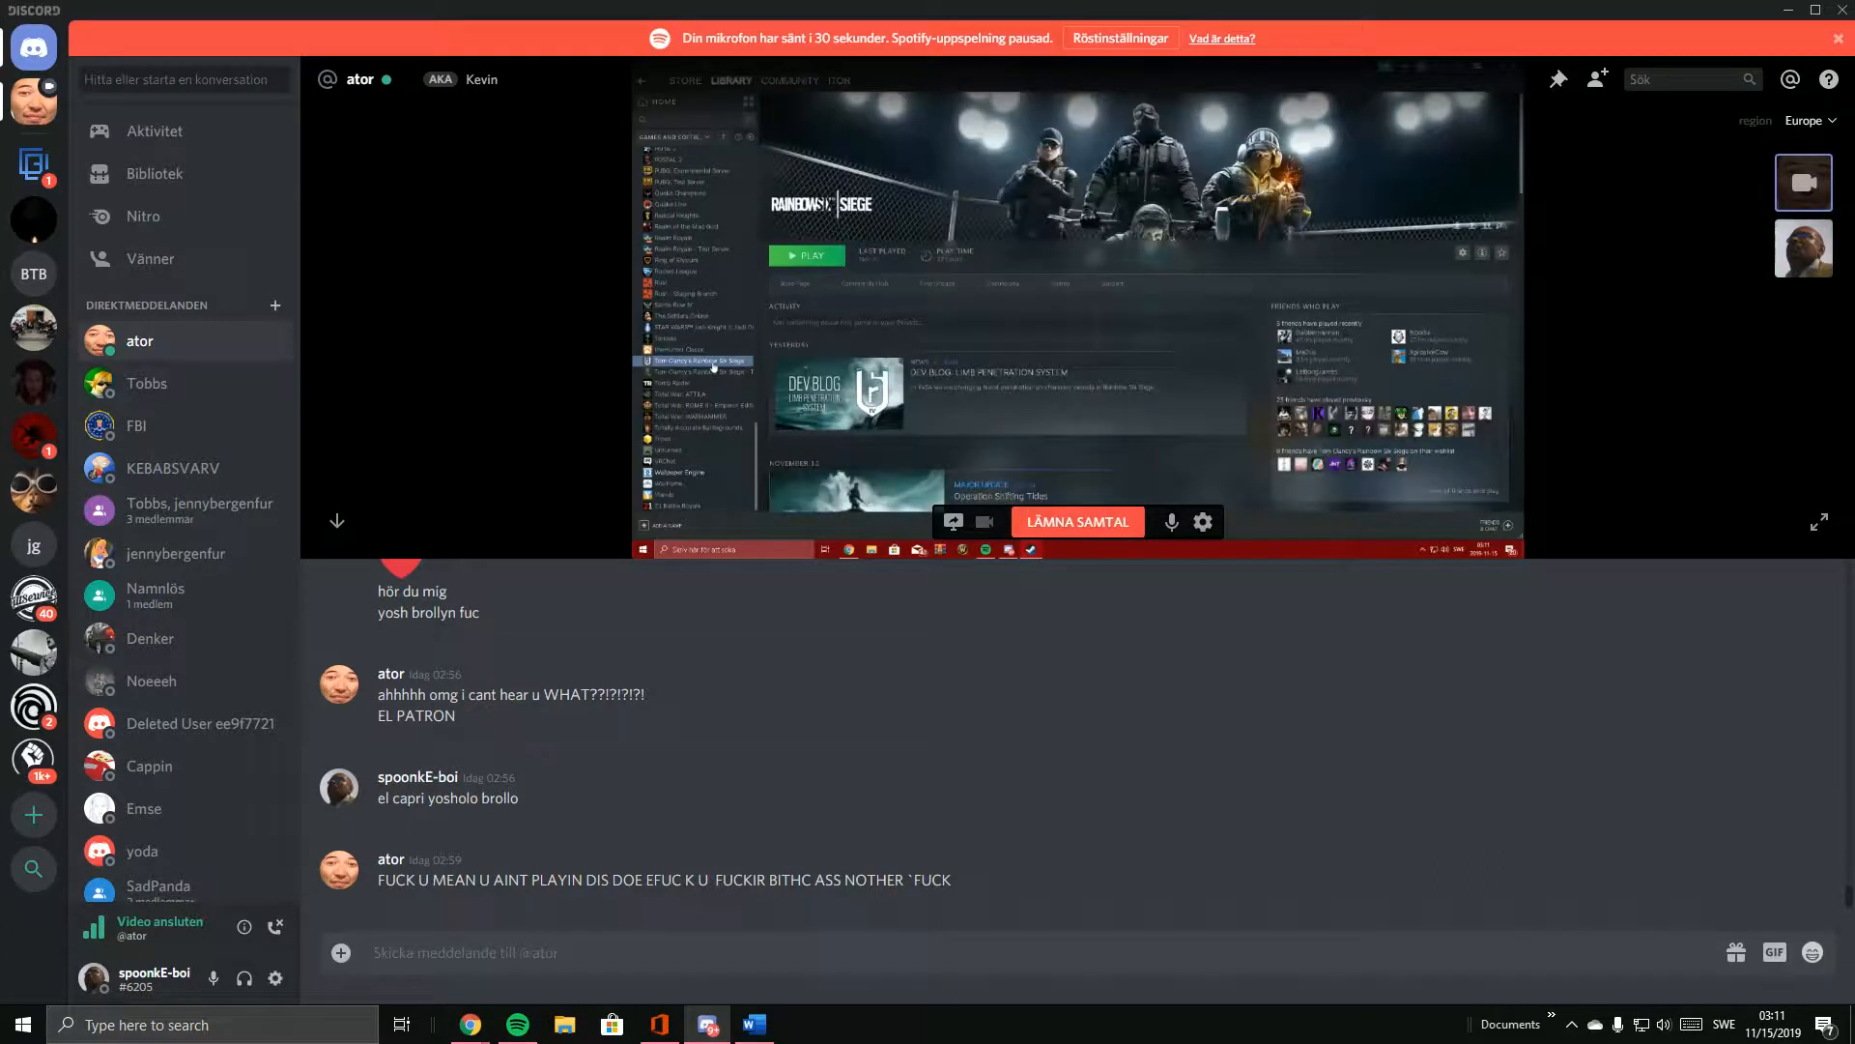
{"action": "left_click", "coordinate": [698, 371]}
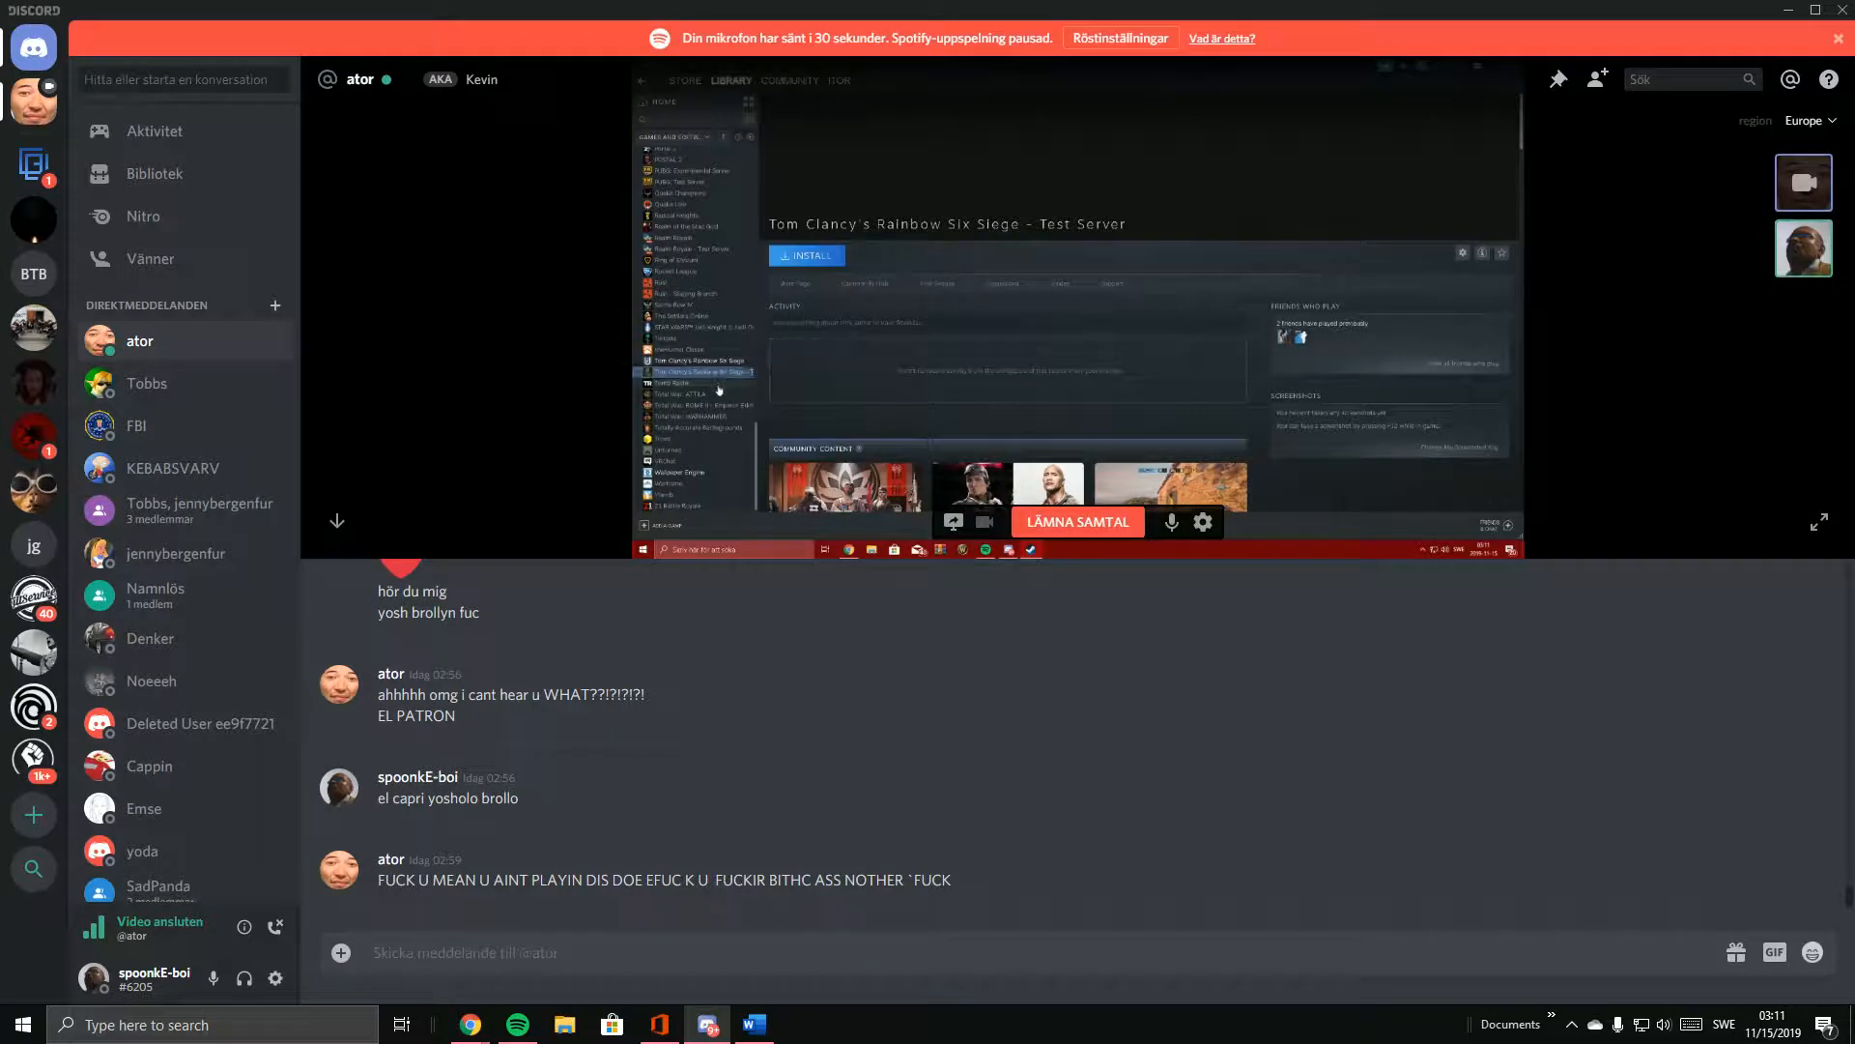
{"action": "left_click", "coordinate": [686, 383]}
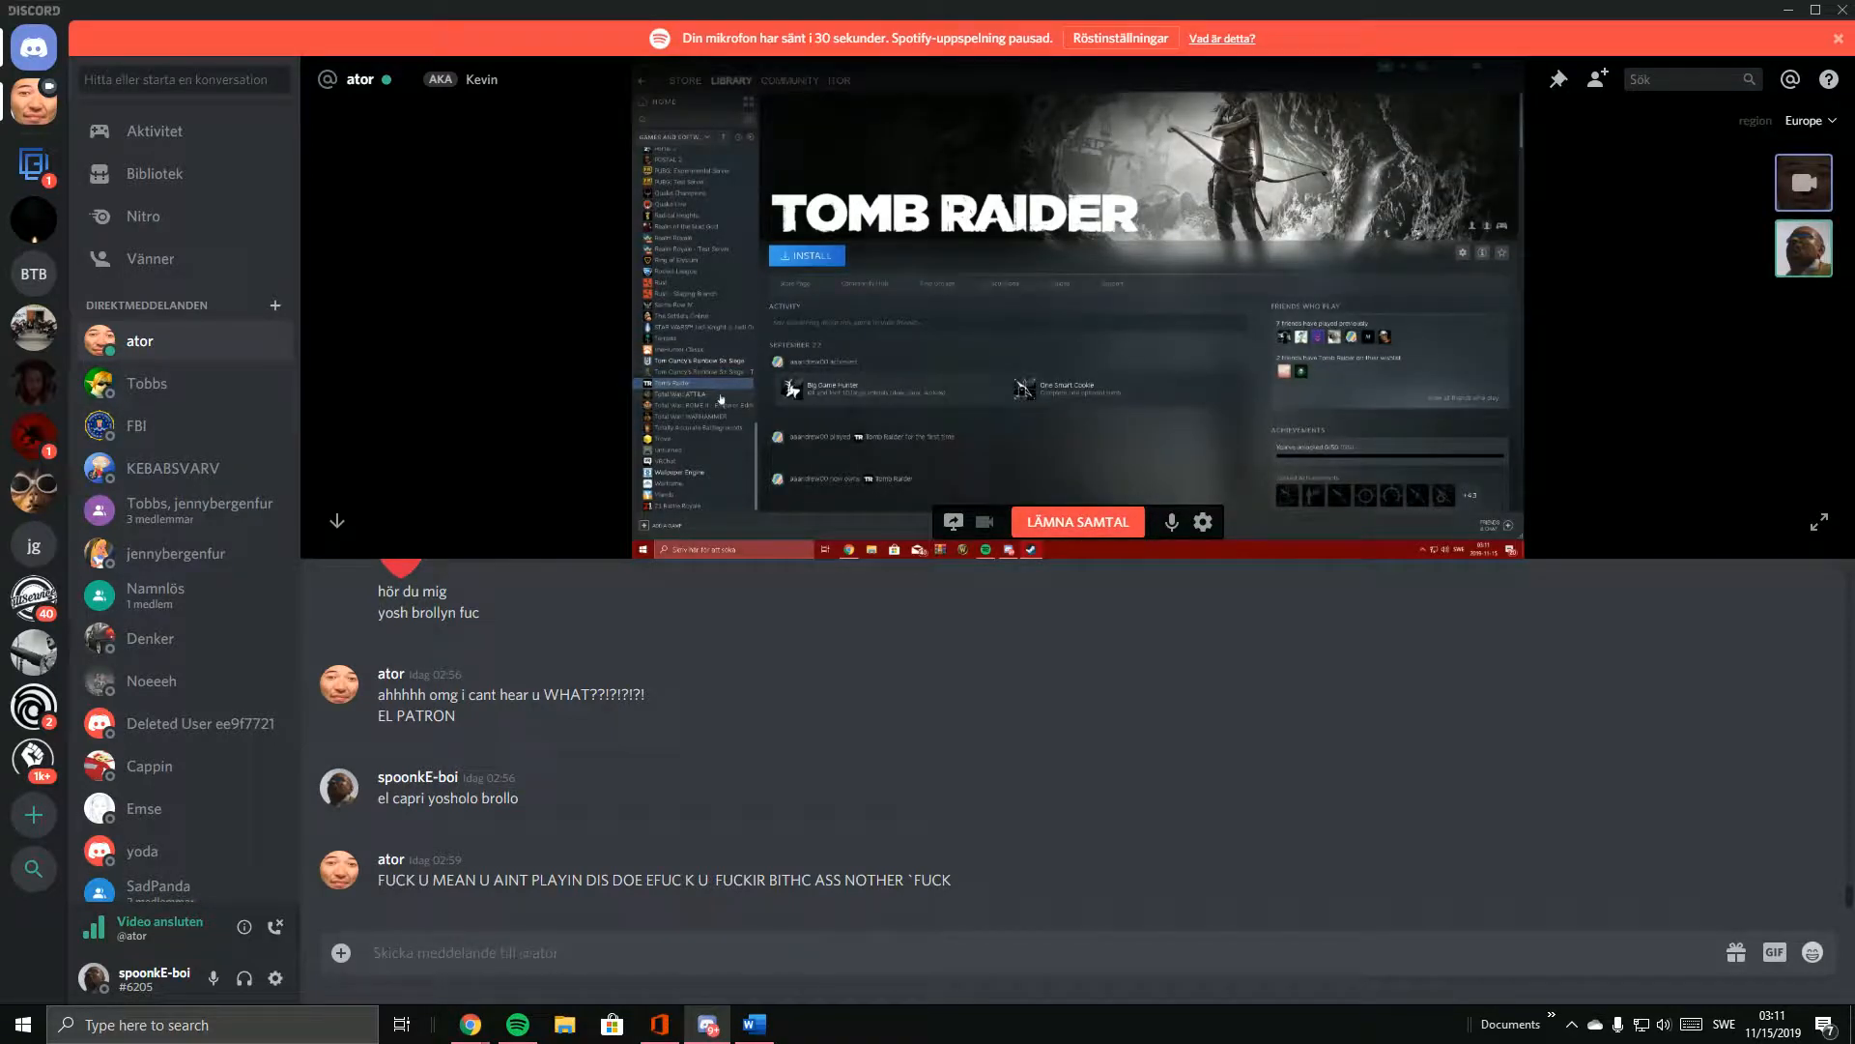
{"action": "left_click", "coordinate": [684, 394]}
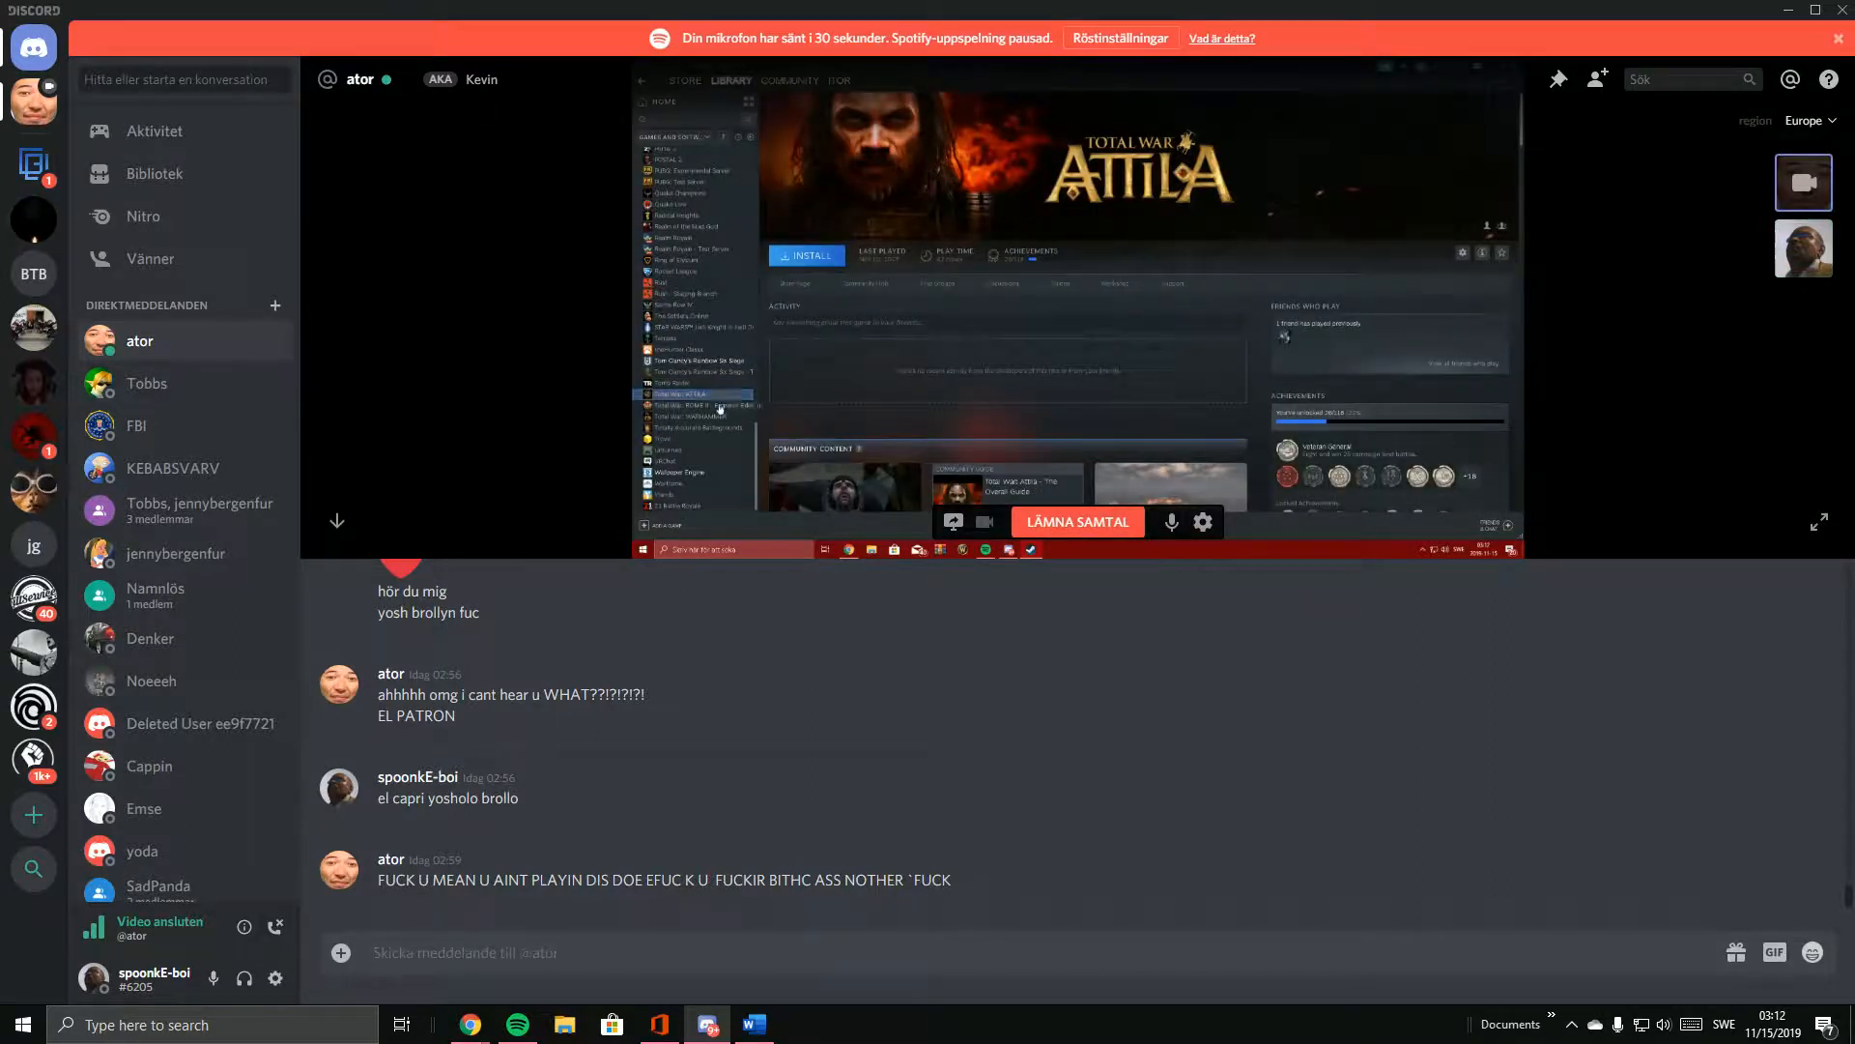
{"action": "left_click", "coordinate": [695, 405]}
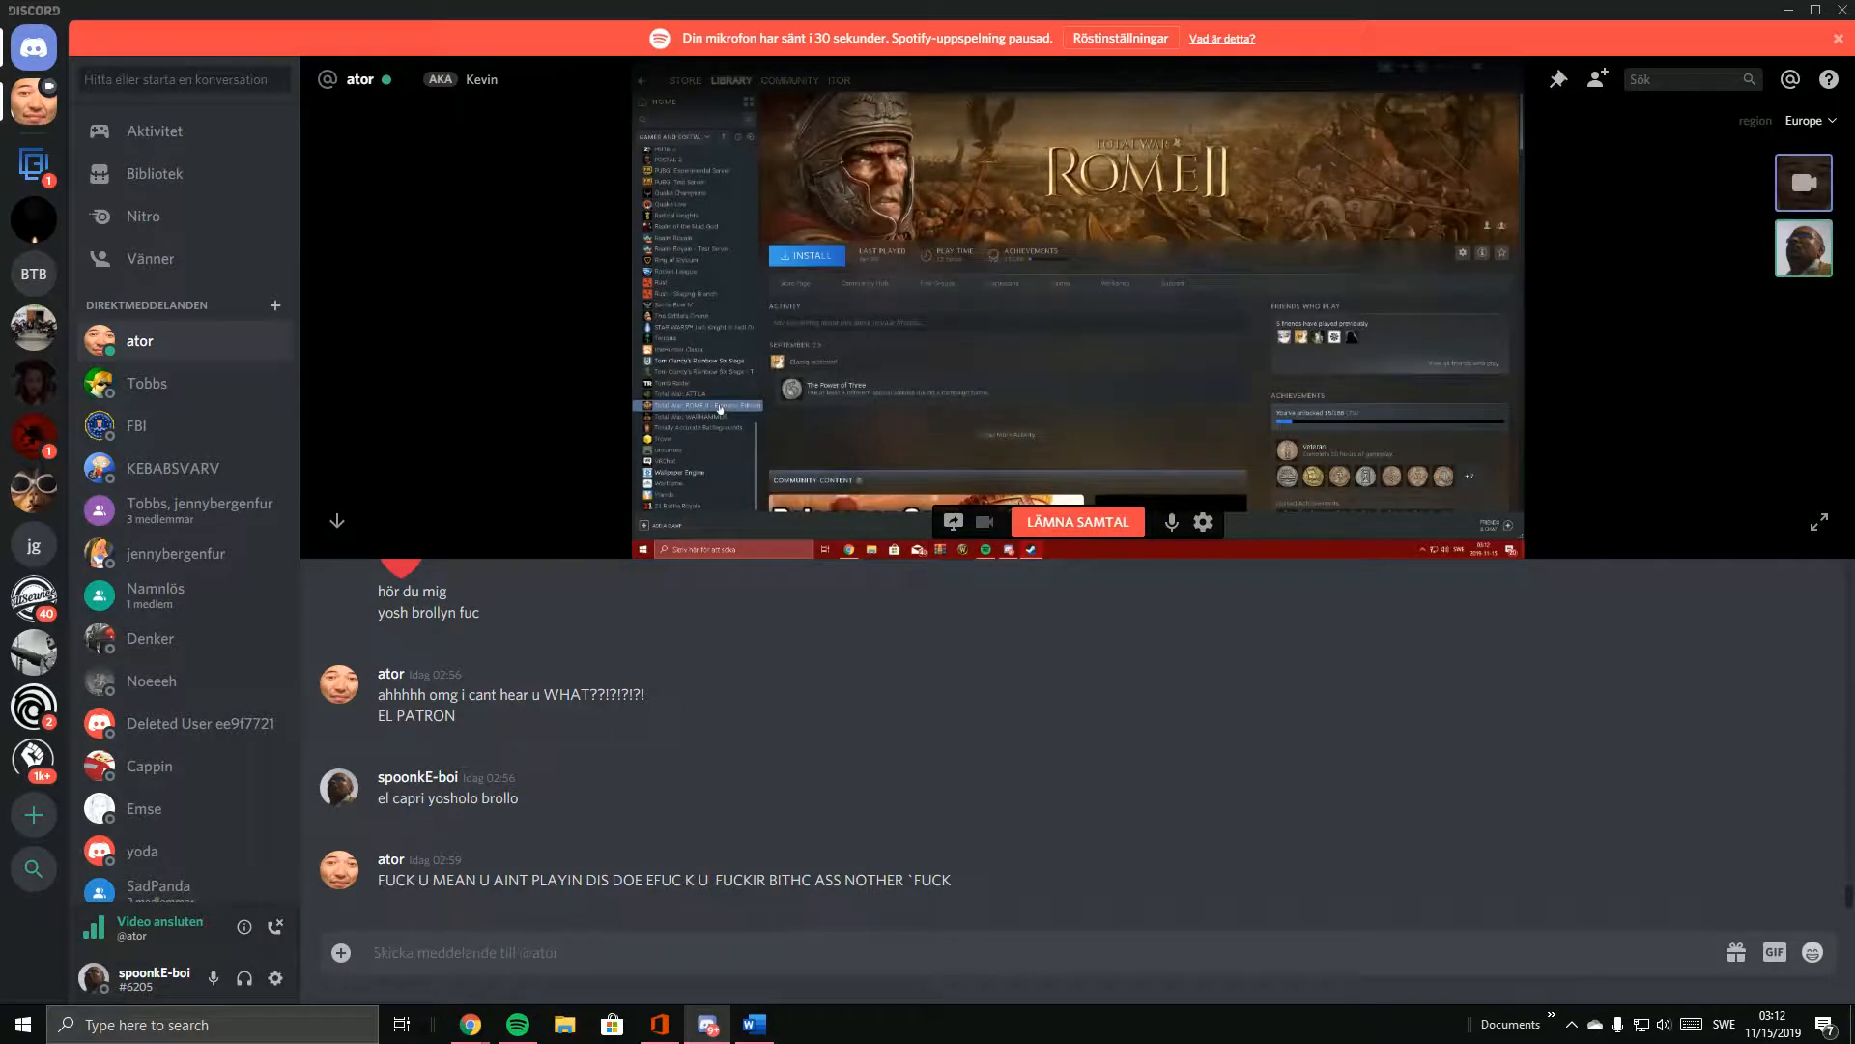
{"action": "left_click", "coordinate": [698, 416]}
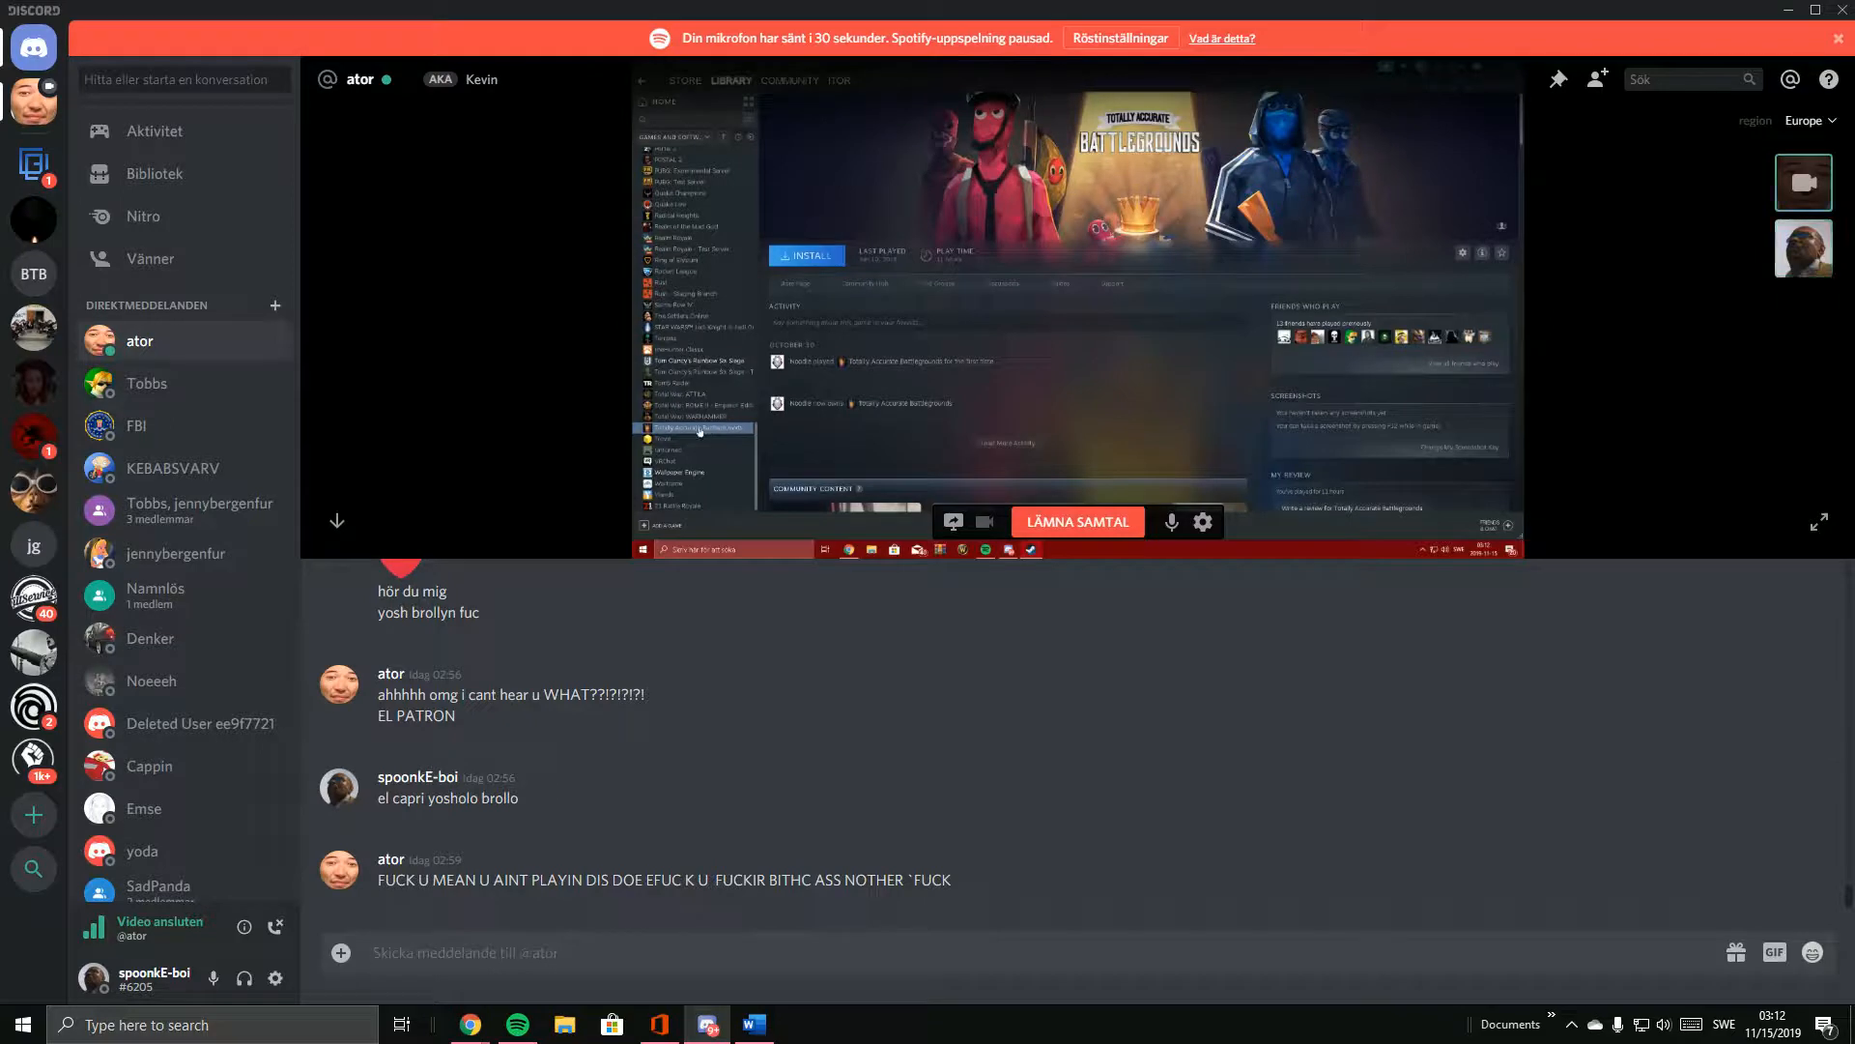
Watch the library pass Trove, VRChat and Wallpaper Engine, landing on Z1 Battle Royale.
{"action": "left_click", "coordinate": [668, 441]}
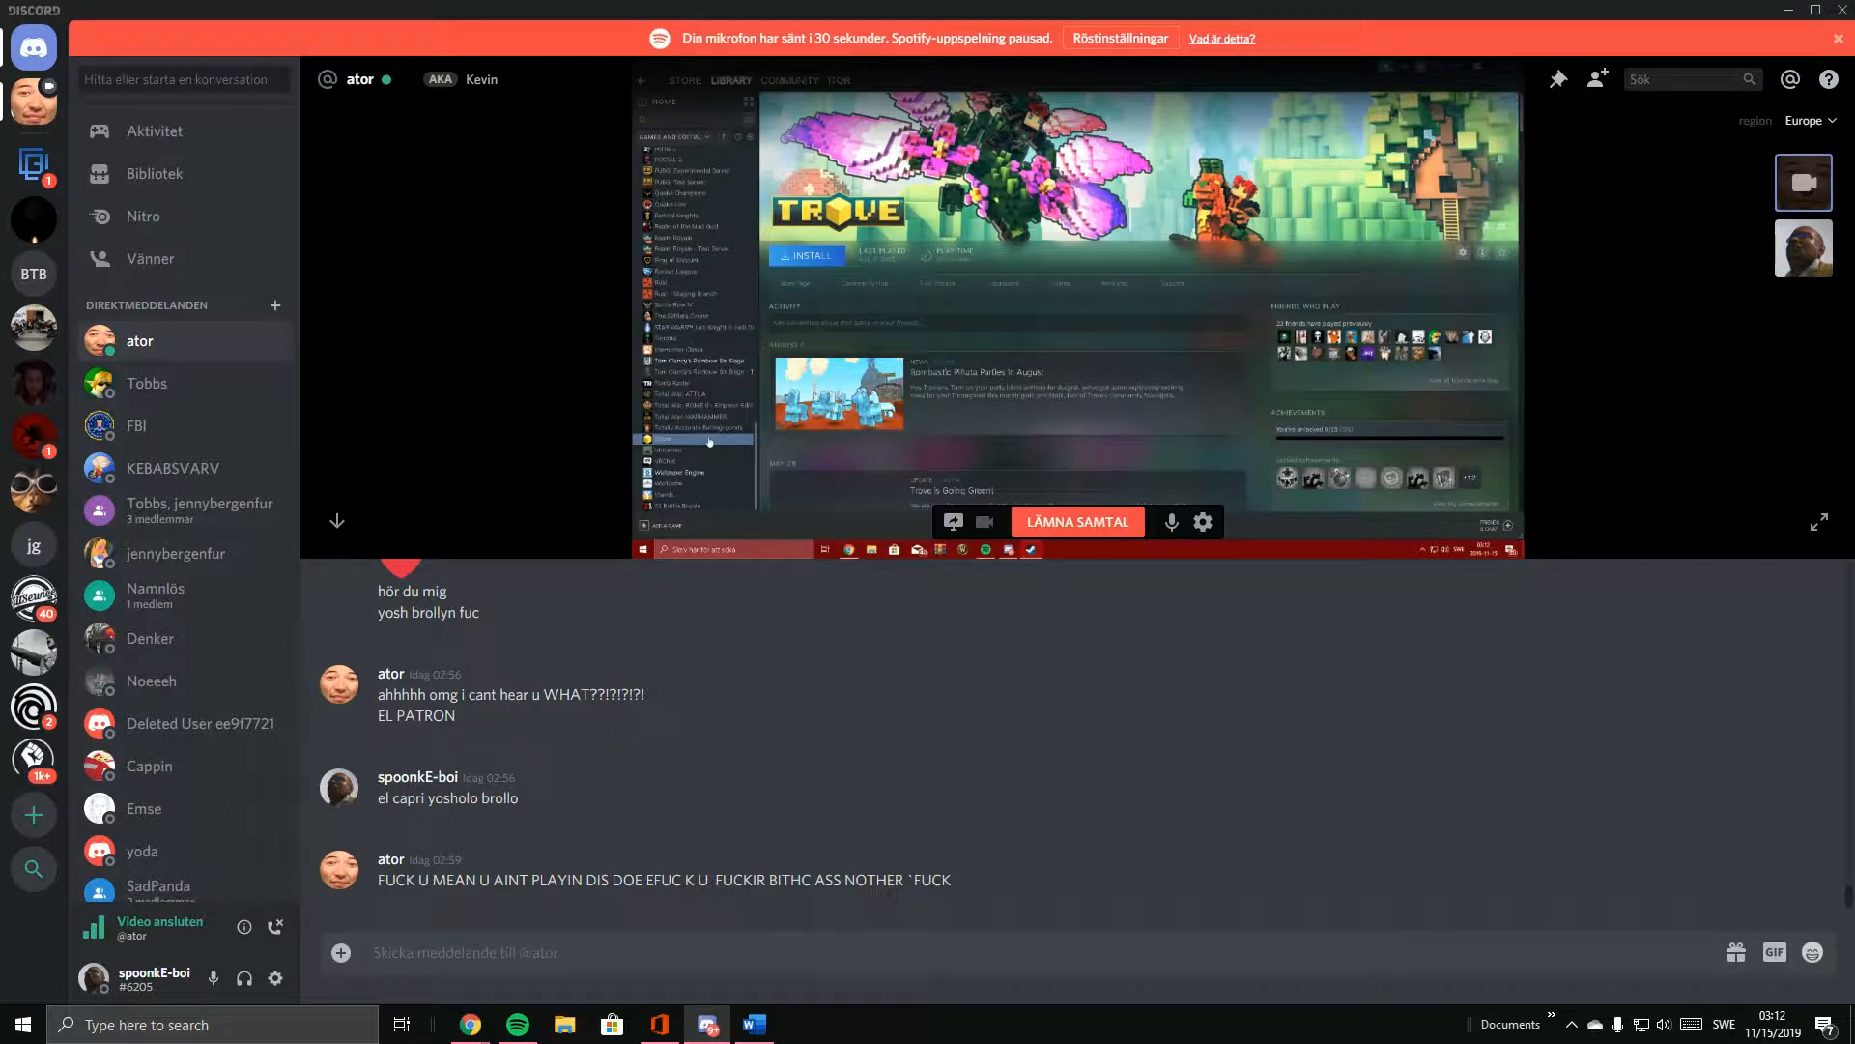
{"action": "left_click", "coordinate": [671, 449]}
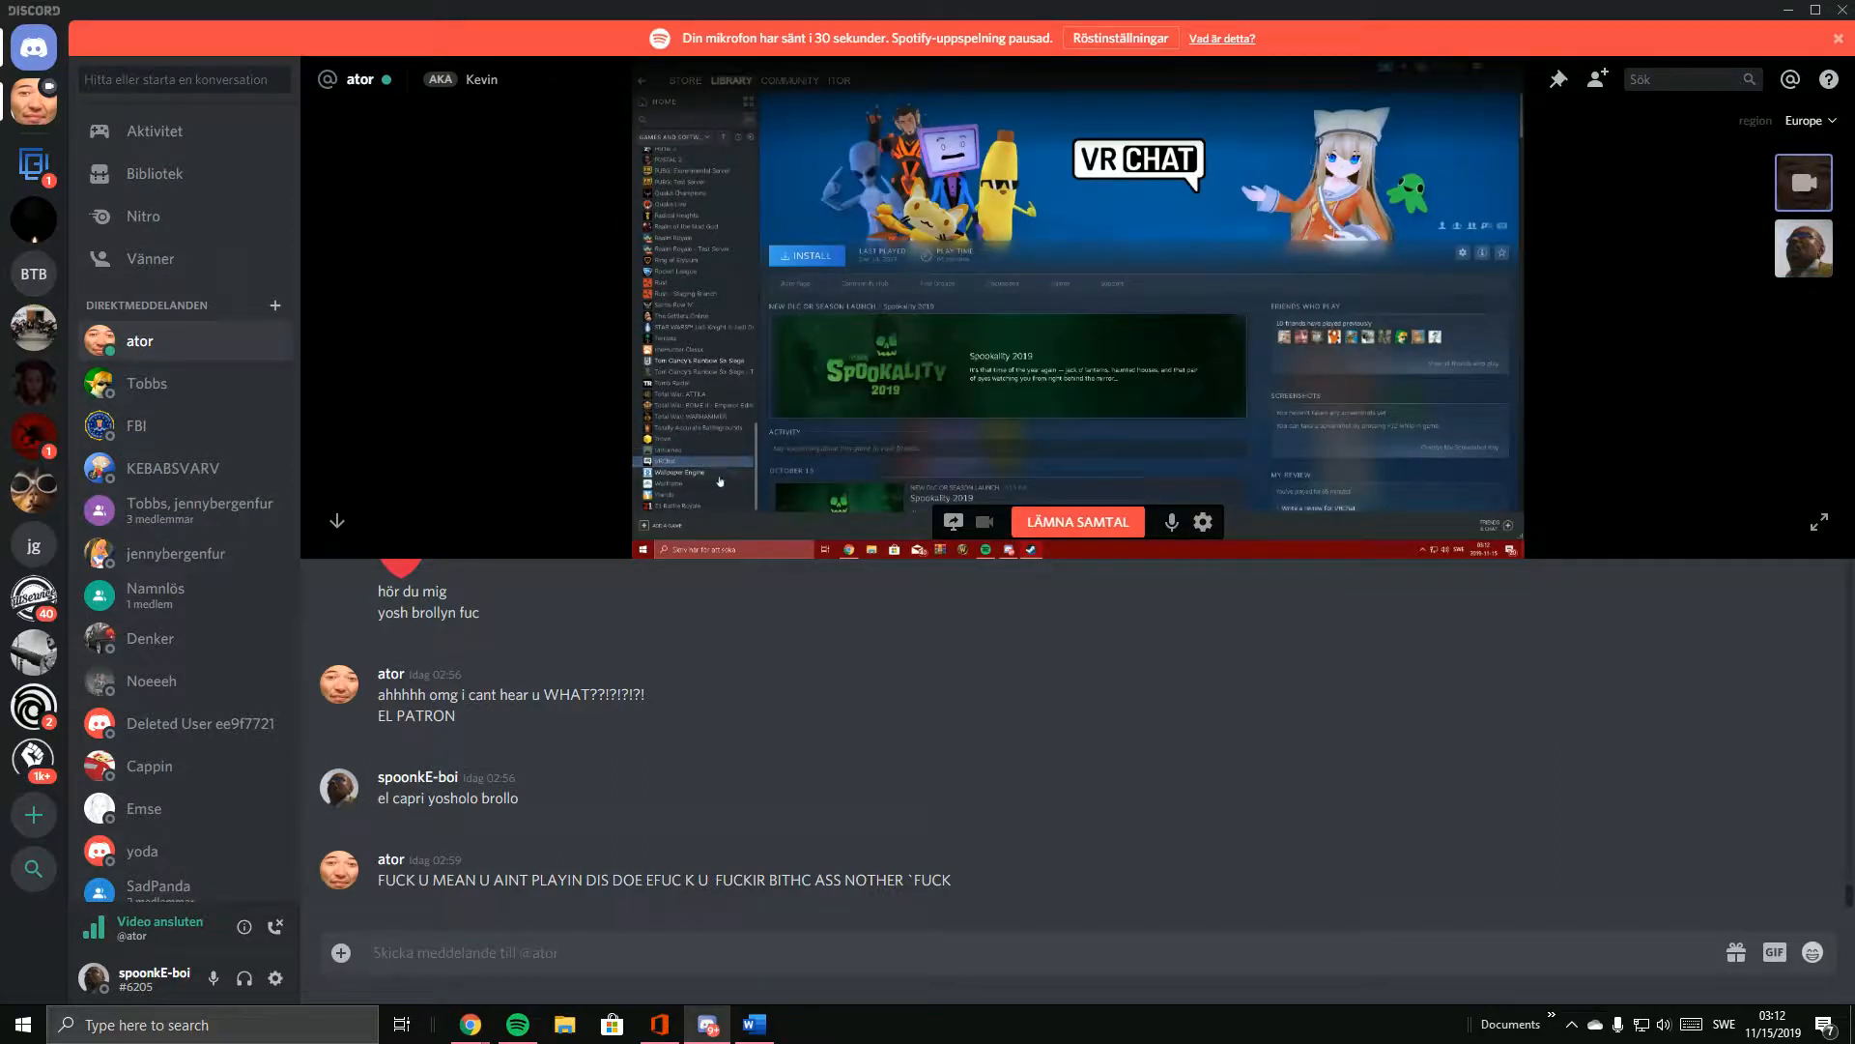
{"action": "left_click", "coordinate": [692, 471]}
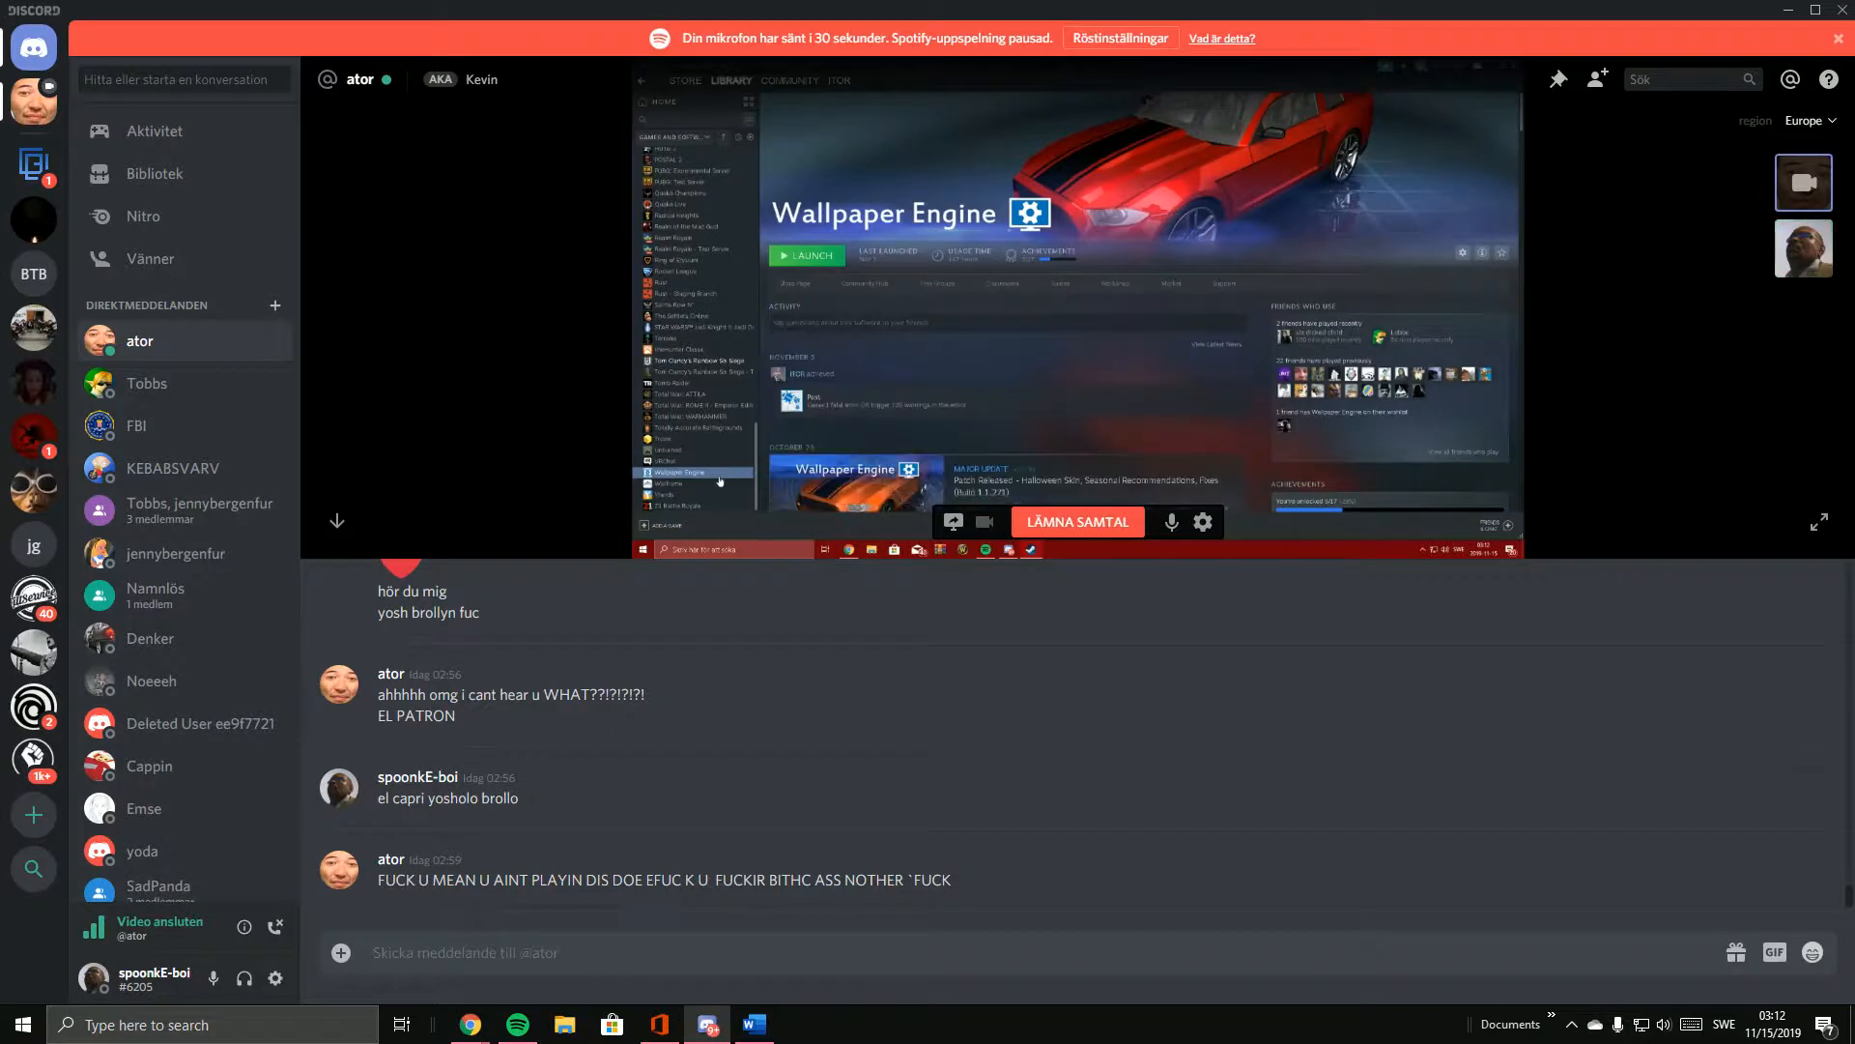
{"action": "left_click", "coordinate": [686, 483]}
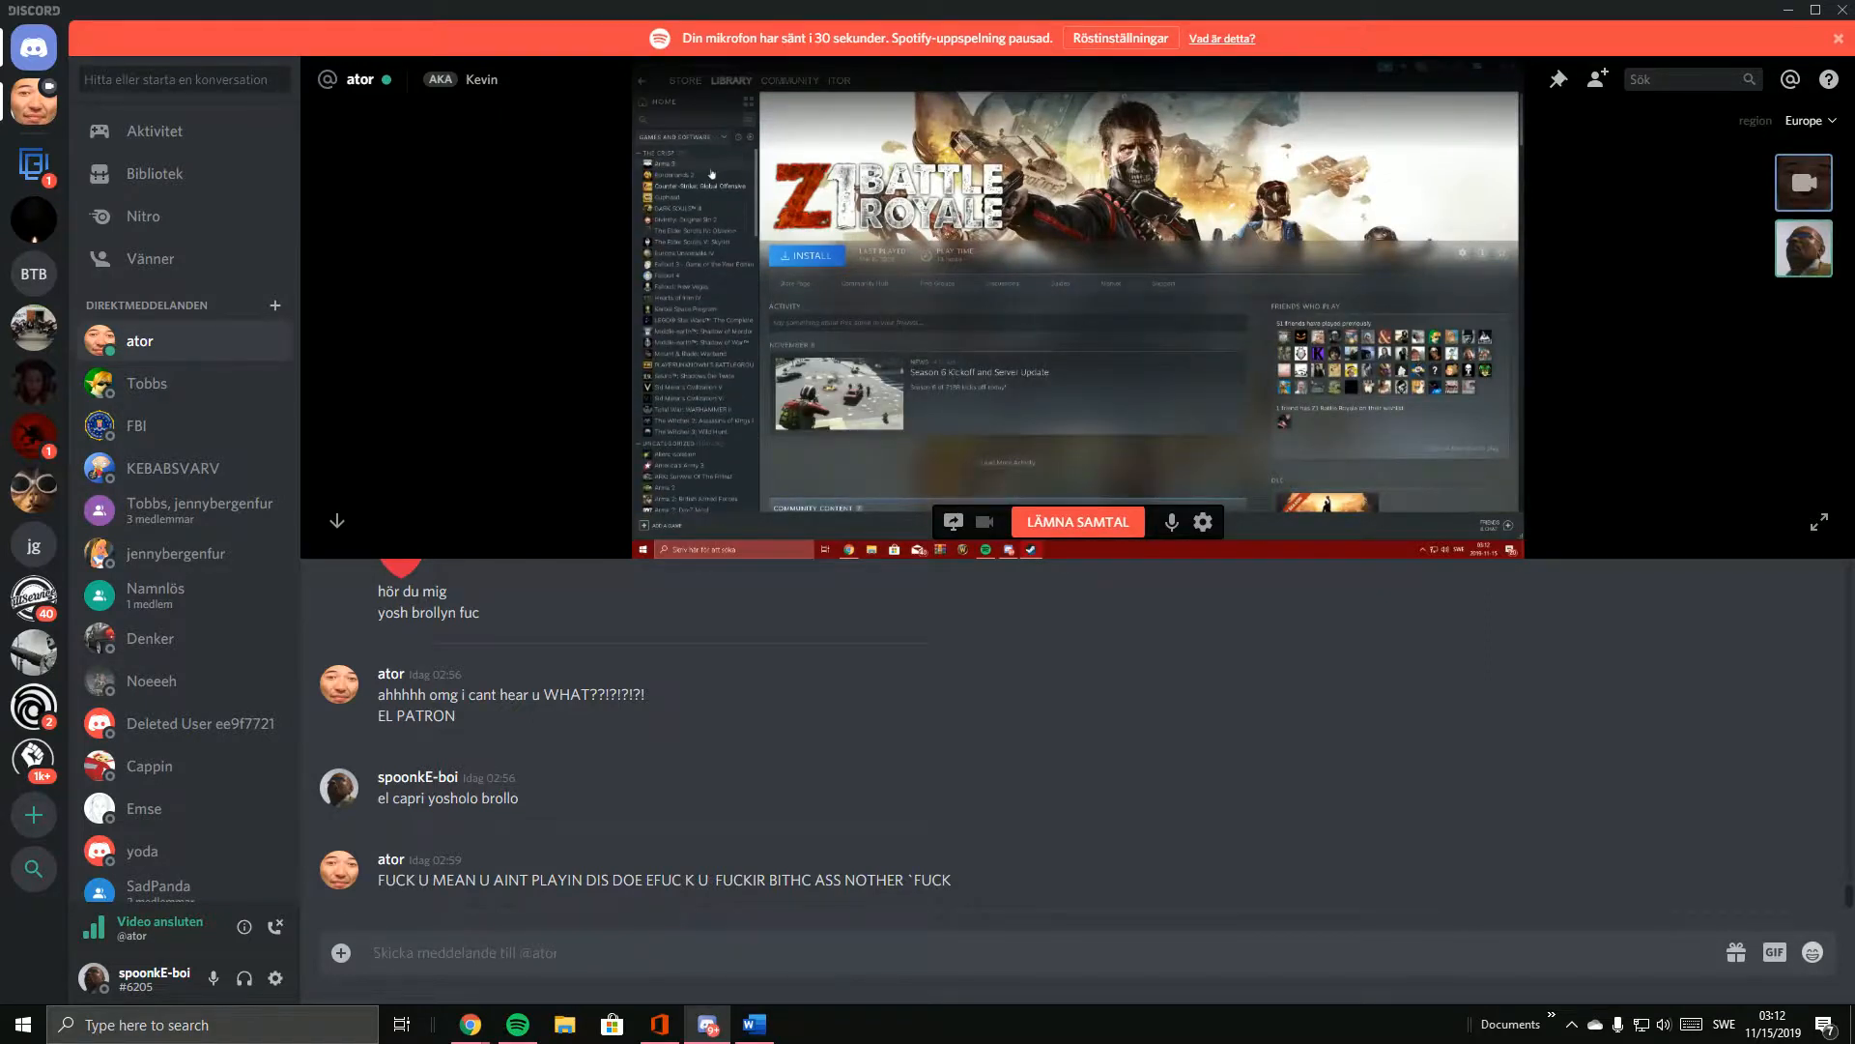
Watch the next library group open Arma 3, then Borderlands 2.
{"action": "left_click", "coordinate": [692, 187]}
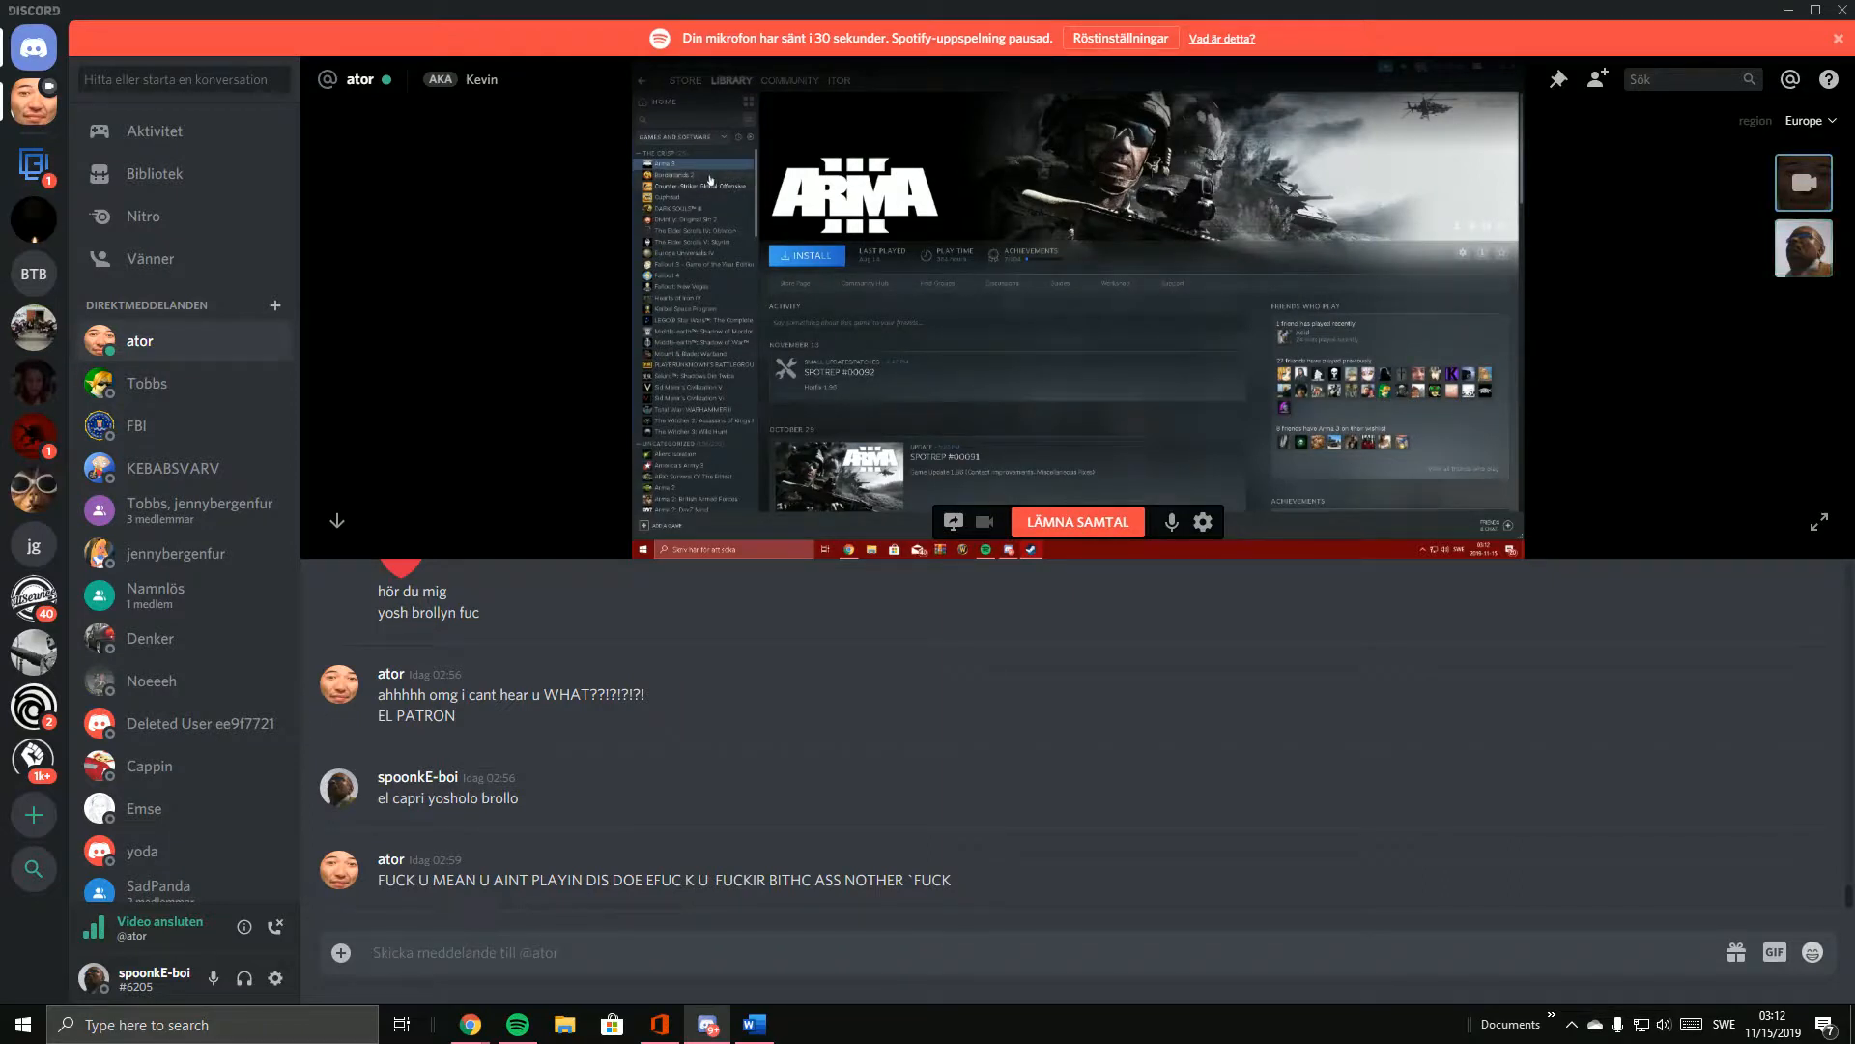
{"action": "left_click", "coordinate": [687, 173]}
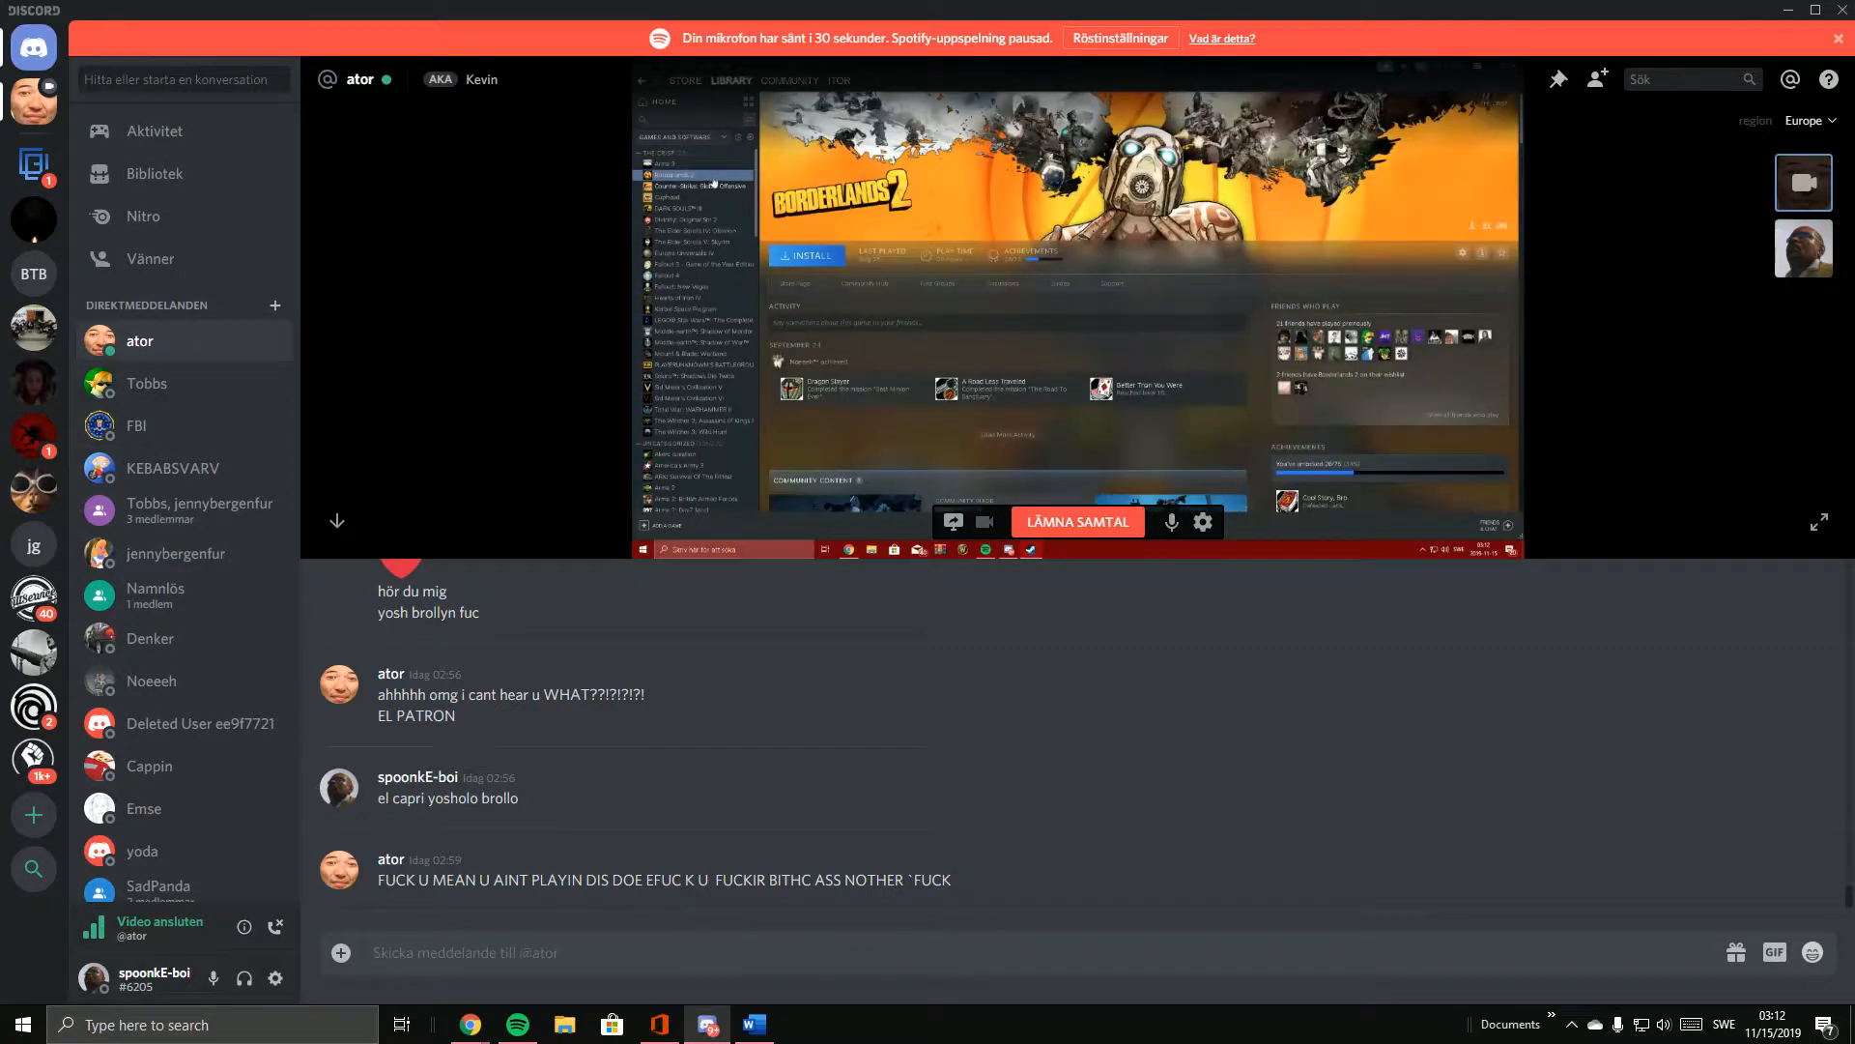